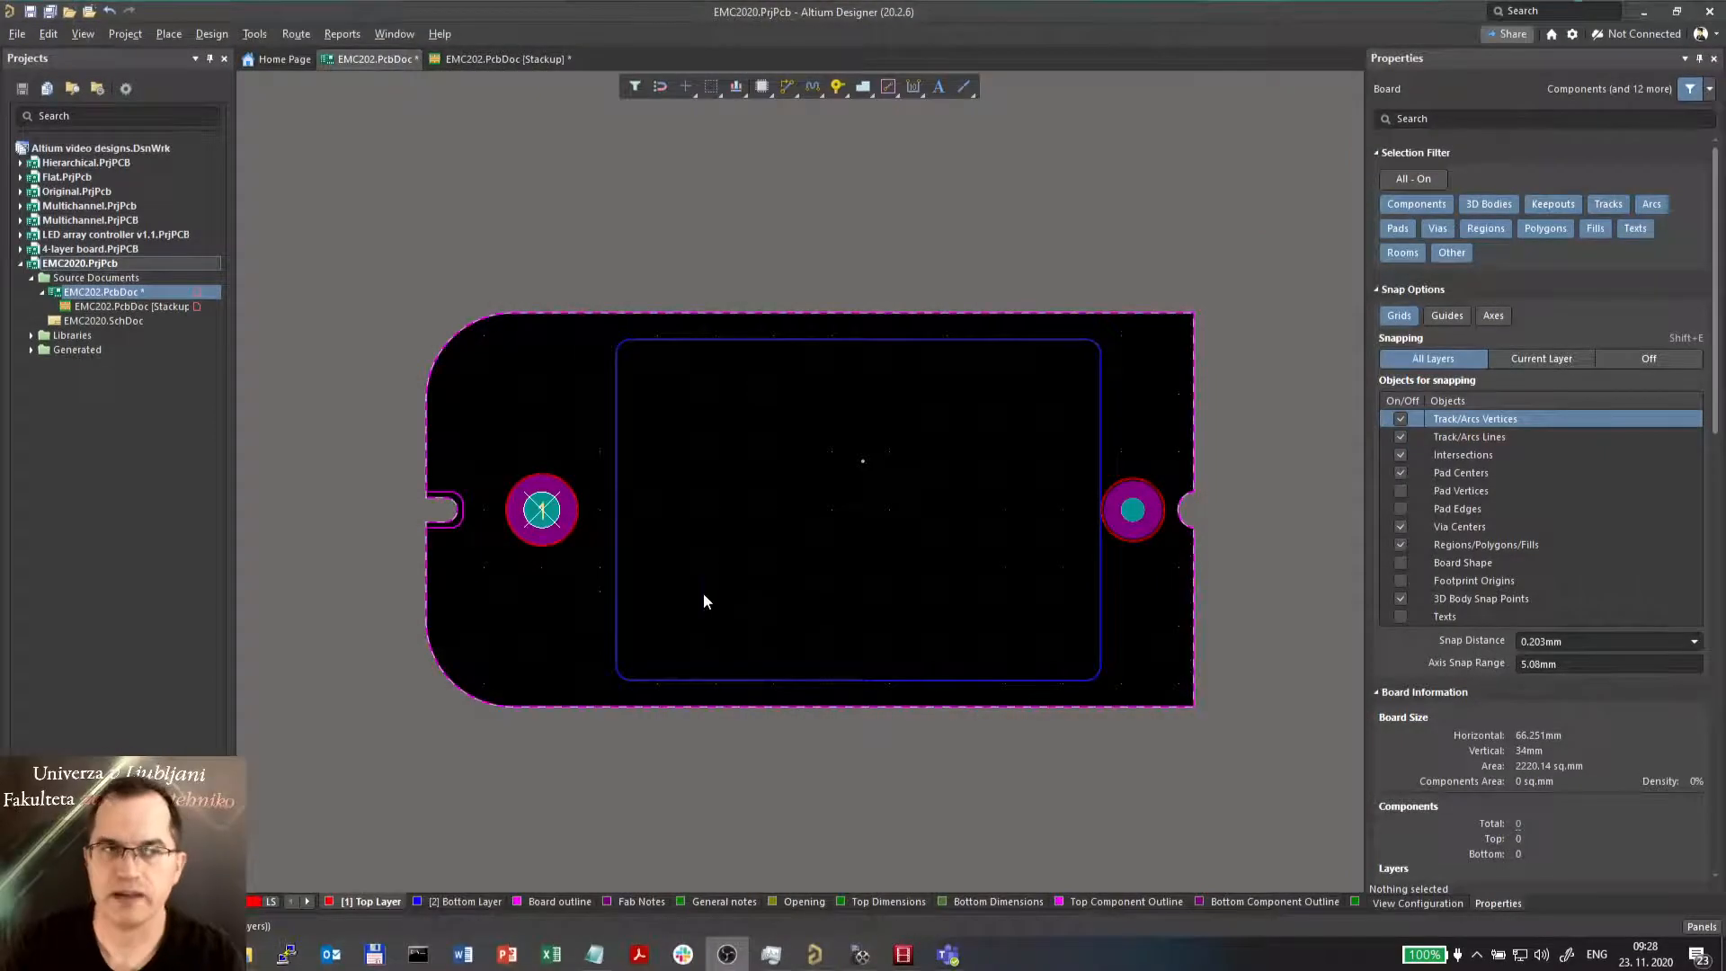
pyautogui.moveTo(874, 541)
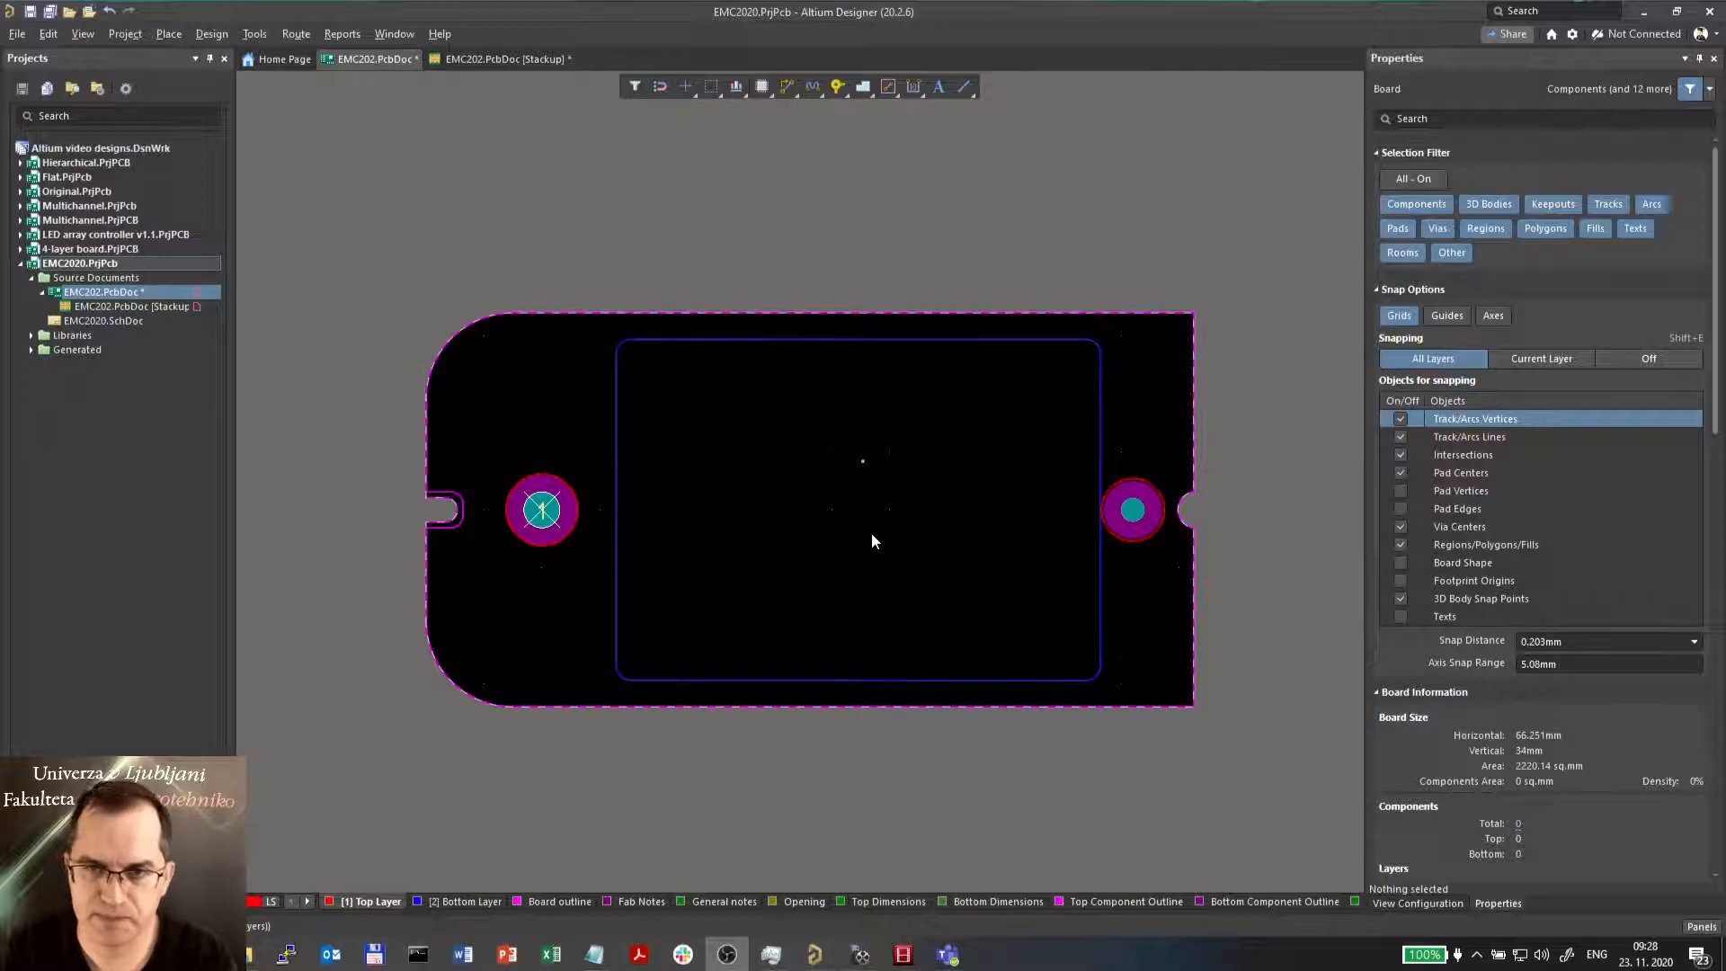
# - Open the Layer Stack Manager for the EMC2020 board via Design menu
pyautogui.click(212, 32)
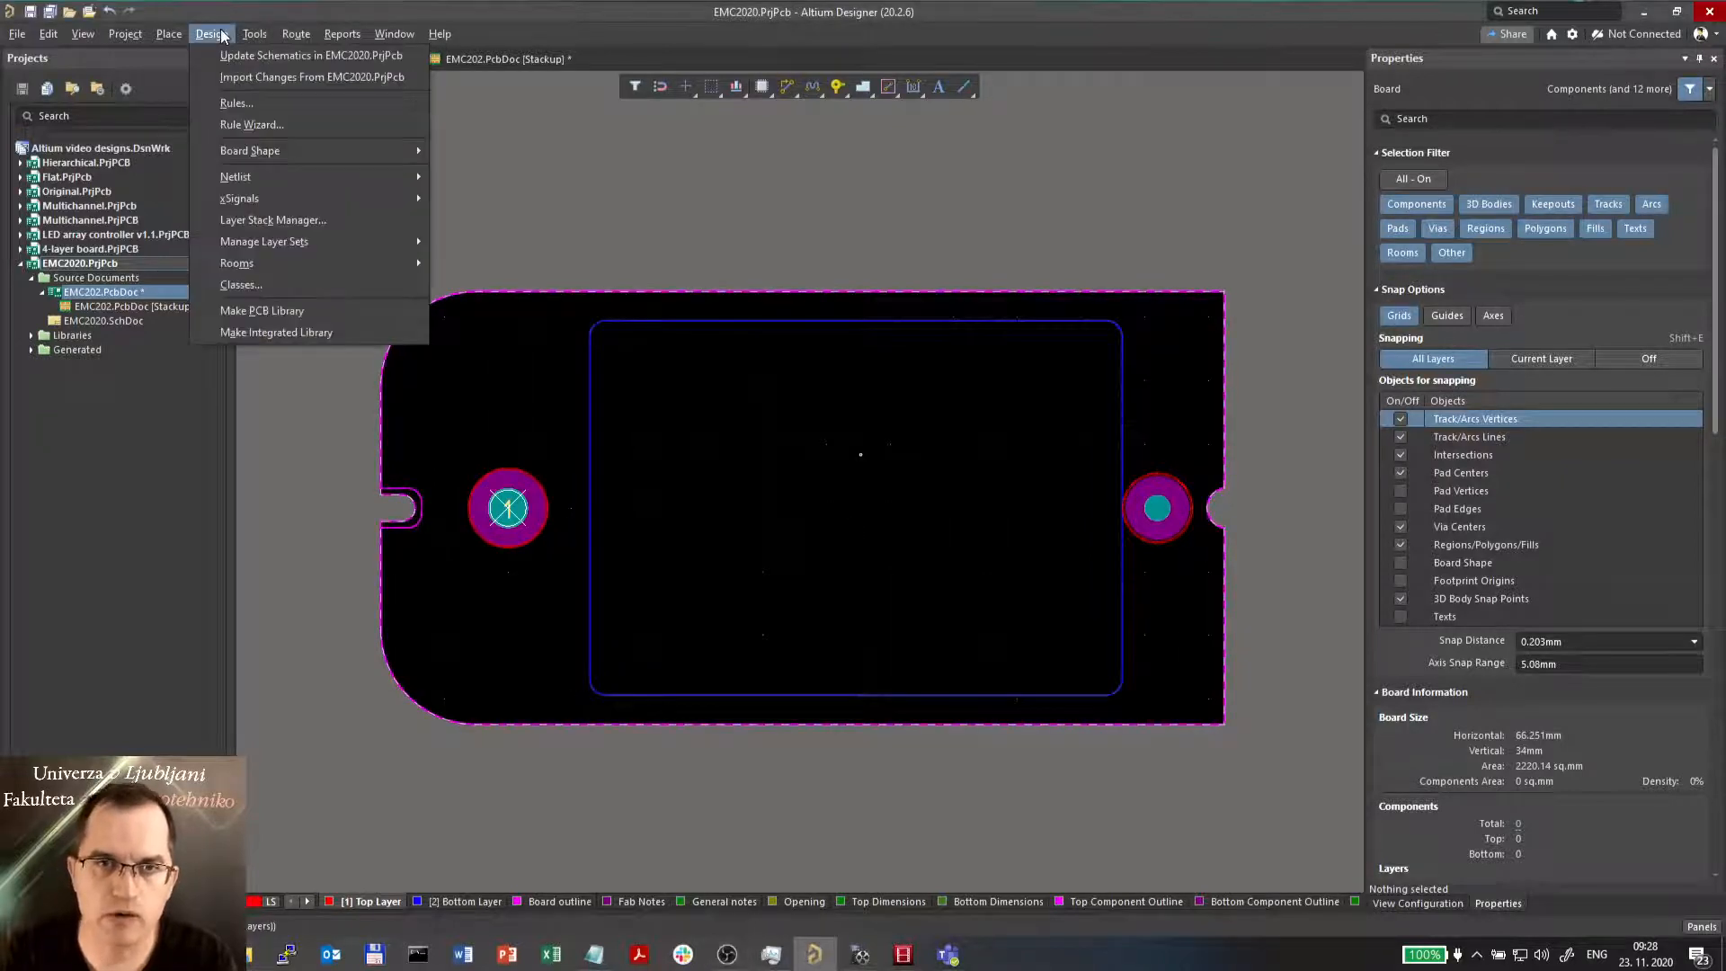
pyautogui.click(663, 320)
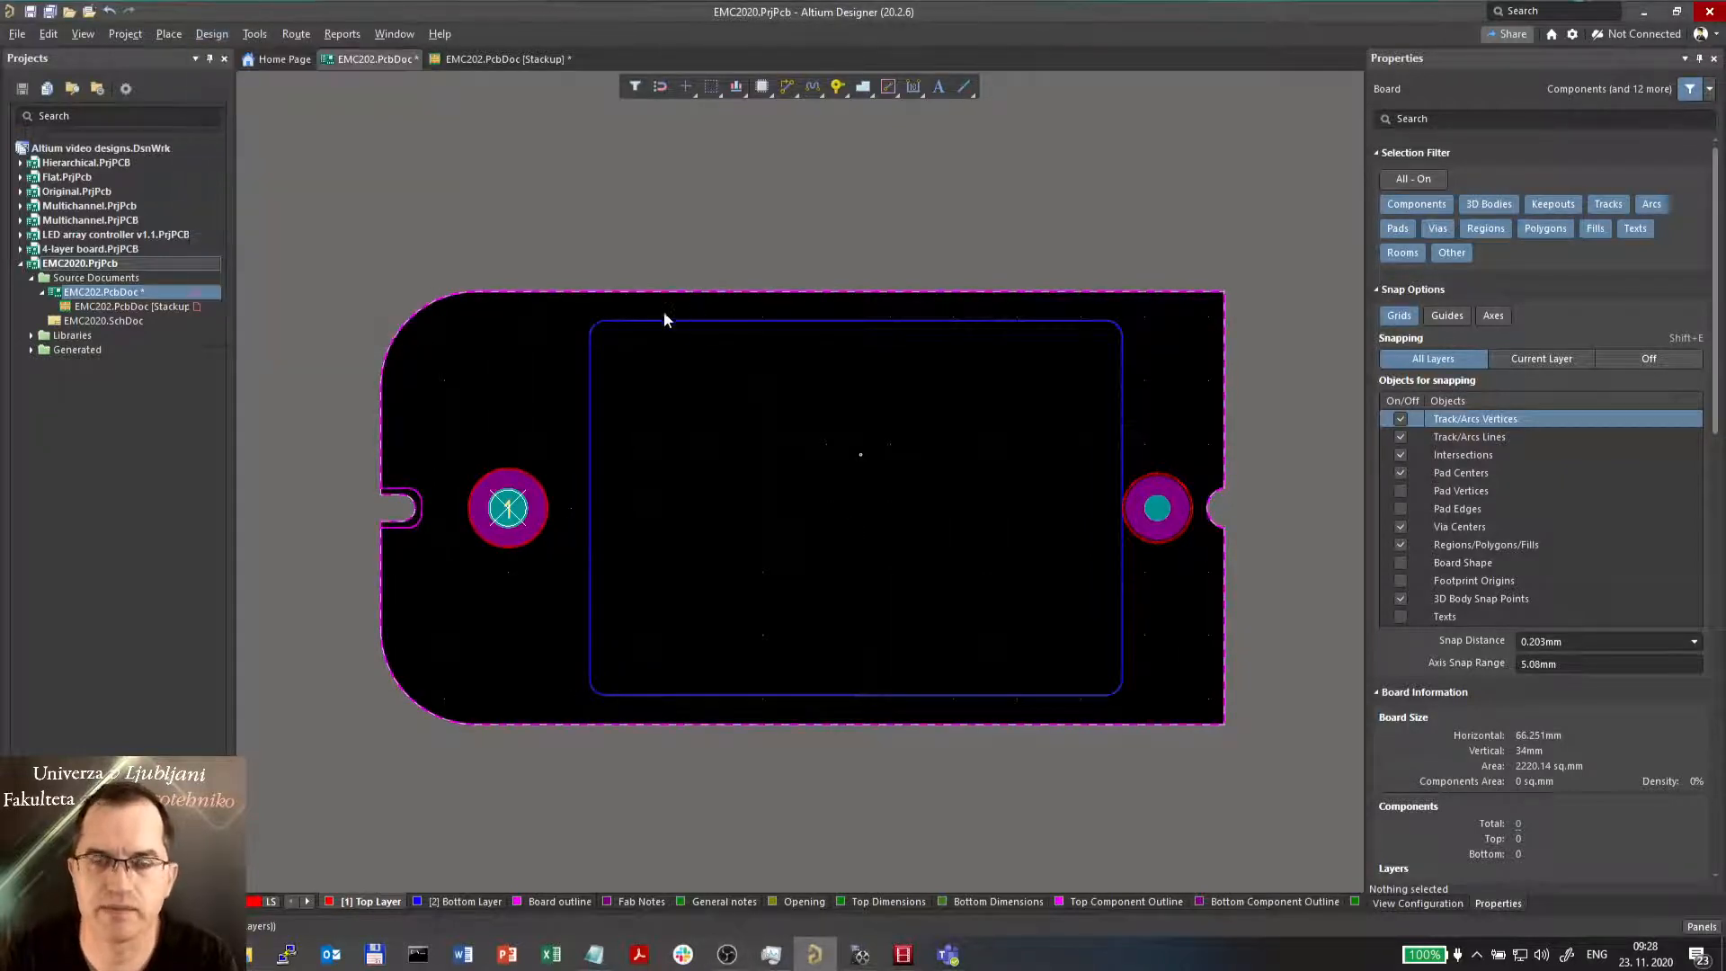
pyautogui.click(500, 57)
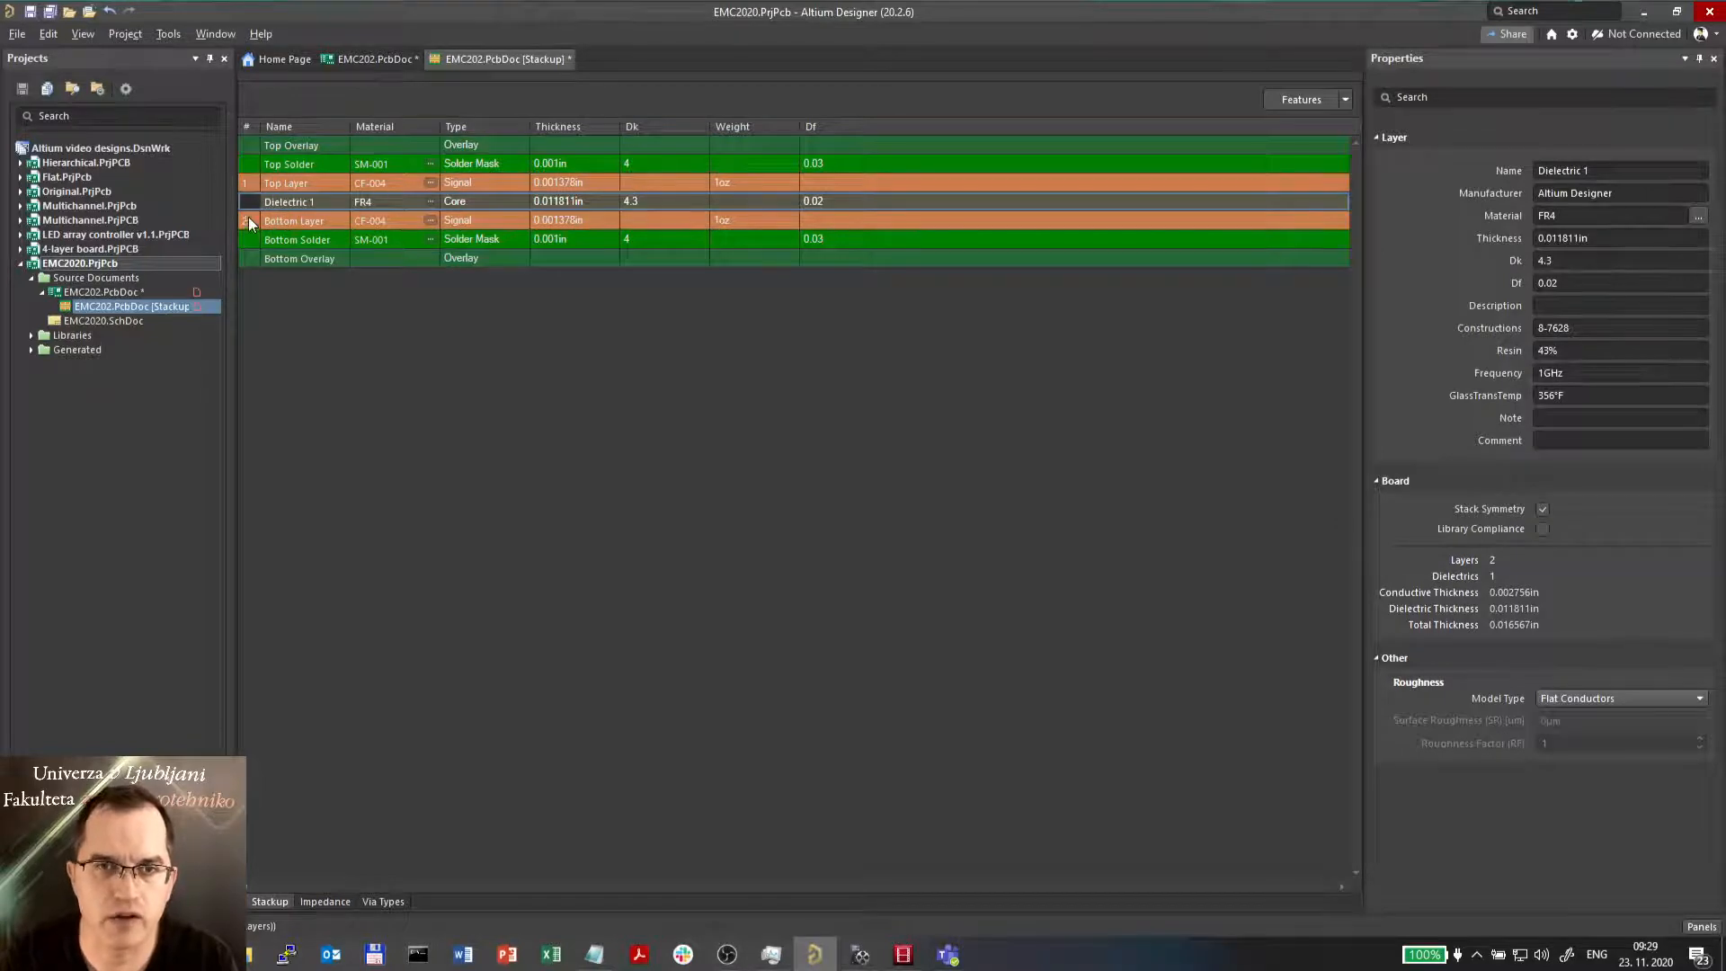
# - Switch the stack to millimetres and set the FR4 core (Dielectric 1) to 1.6 mm
pyautogui.click(284, 183)
pyautogui.write('1.6')
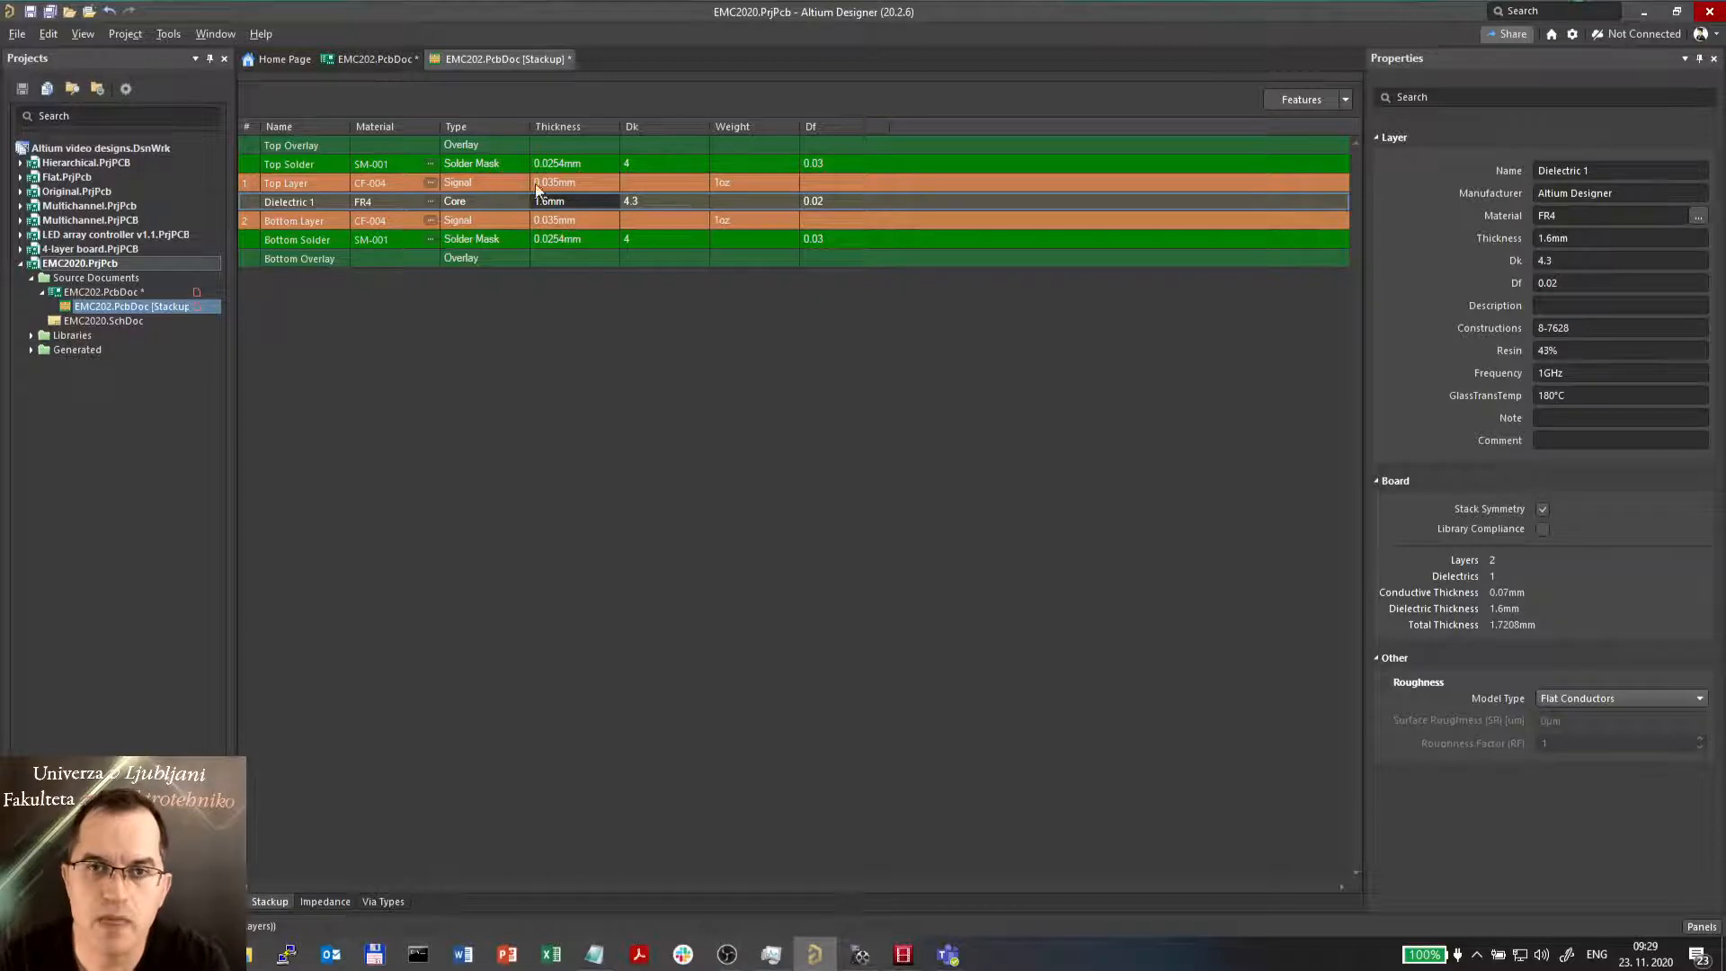
pyautogui.click(293, 220)
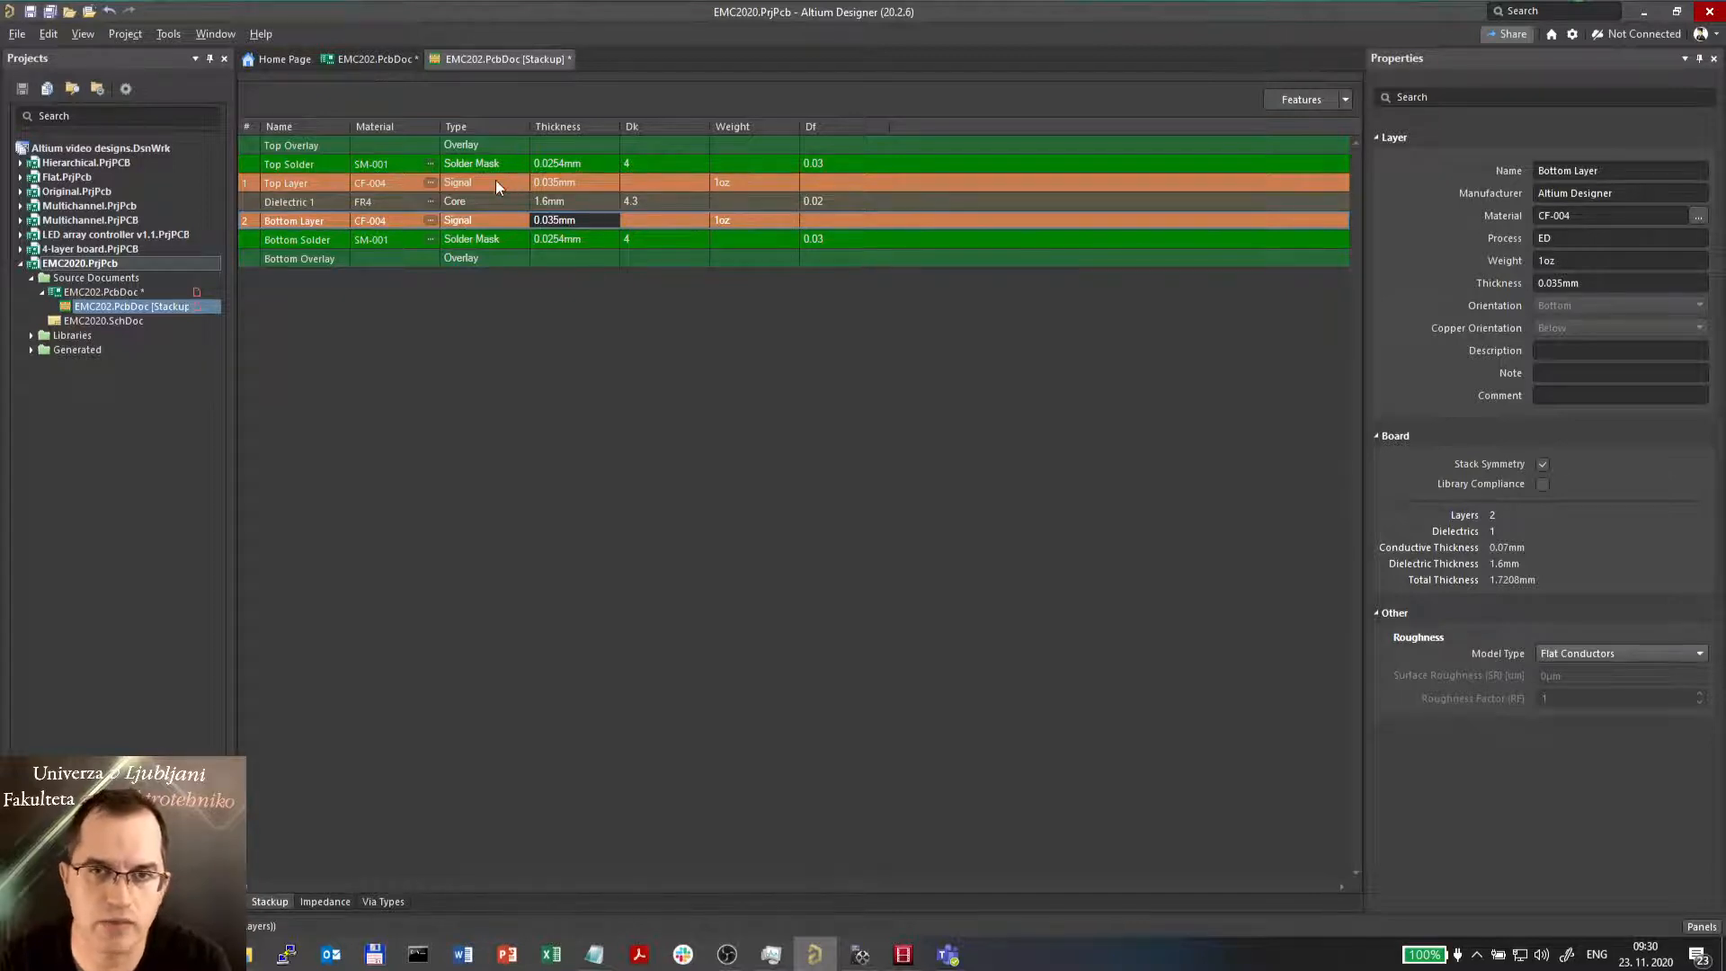
# - Add surface finish layers and choose HASL Lead-Free for the top surface finish
pyautogui.rightClick(496, 184)
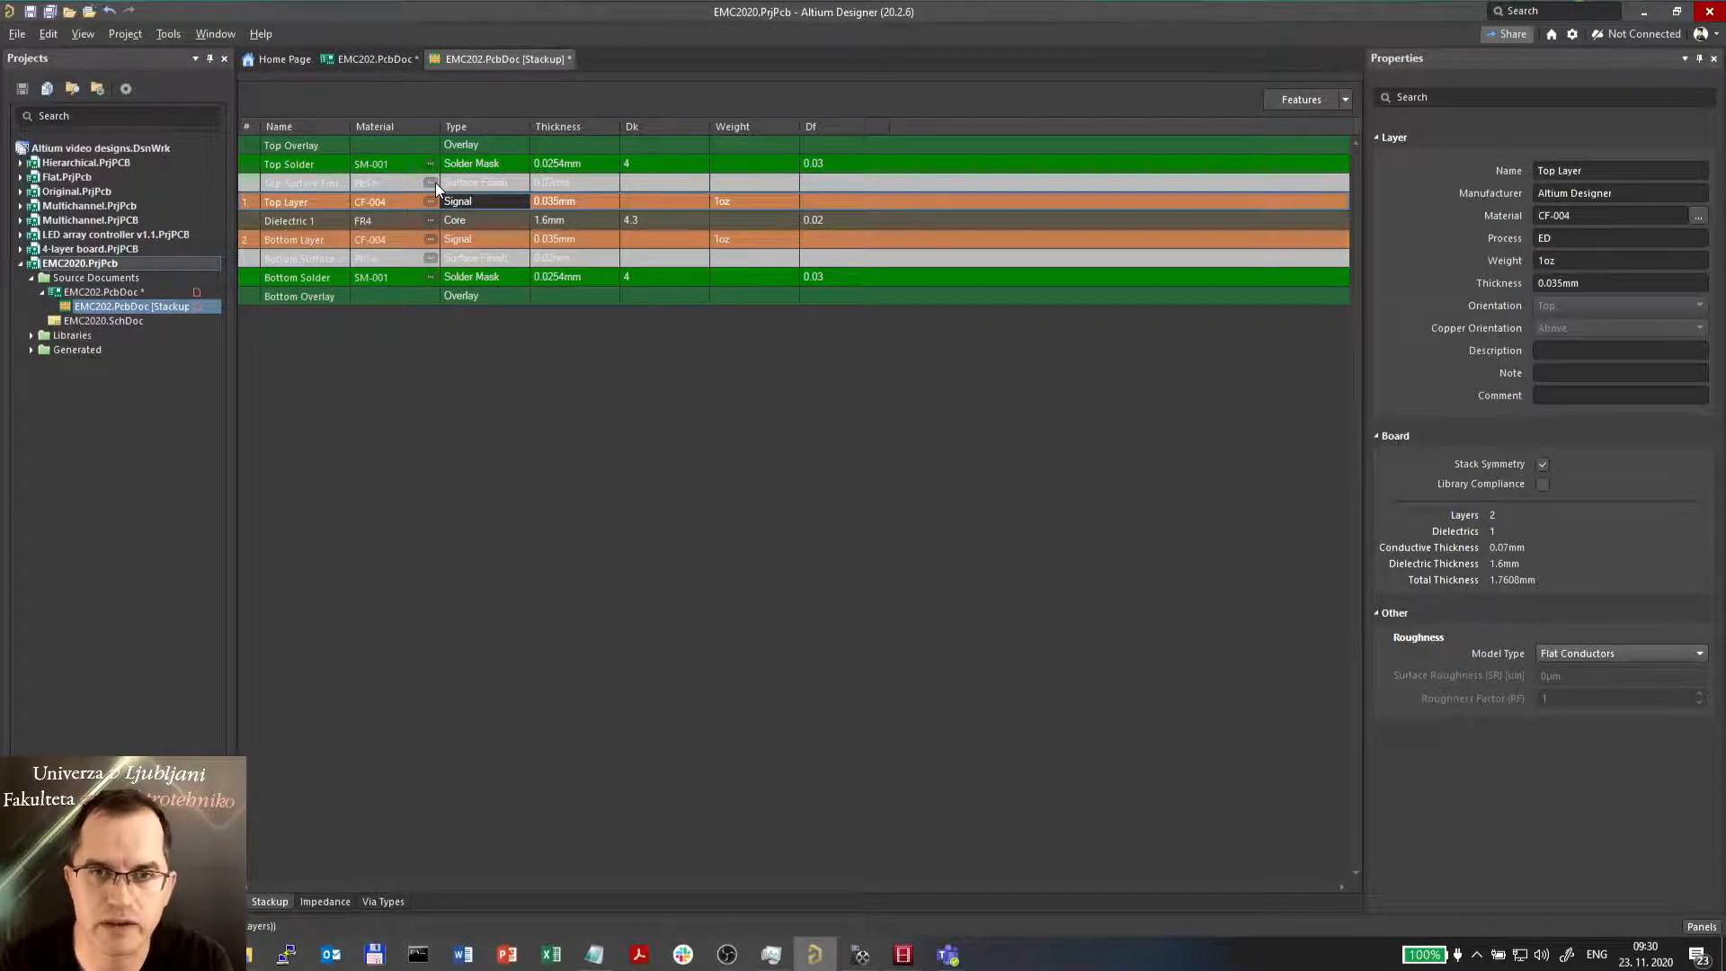
pyautogui.click(430, 184)
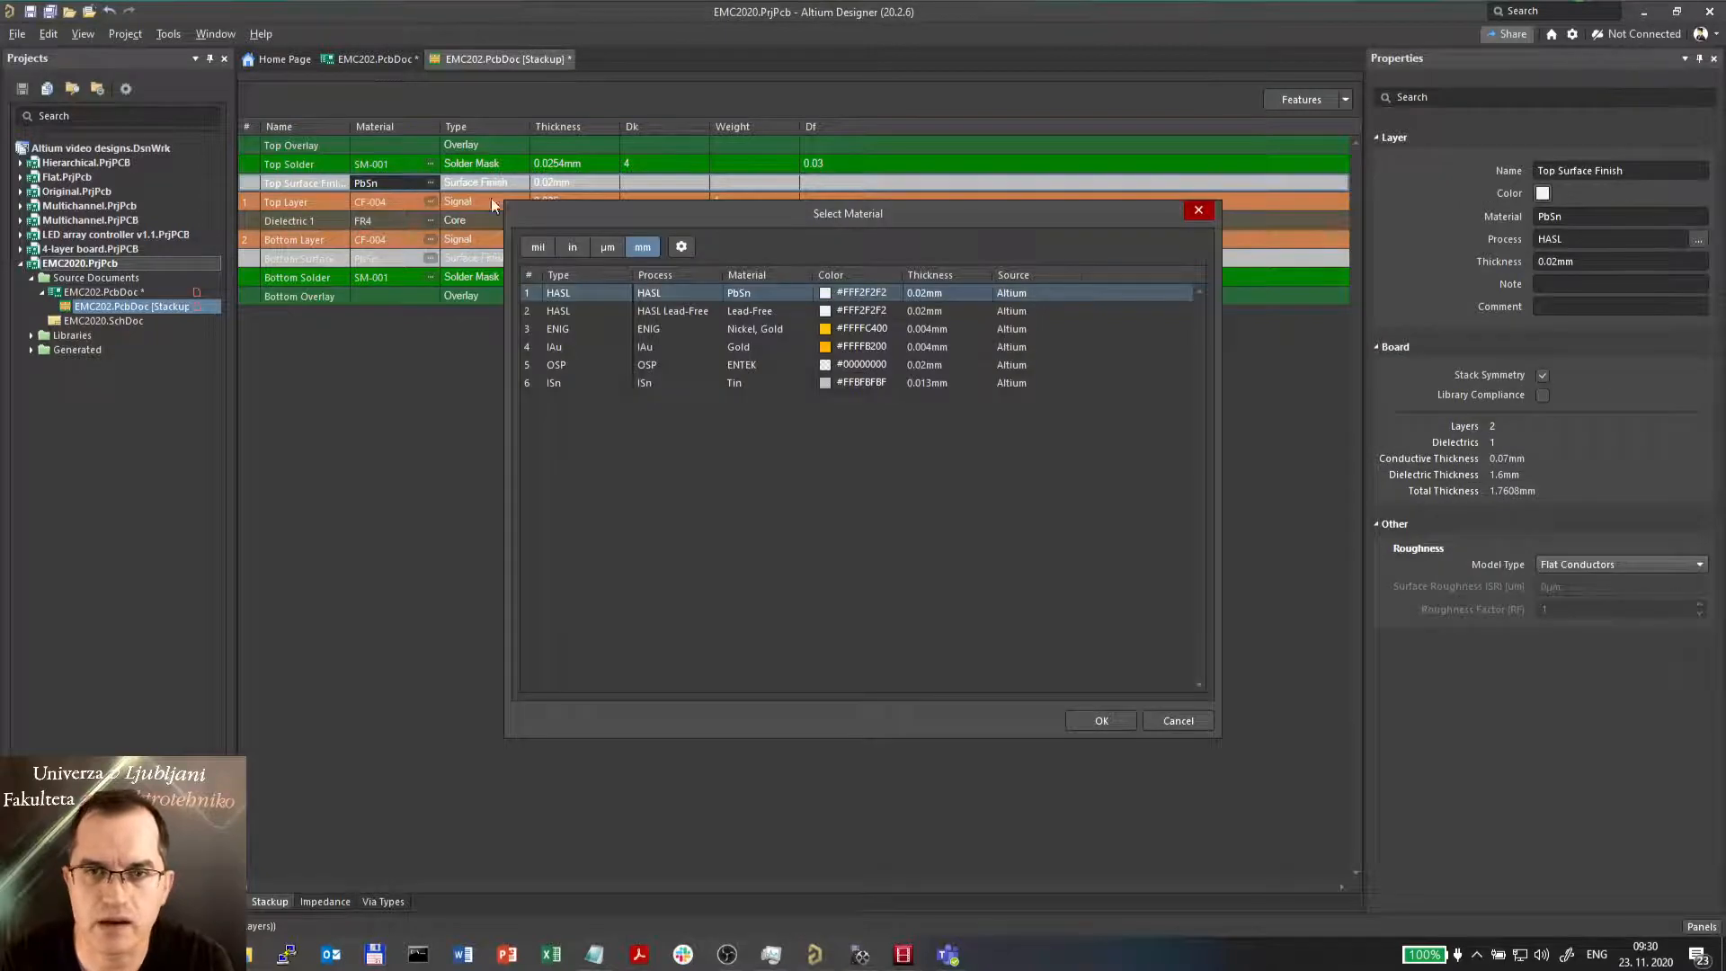
pyautogui.moveTo(704, 342)
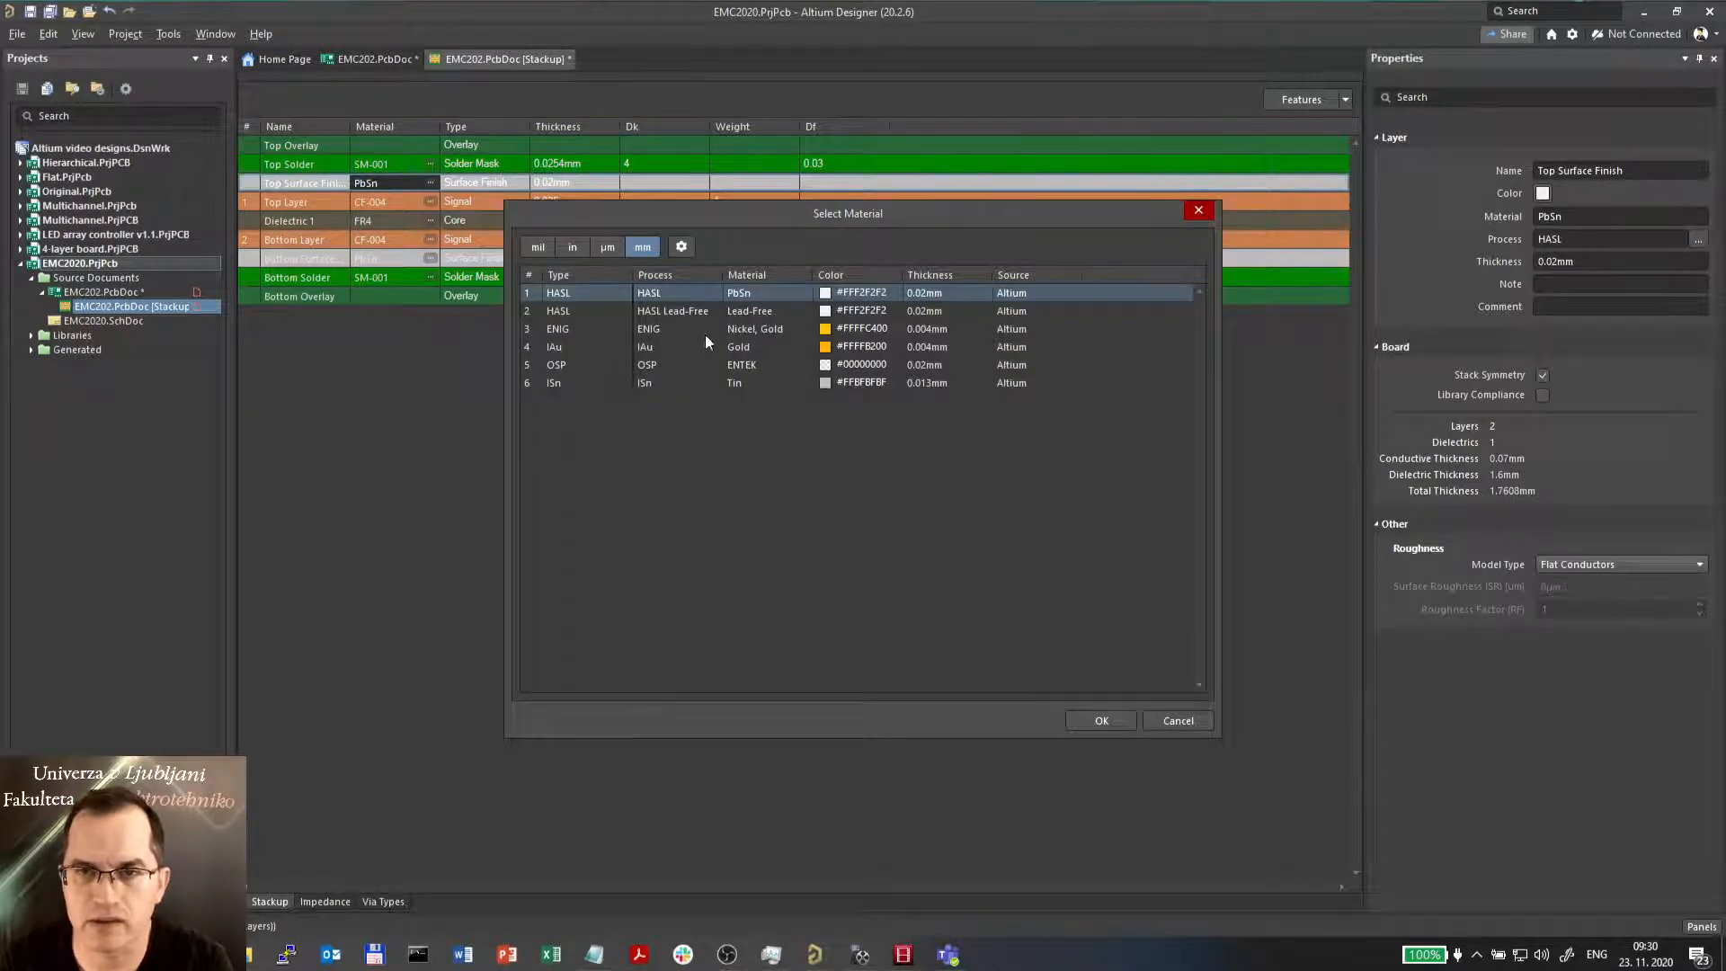
pyautogui.moveTo(640, 313)
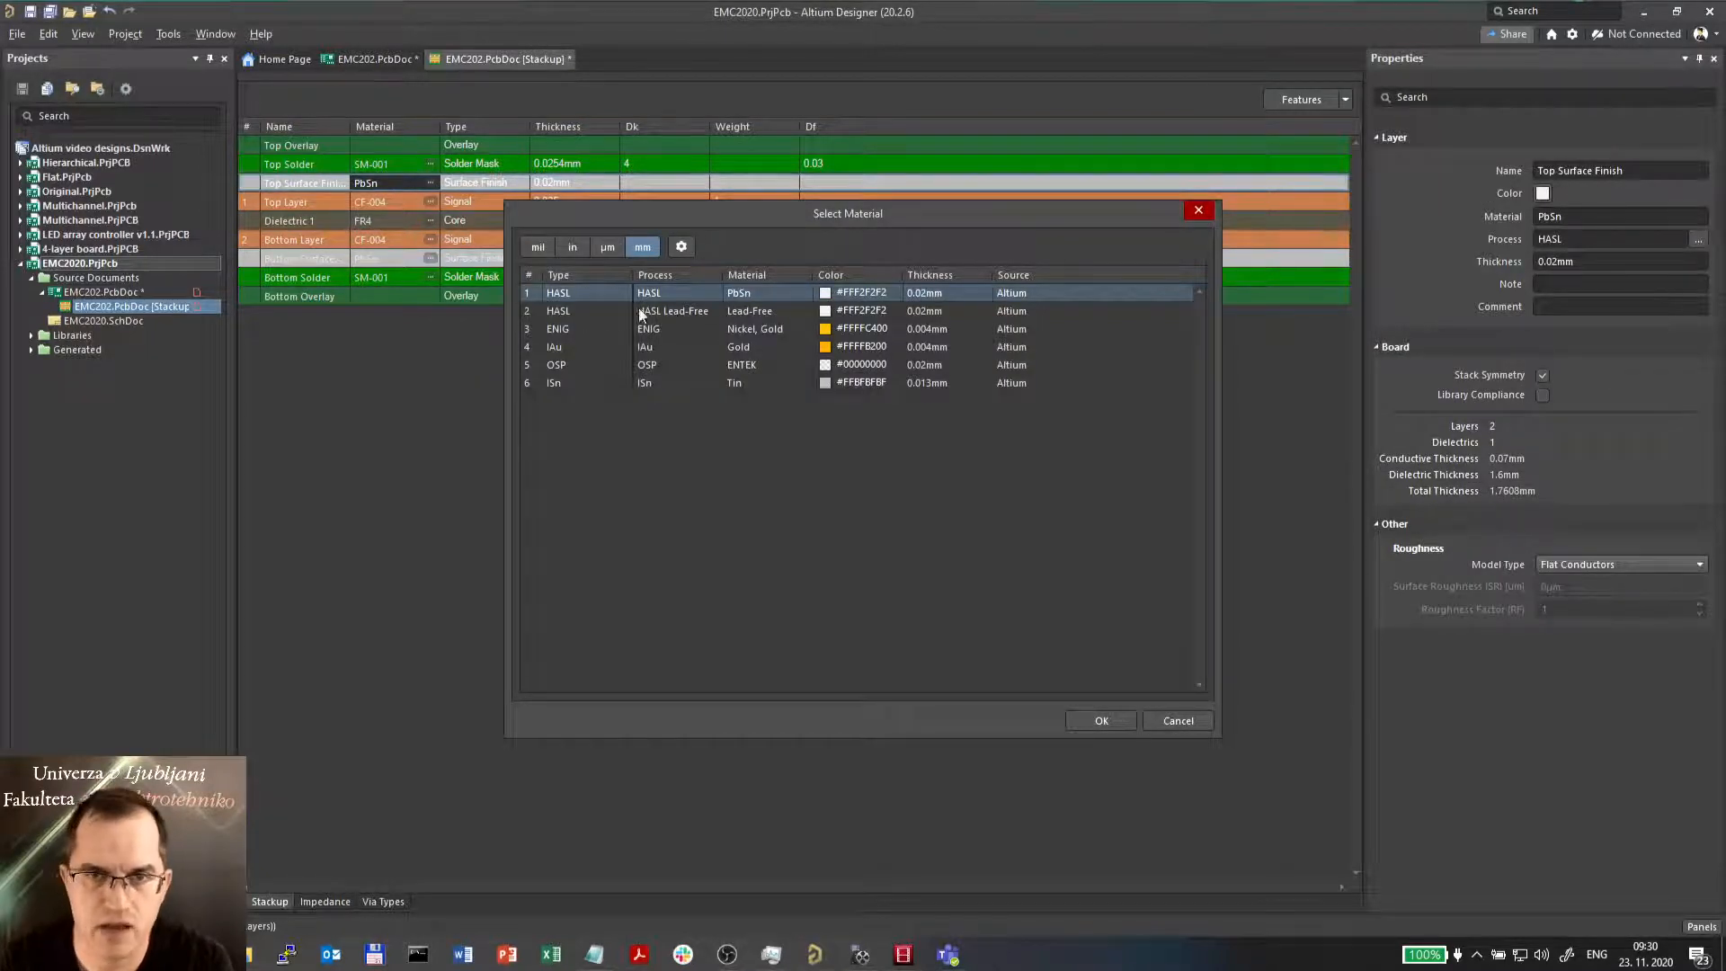
pyautogui.click(672, 311)
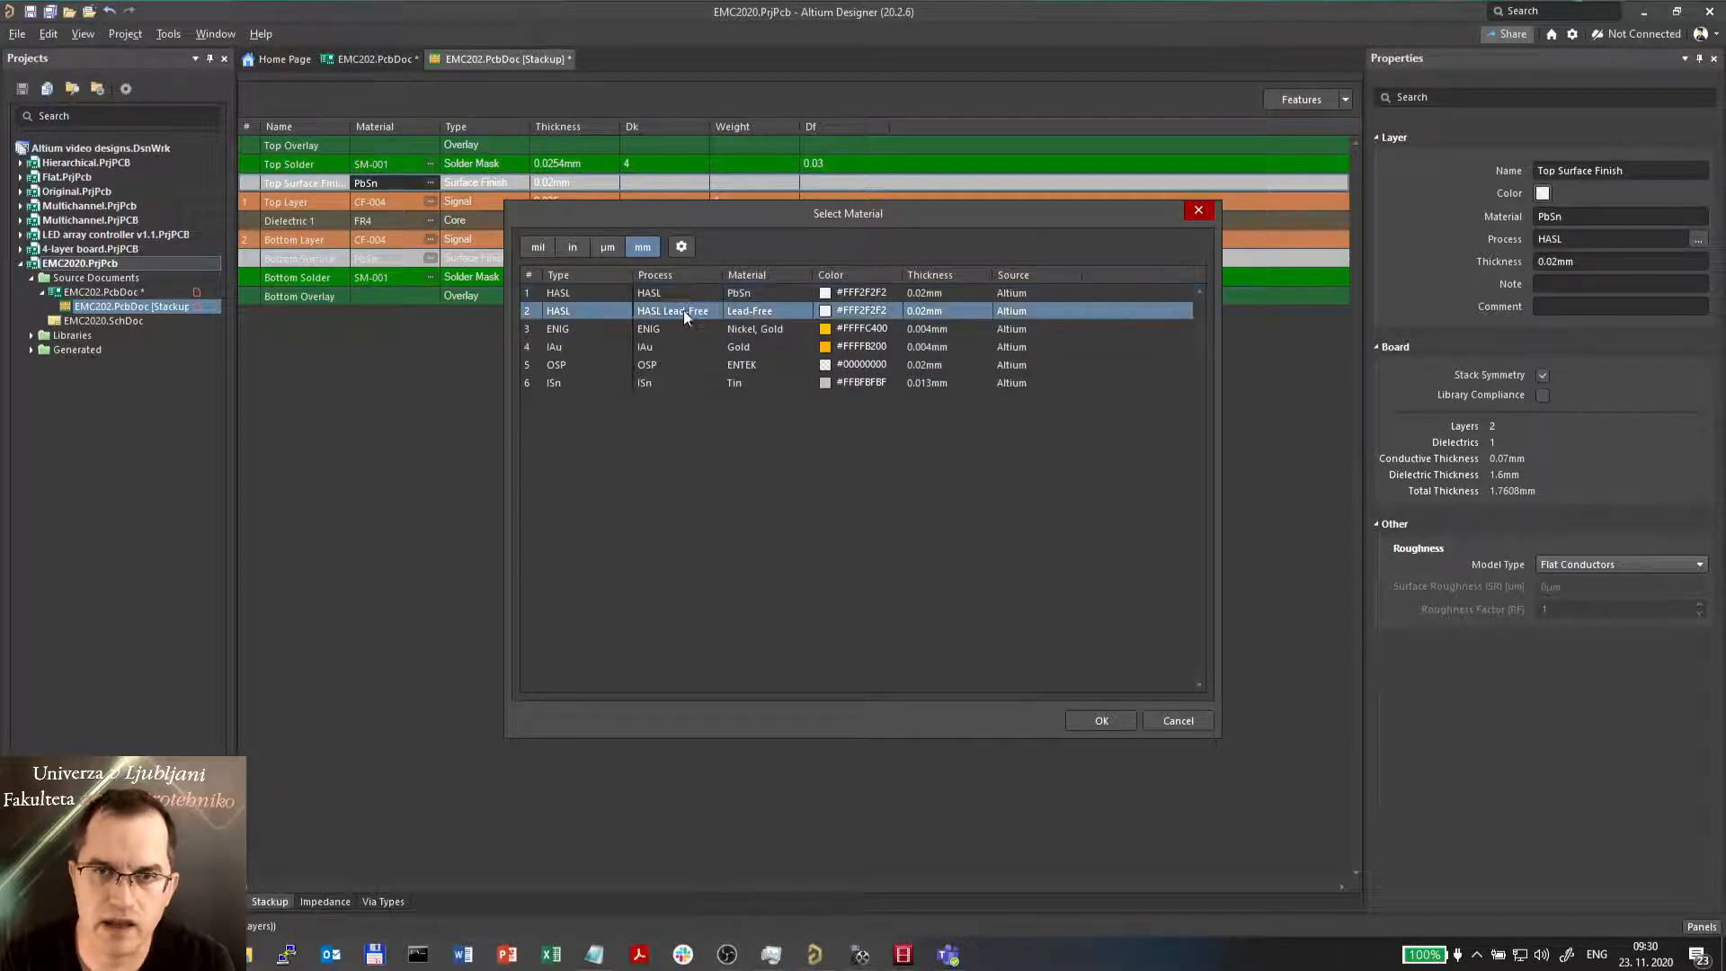
pyautogui.moveTo(949, 428)
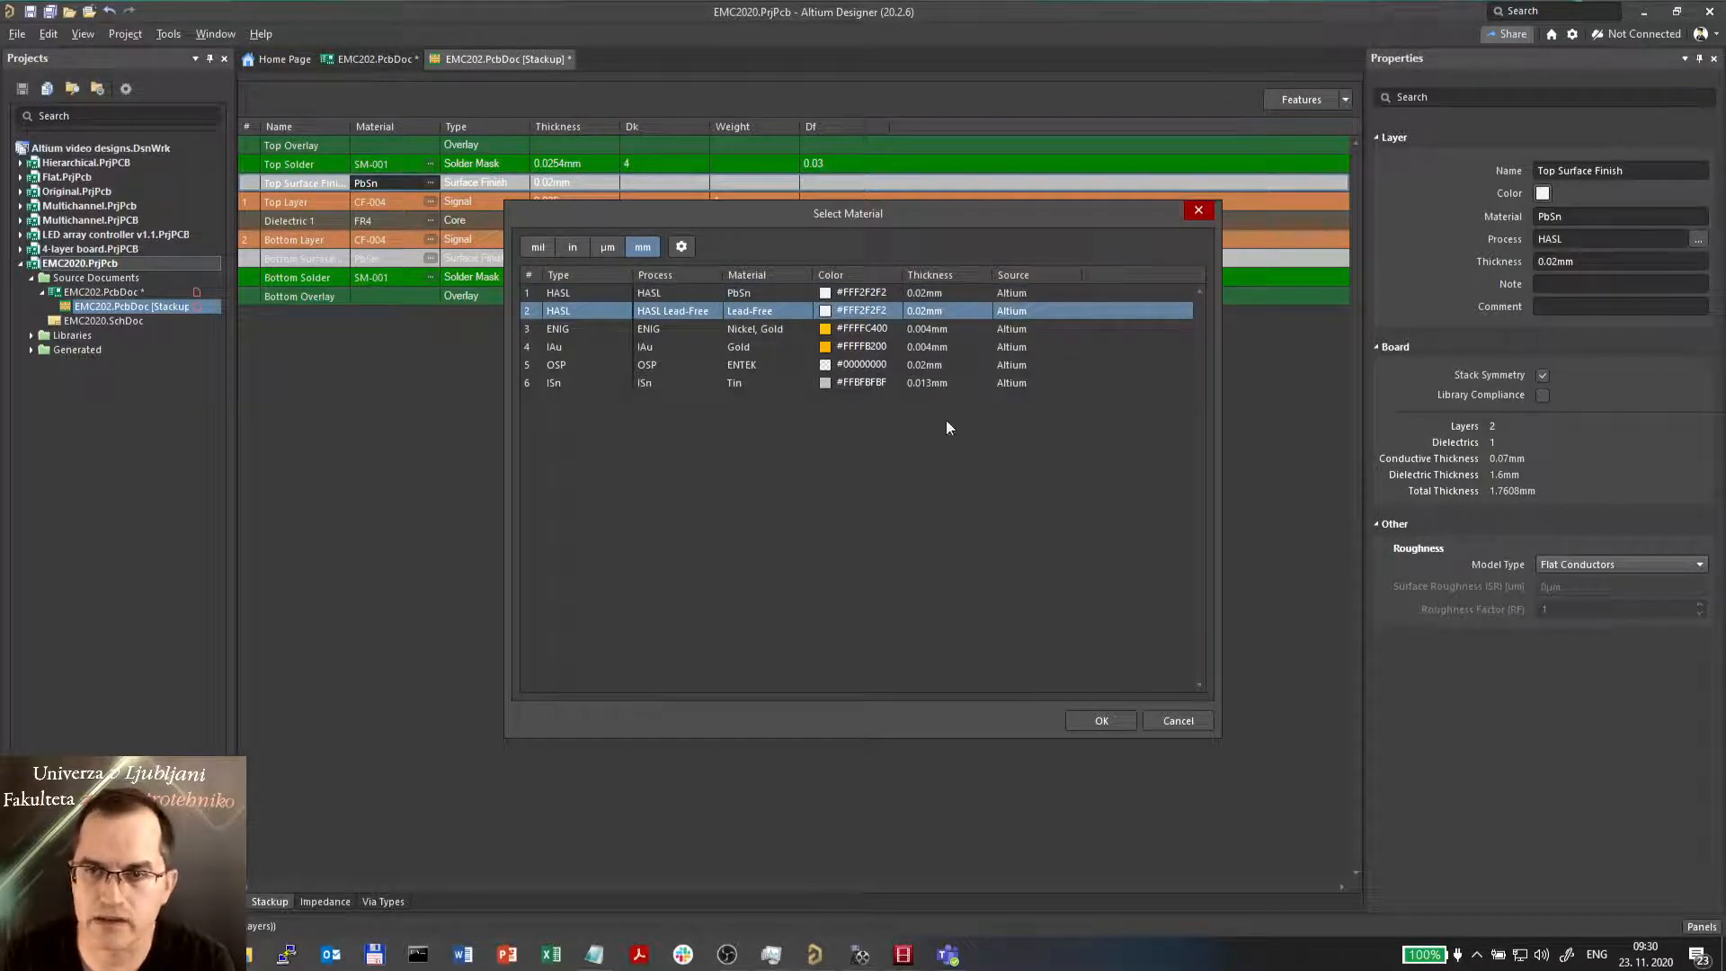
pyautogui.moveTo(779, 334)
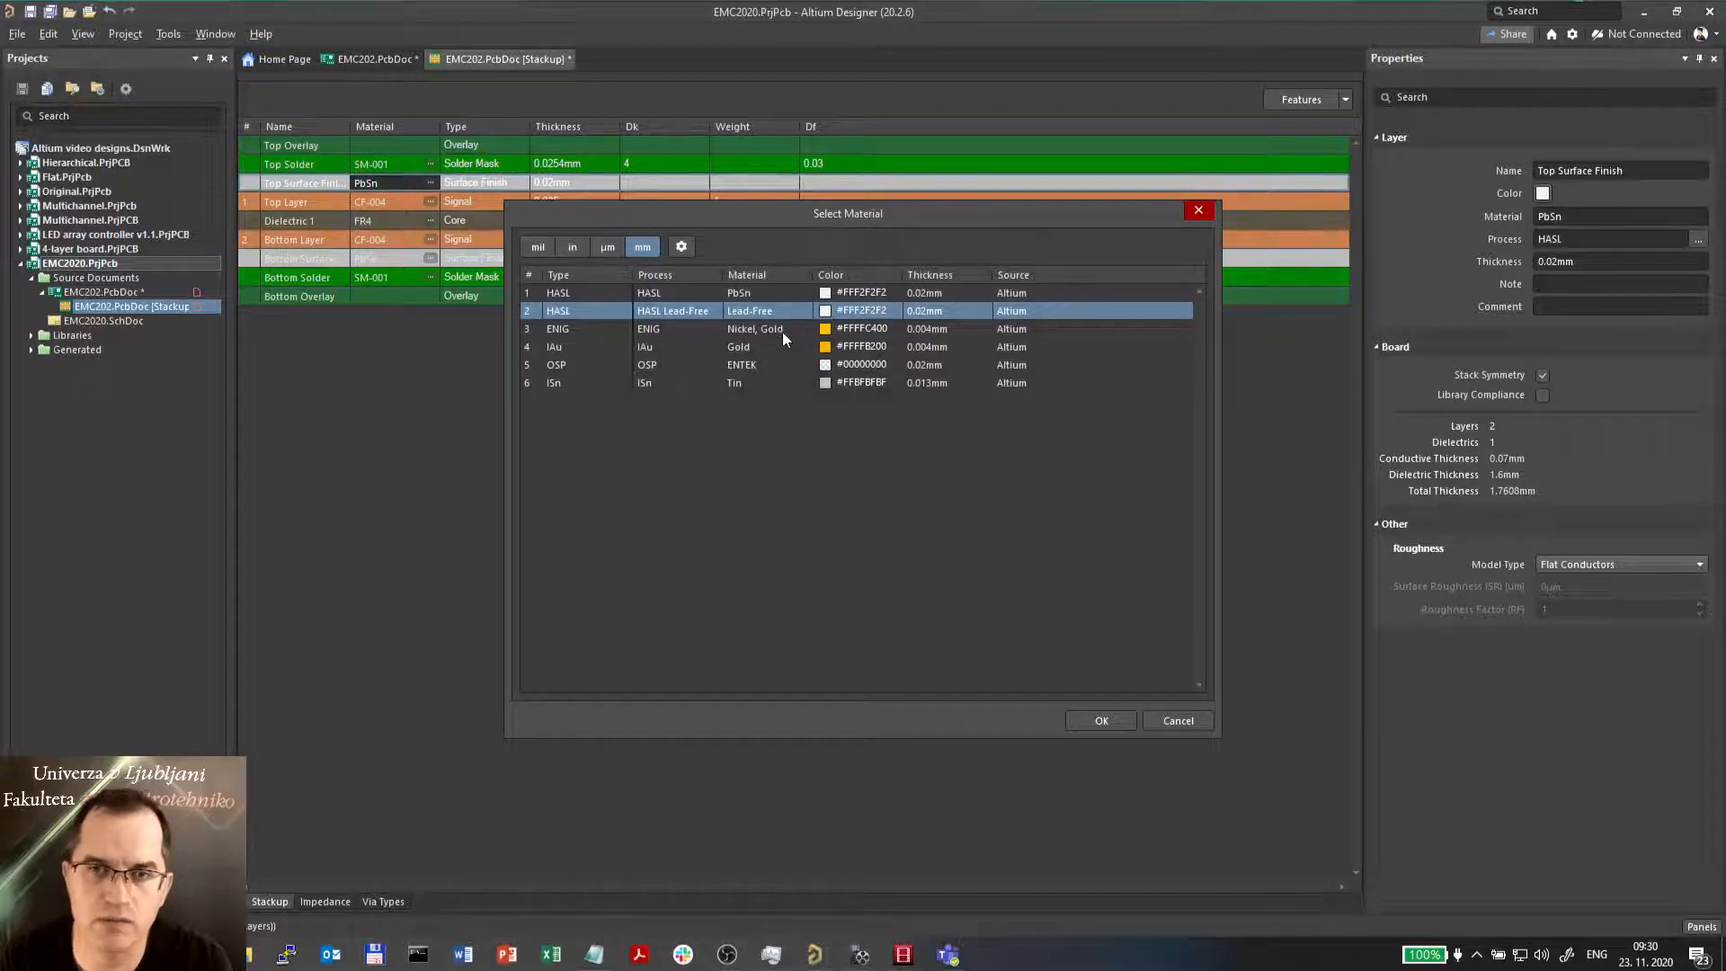
pyautogui.moveTo(657, 369)
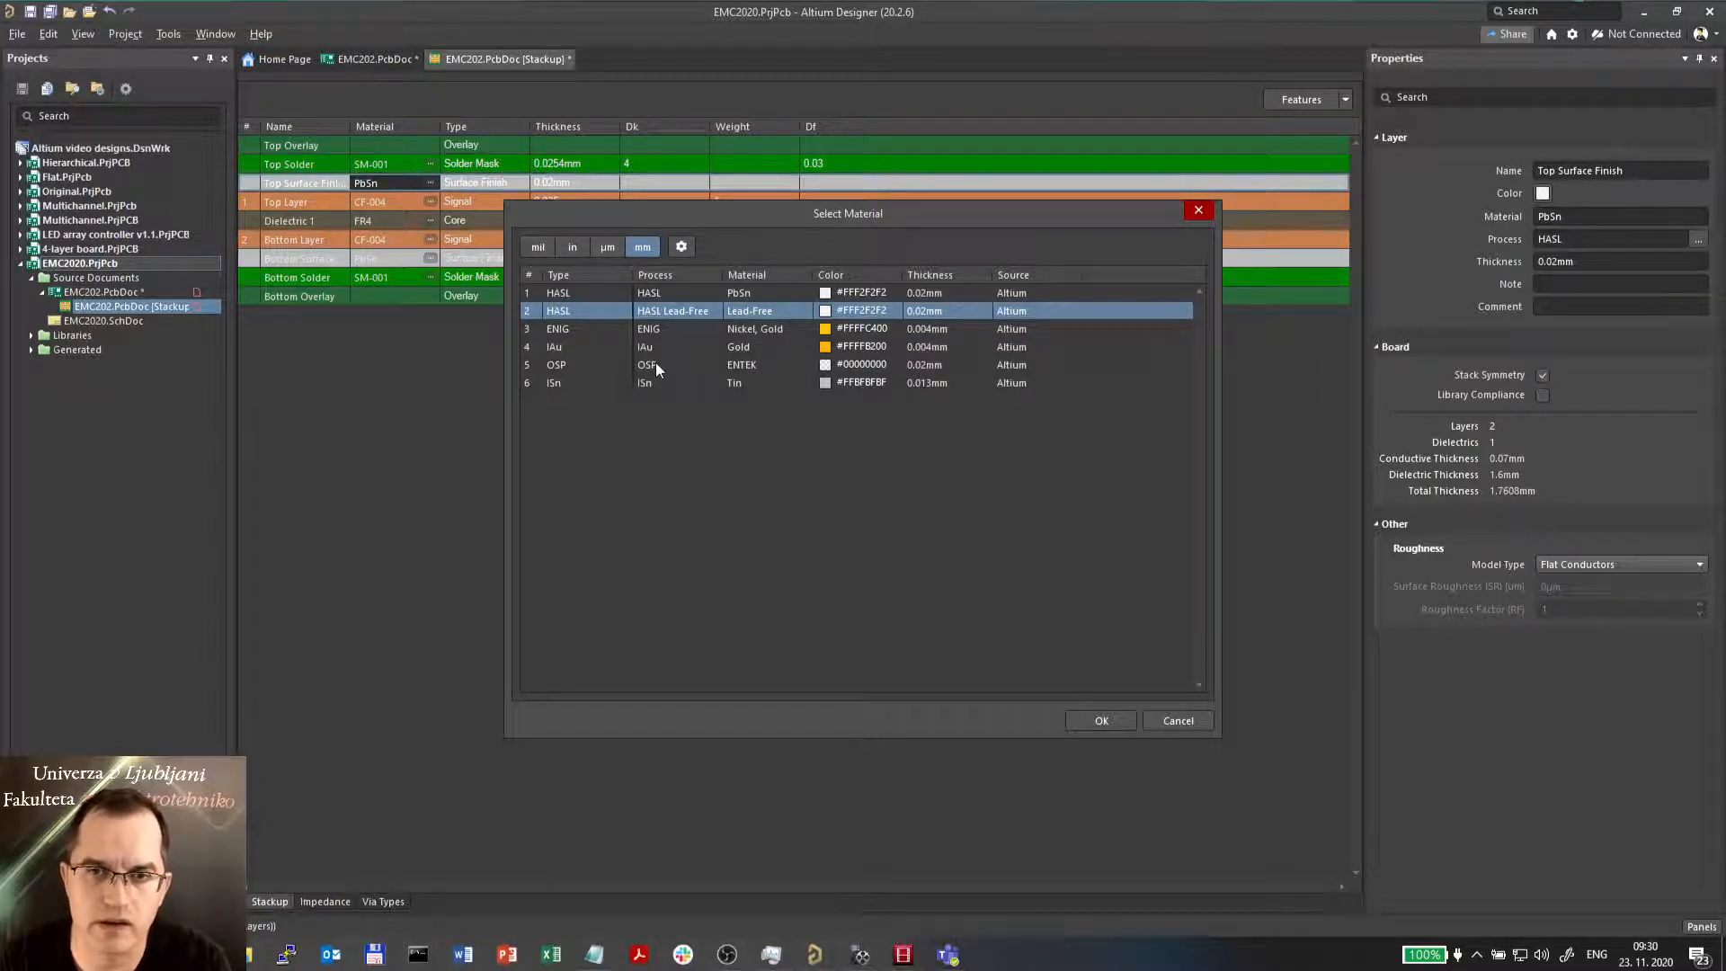
pyautogui.moveTo(779, 376)
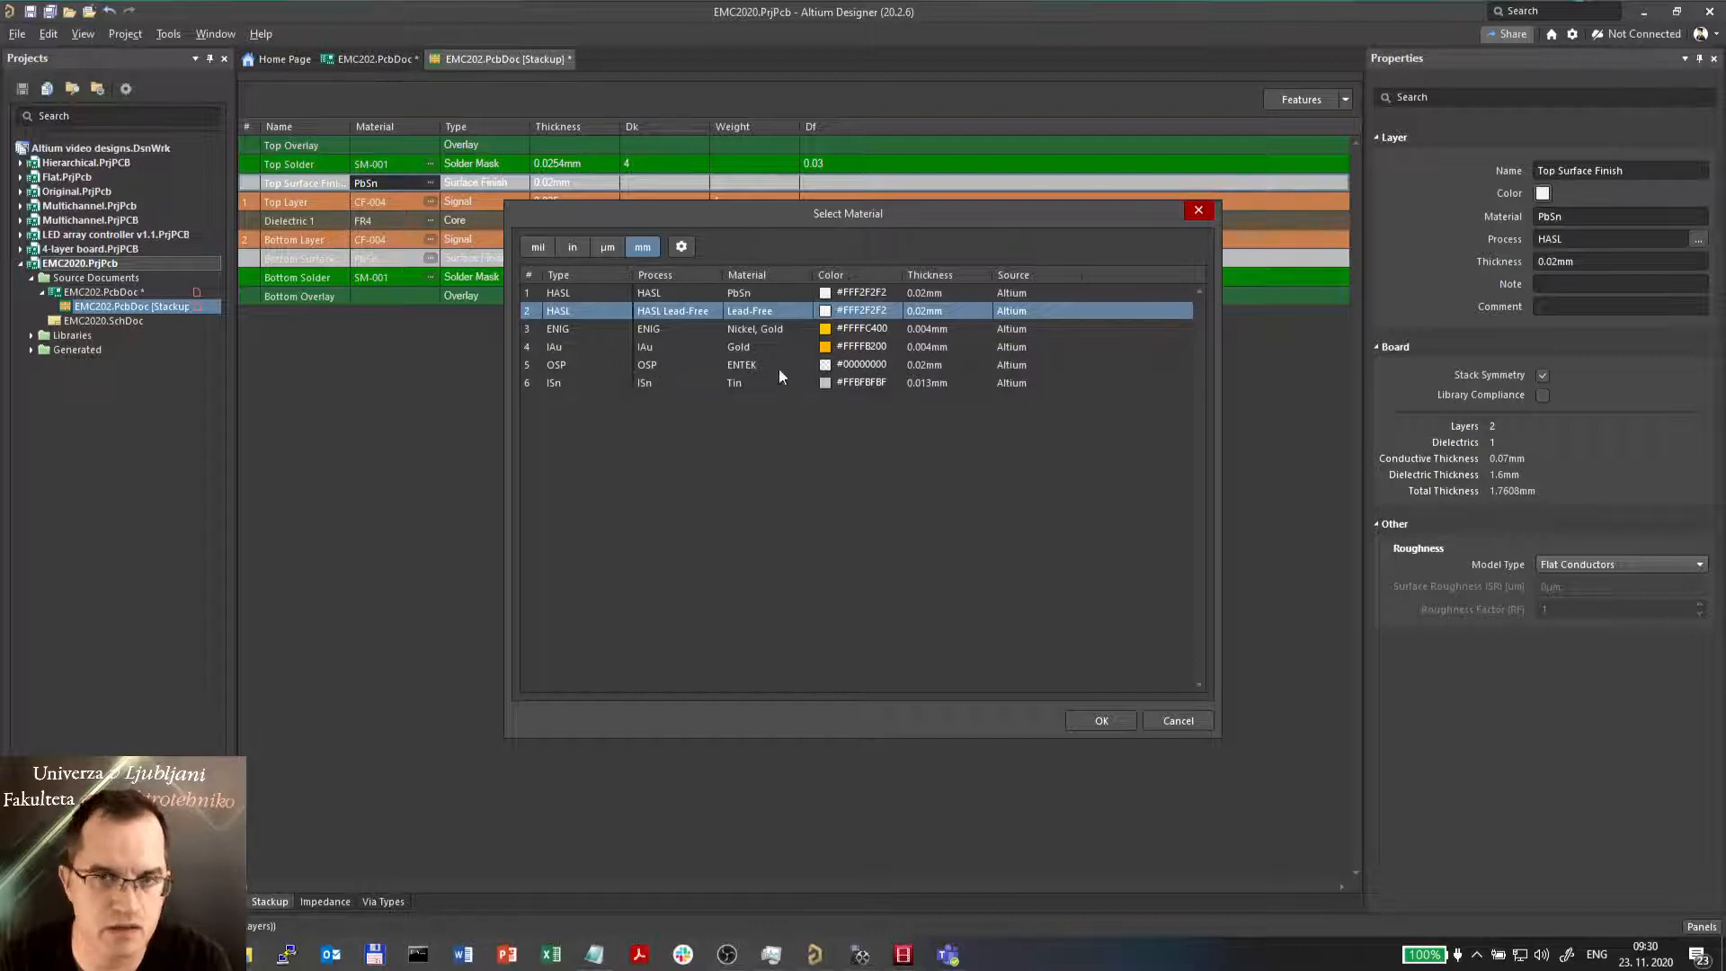
pyautogui.moveTo(1156, 585)
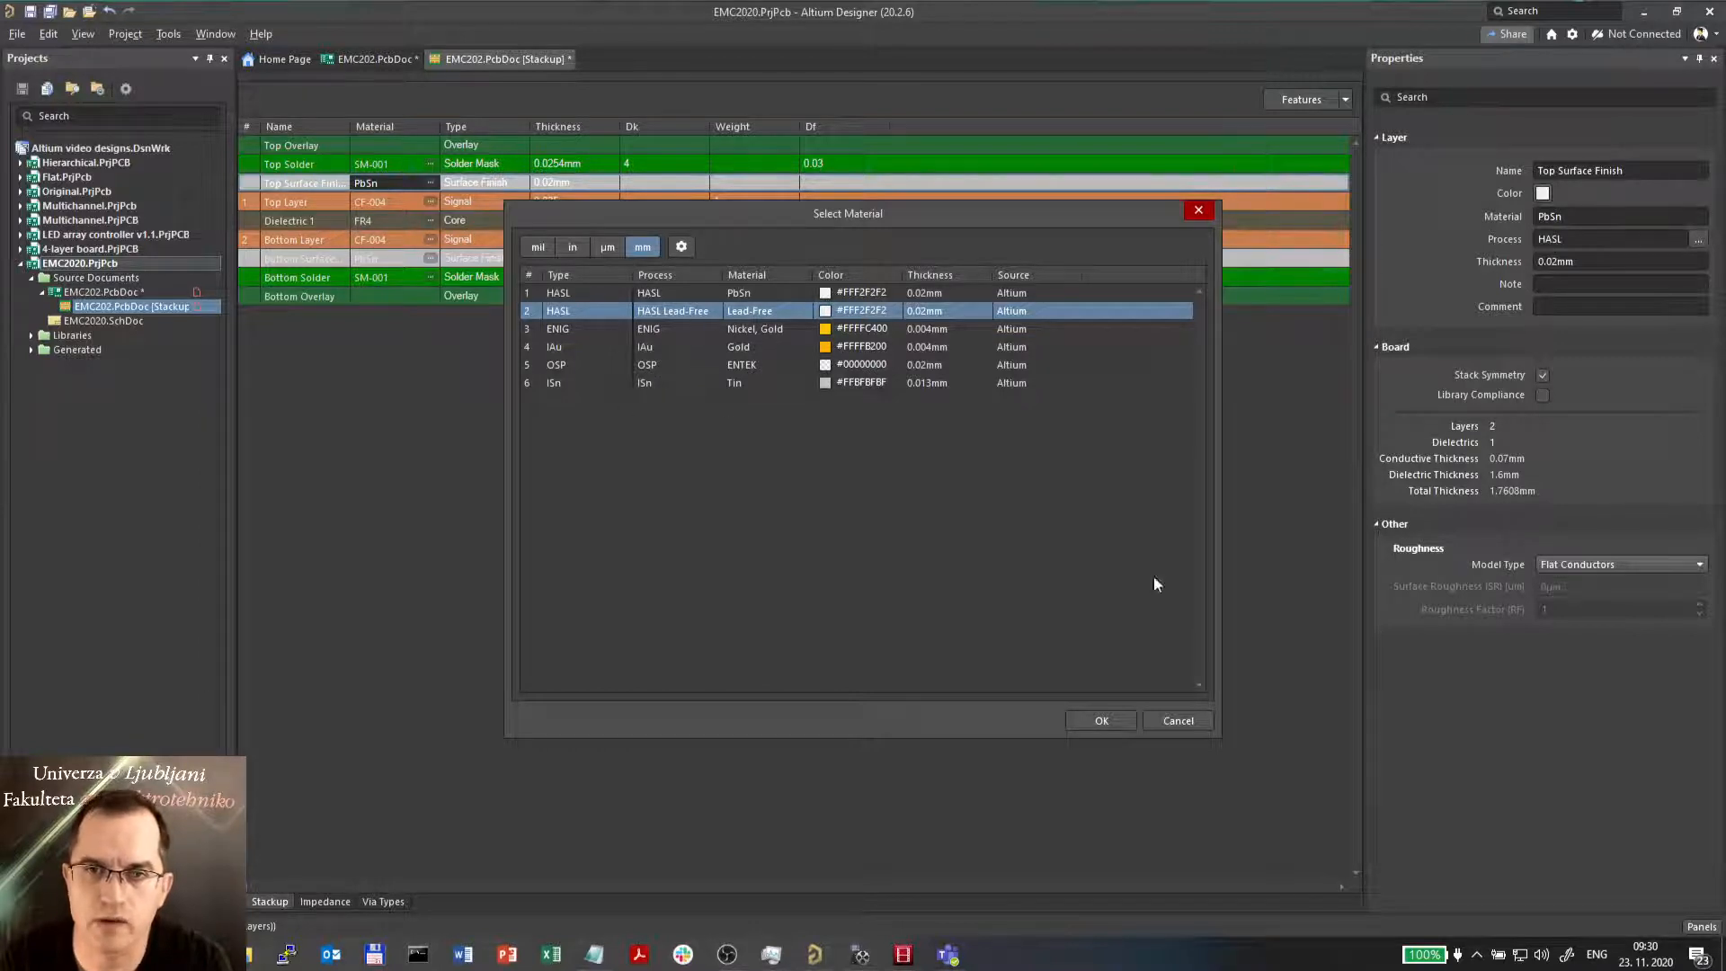
pyautogui.click(1101, 719)
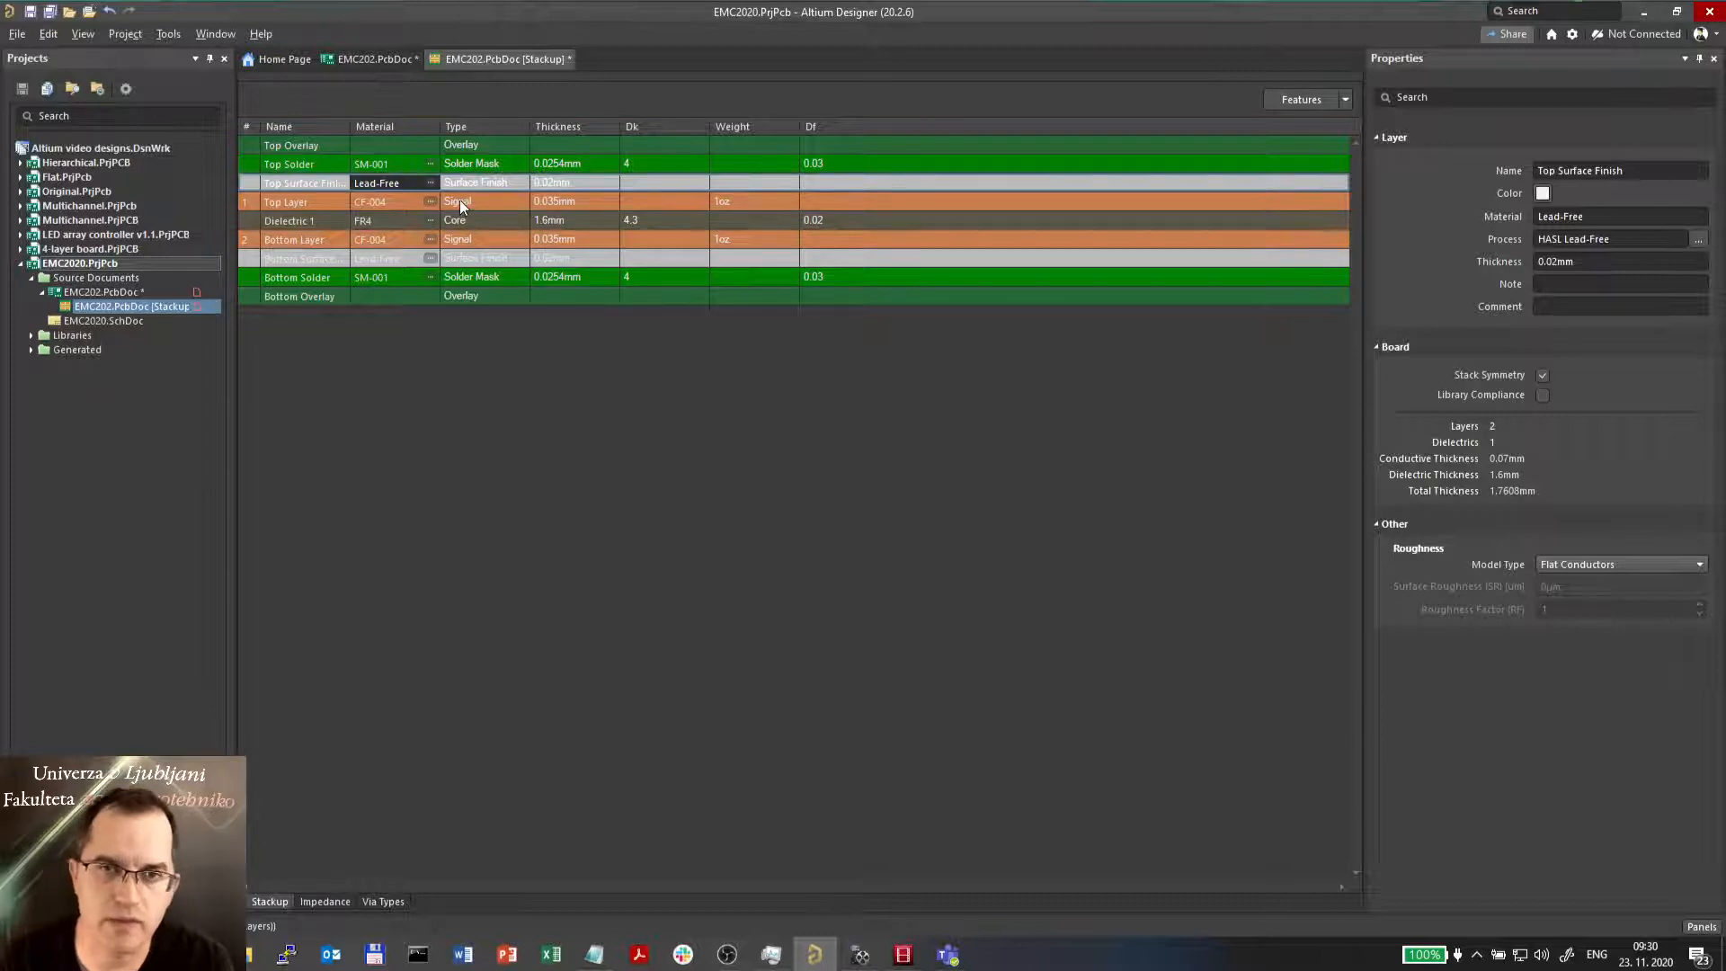
# - Insert plane layers below the Top Layer and name them GND and Power
pyautogui.rightClick(461, 202)
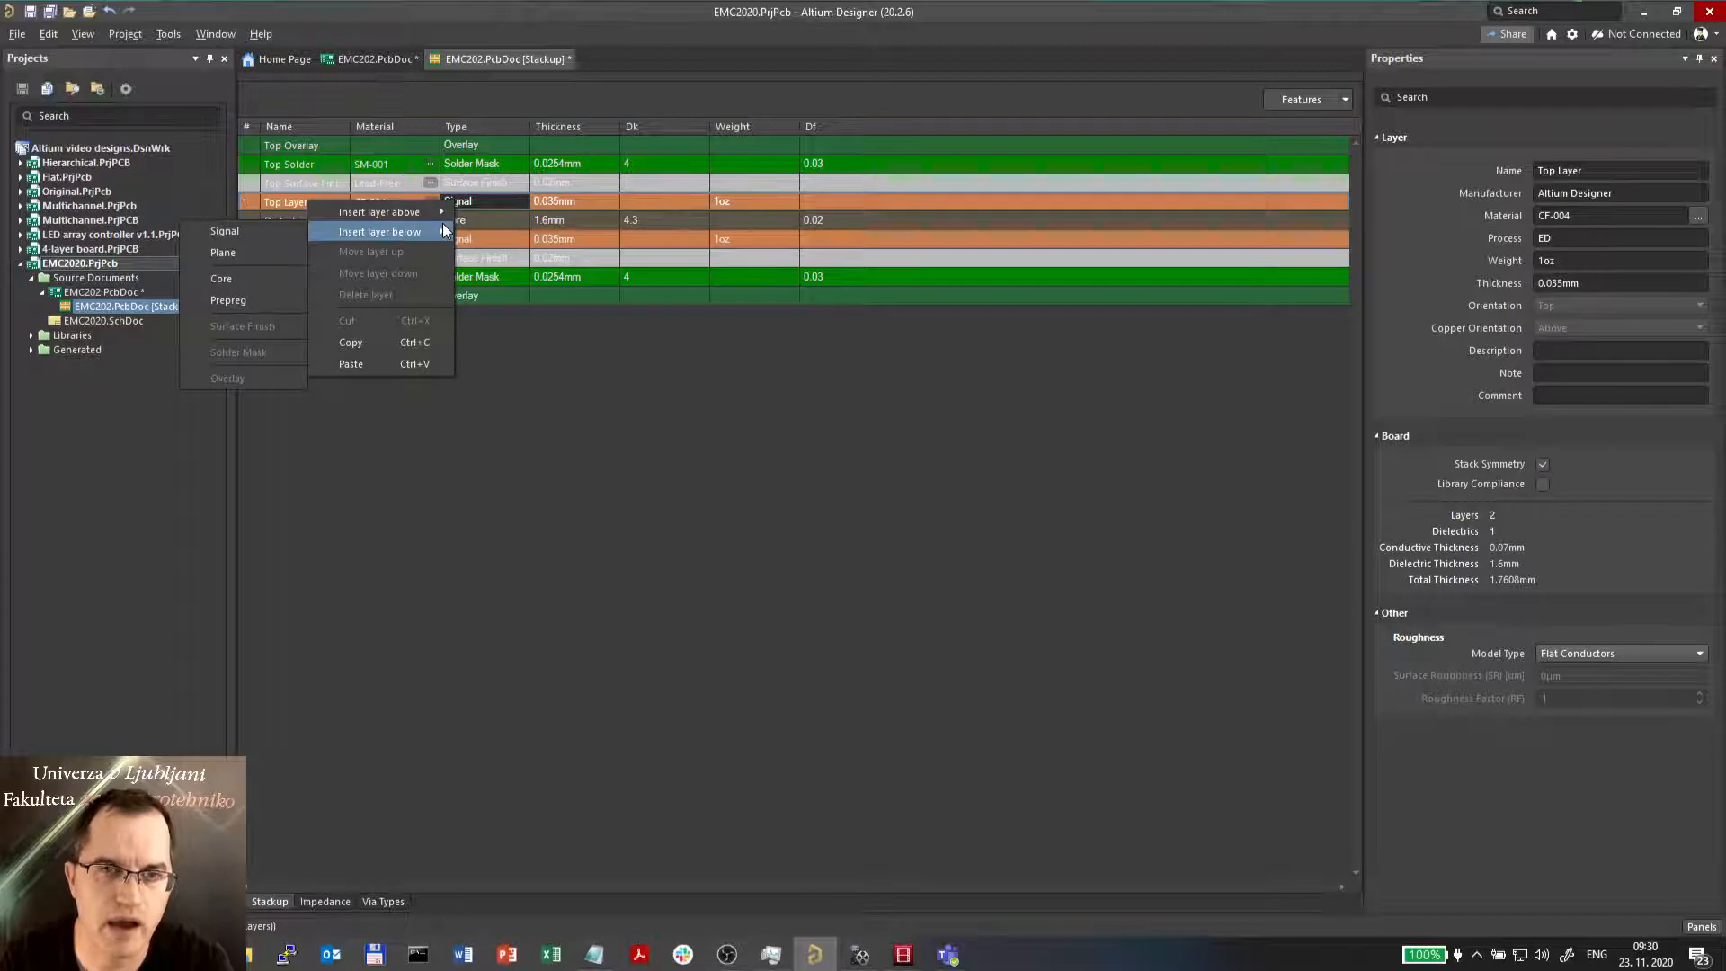
pyautogui.moveTo(223, 251)
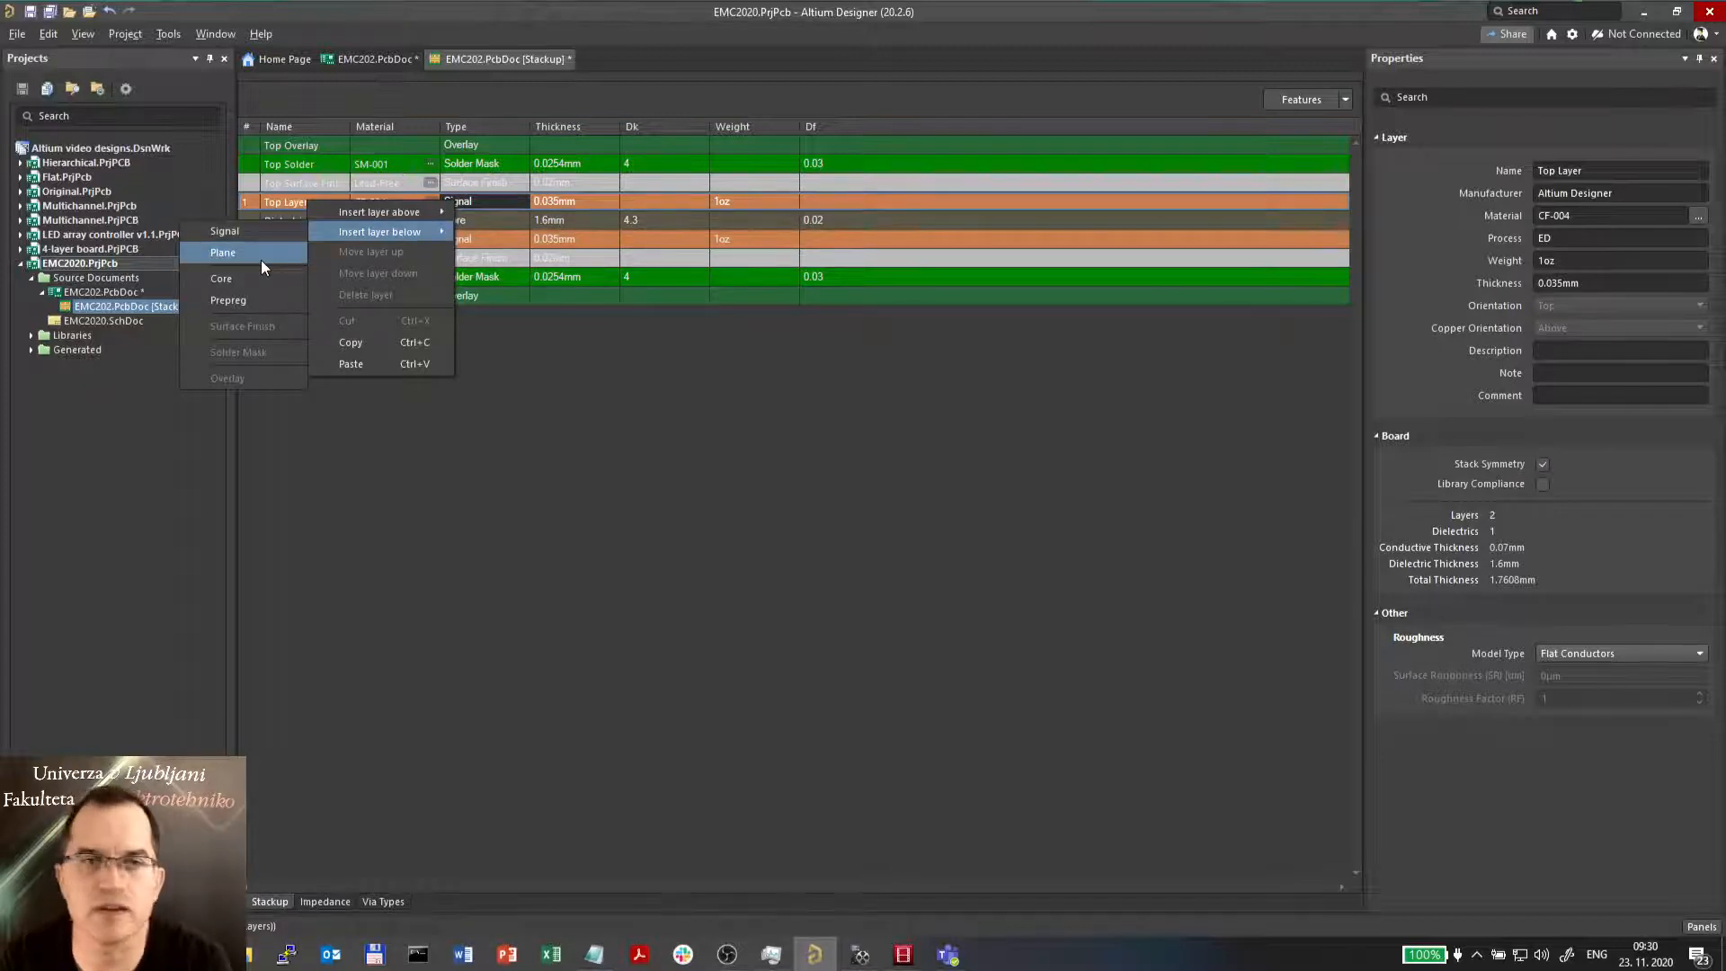
pyautogui.moveTo(225, 232)
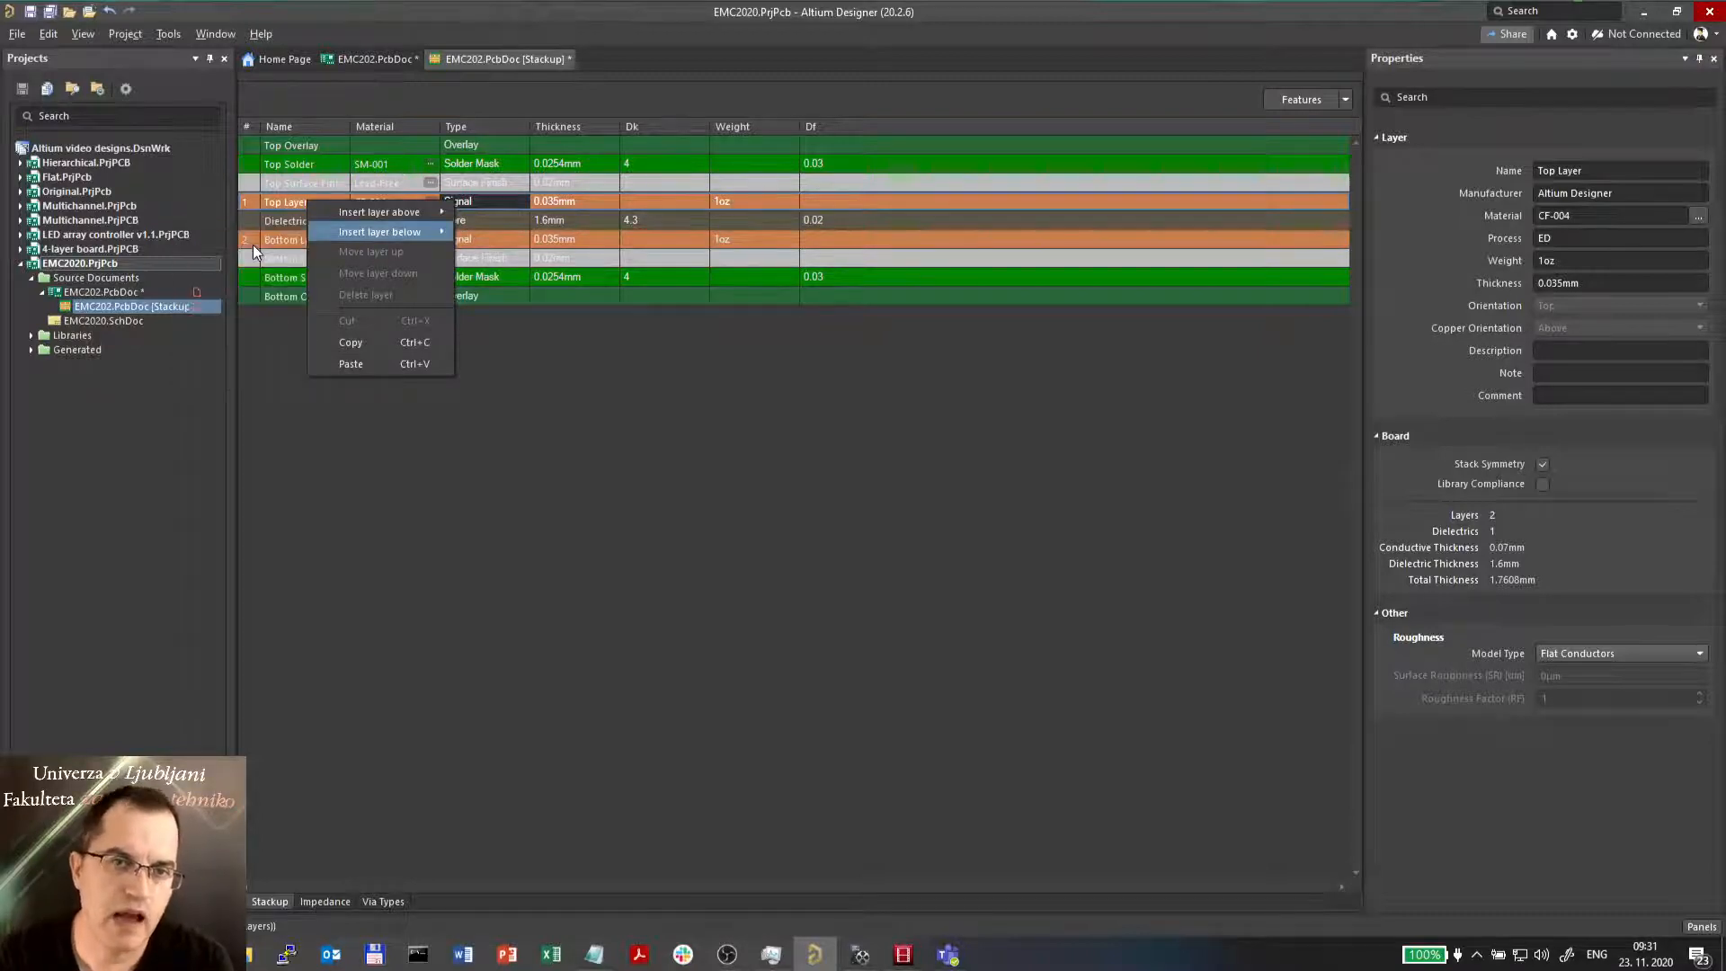
pyautogui.click(380, 232)
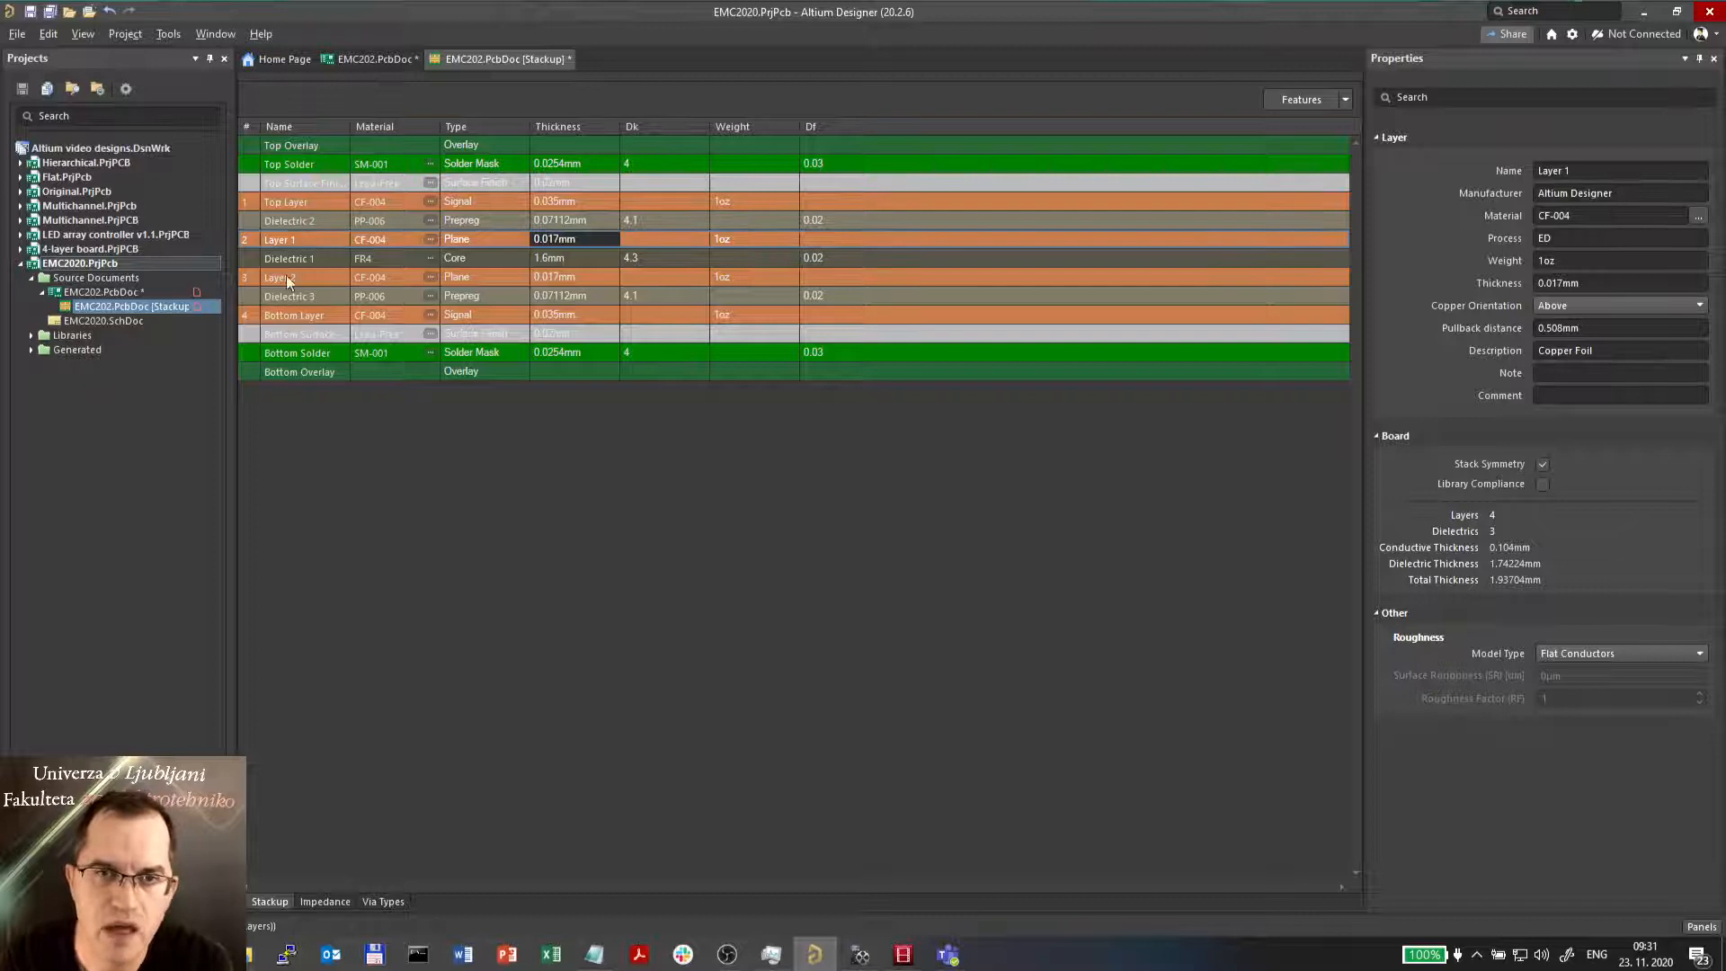
pyautogui.click(286, 239)
pyautogui.write('GND')
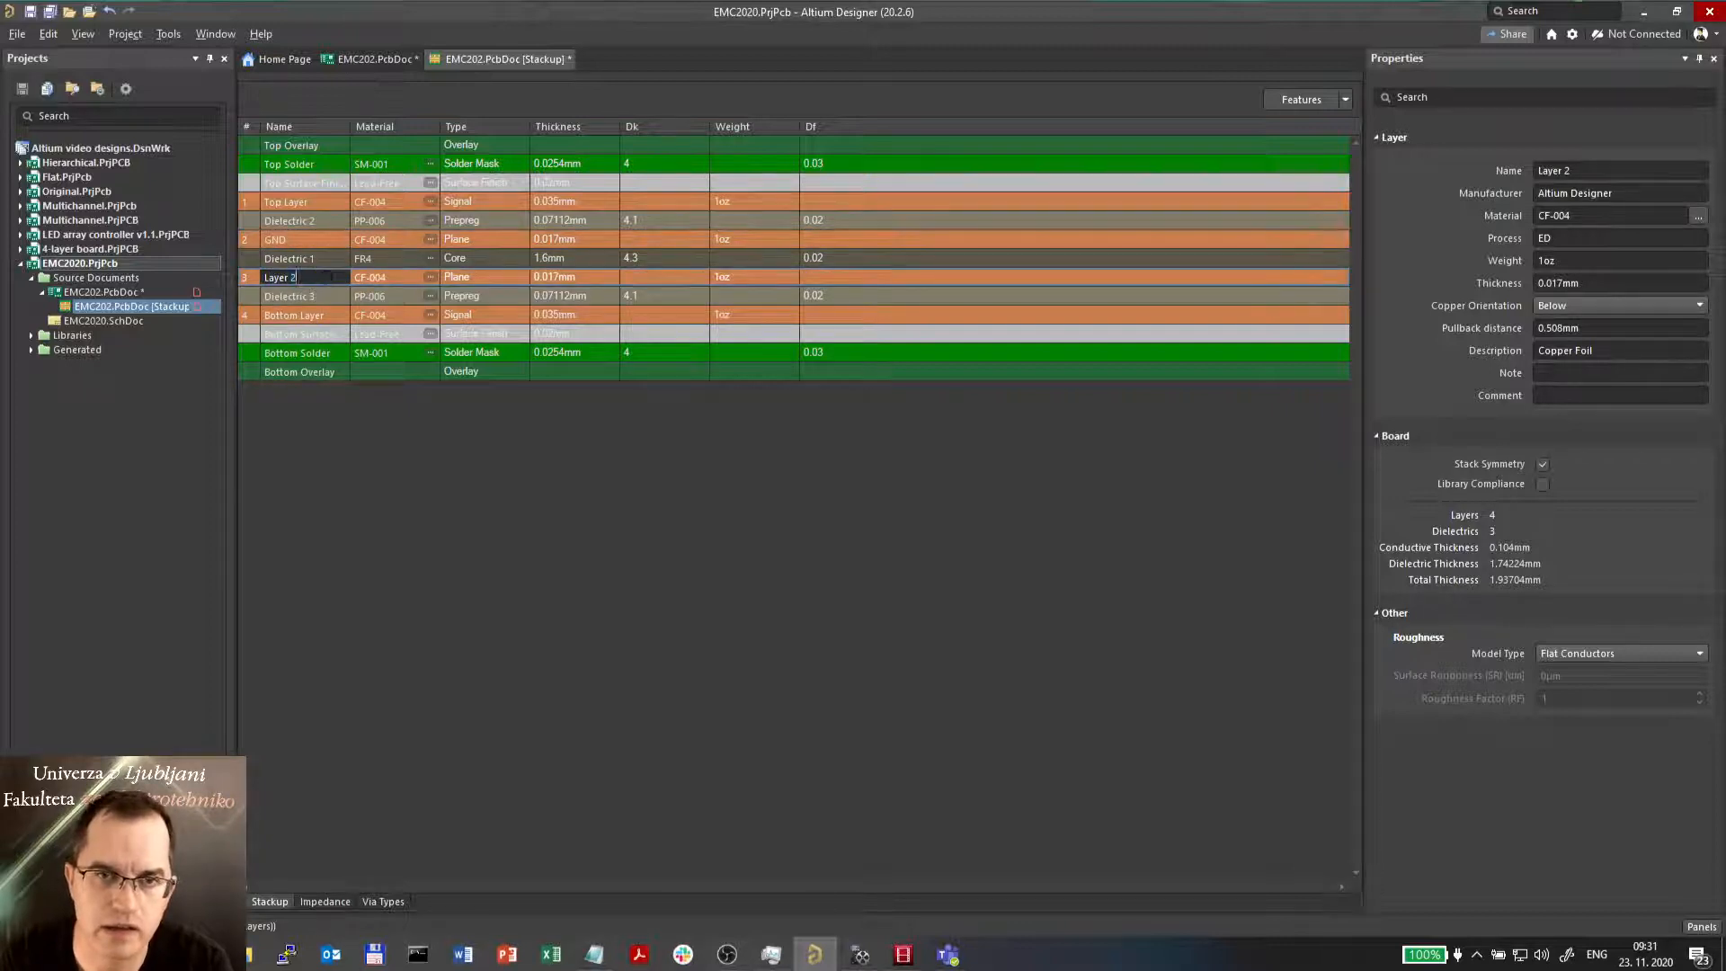
pyautogui.write('Power')
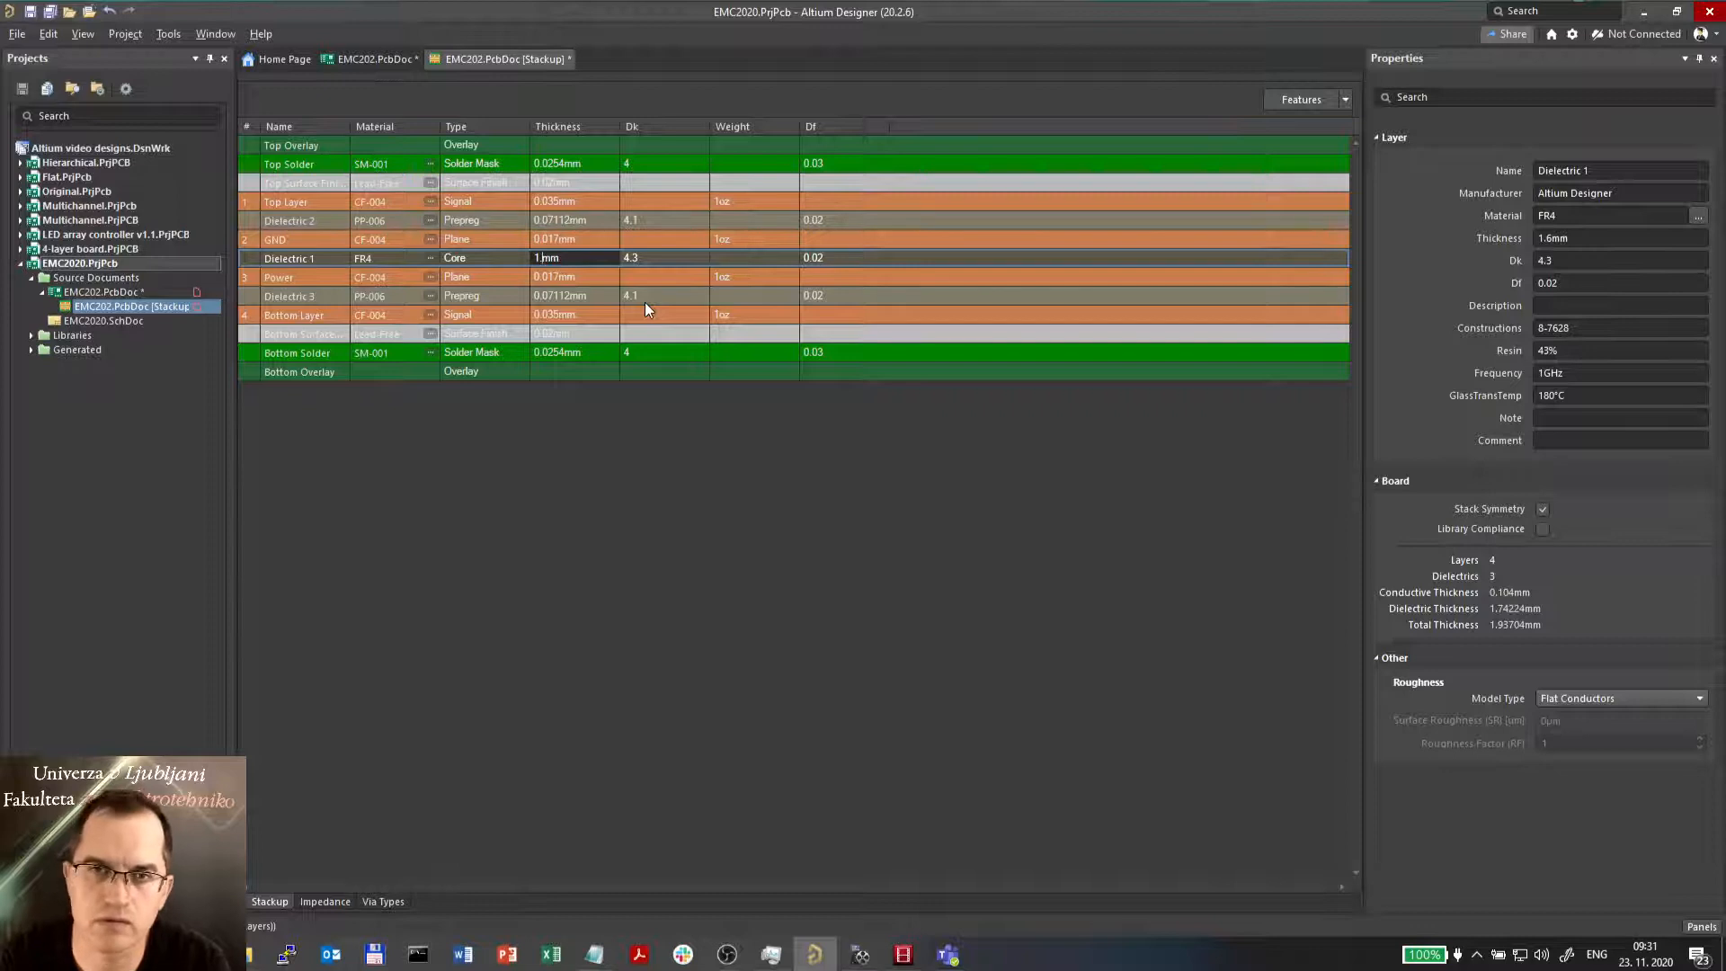
# - Set the core Dielectric 1 to 1.2 mm and the prepregs to 0.2 mm
pyautogui.write('1.2mm')
pyautogui.click(576, 295)
pyautogui.write('0.2')
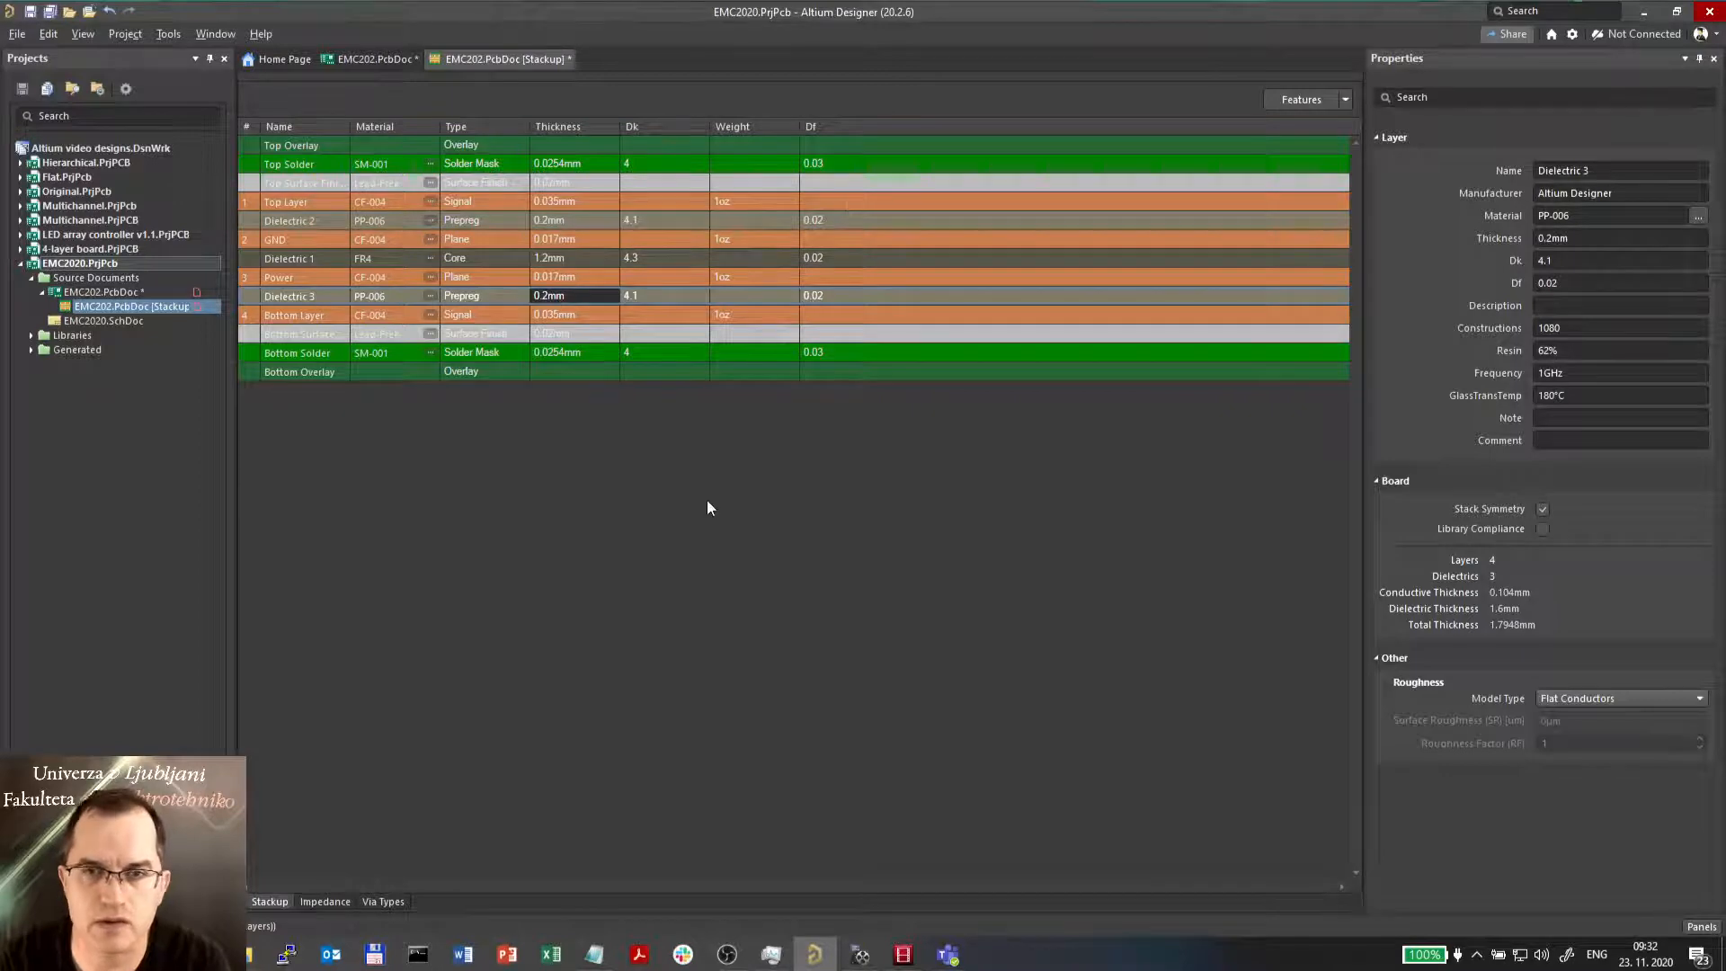
pyautogui.moveTo(313, 427)
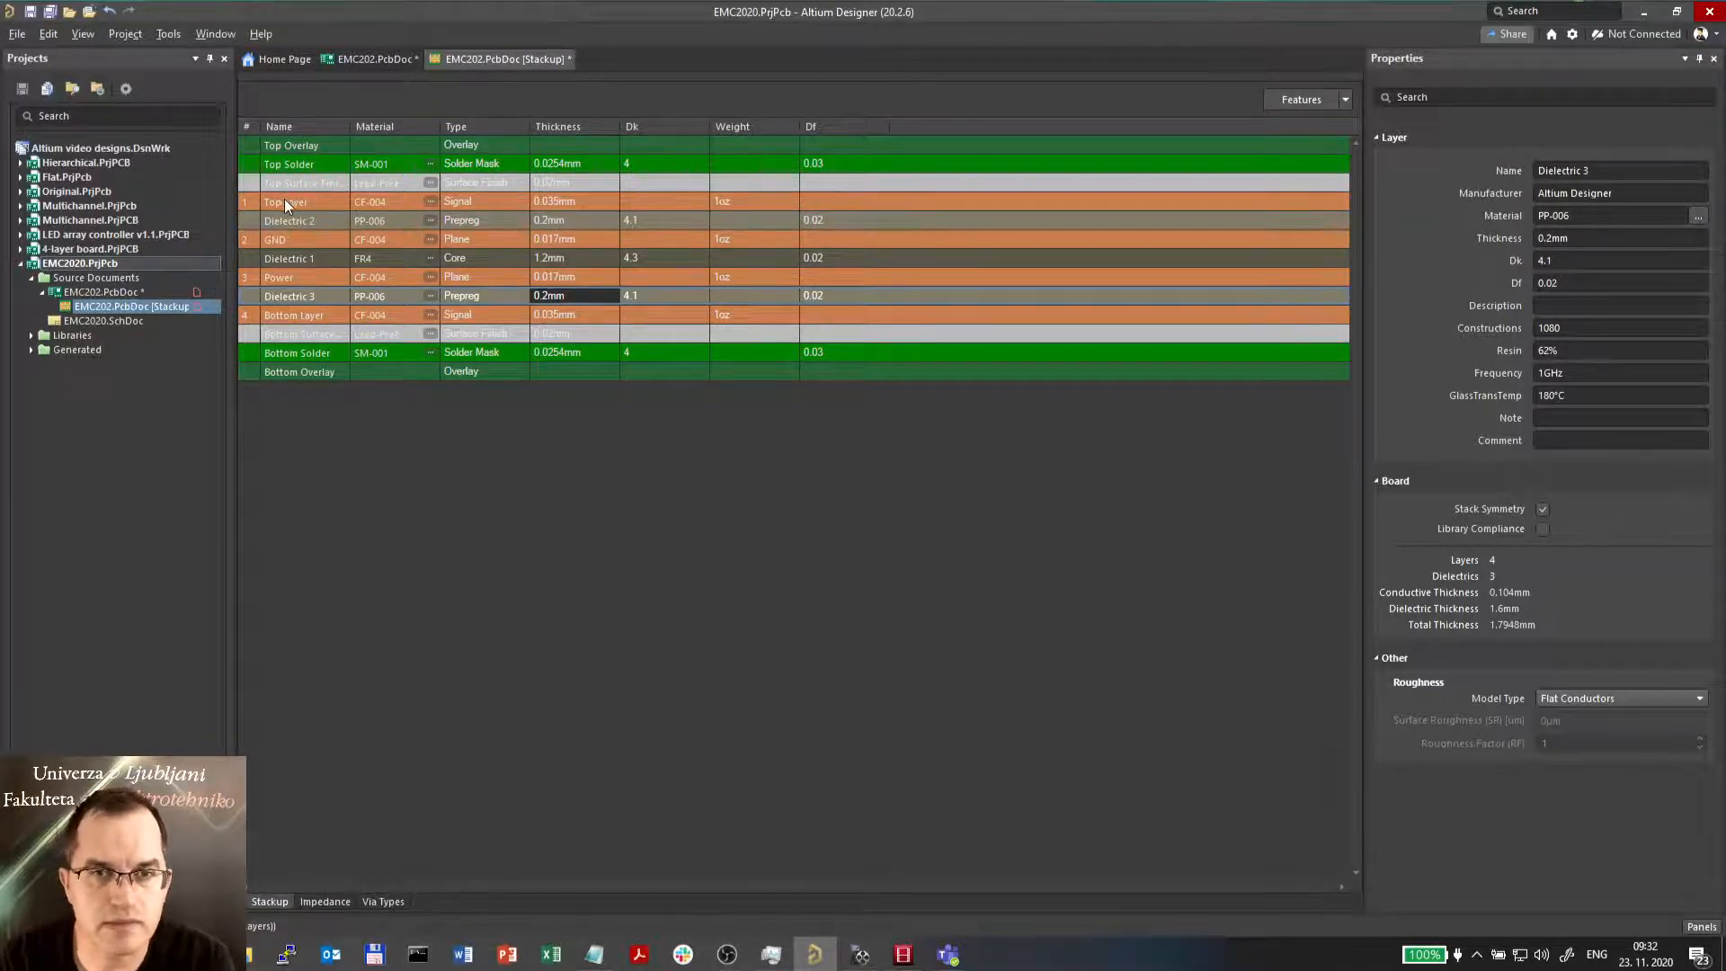
pyautogui.moveTo(292, 277)
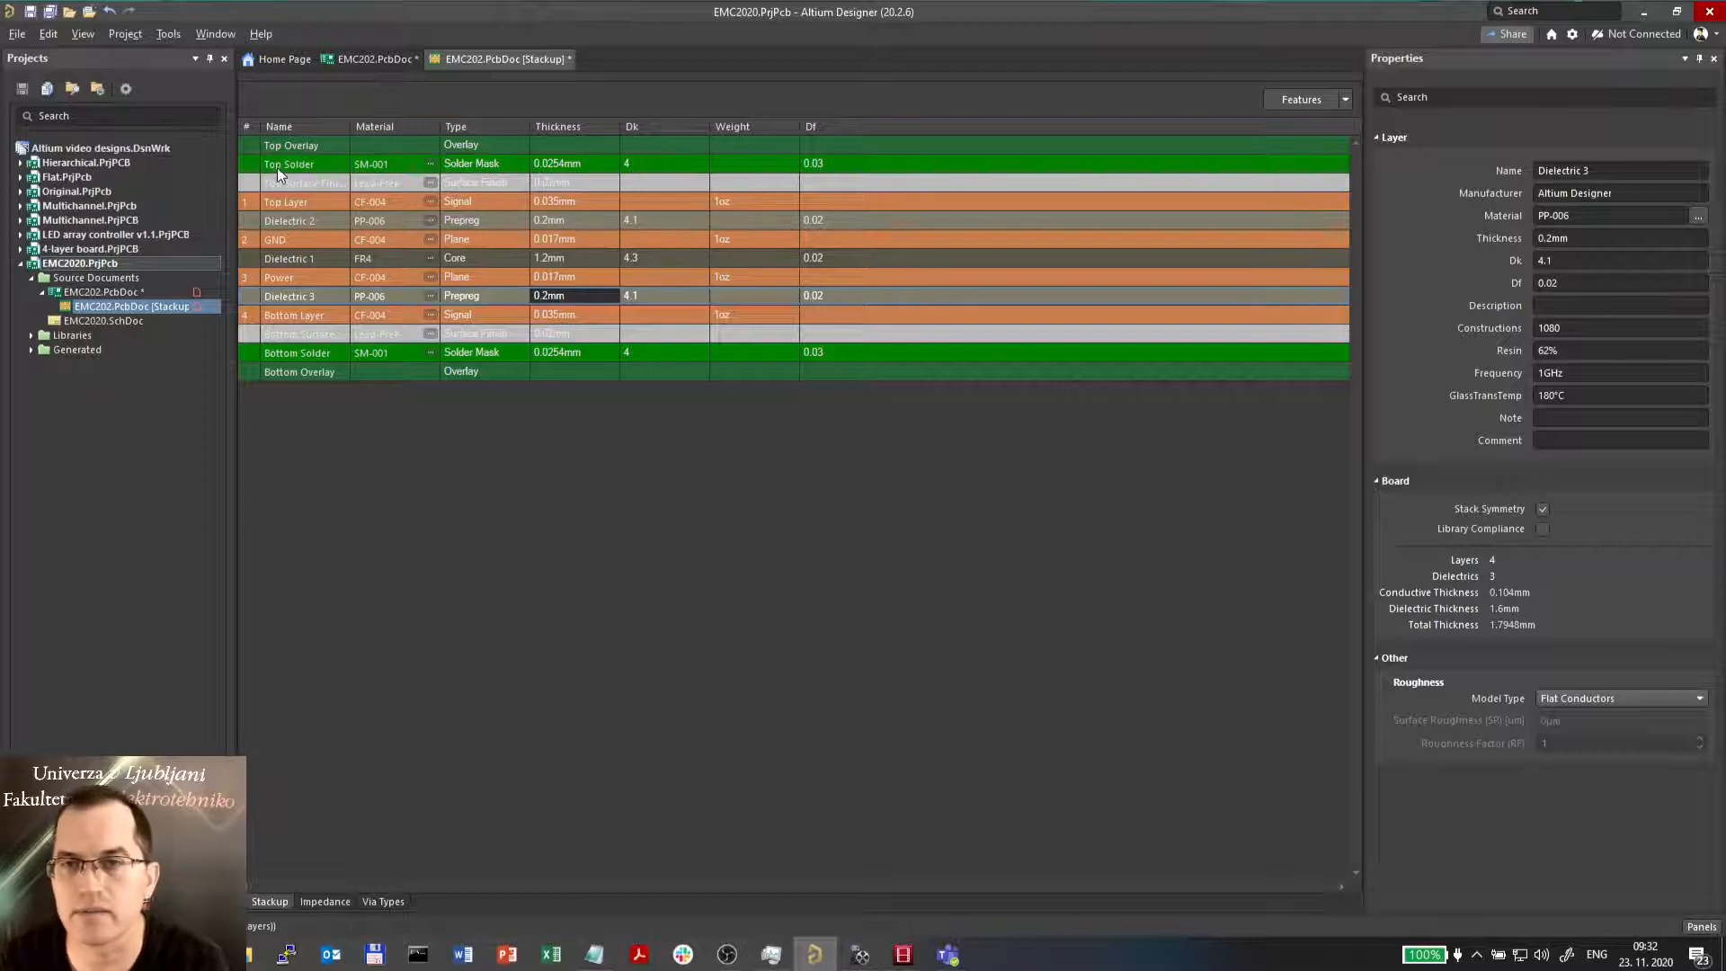
pyautogui.moveTo(399, 849)
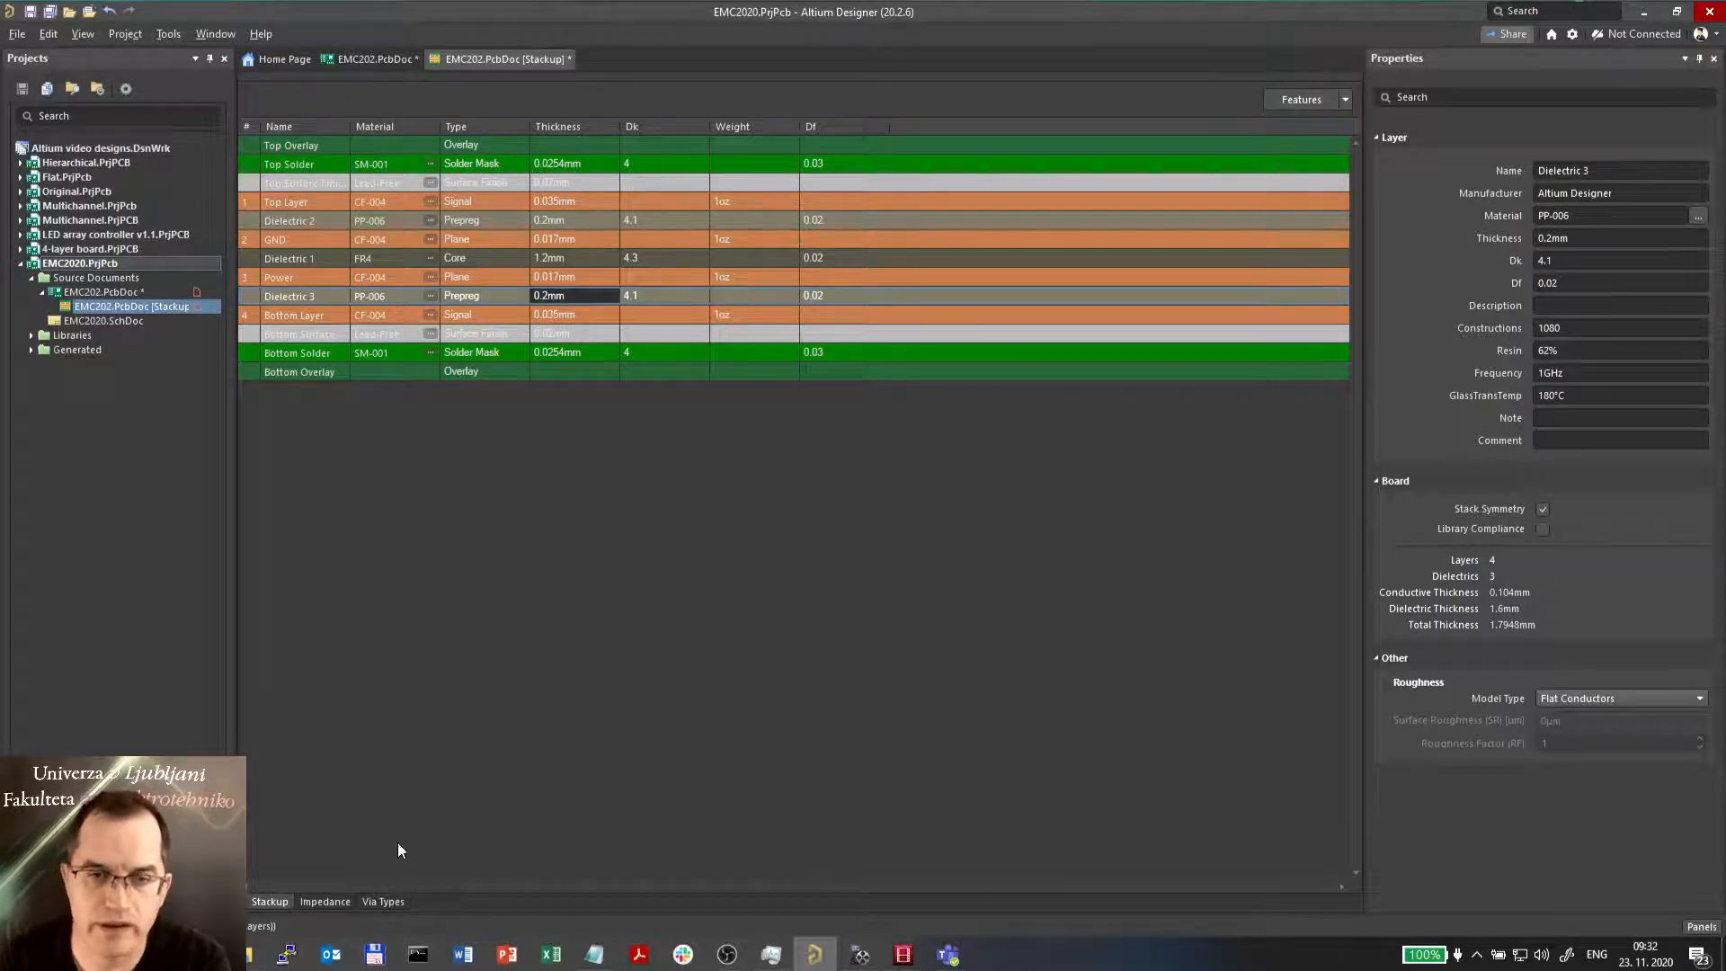
# - In Via Types, make the 1:2 via a mirrored microvia and add a new via type
pyautogui.click(383, 900)
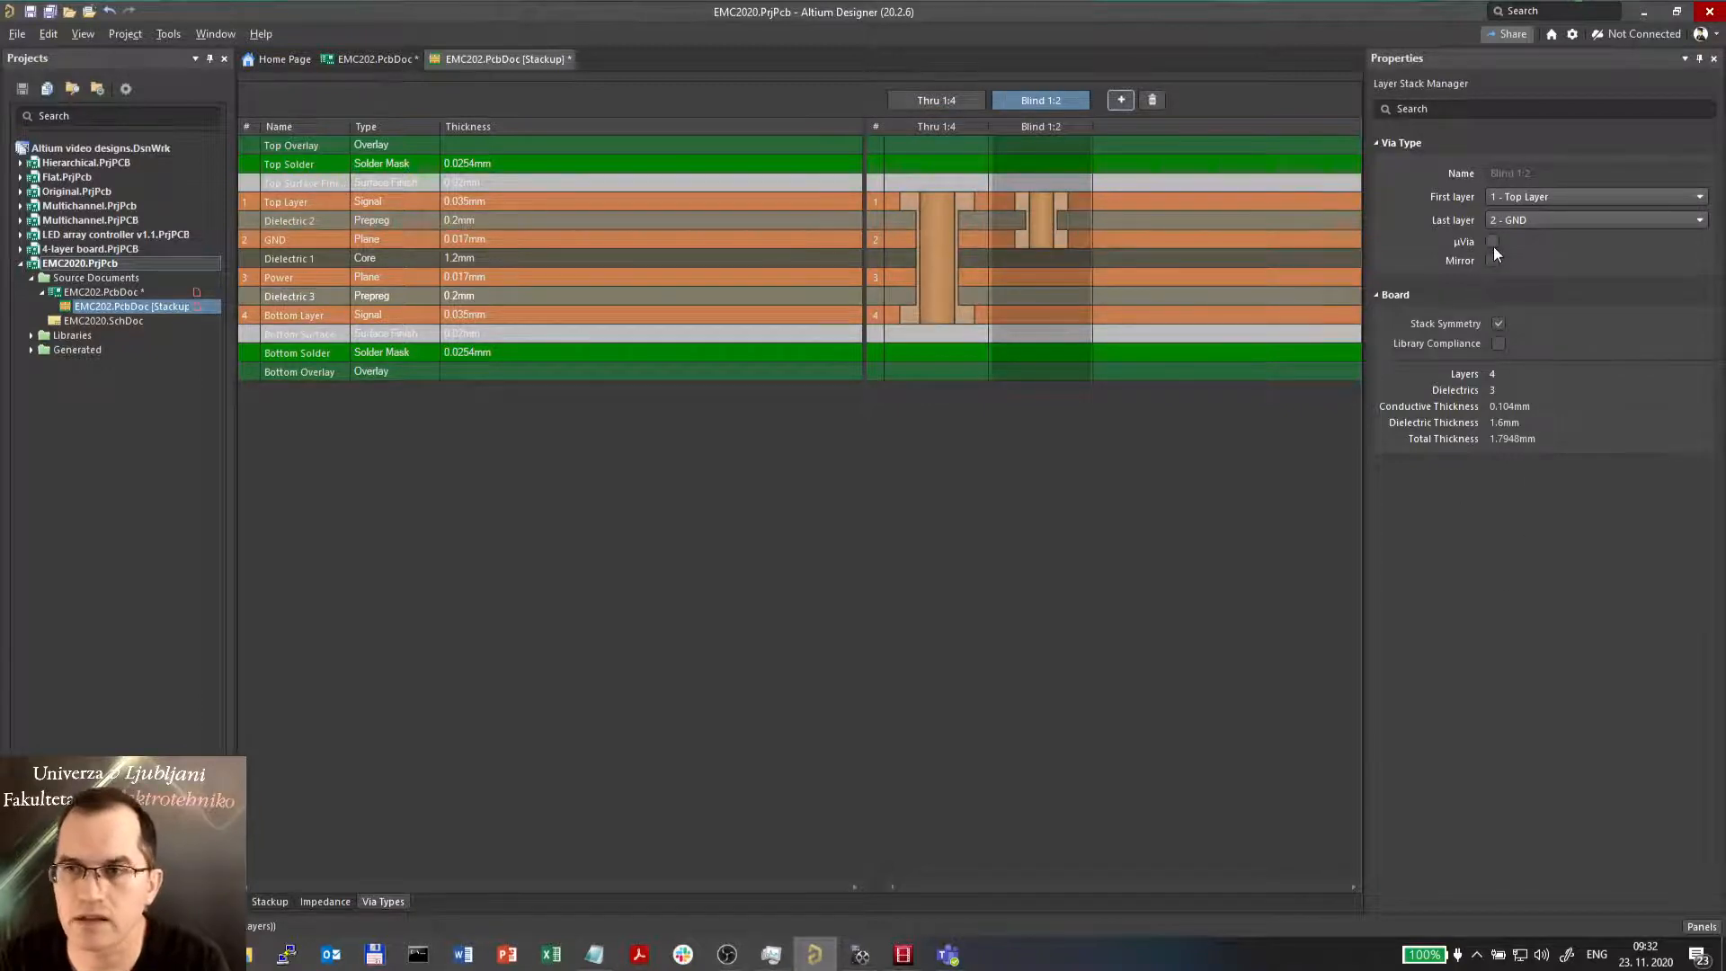
pyautogui.click(1492, 239)
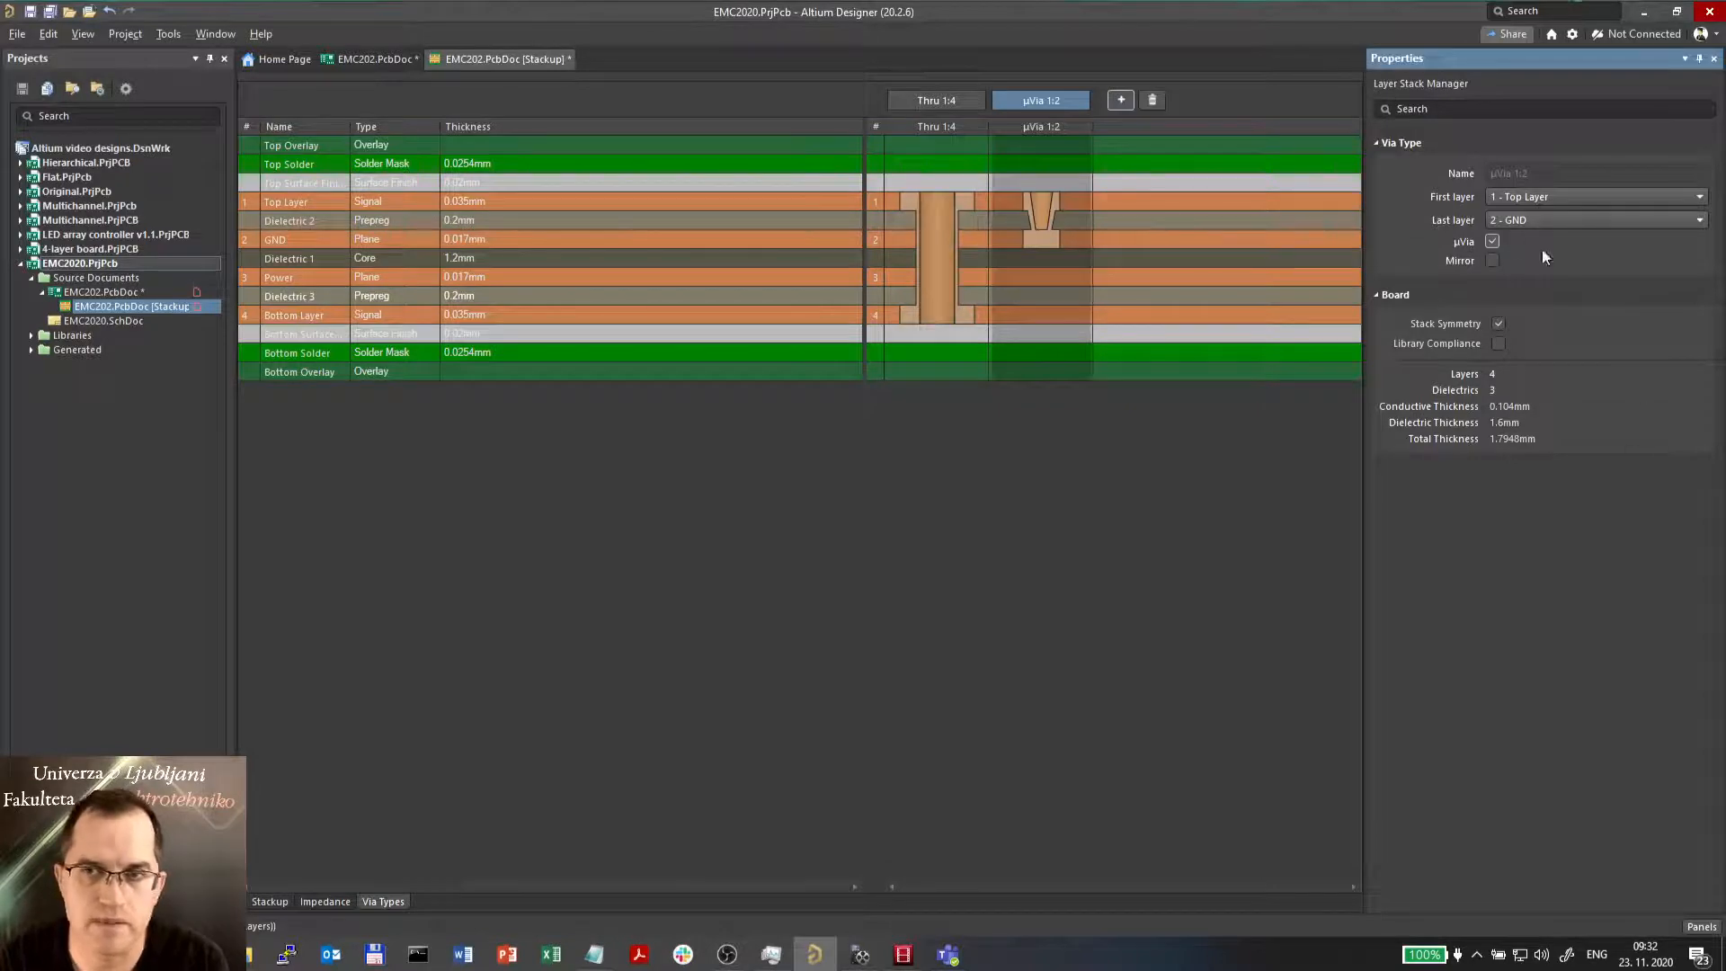
pyautogui.click(1493, 260)
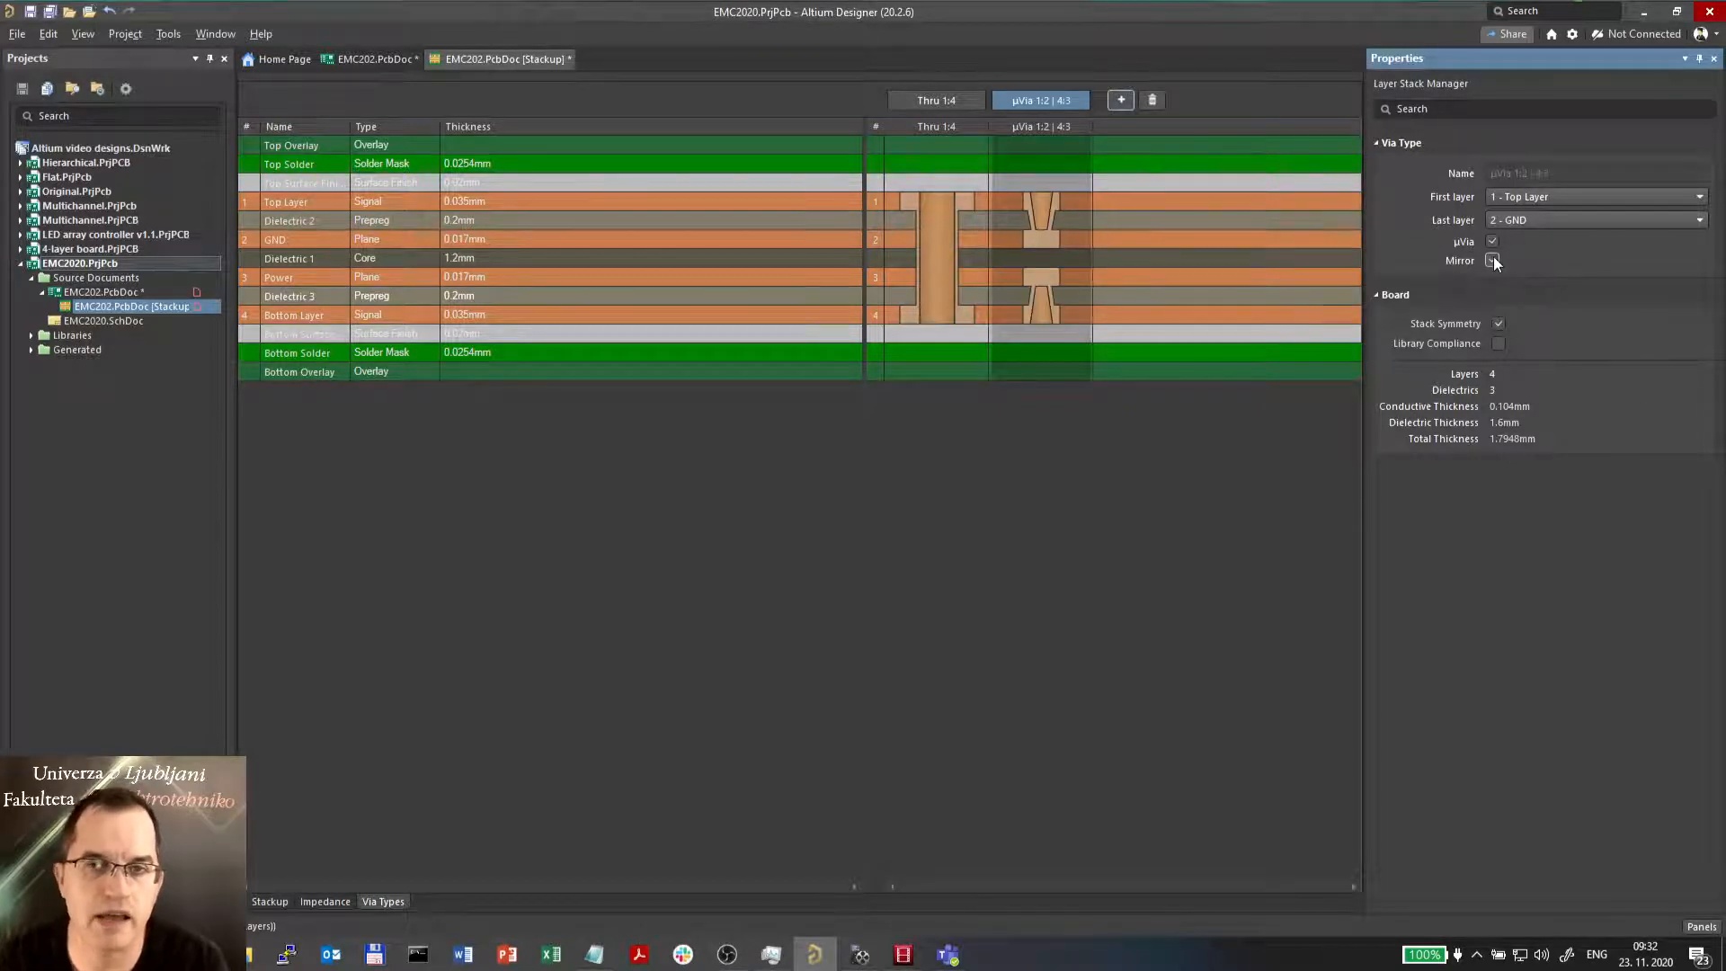
pyautogui.click(1493, 259)
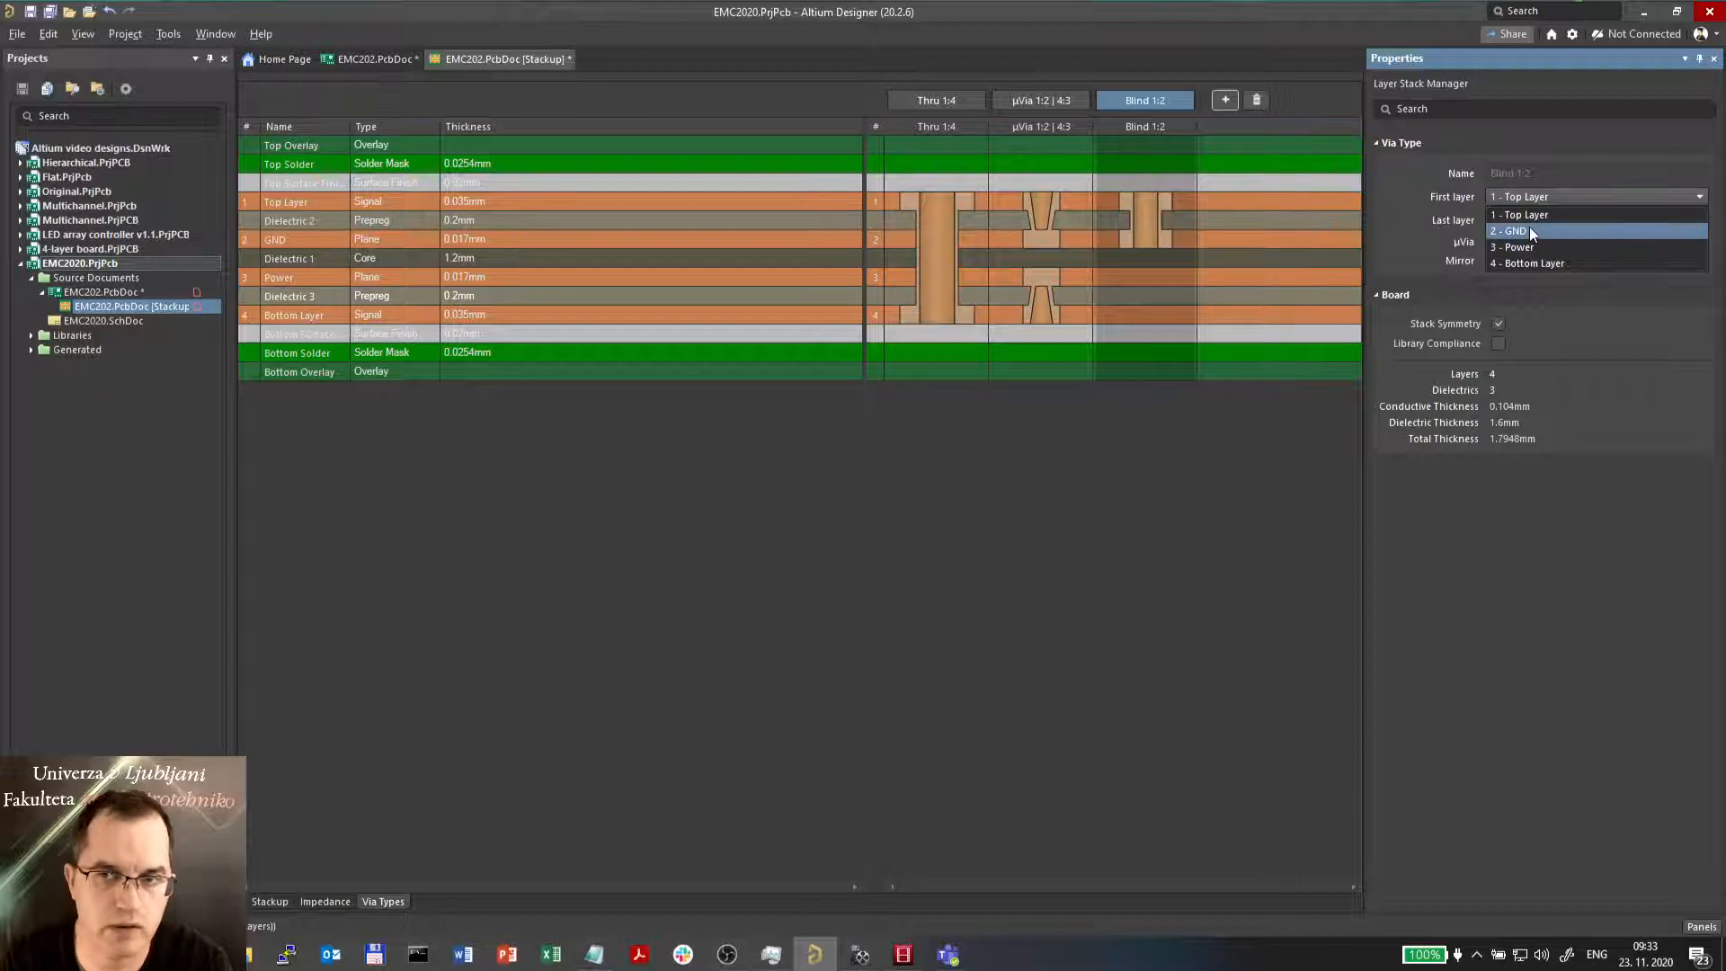
# - Define the extra GND–Power buried and blind vias, then delete them, leaving through and microvia types
pyautogui.click(1514, 230)
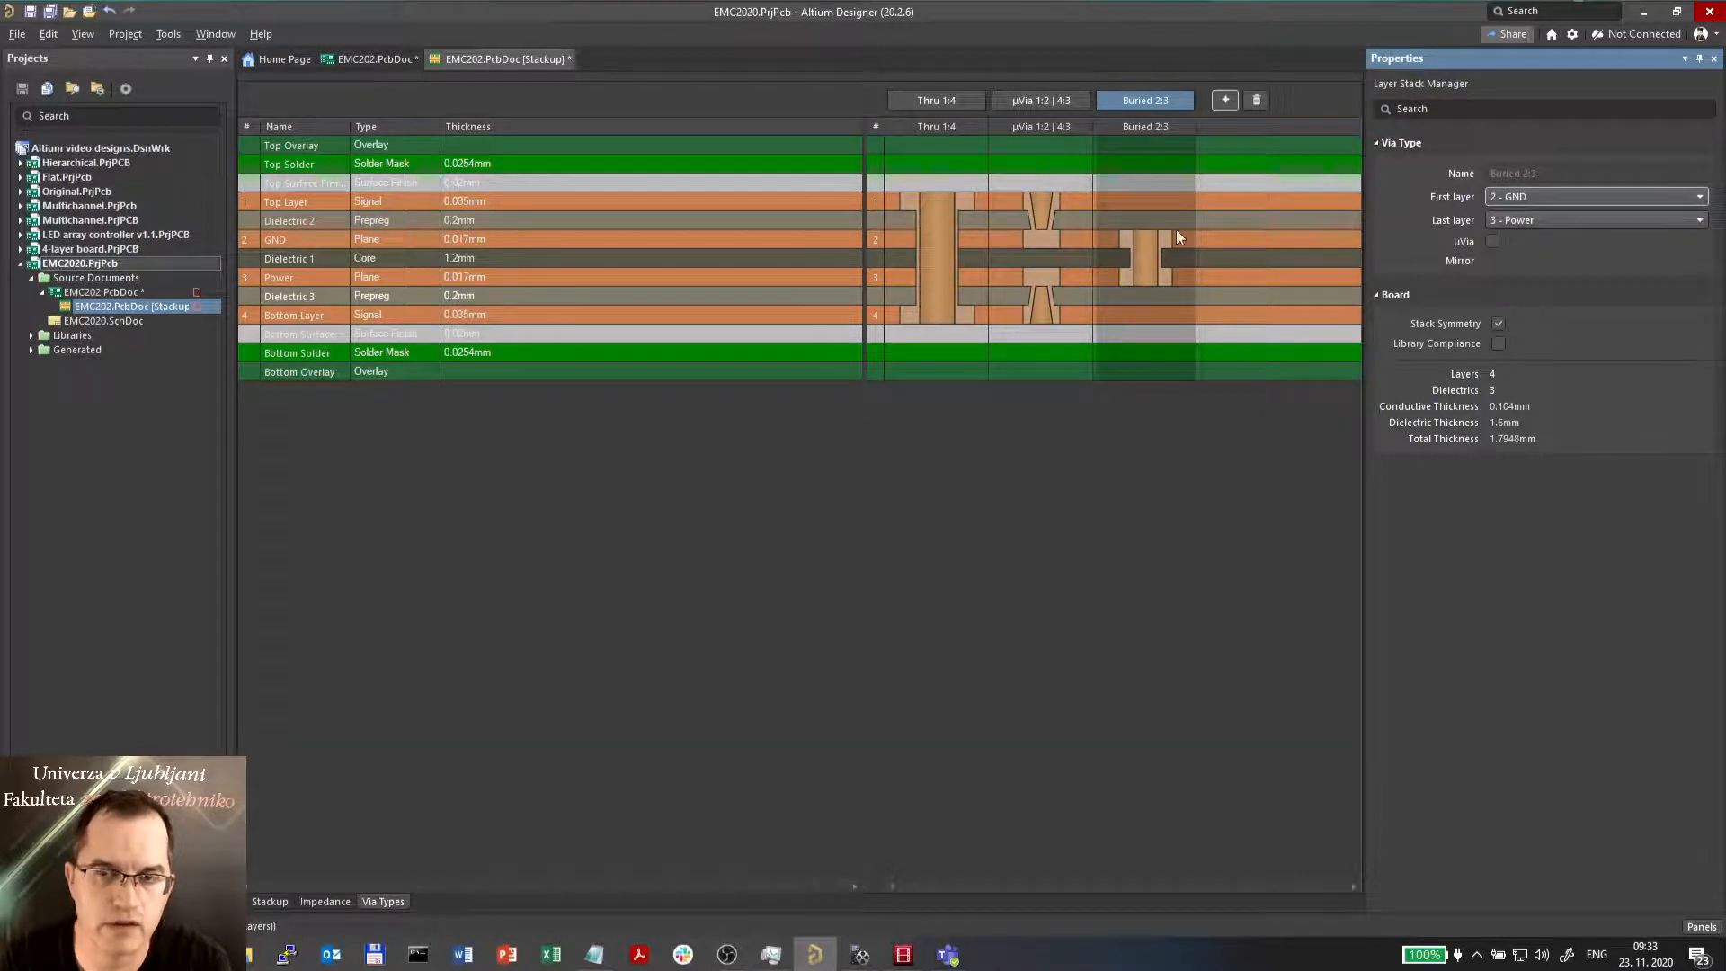
pyautogui.moveTo(1142, 306)
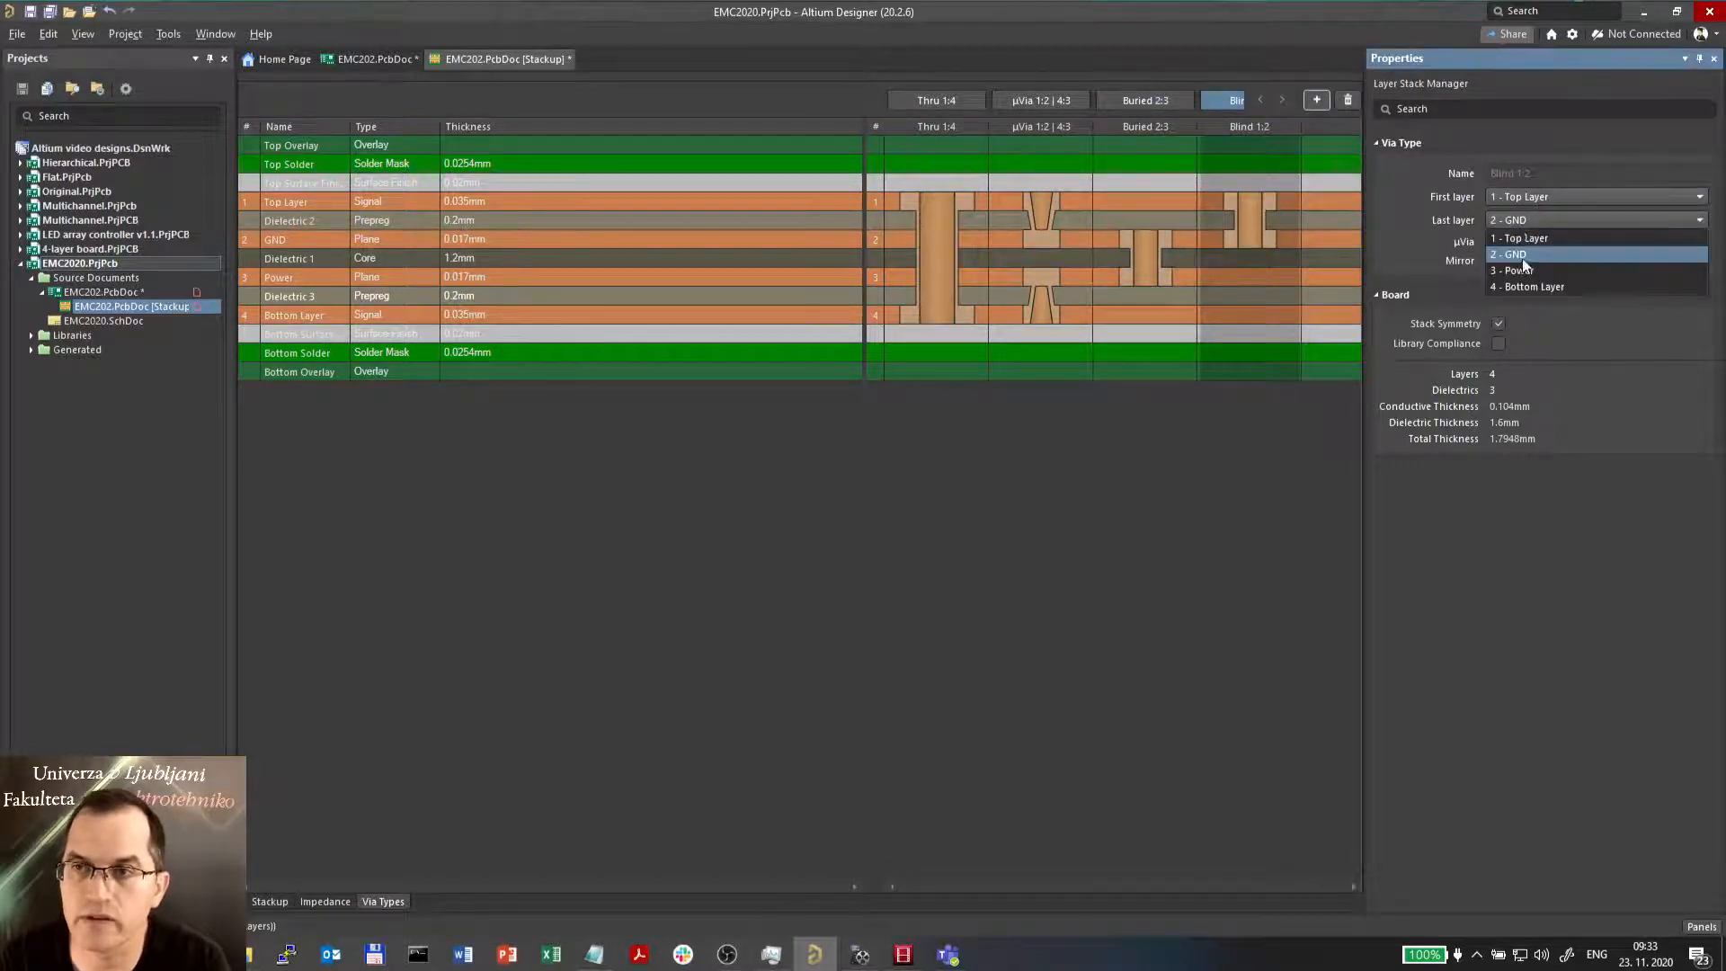
pyautogui.click(1531, 272)
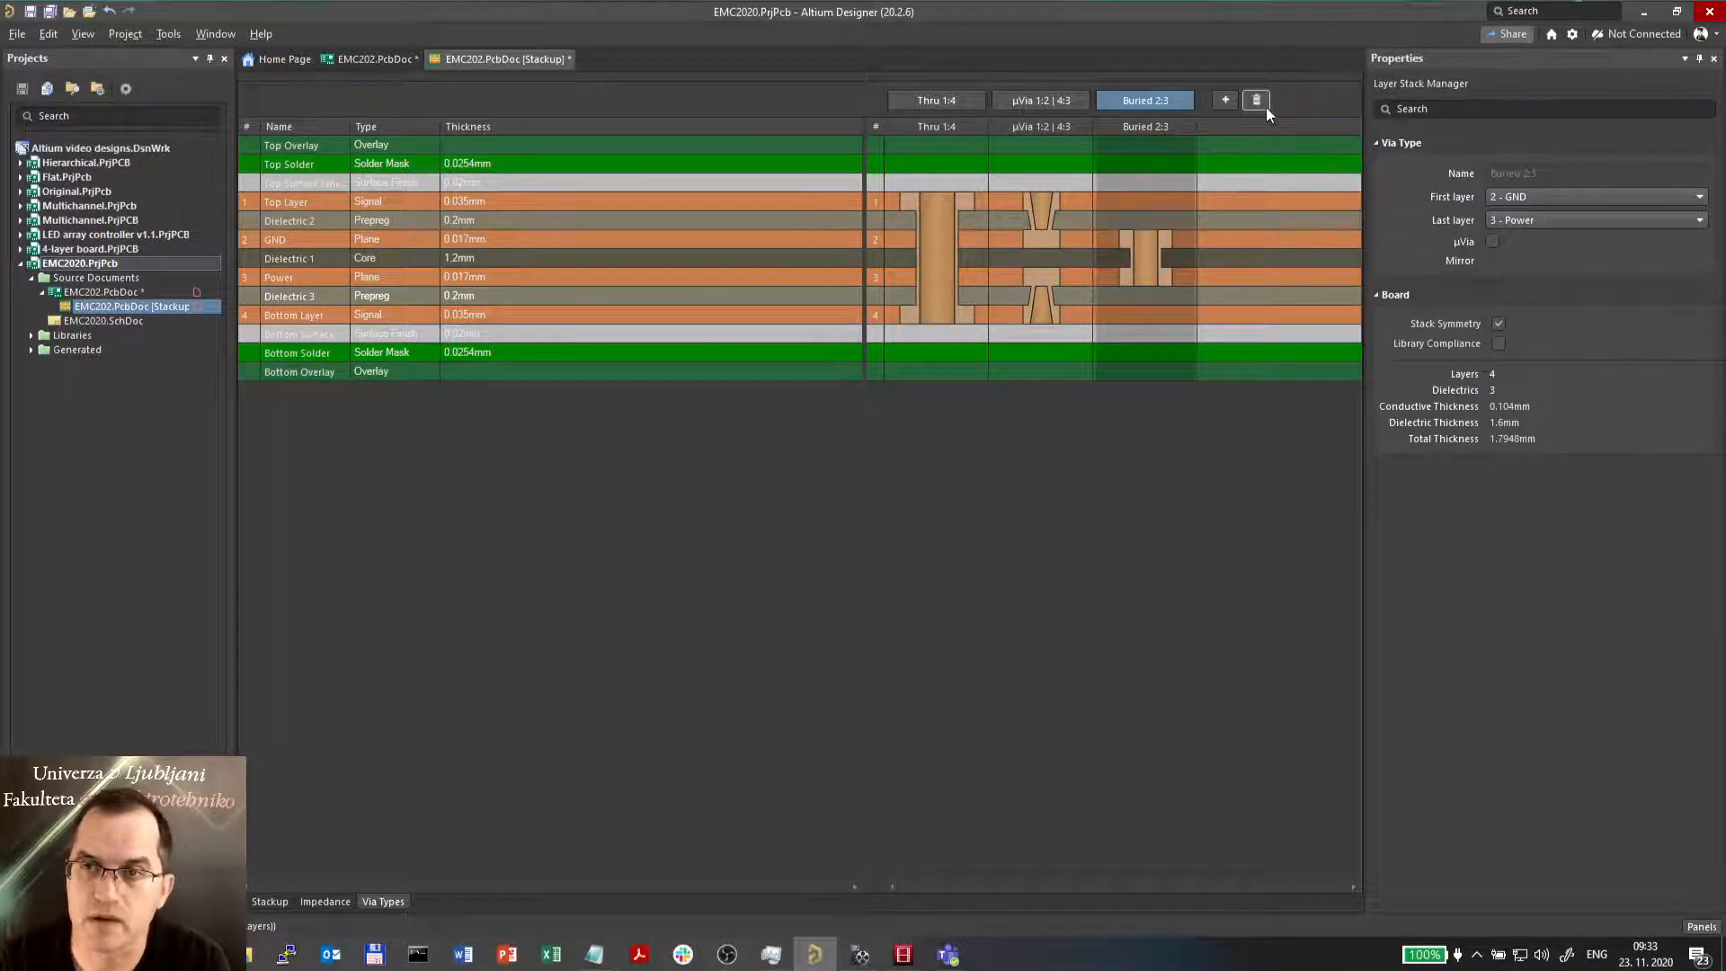
pyautogui.click(1257, 99)
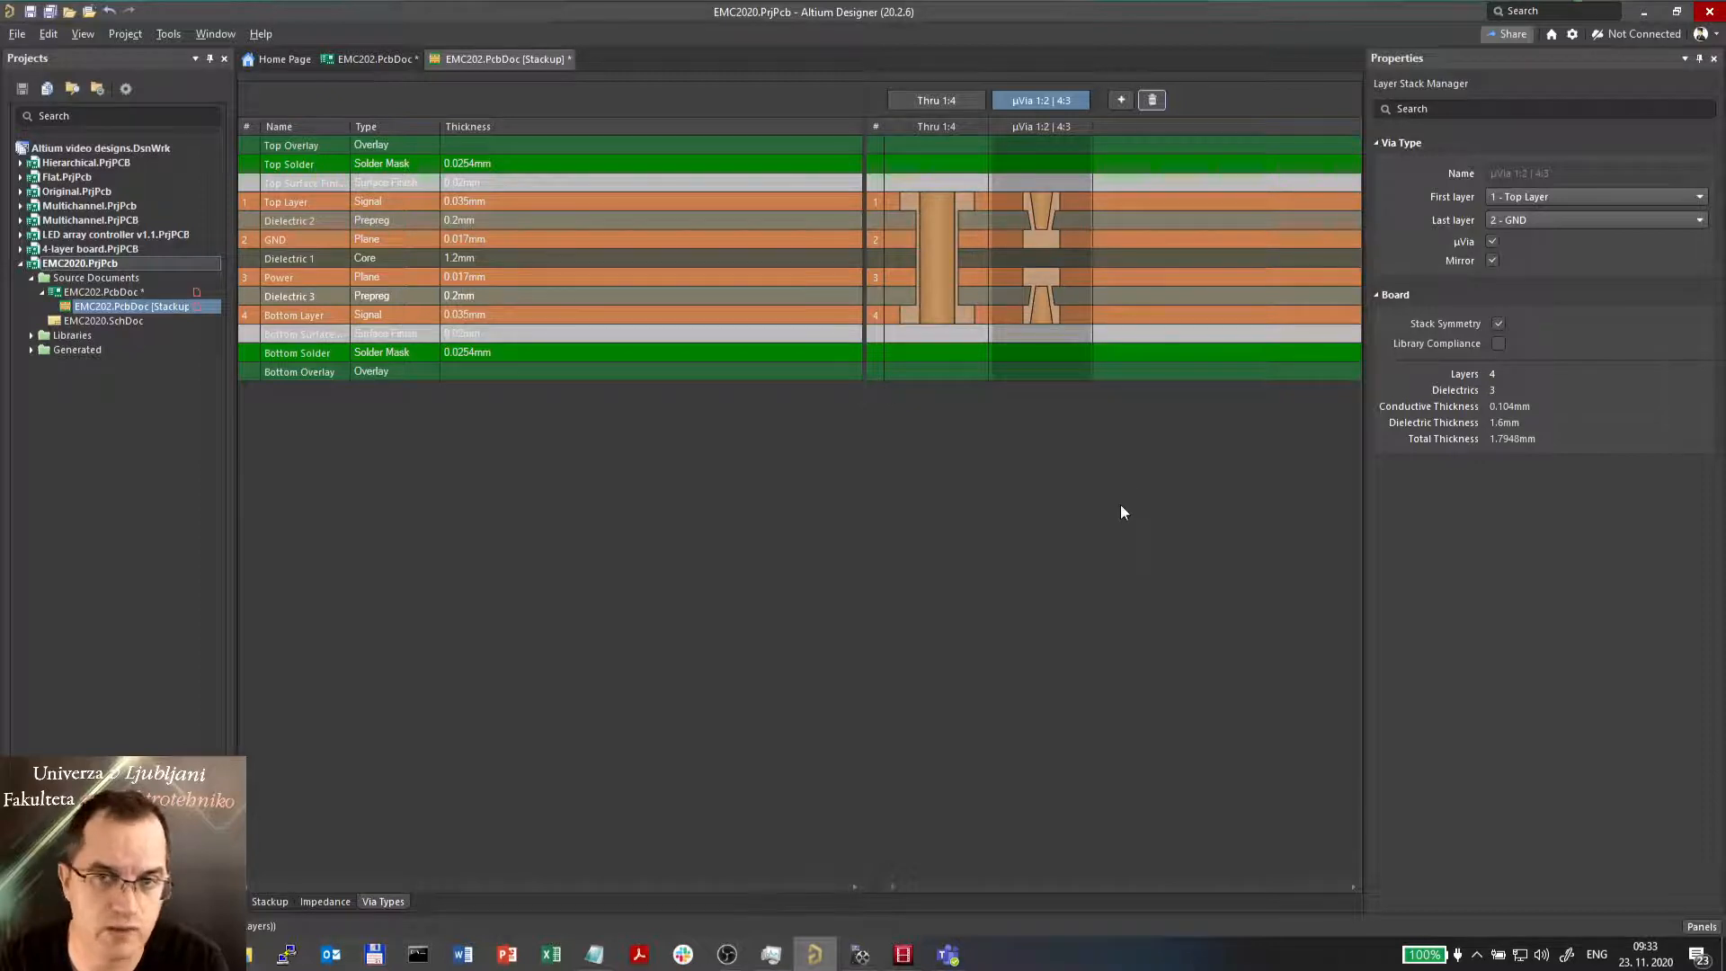
pyautogui.moveTo(509, 539)
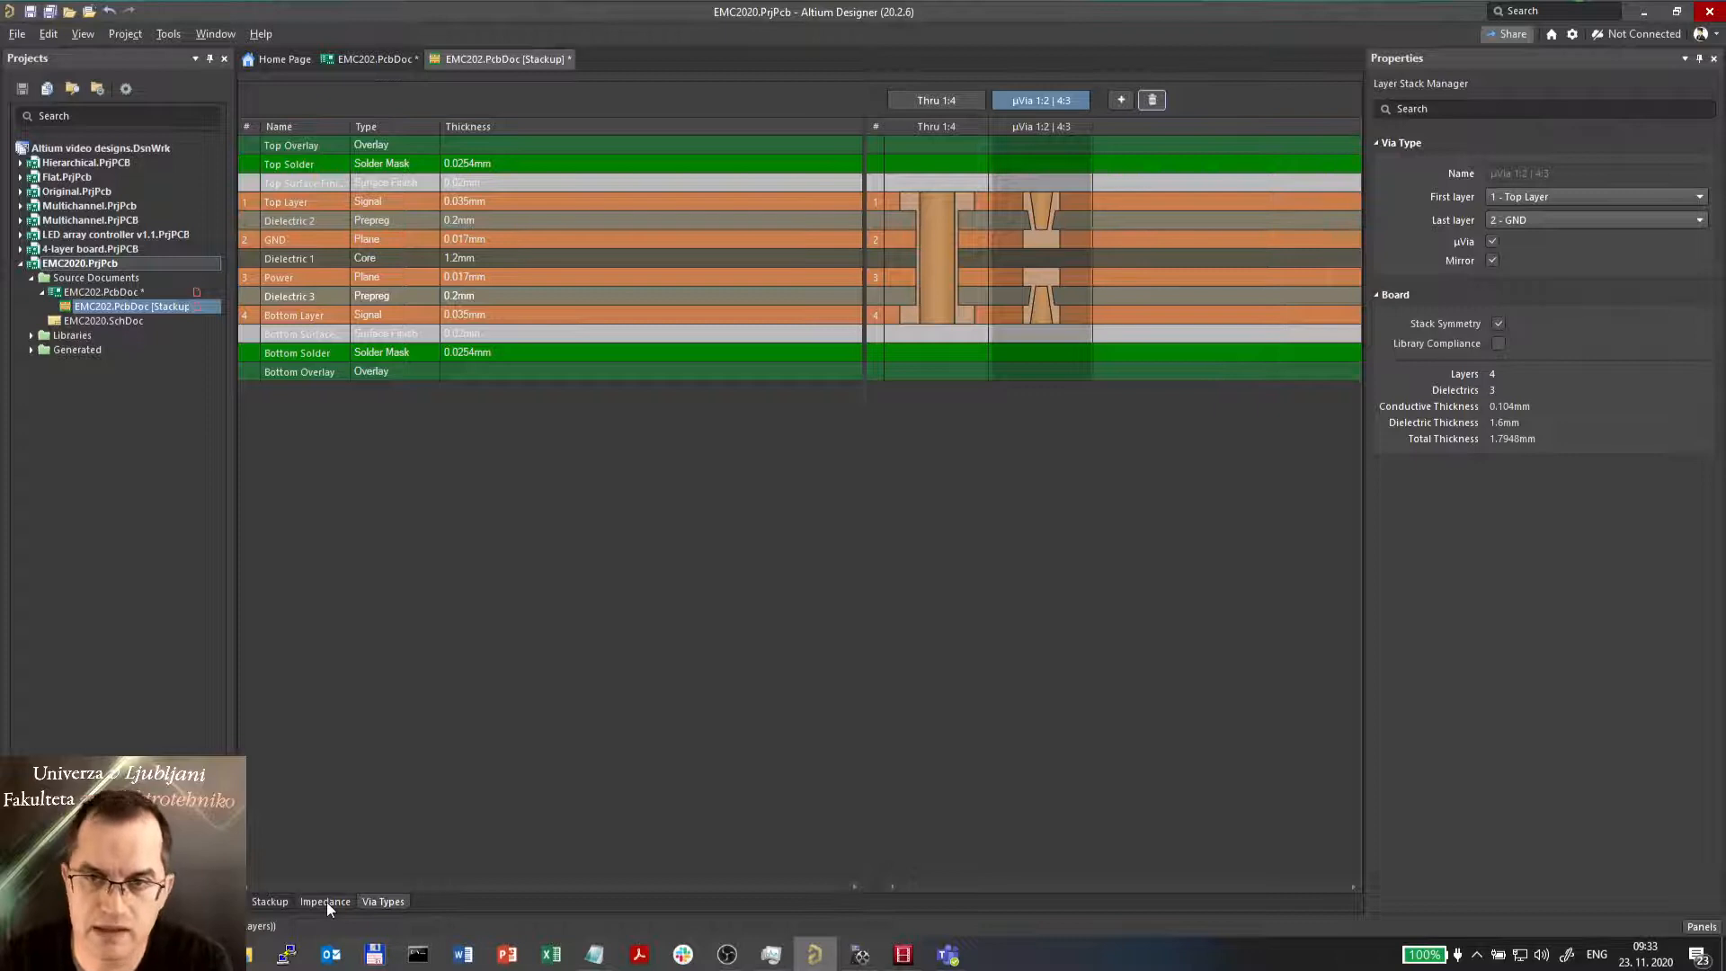
# - Show the Impedance view of the stackup, which lists no profiles yet
pyautogui.click(323, 900)
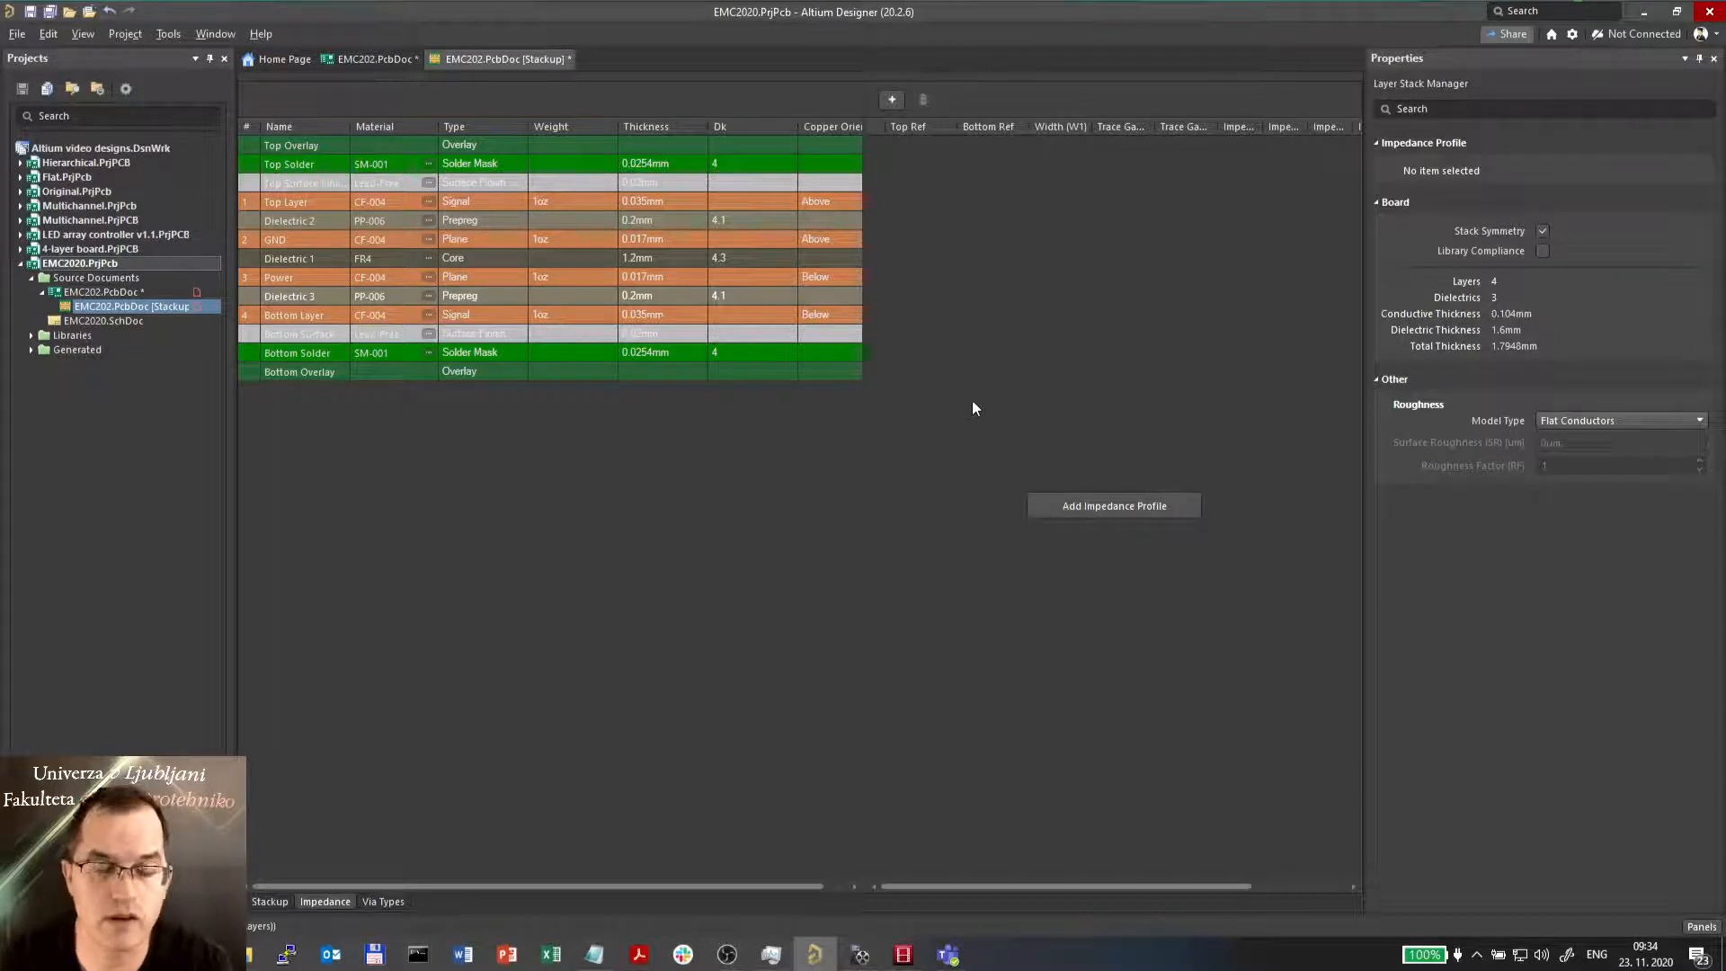
pyautogui.moveTo(1287, 606)
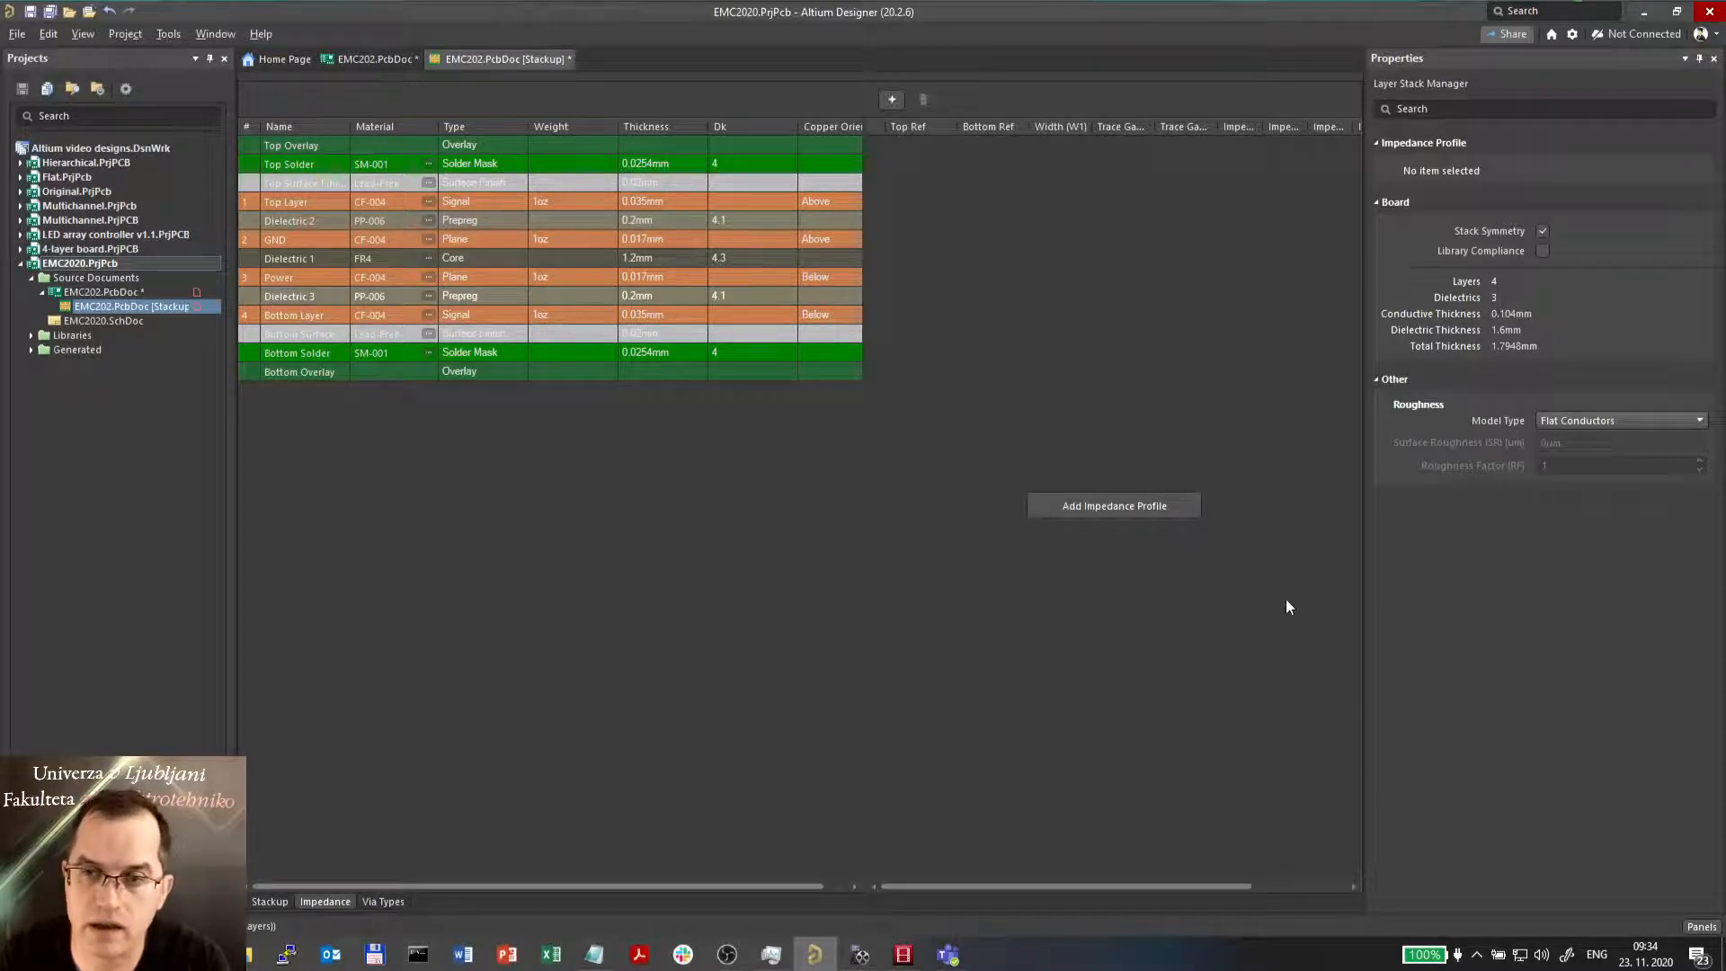
# - Add single-ended 50 Ω impedance profile S50, yielding 0.347 mm outer-layer traces
pyautogui.click(1113, 505)
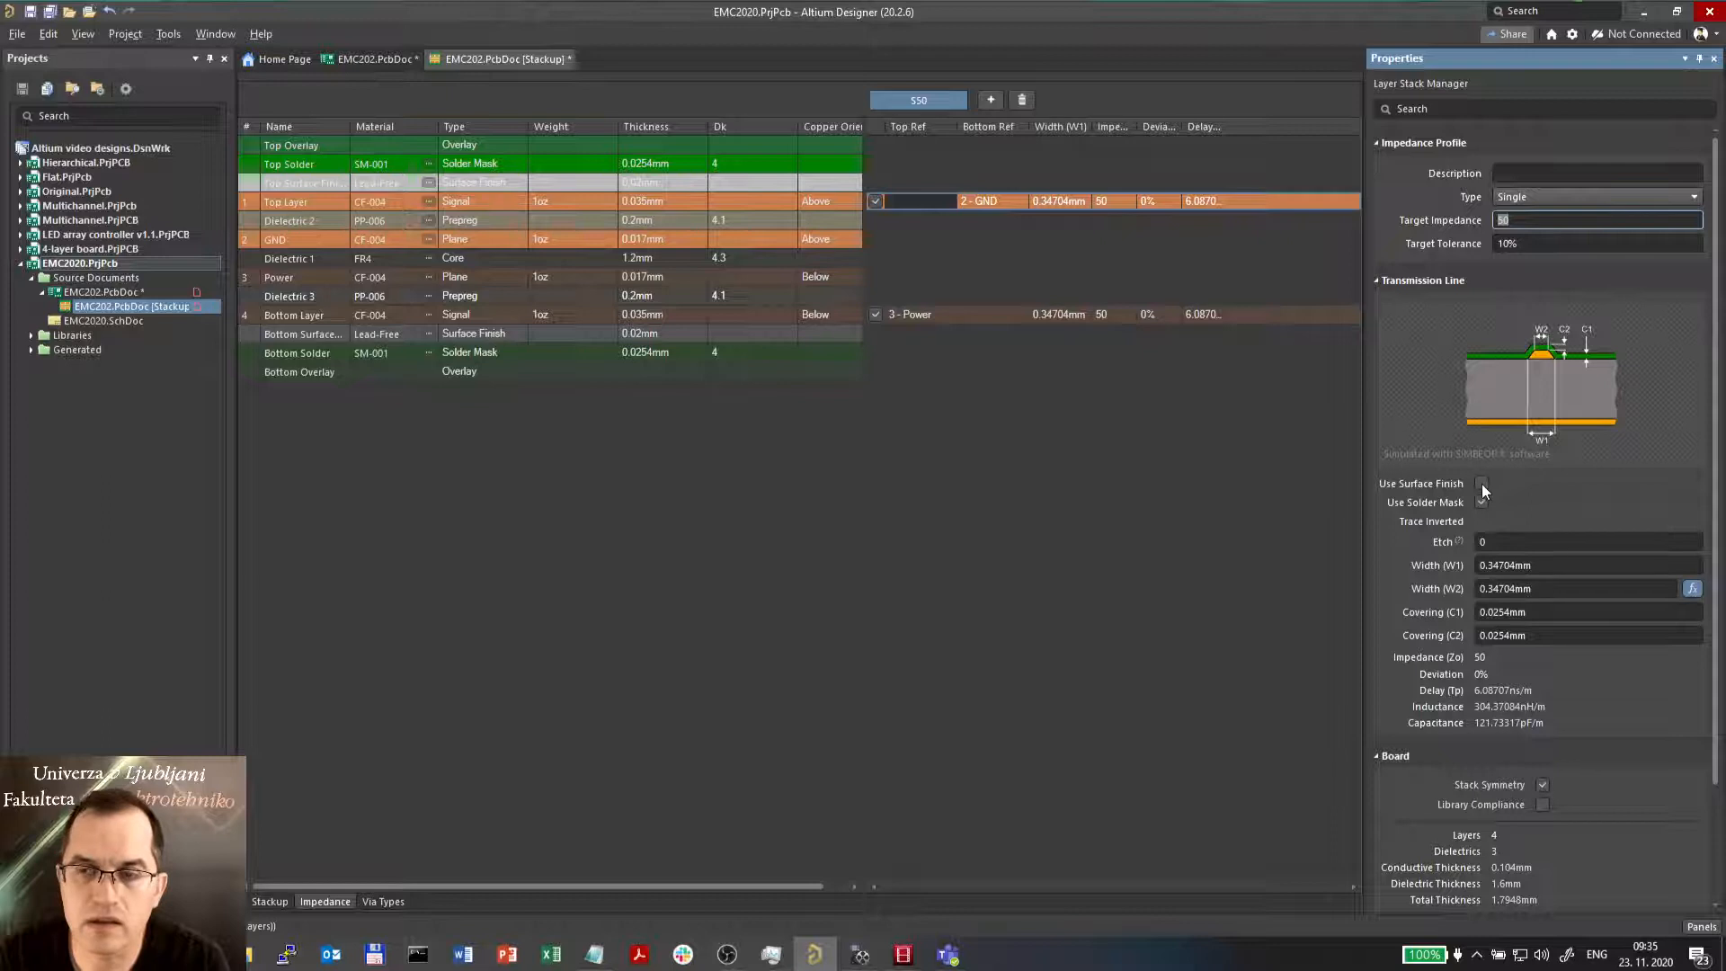
pyautogui.click(1481, 501)
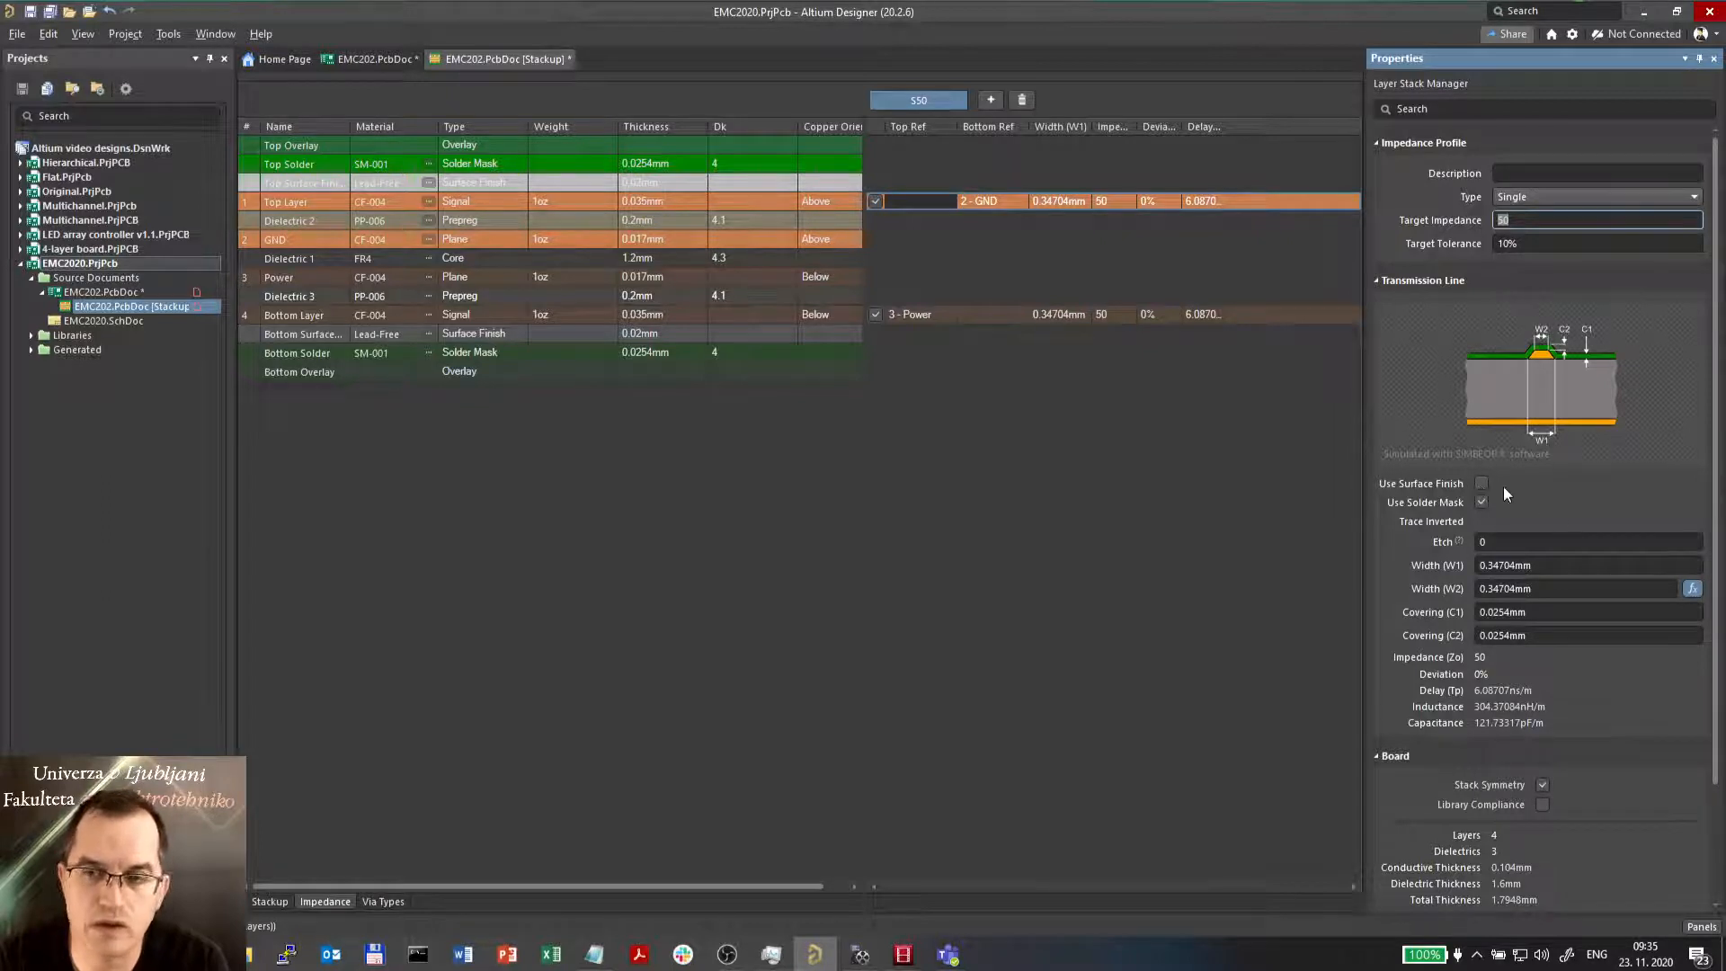
pyautogui.moveTo(1552, 507)
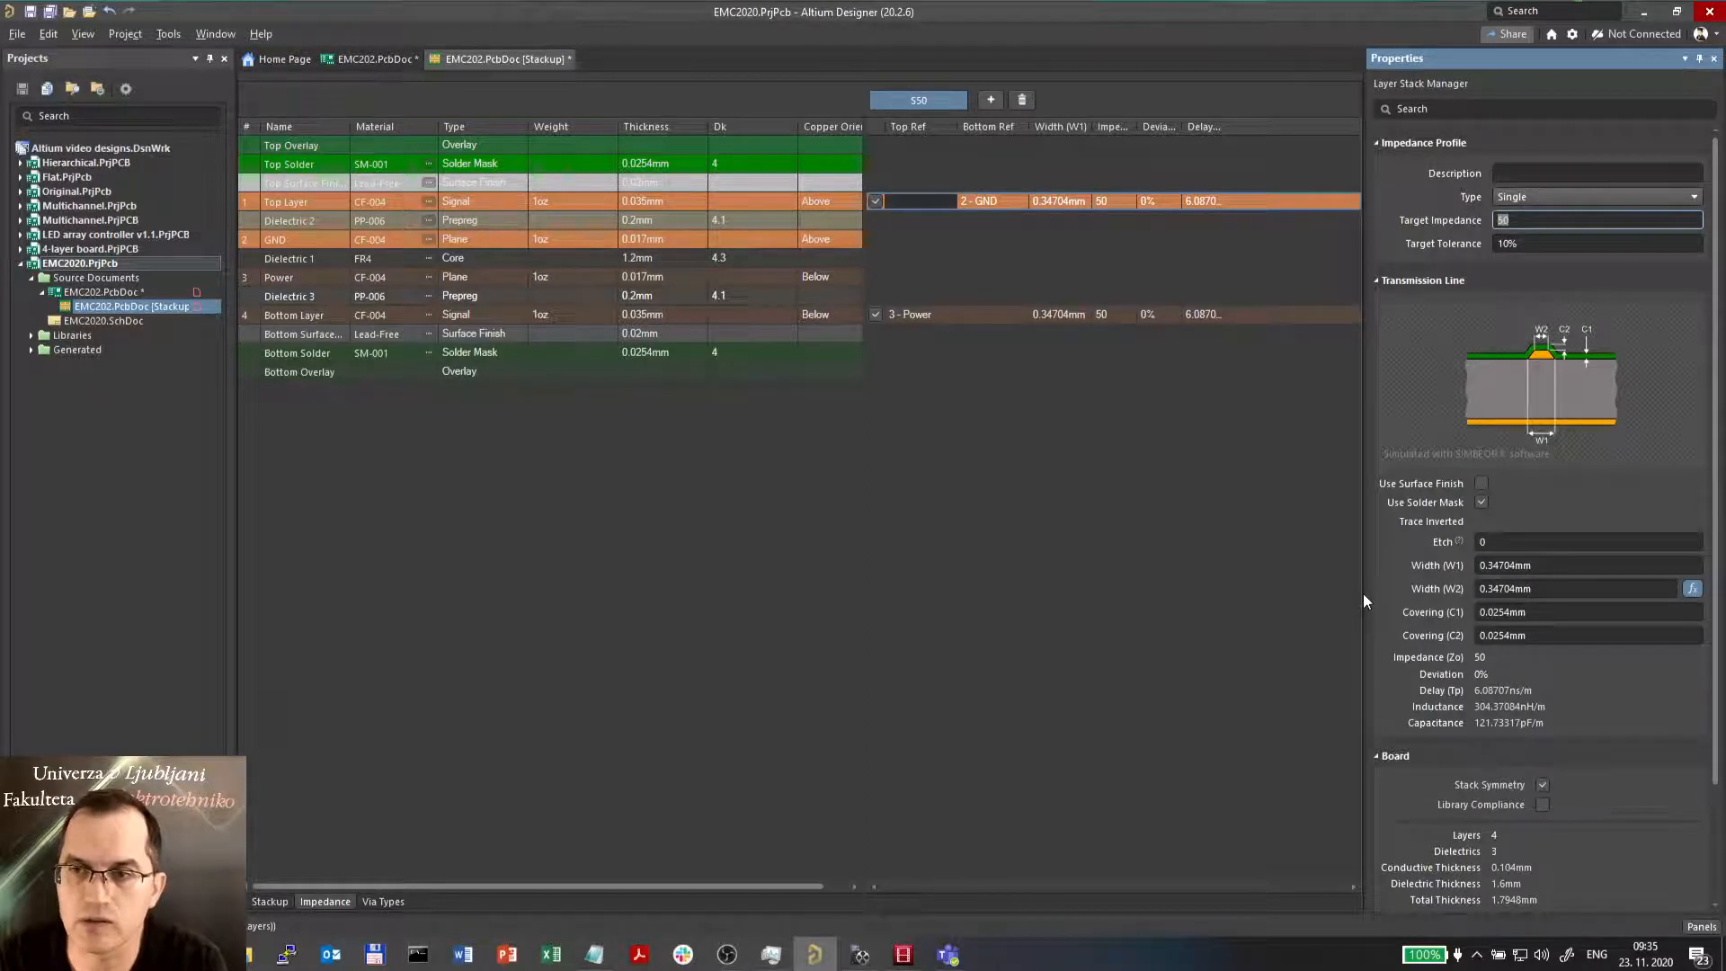
# - Enable Use Surface Finish and etch factor 1 on S50, recalculating to 0.3334 mm at 50.02 Ω
pyautogui.click(1480, 482)
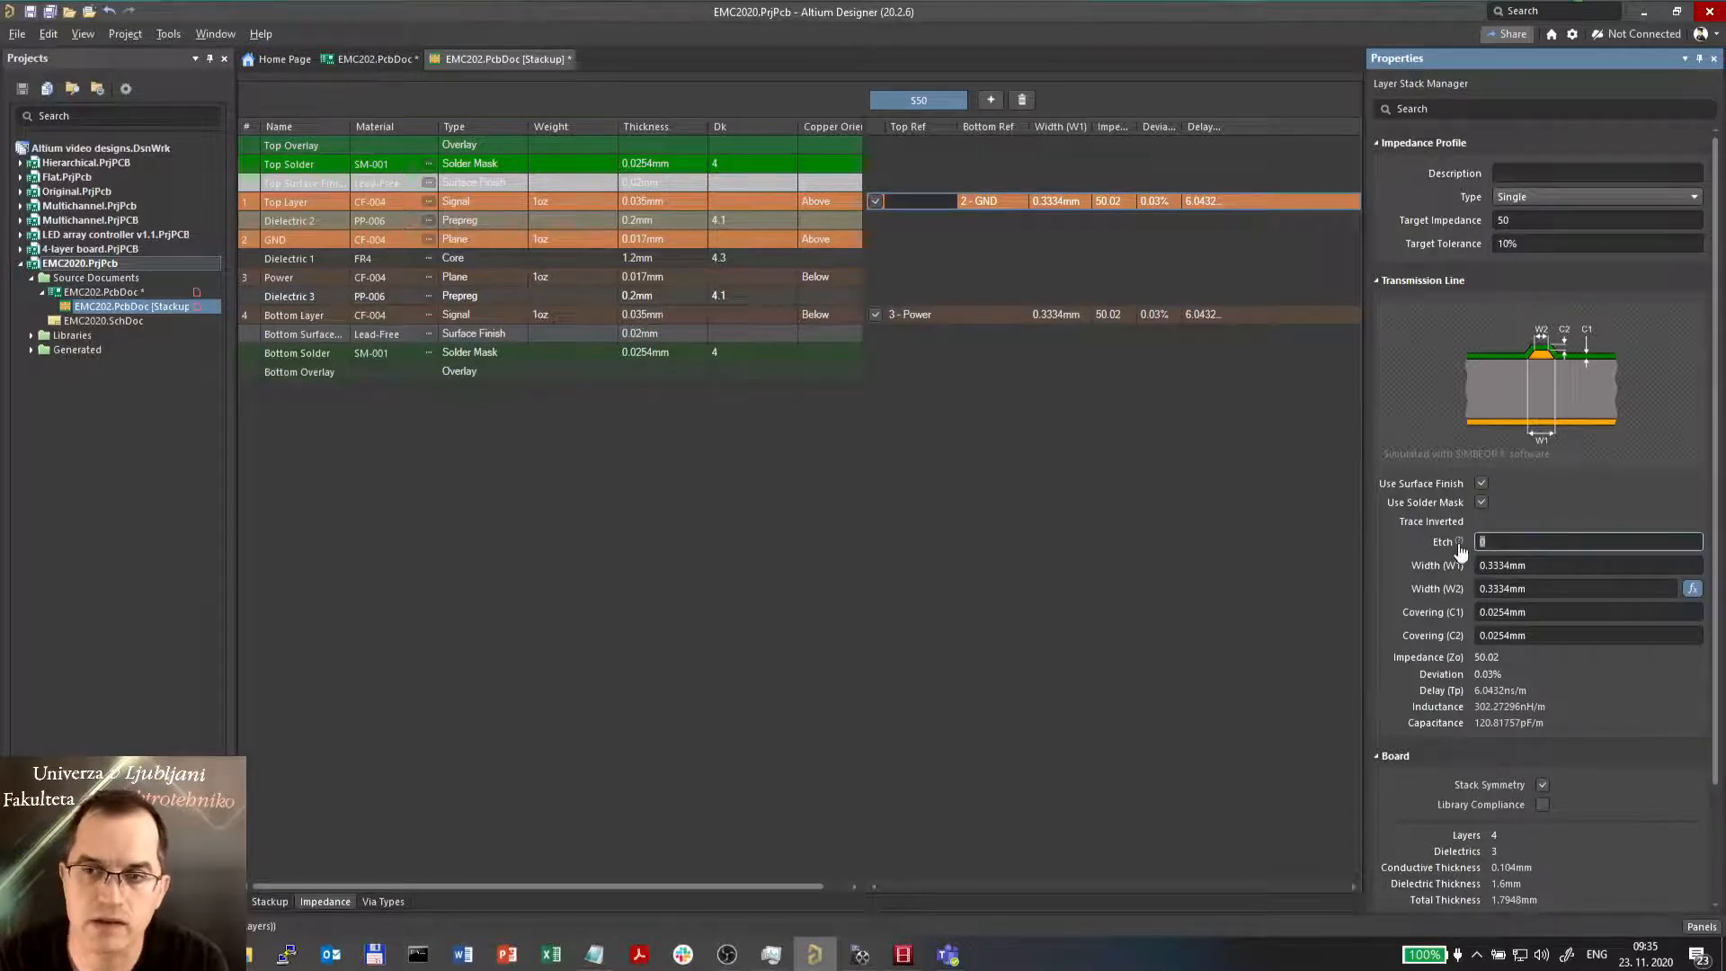
pyautogui.moveTo(1460, 541)
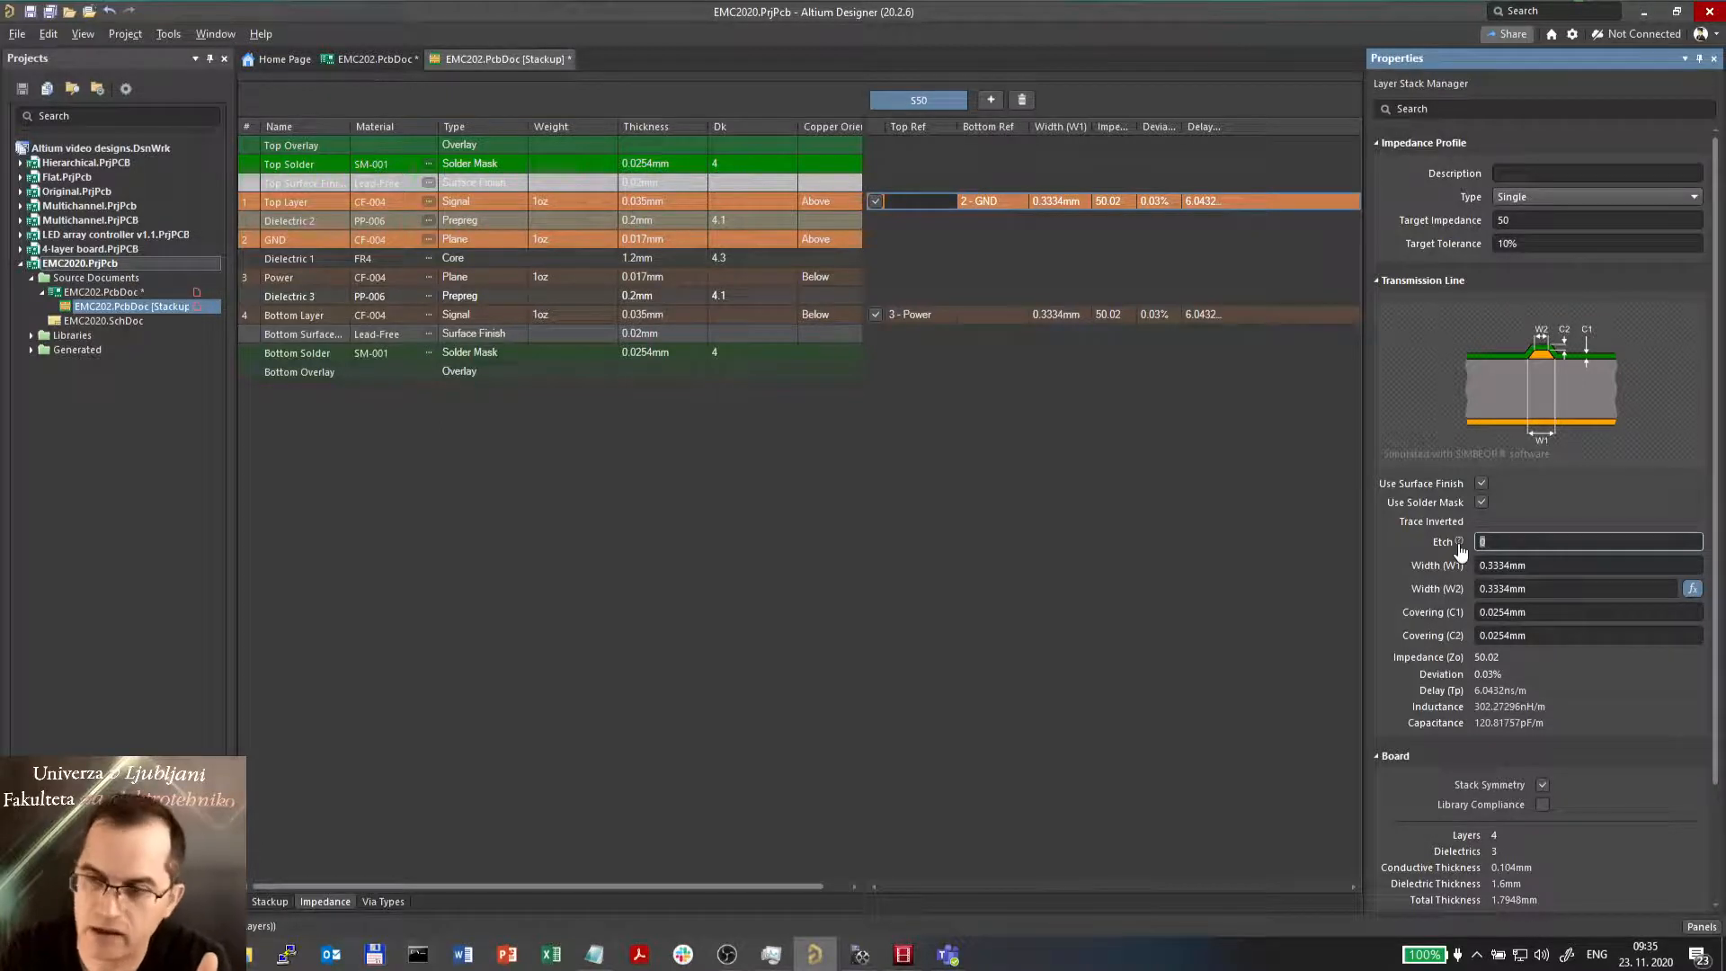
pyautogui.write('1')
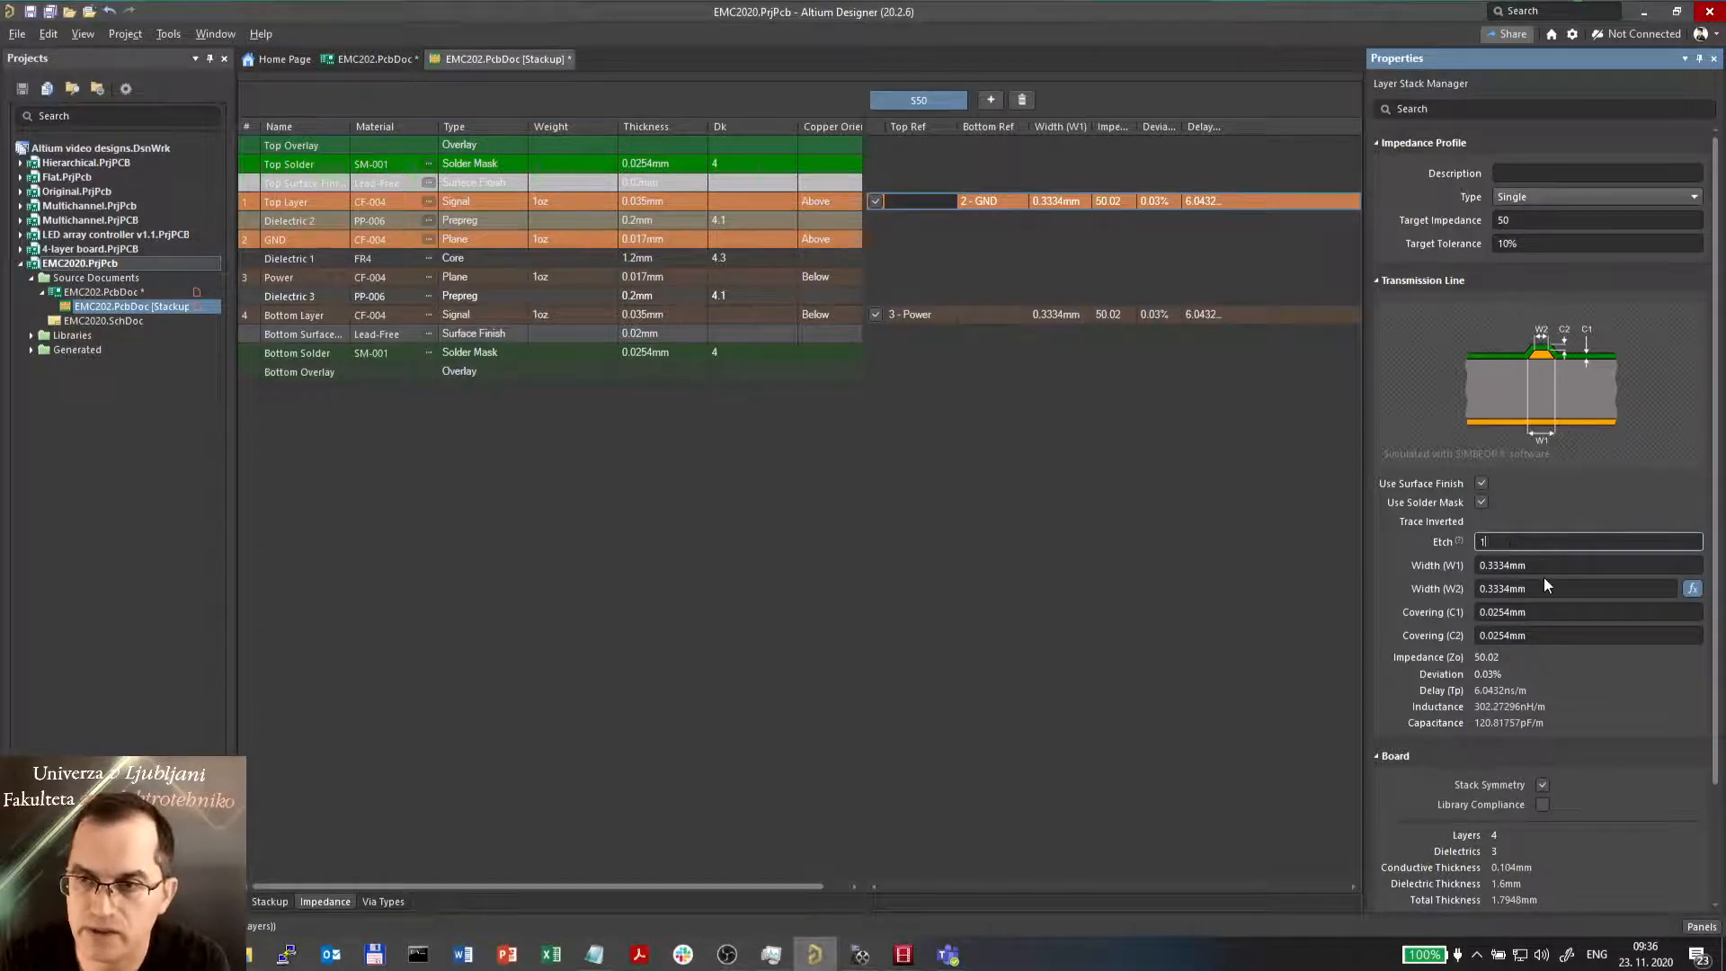
pyautogui.moveTo(1550, 689)
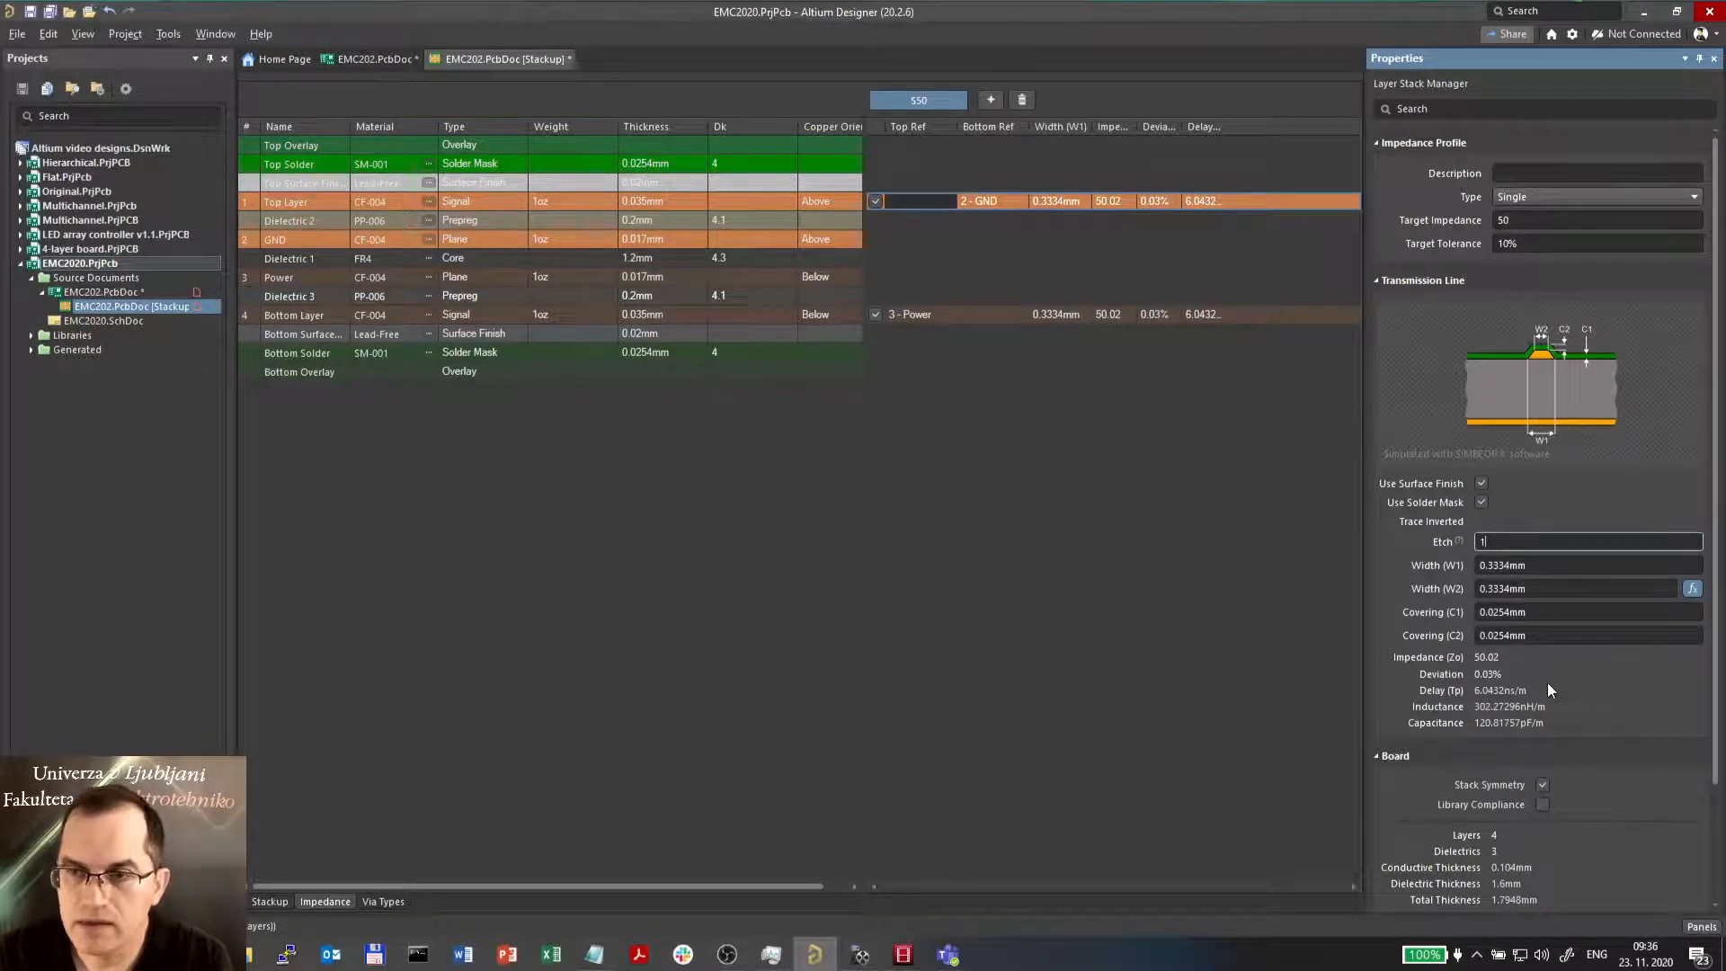
pyautogui.click(1694, 588)
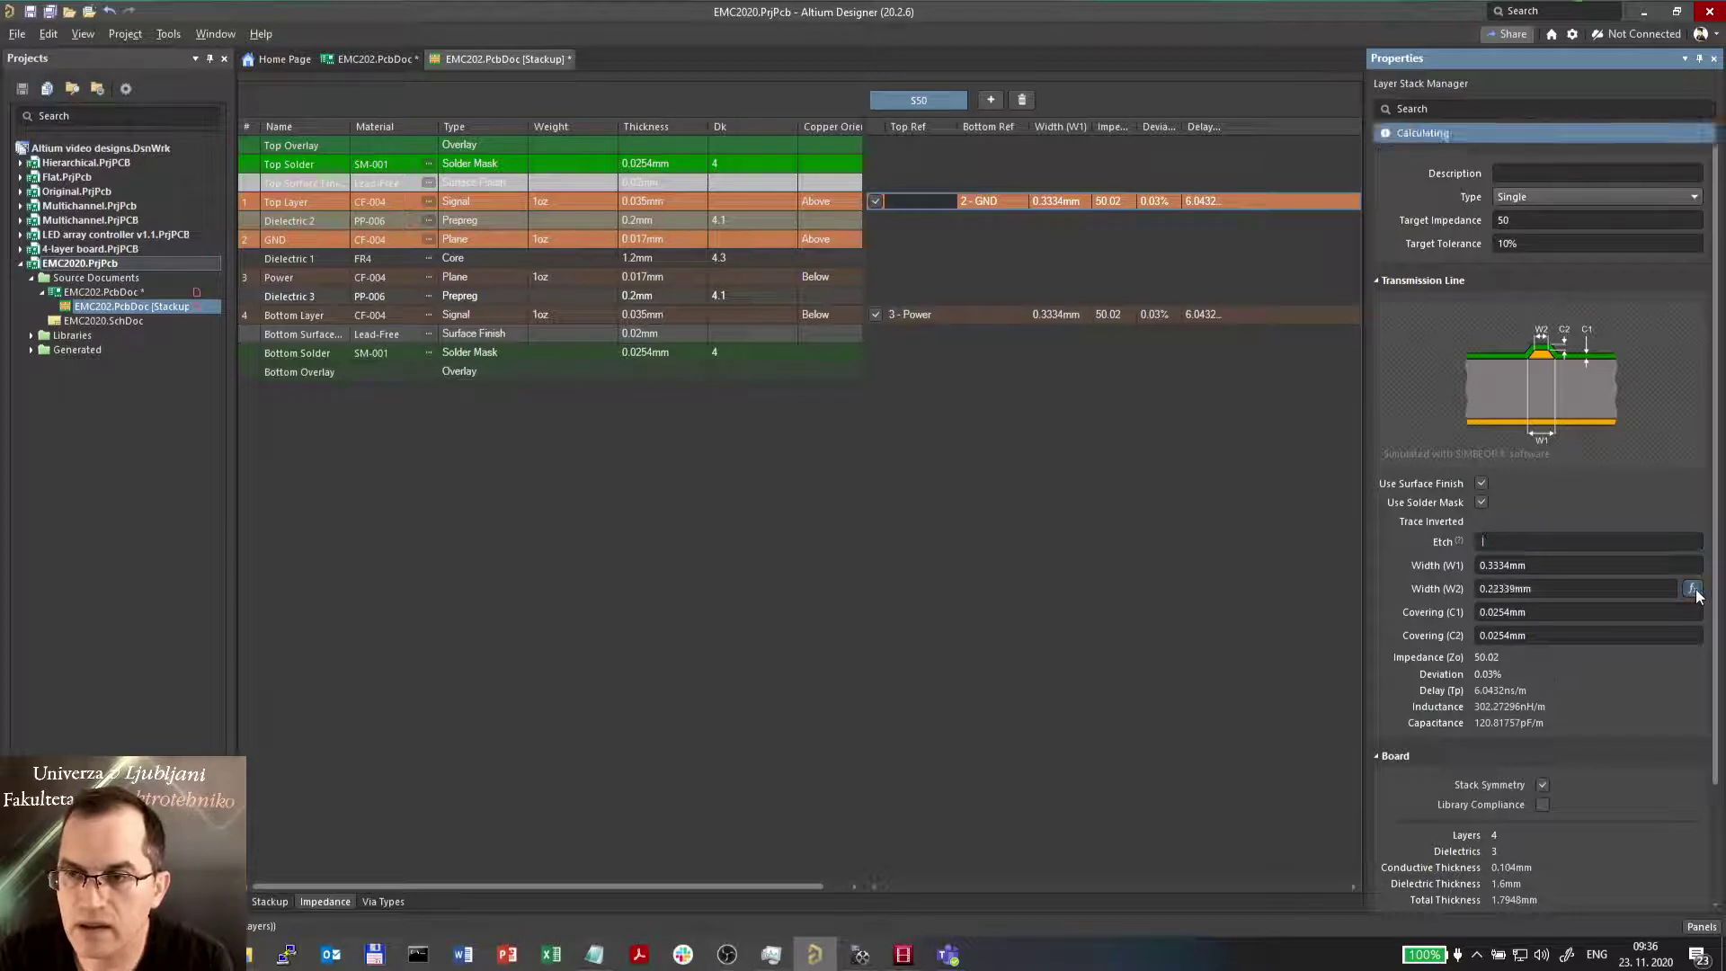
pyautogui.click(1692, 586)
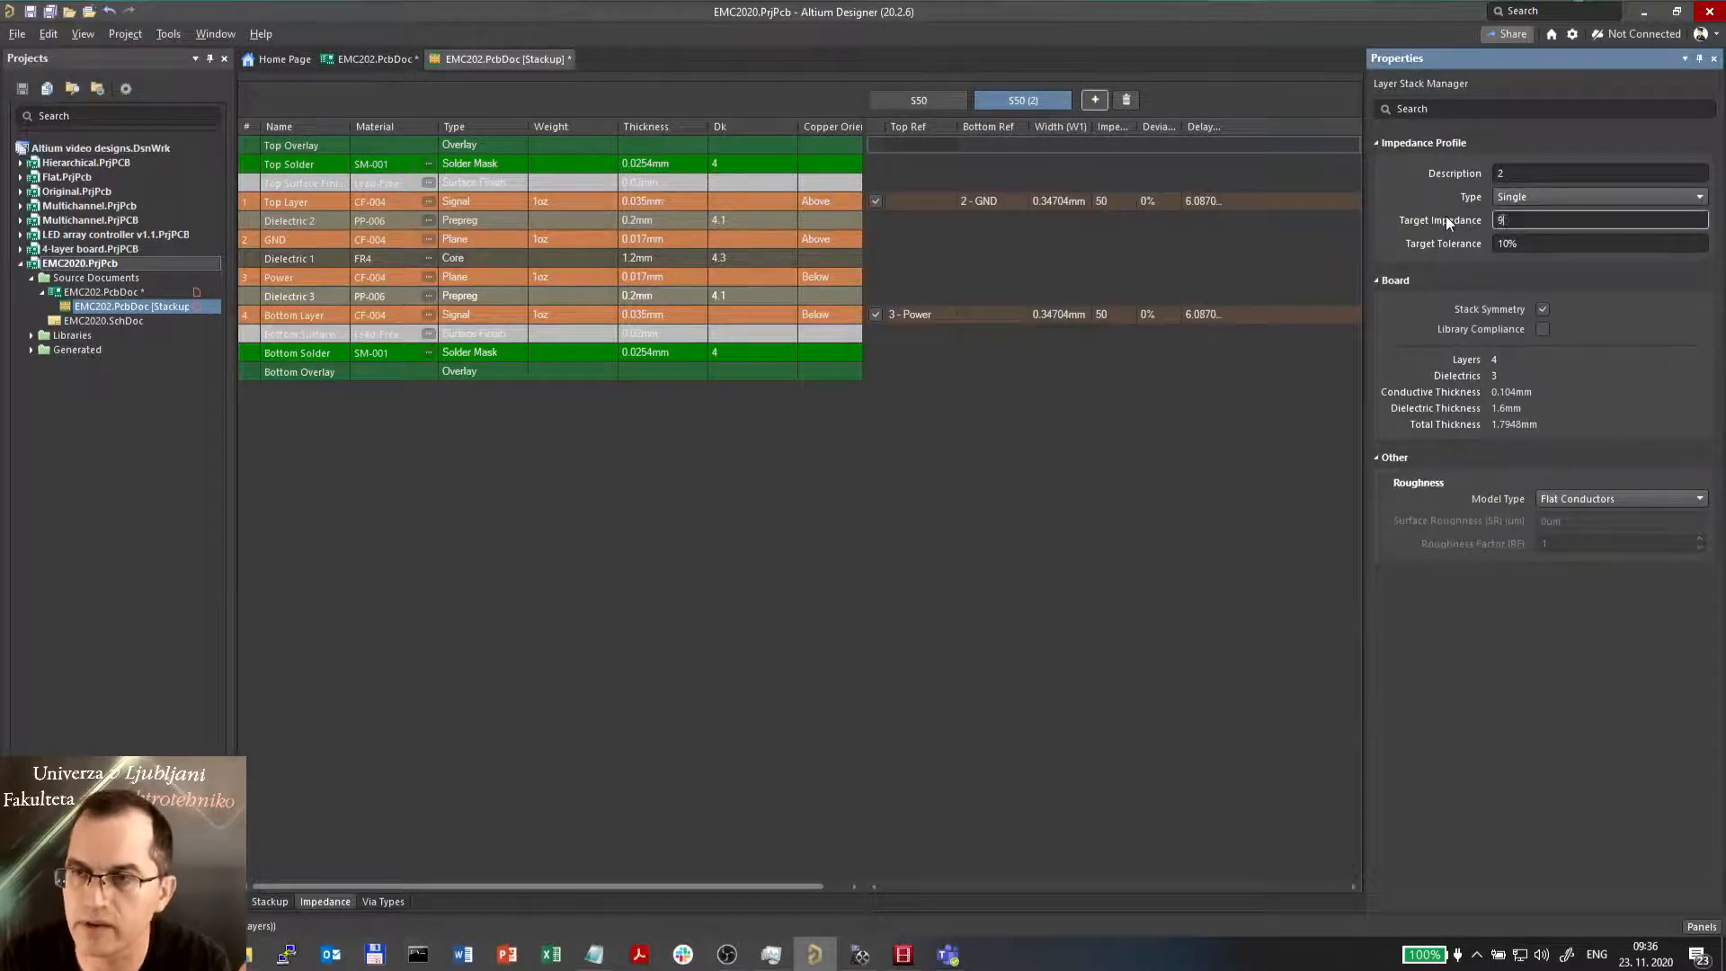
# - Make the second profile a Differential type with surface finish included and etch 1
pyautogui.click(1699, 196)
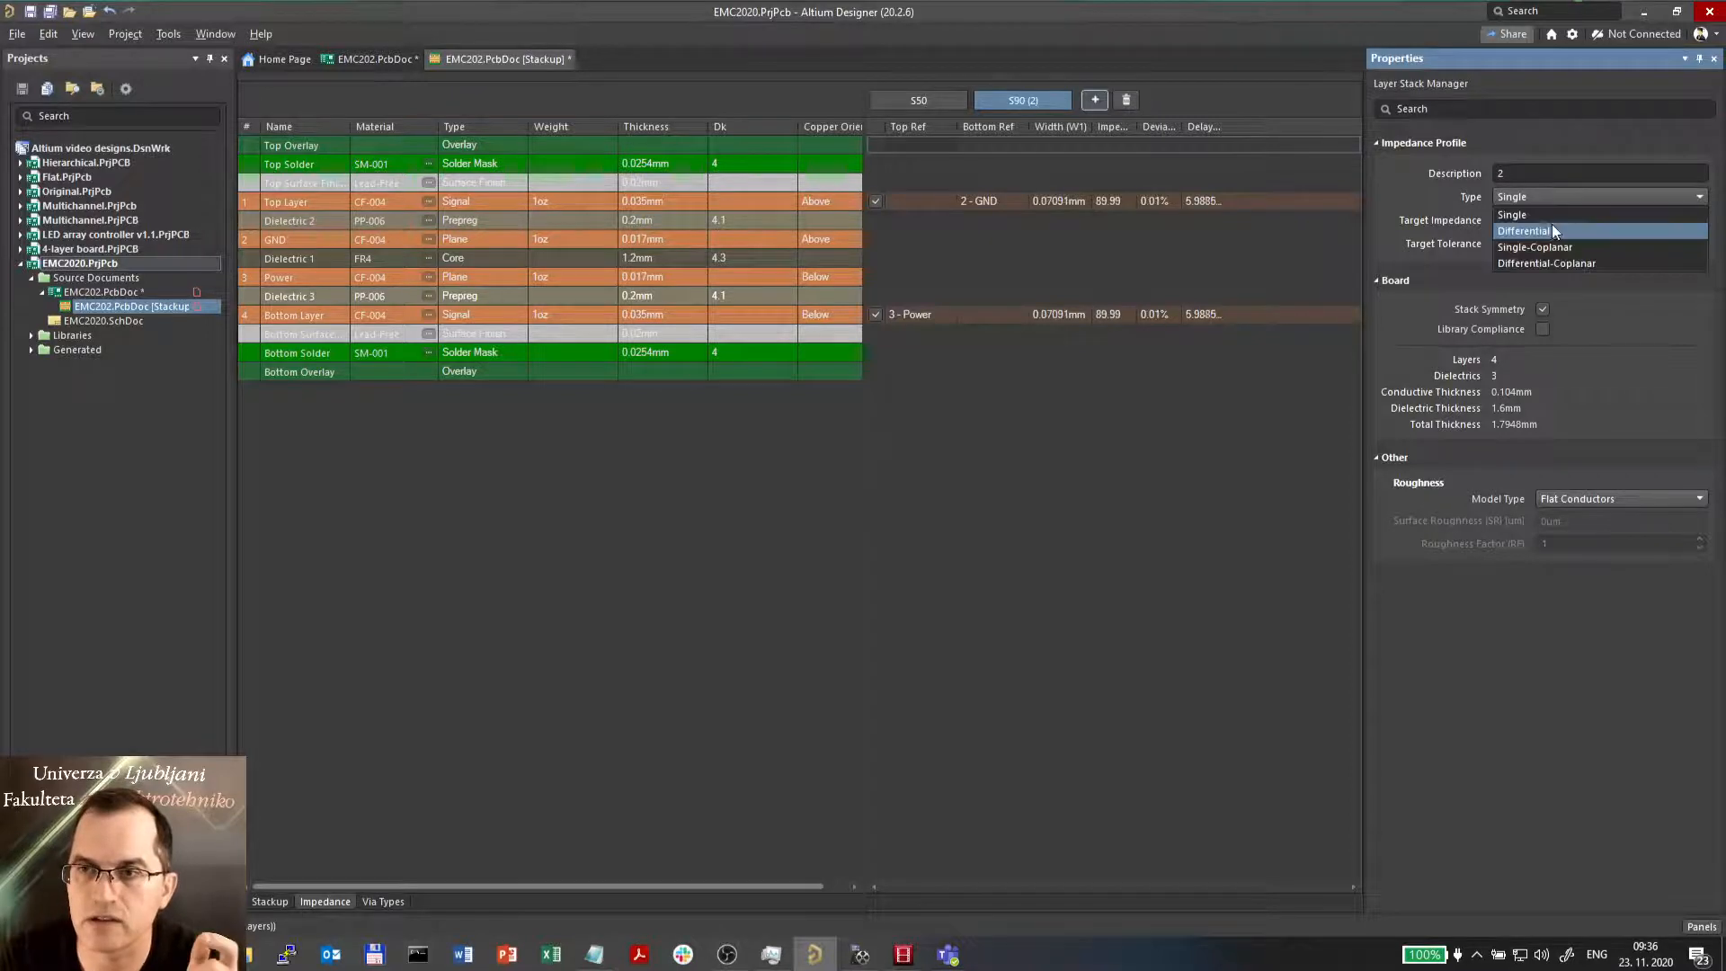
pyautogui.click(1523, 230)
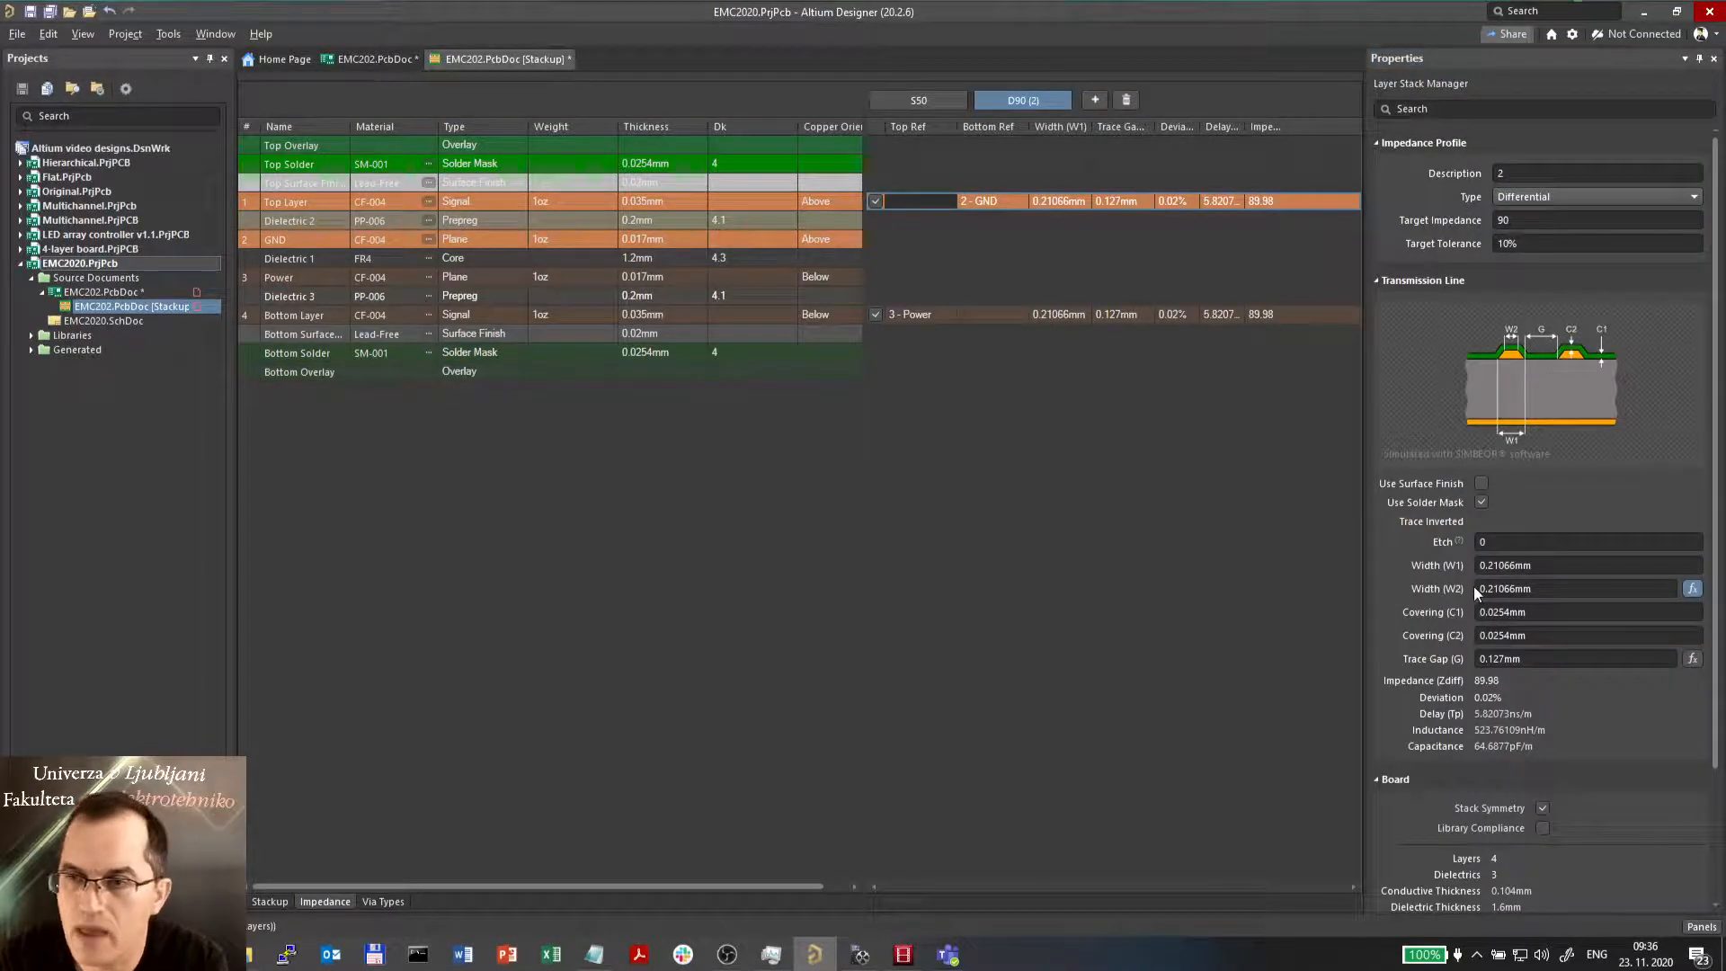
pyautogui.click(1481, 482)
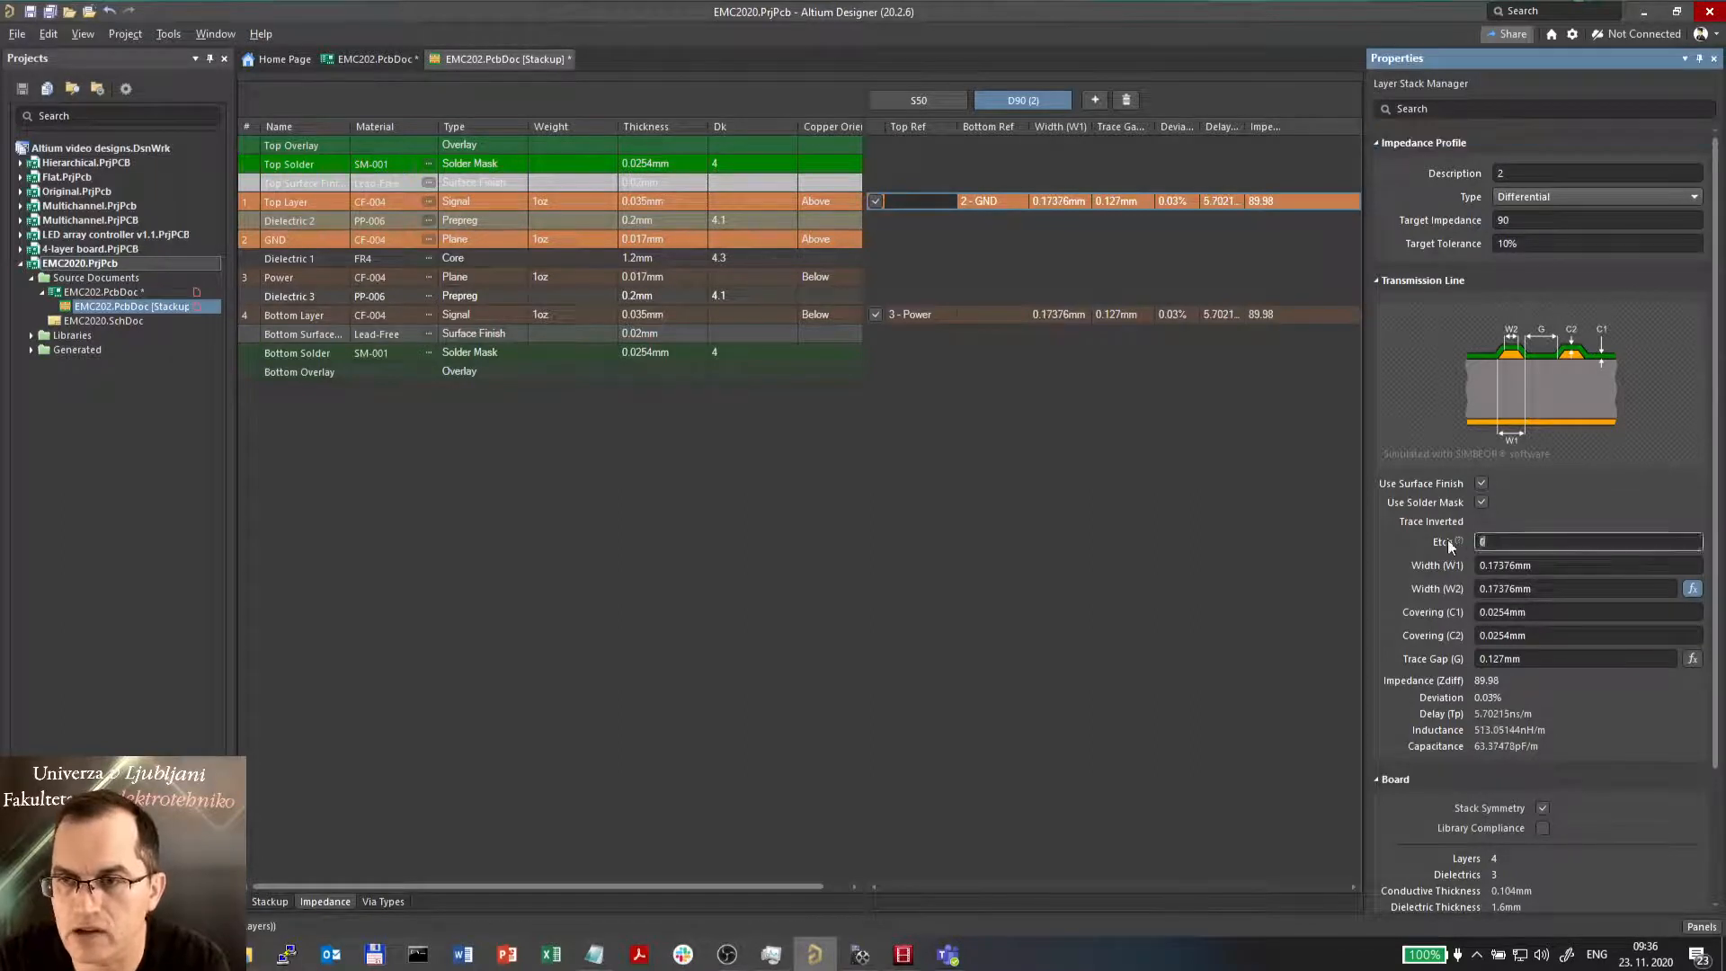
pyautogui.write('1')
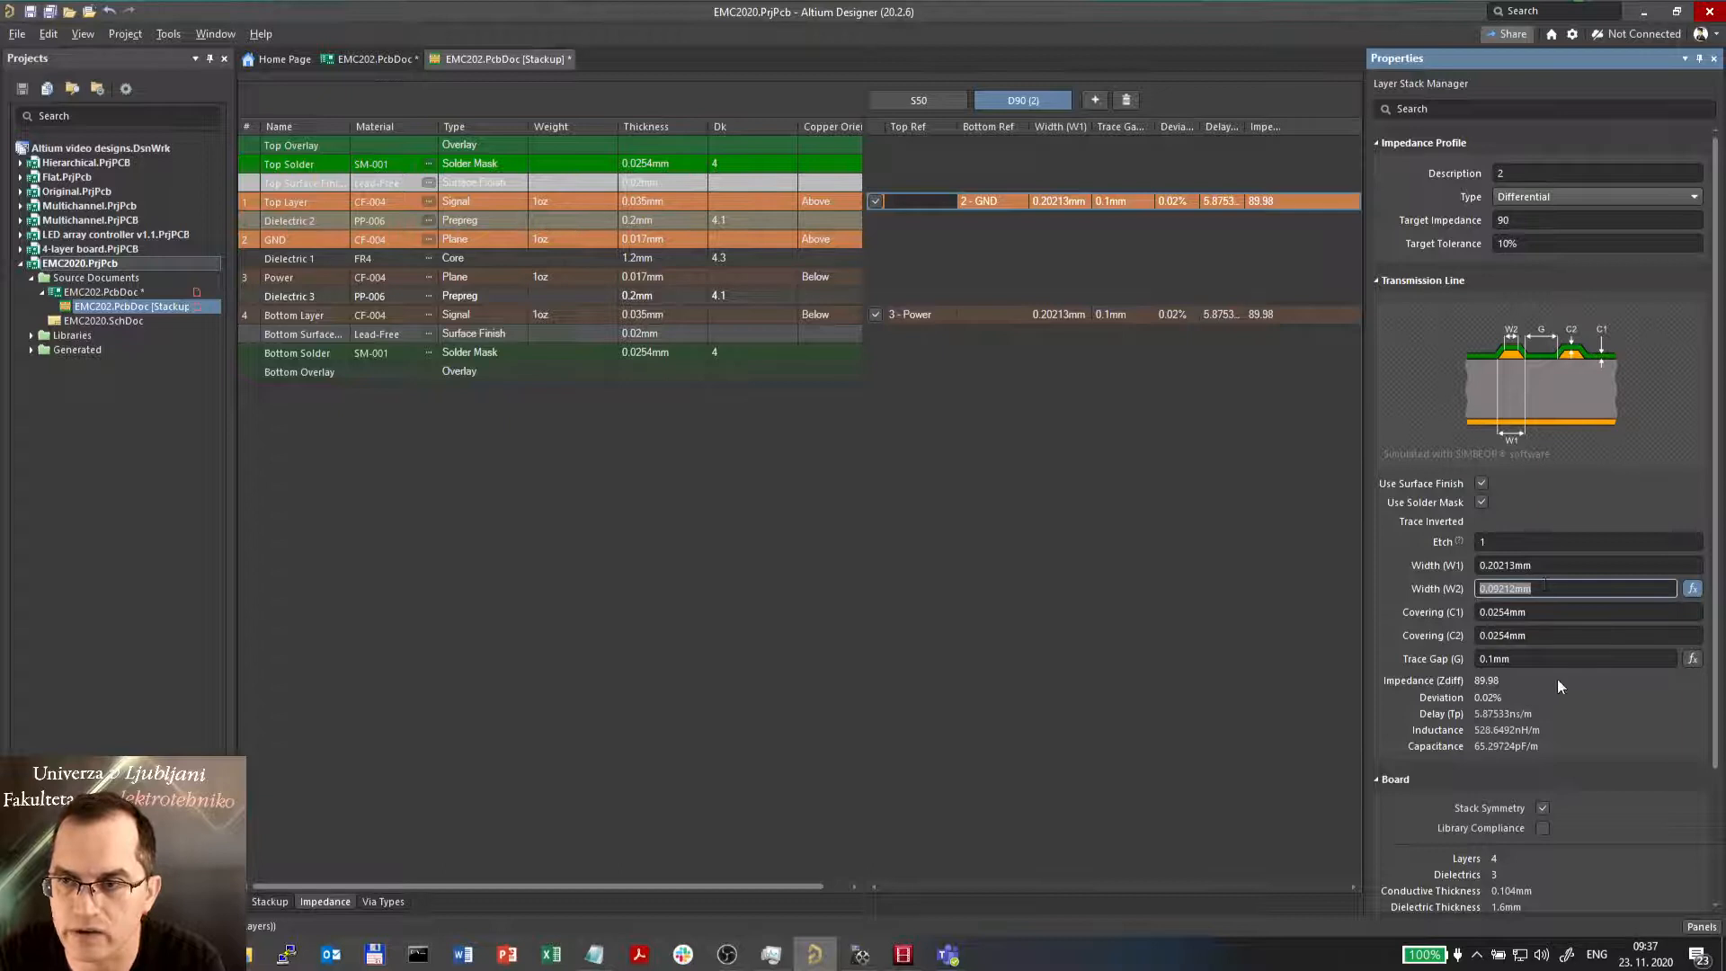
# - Give the D90 pair 0.2 mm trace widths and solve the gap to about 0.099 mm at 90 Ω
pyautogui.click(1575, 658)
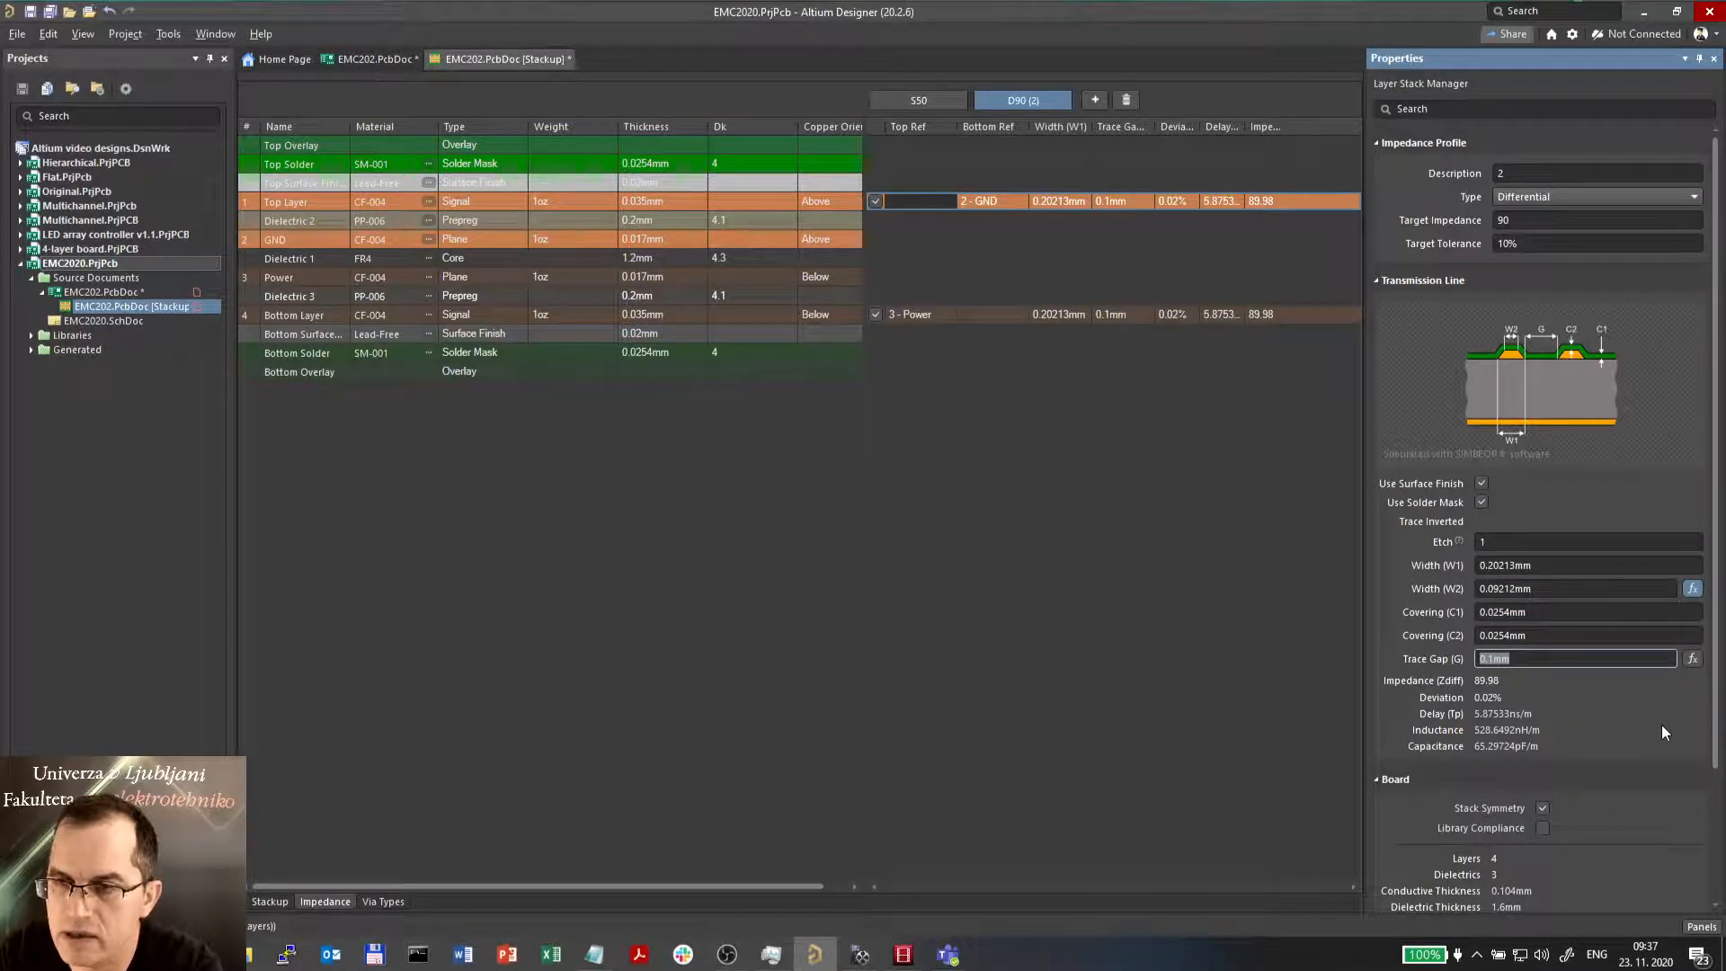
pyautogui.write('0.2mm')
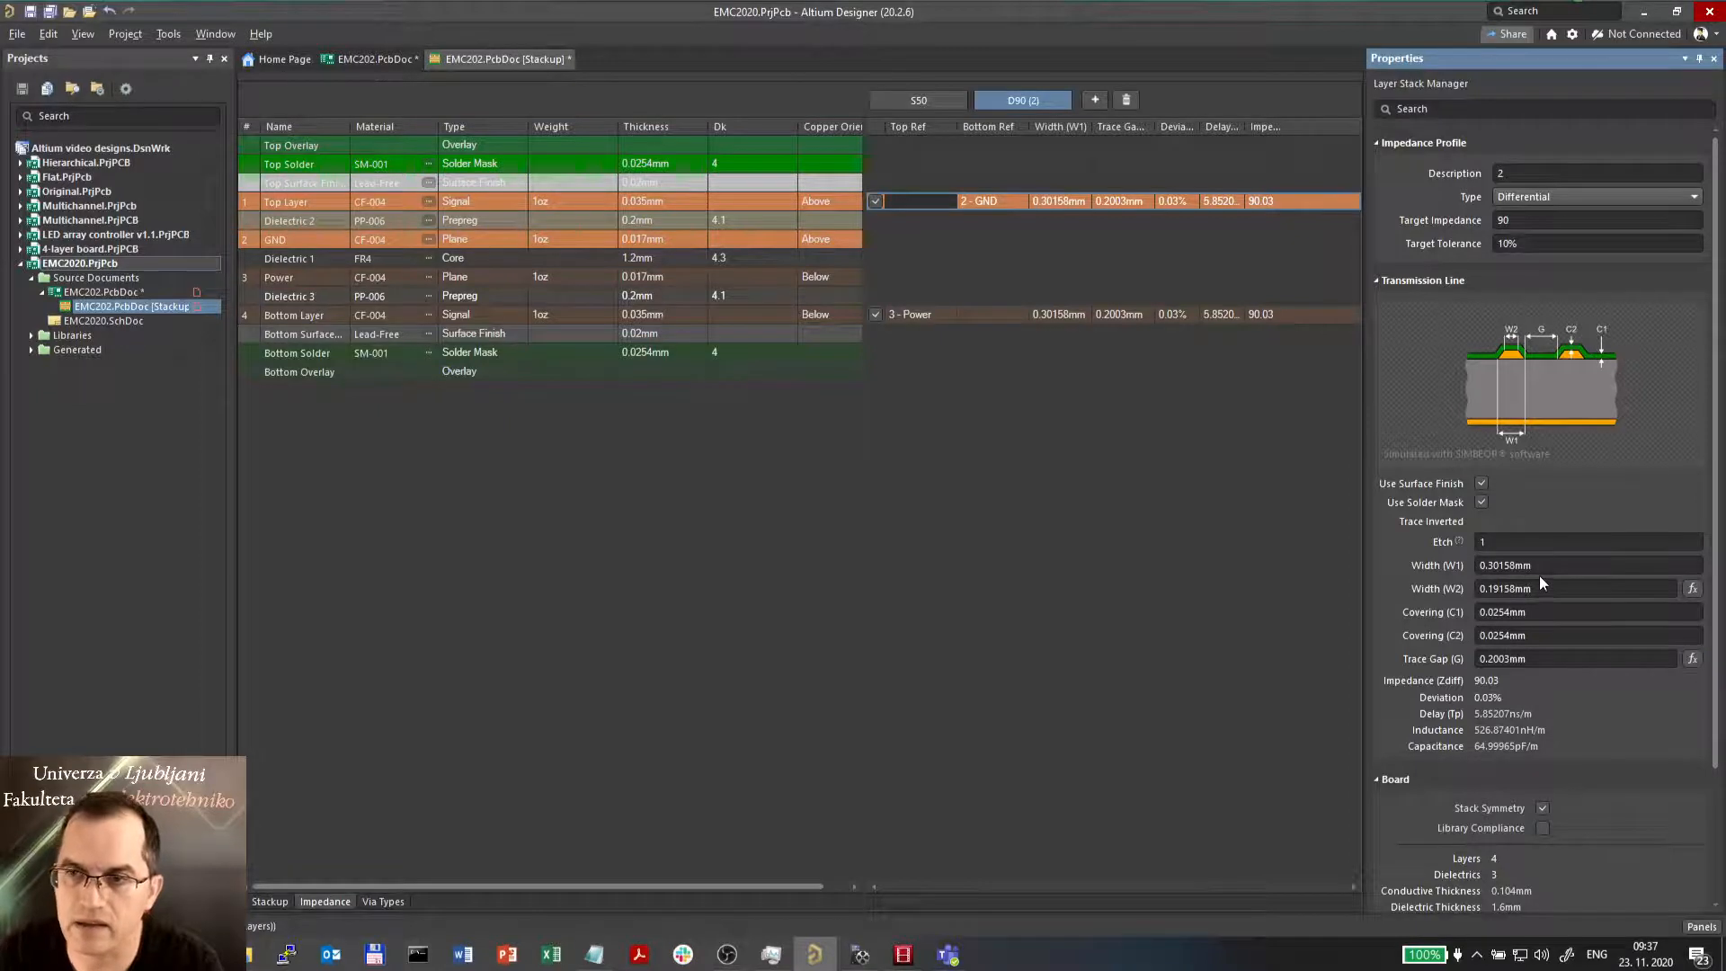
pyautogui.click(1575, 658)
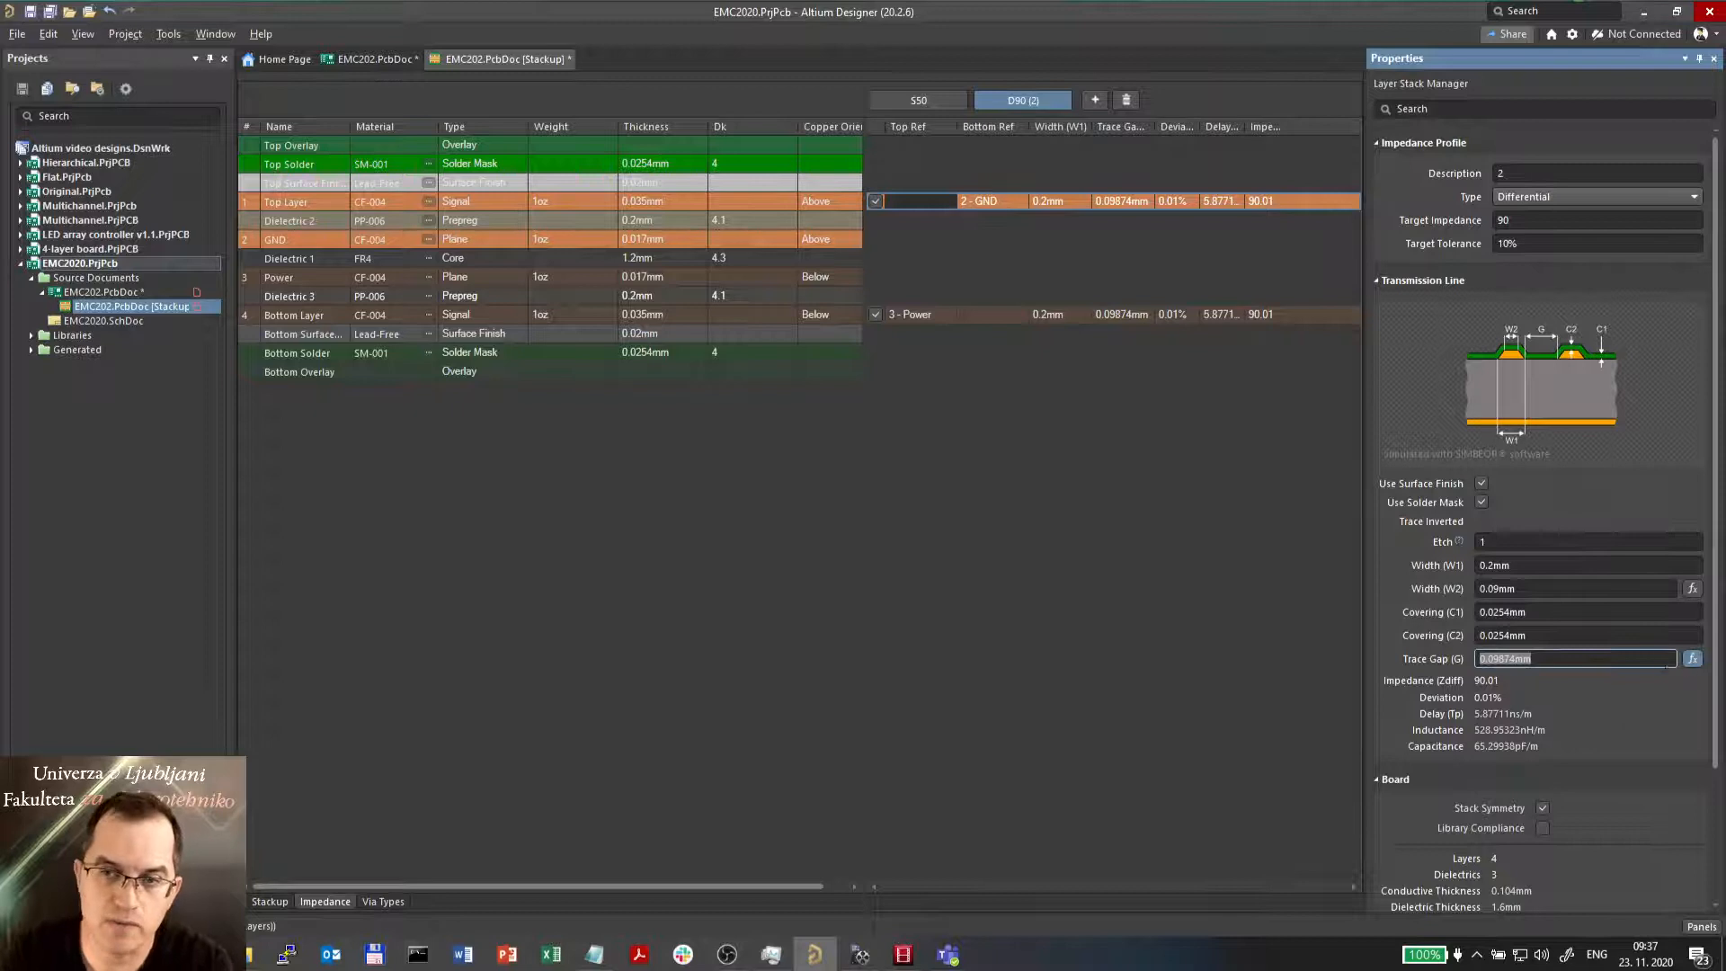
pyautogui.moveTo(1694, 658)
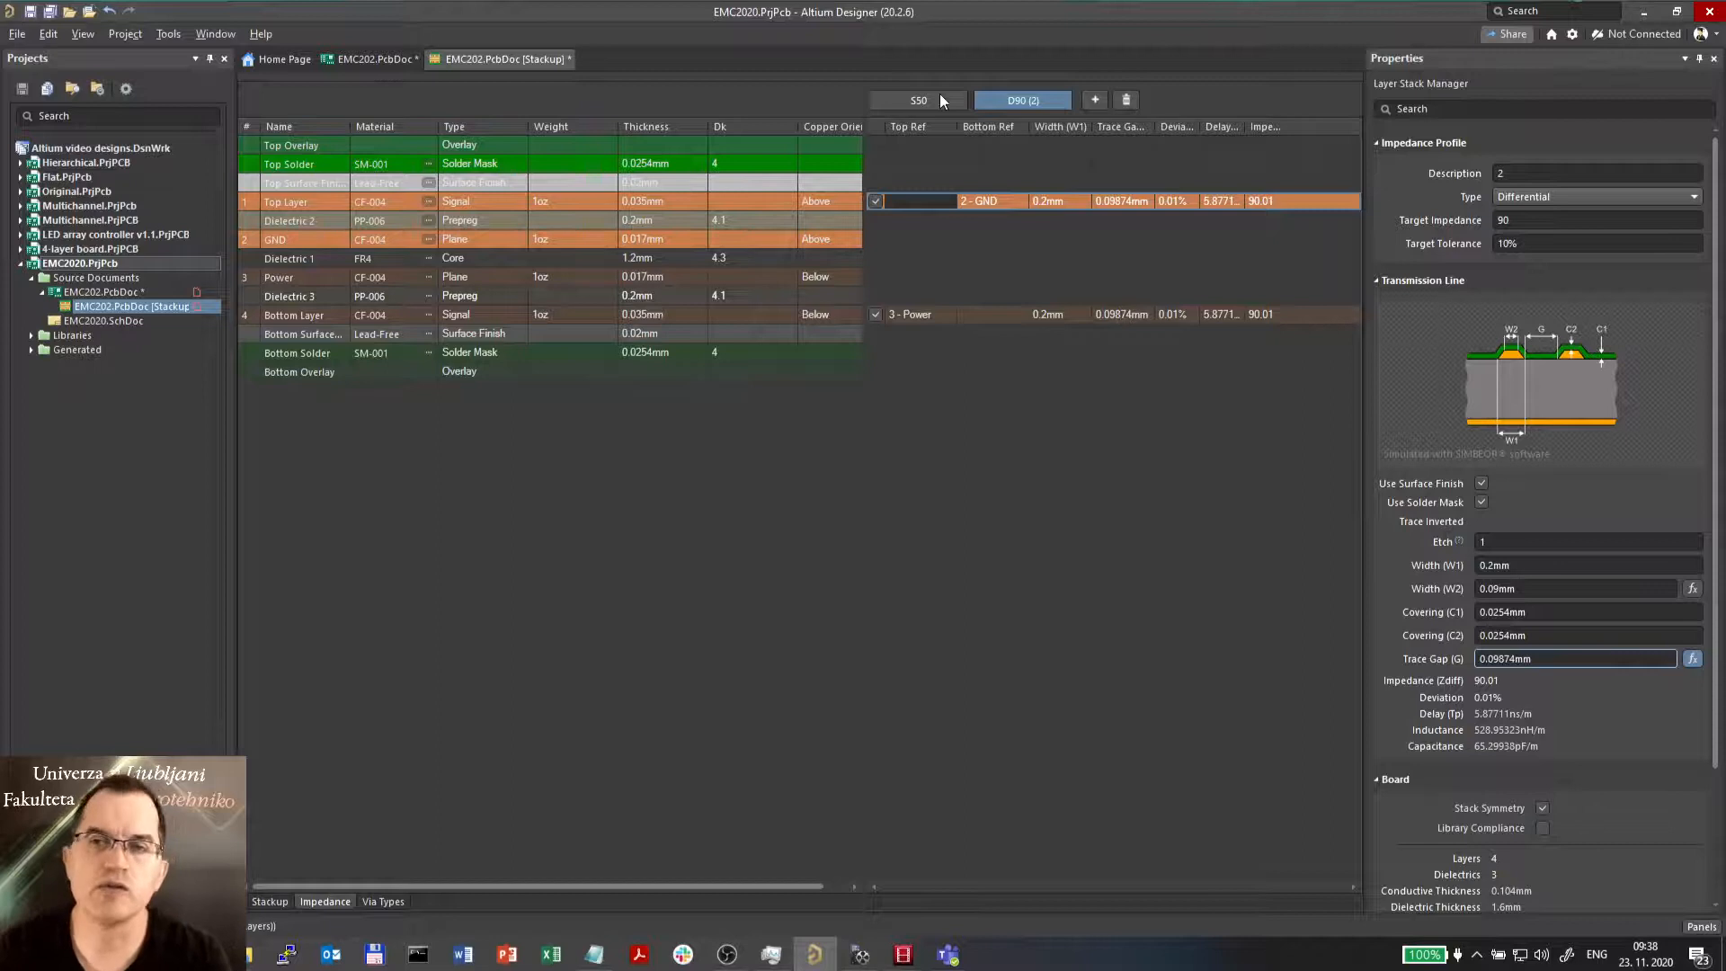
pyautogui.click(918, 100)
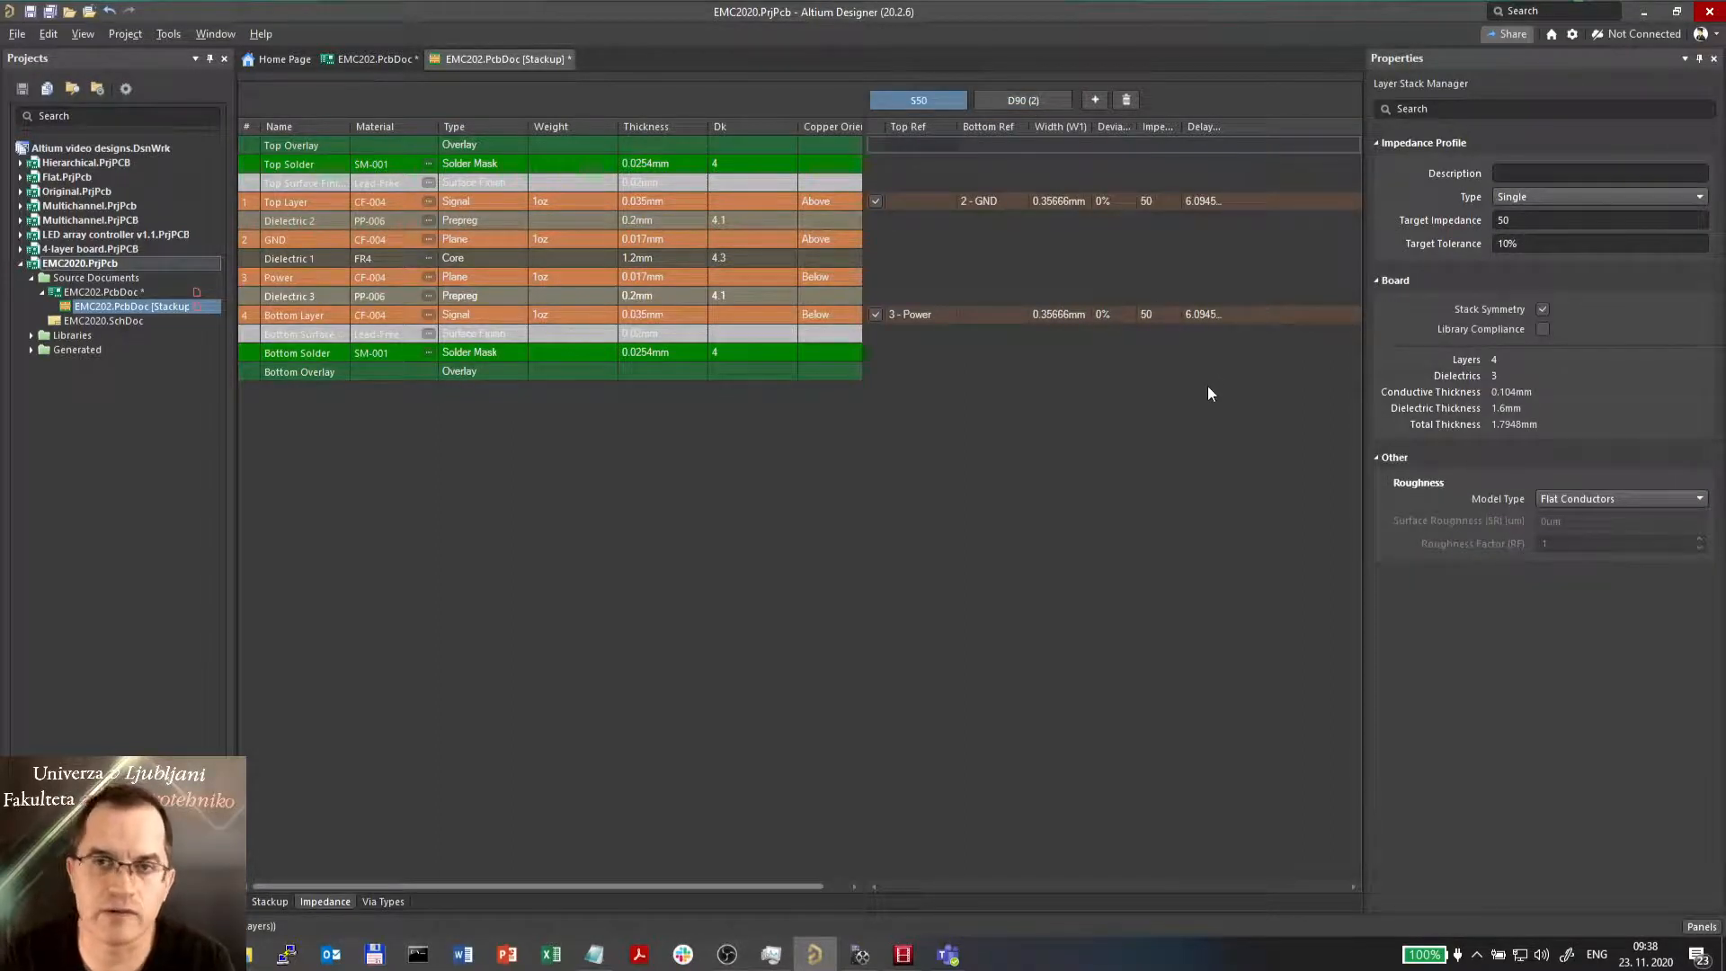
pyautogui.click(1021, 101)
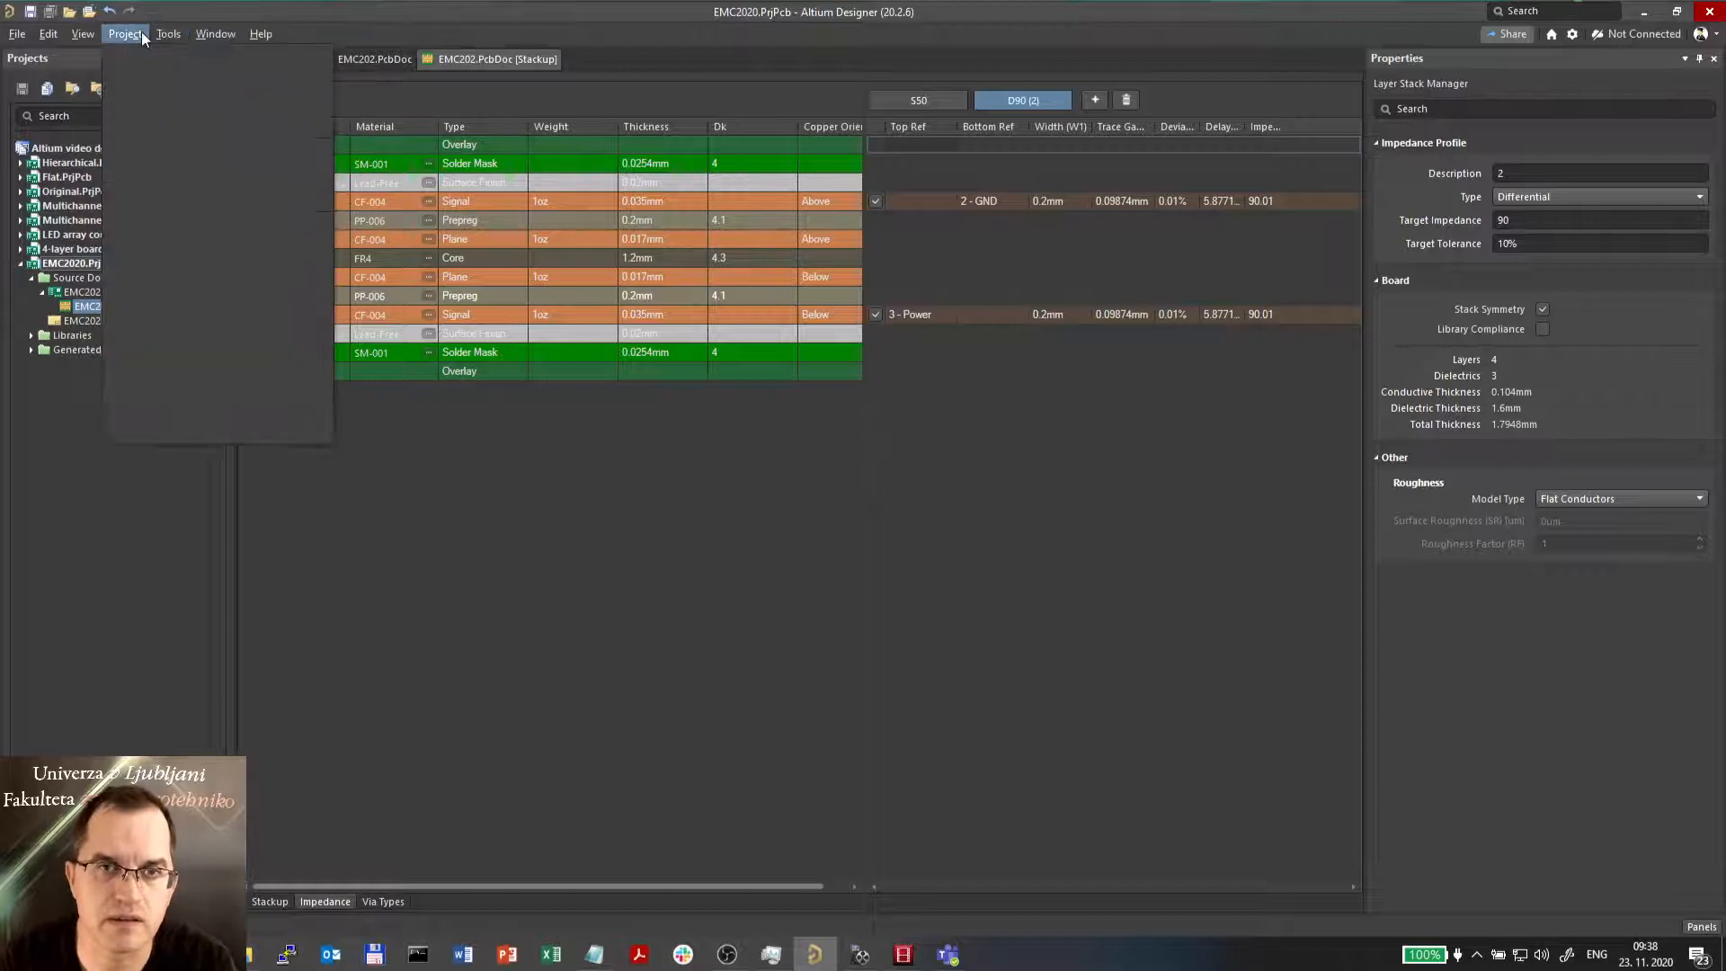
pyautogui.click(167, 32)
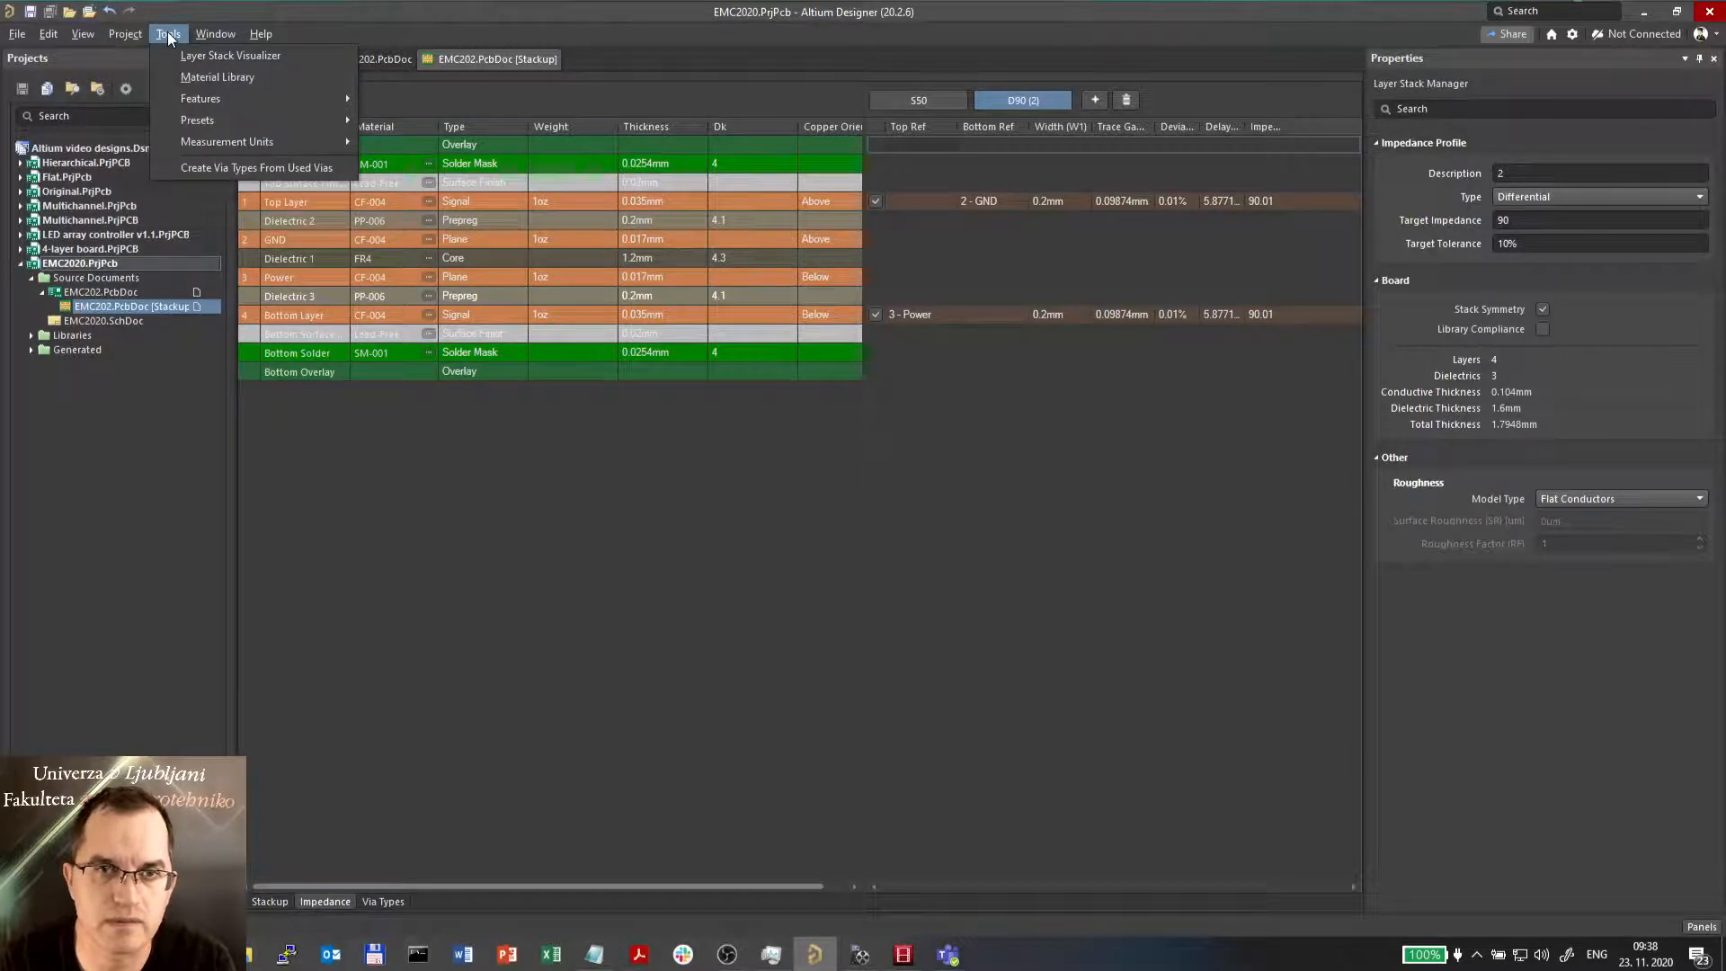
pyautogui.moveTo(185, 61)
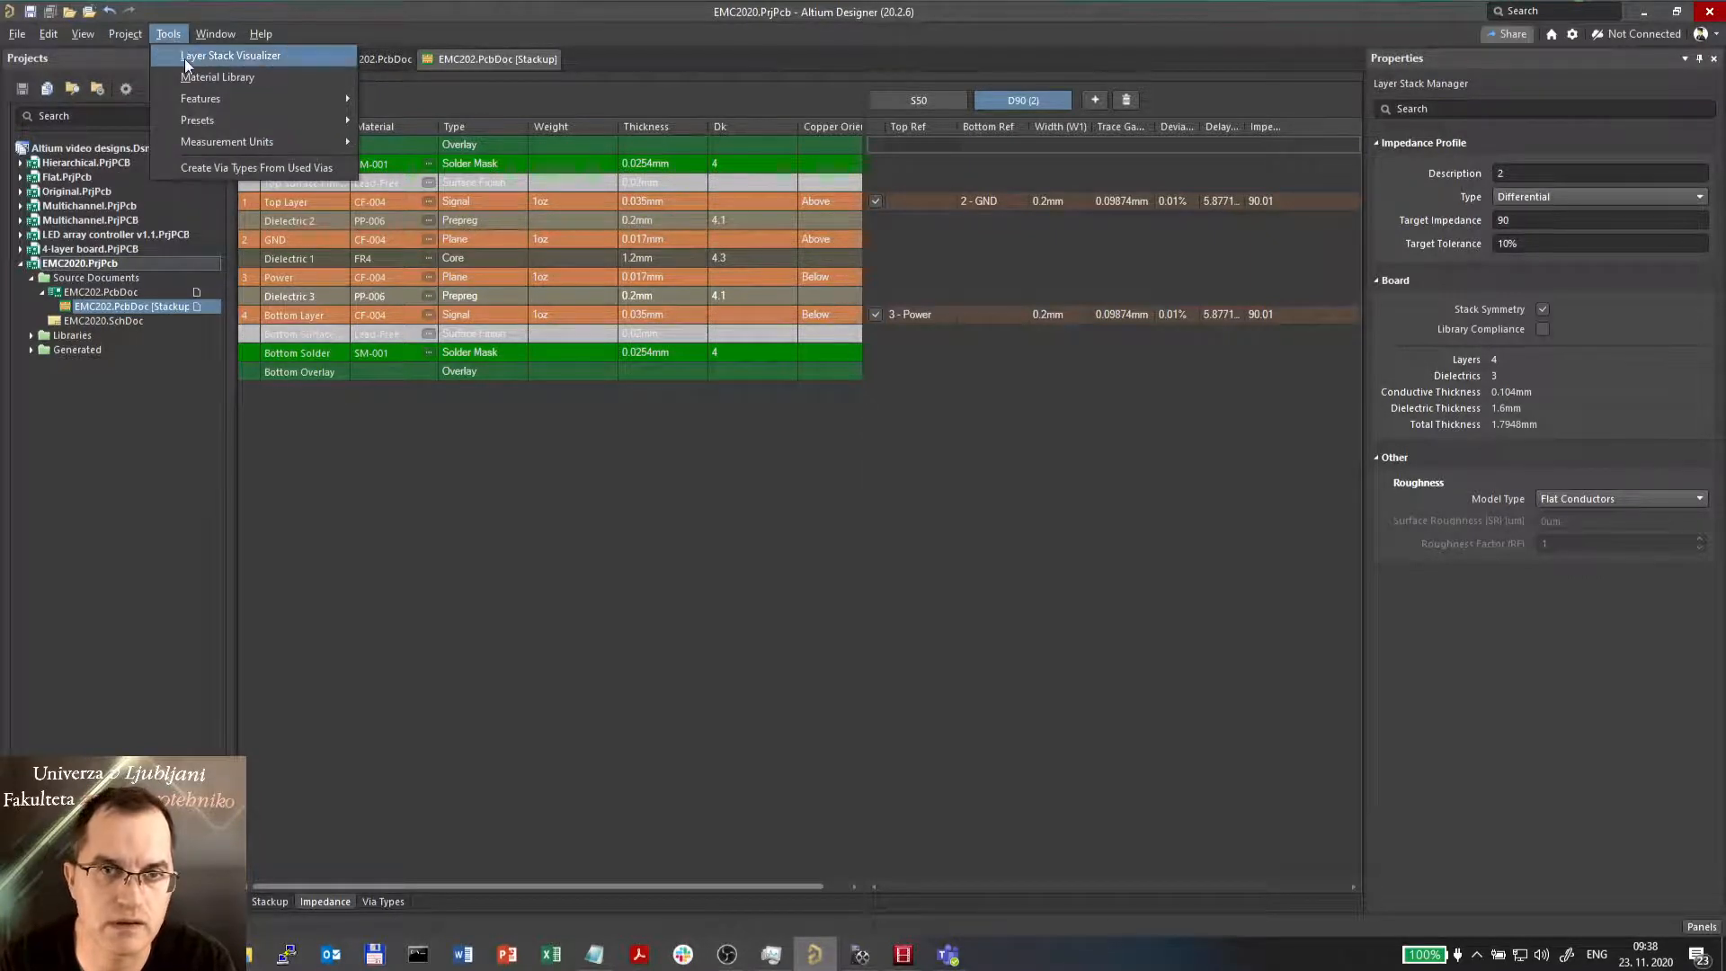
pyautogui.click(755, 594)
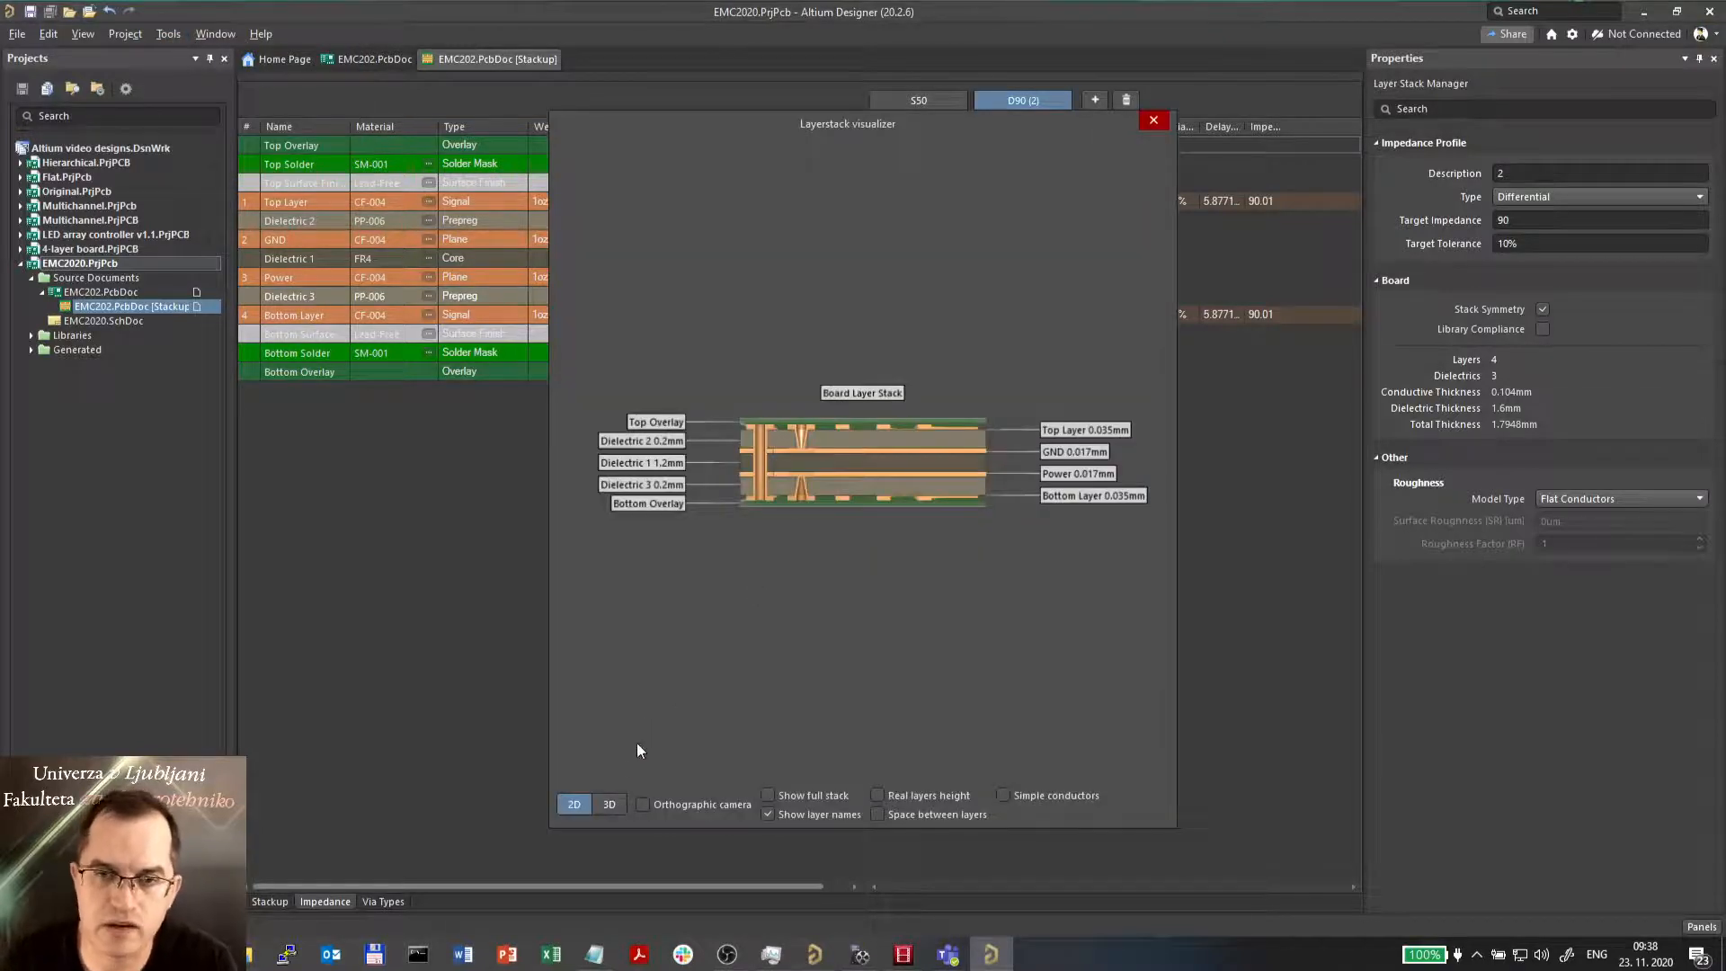
pyautogui.click(610, 804)
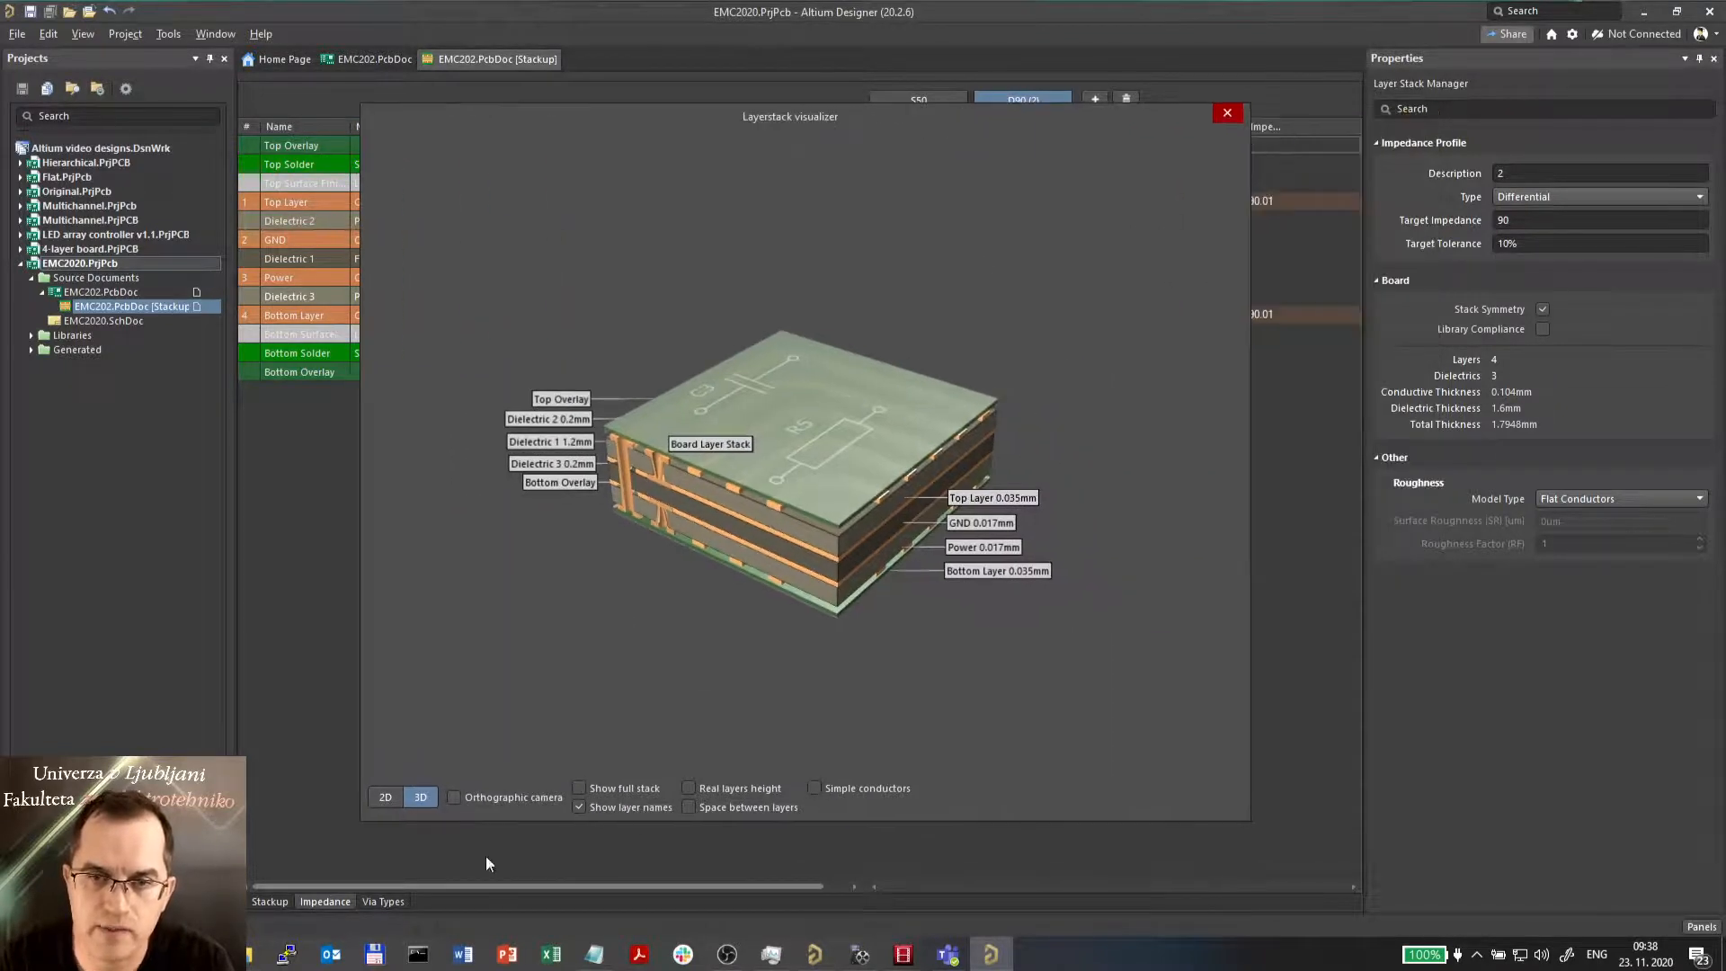
pyautogui.click(578, 788)
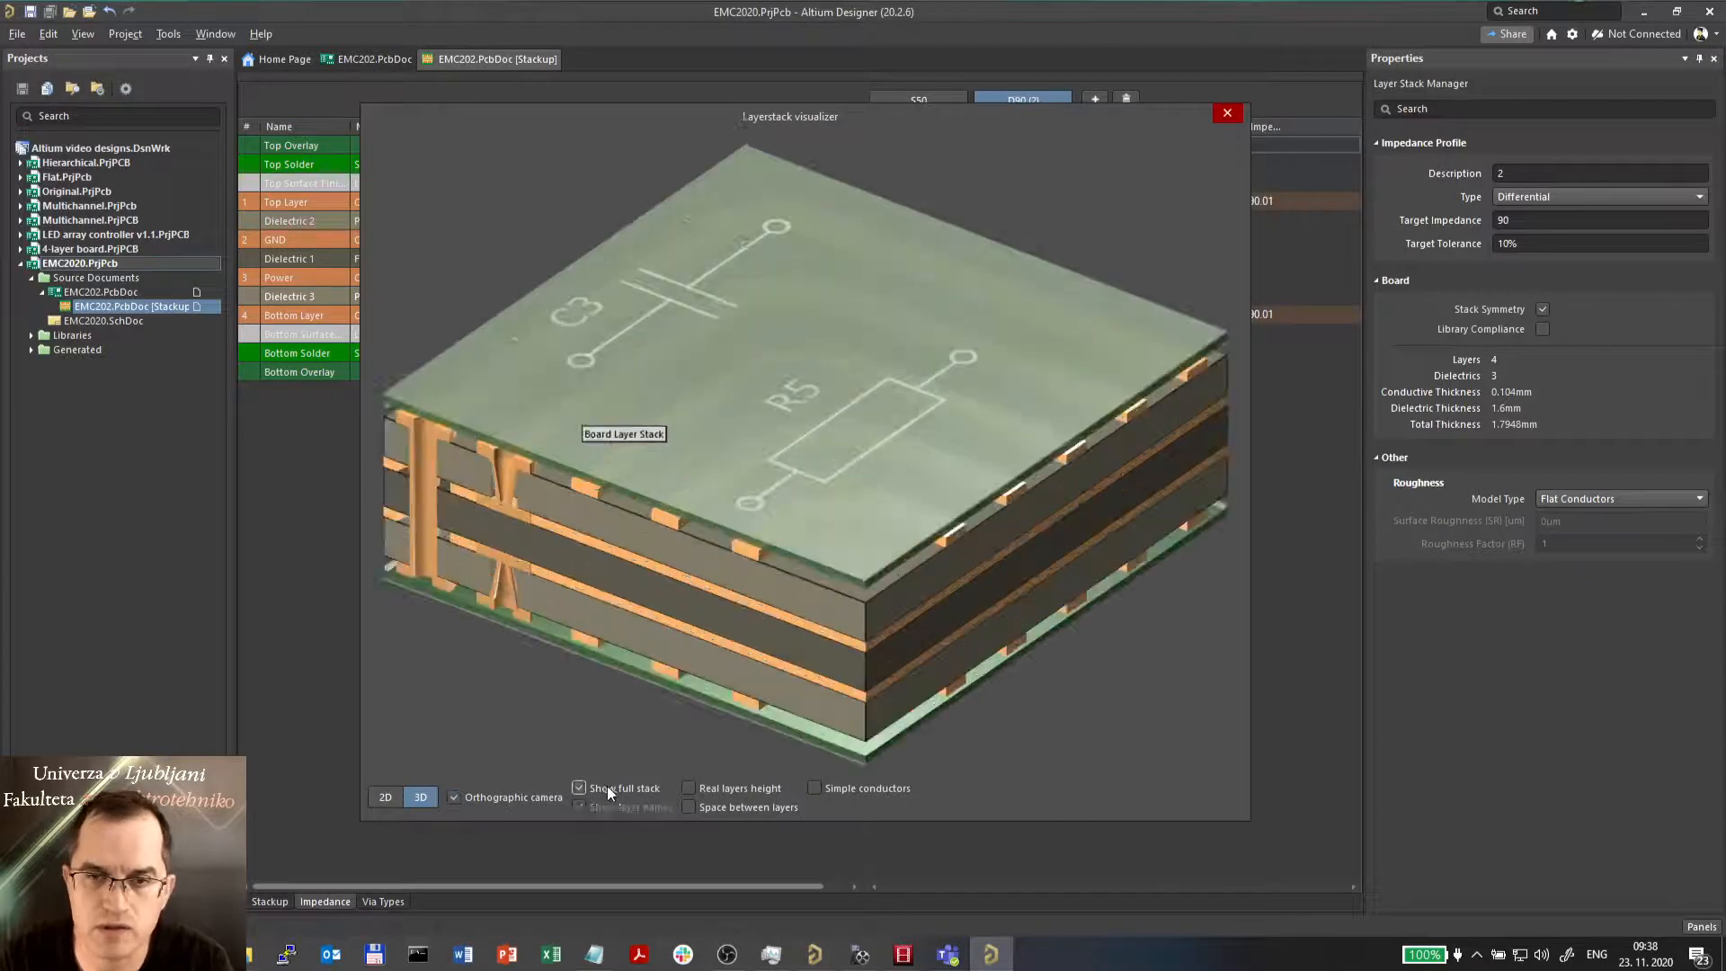
pyautogui.click(578, 787)
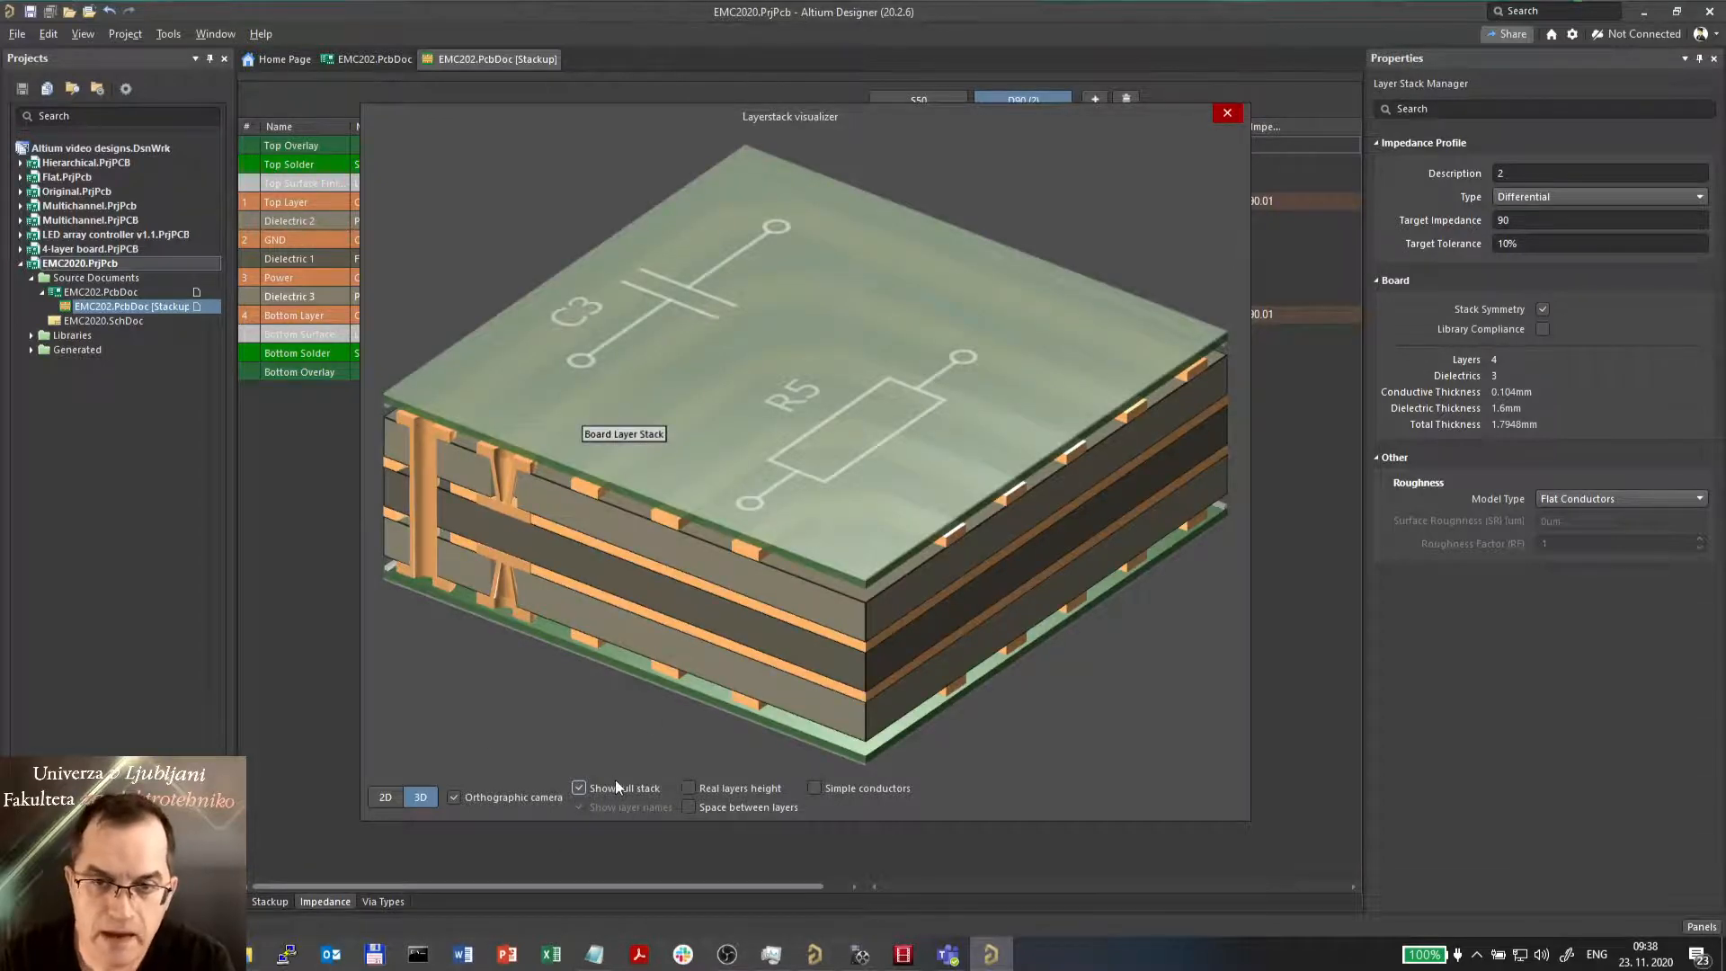
pyautogui.click(577, 788)
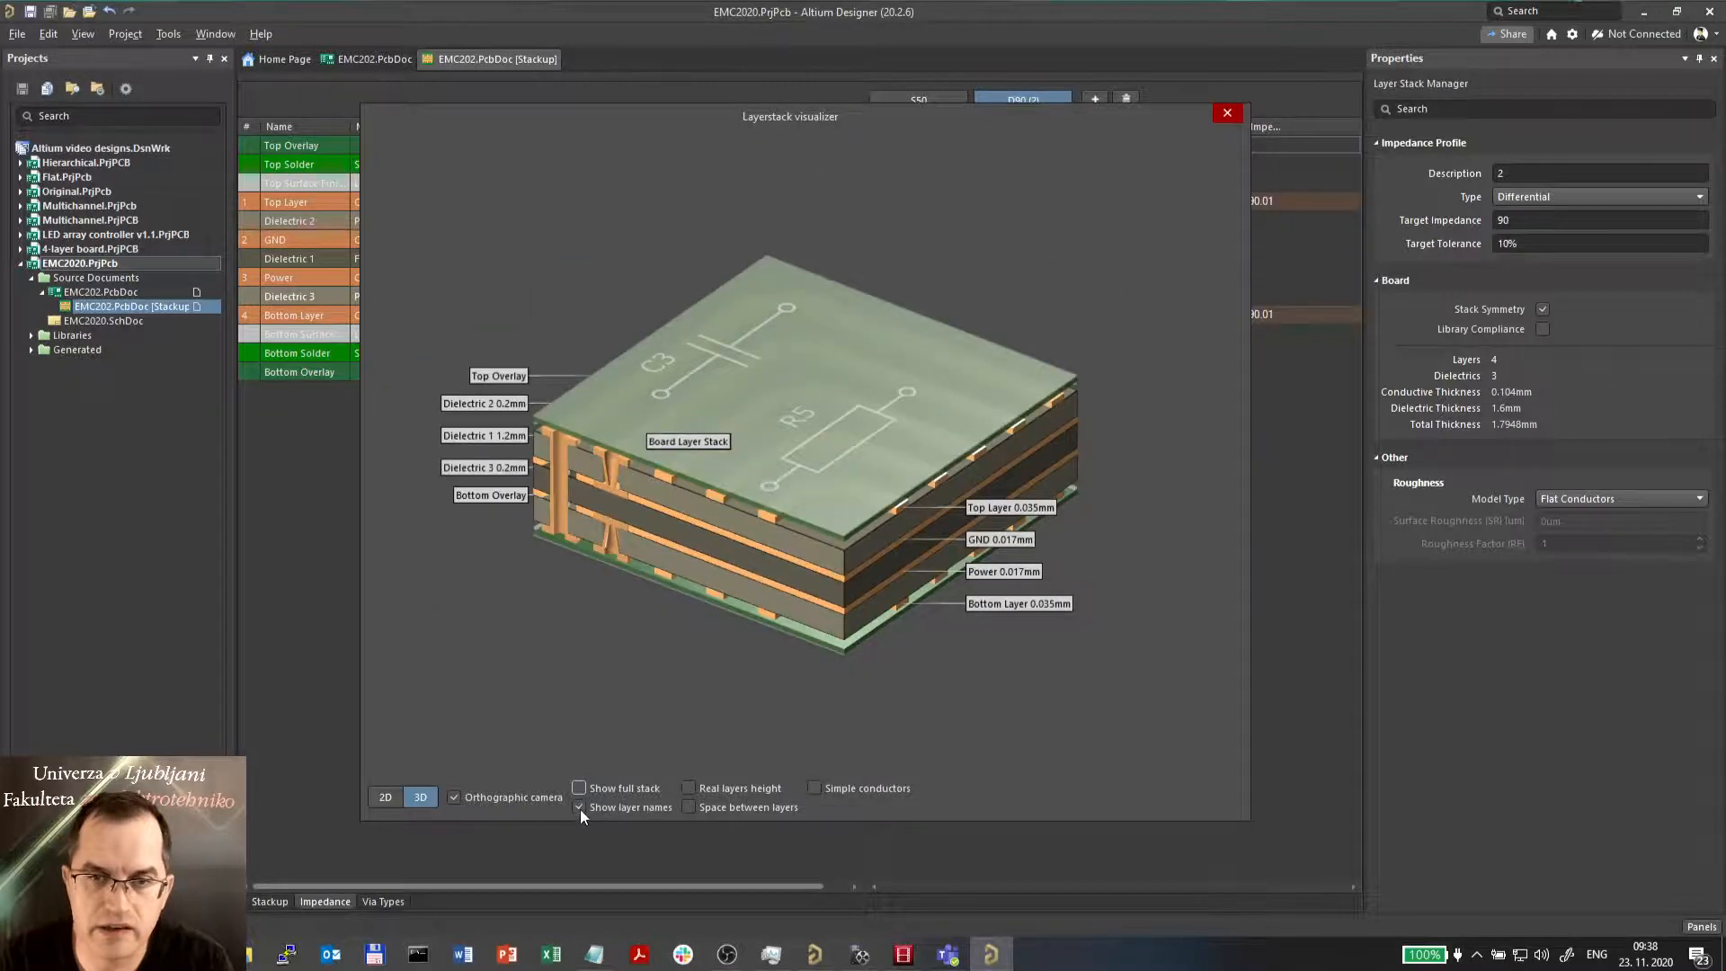
pyautogui.click(577, 807)
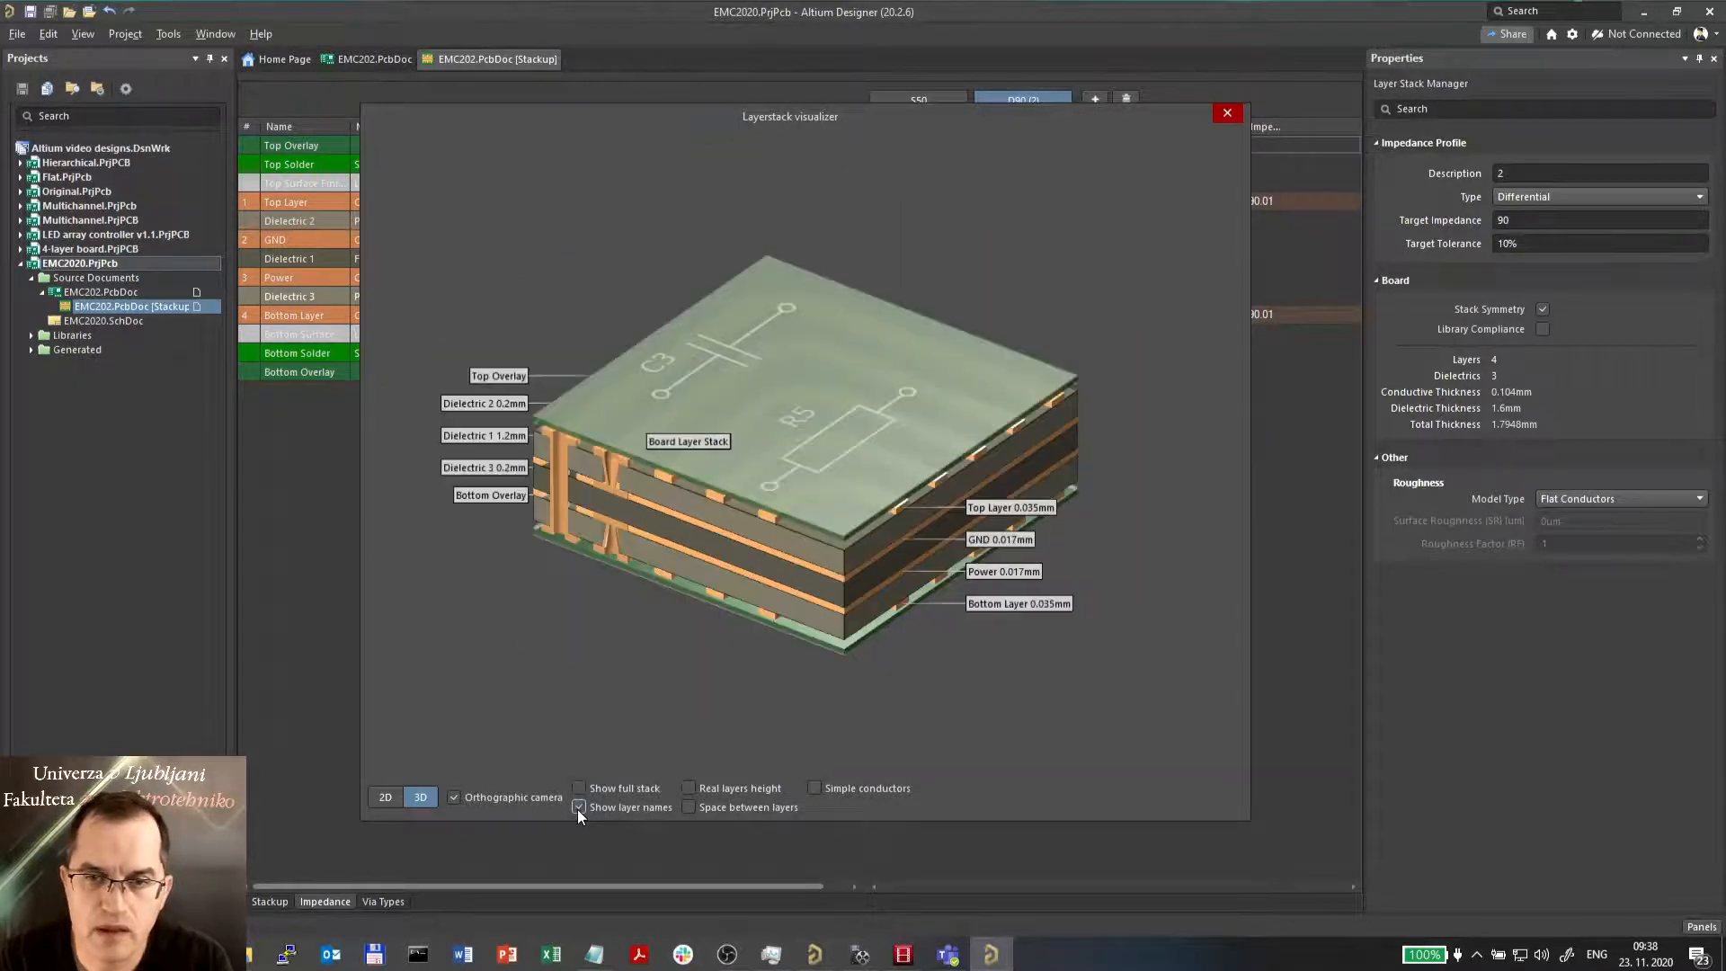
pyautogui.click(689, 788)
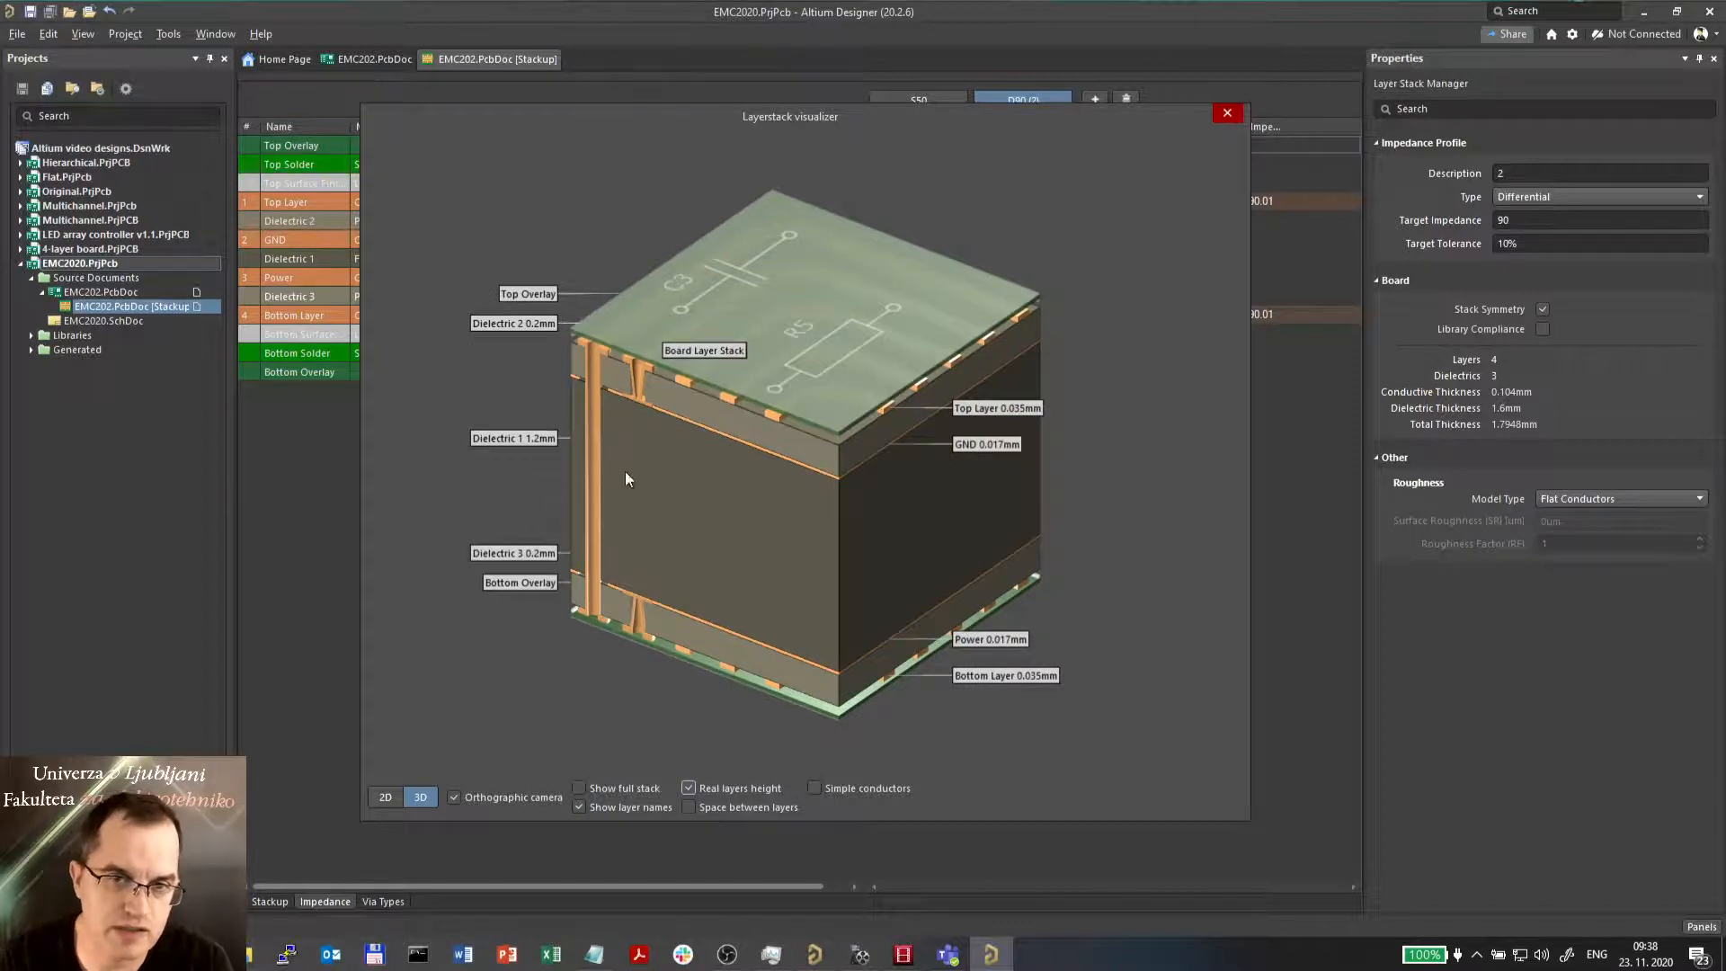
pyautogui.moveTo(845, 488)
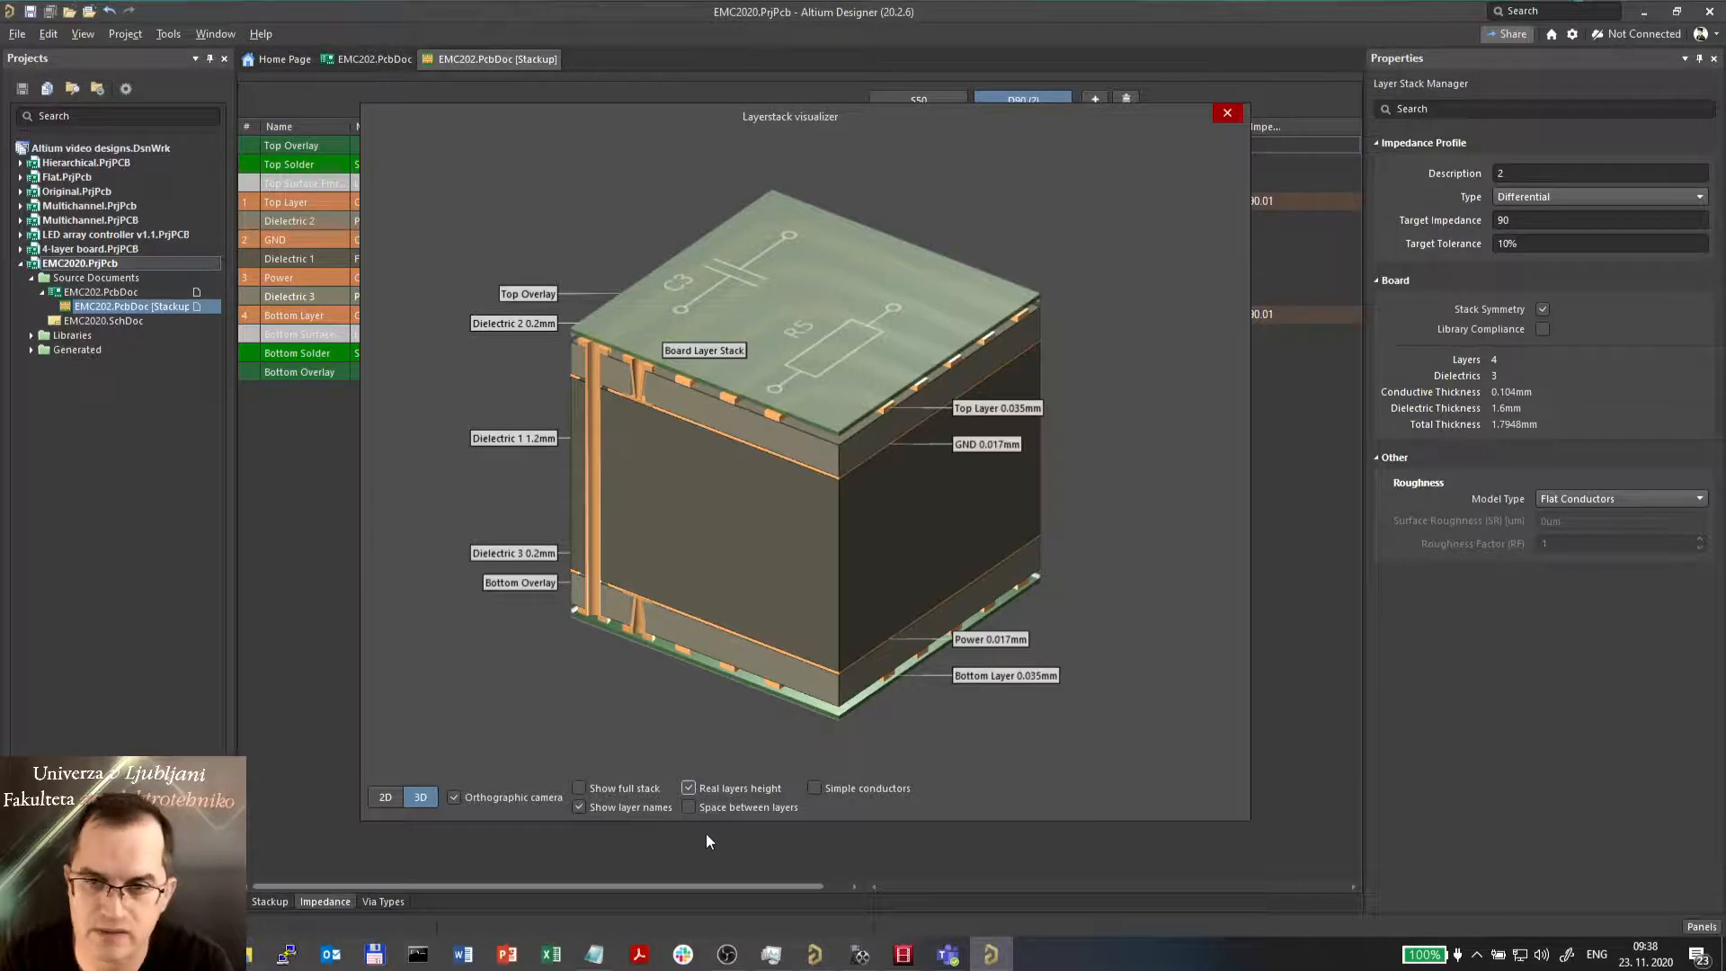
pyautogui.click(689, 807)
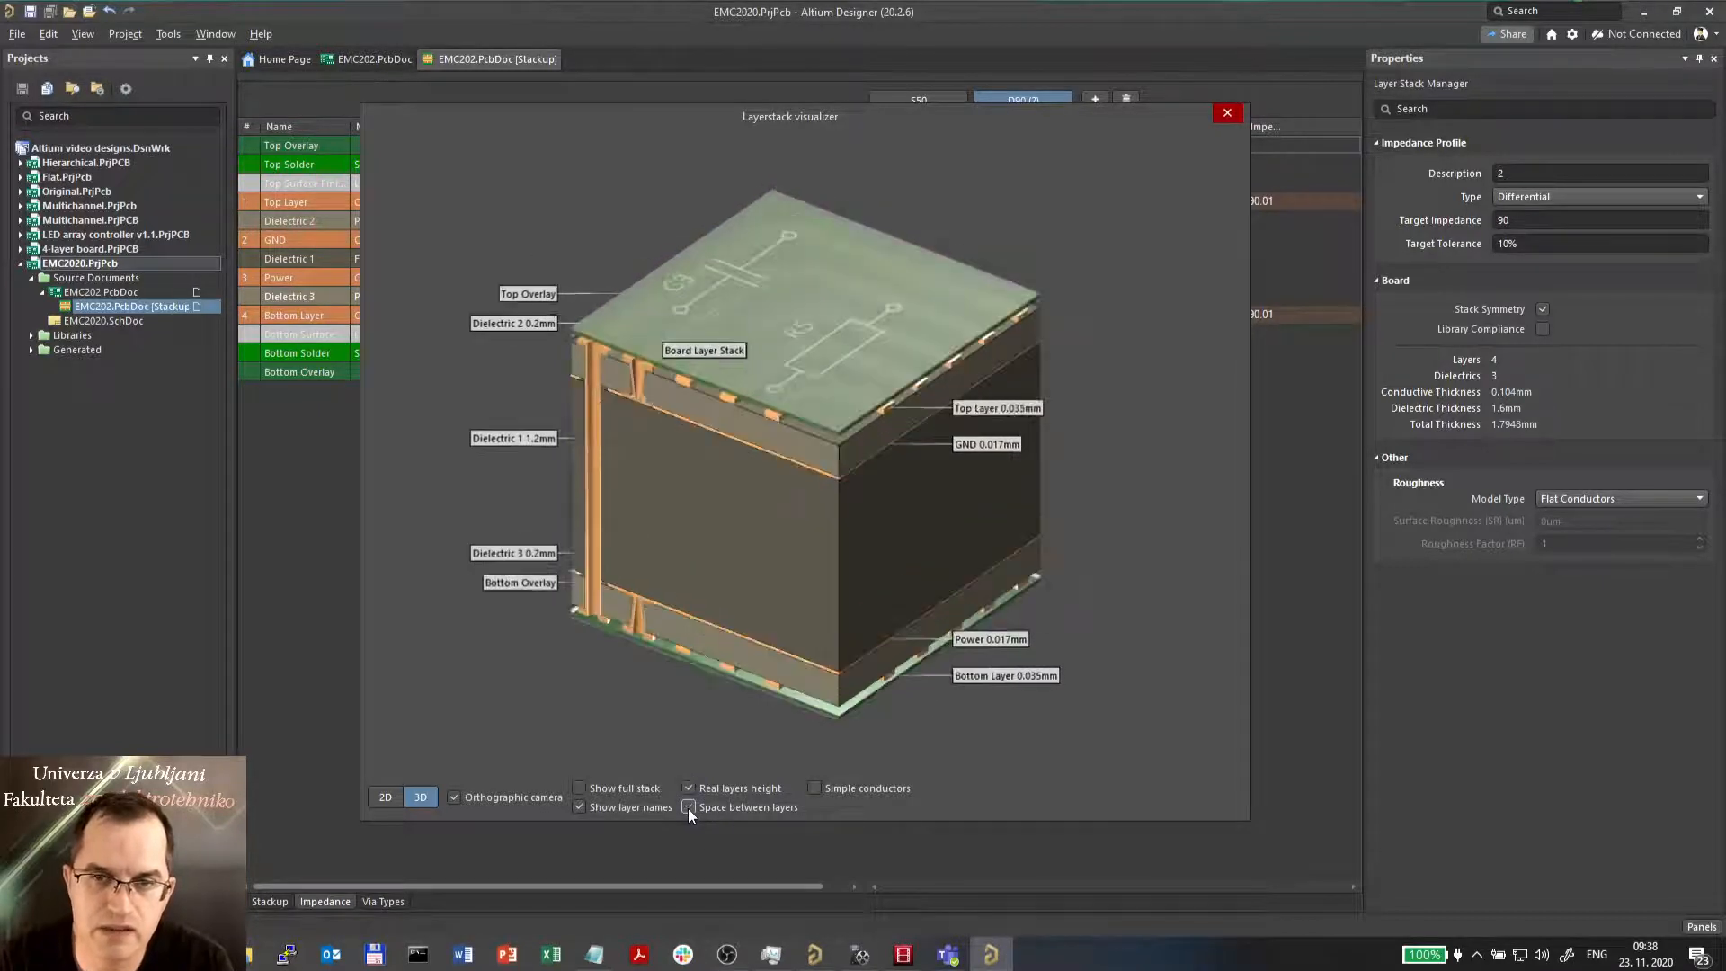
pyautogui.click(813, 788)
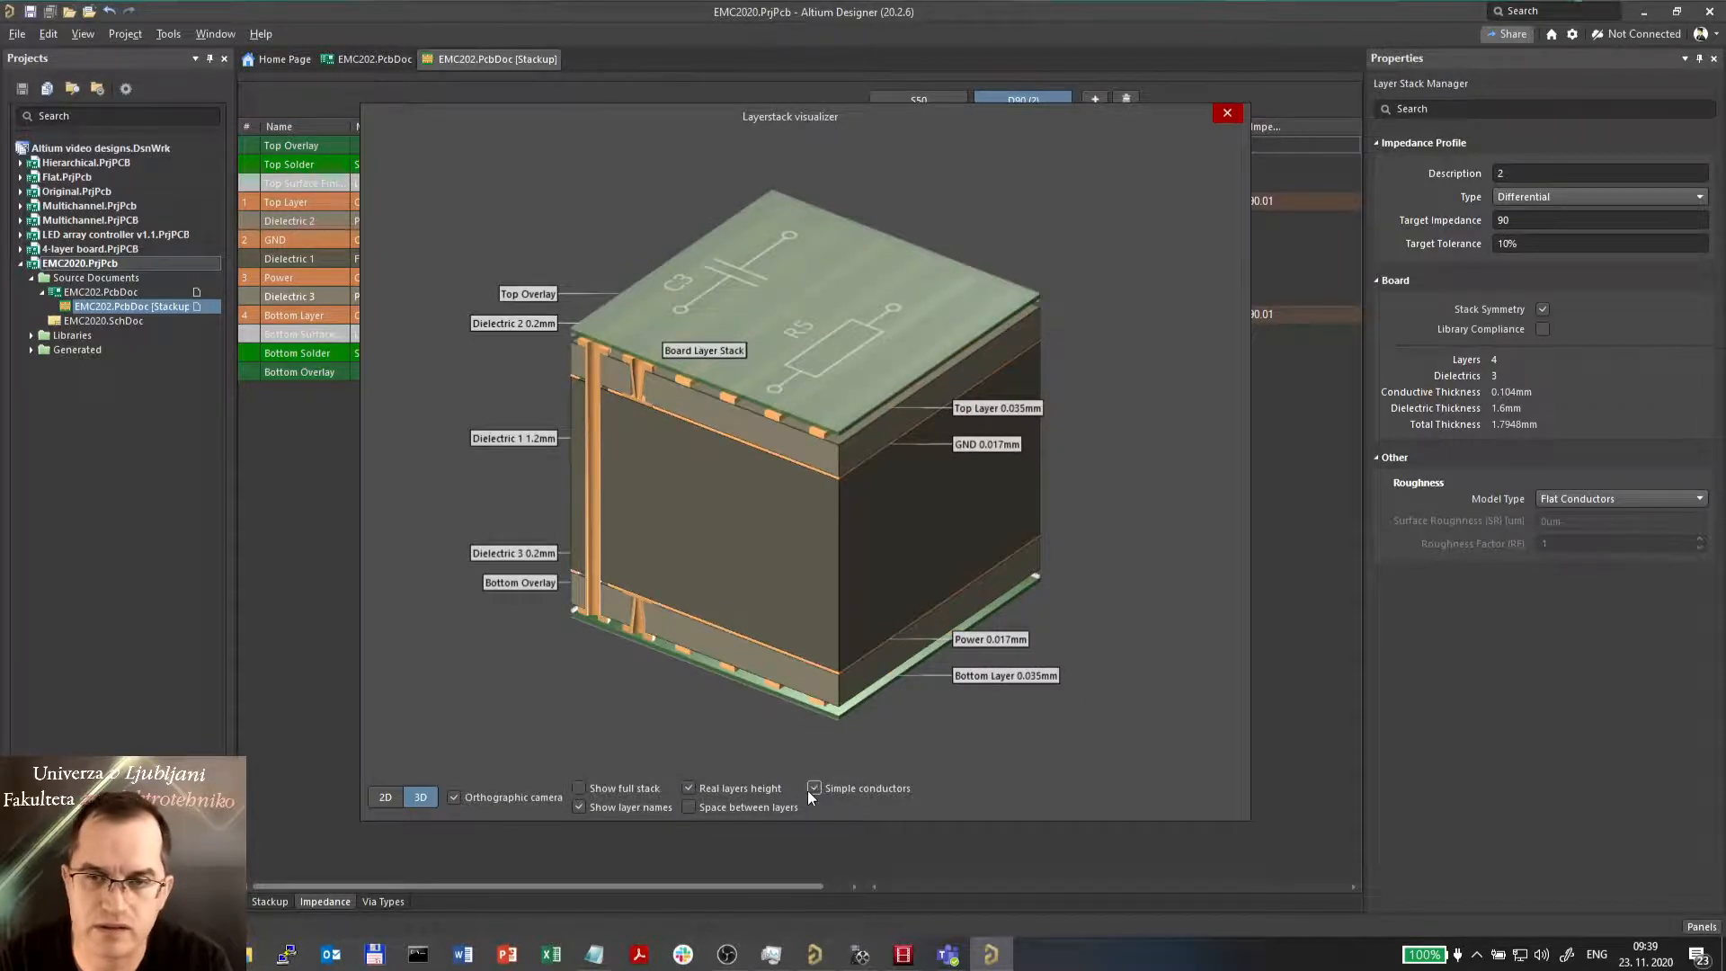
pyautogui.click(1226, 112)
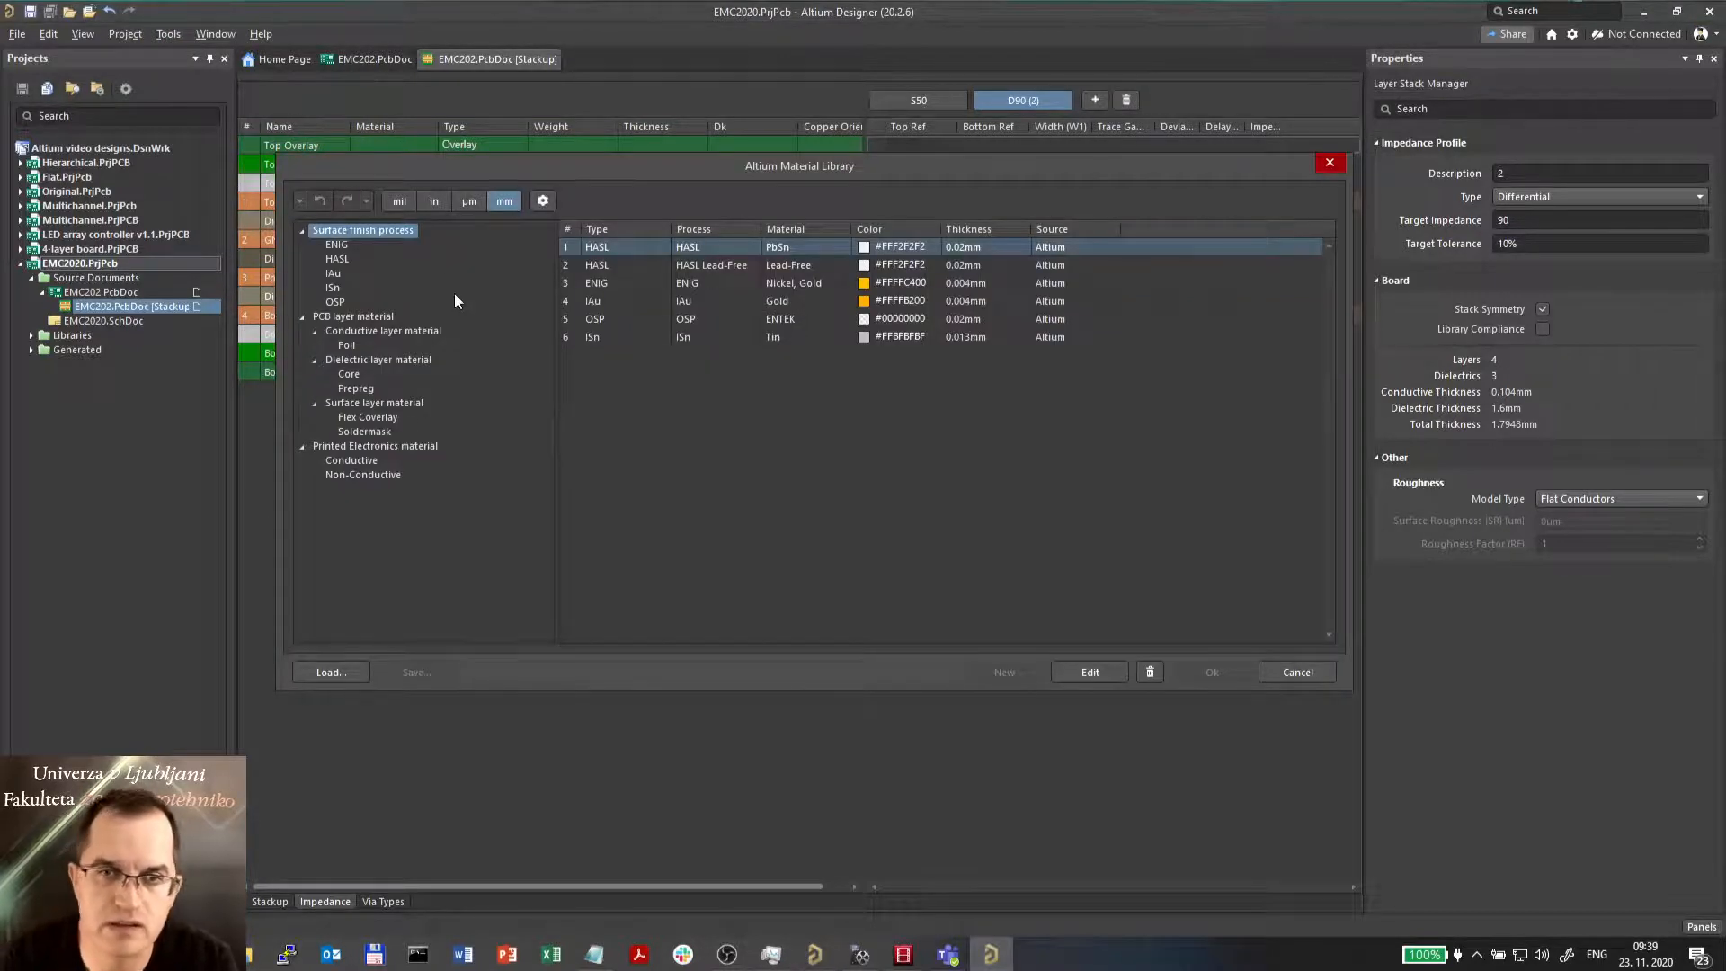
pyautogui.moveTo(453, 394)
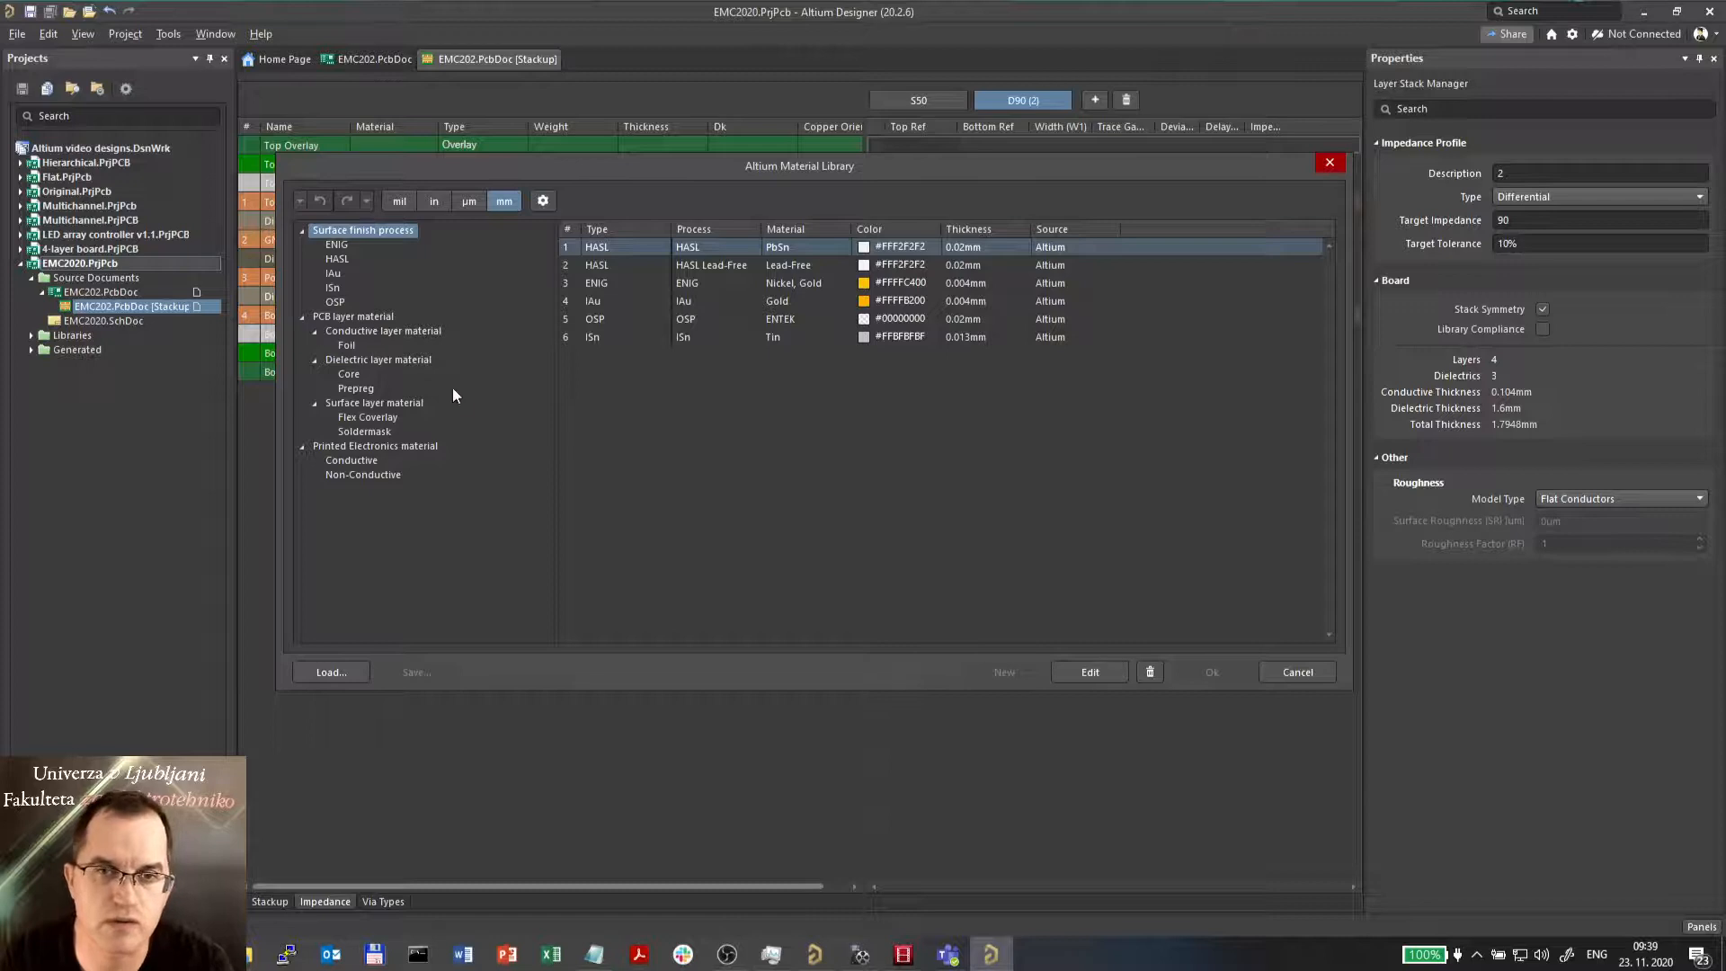
pyautogui.moveTo(246, 521)
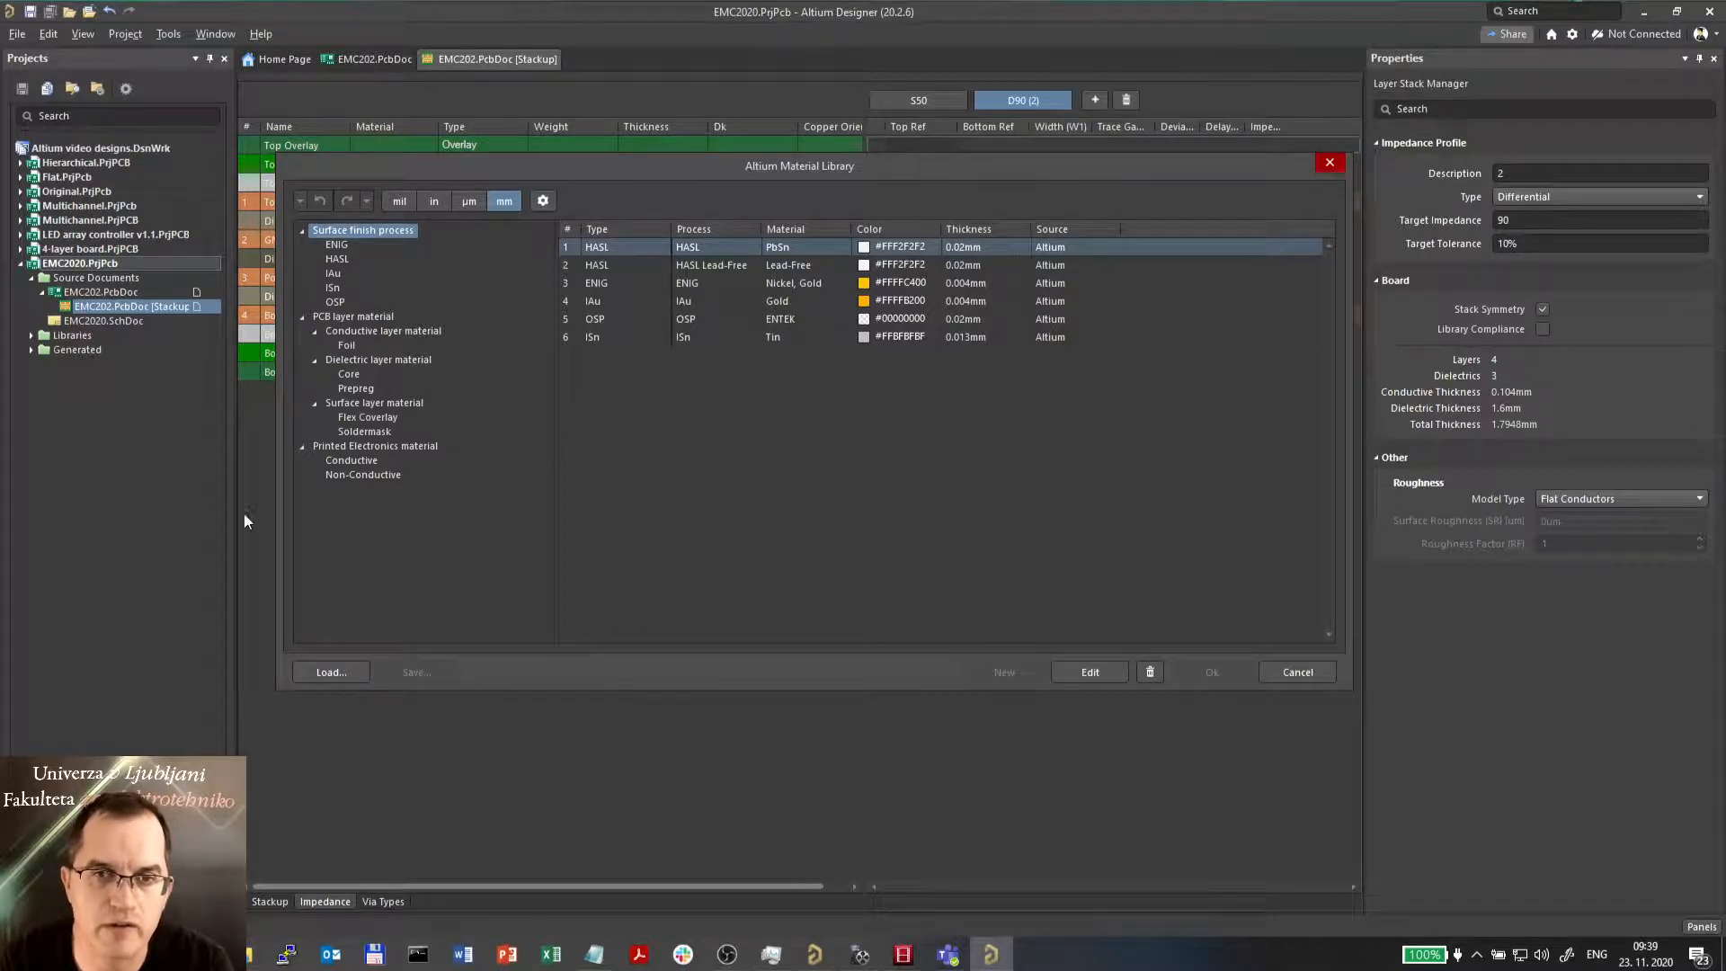
pyautogui.moveTo(895, 283)
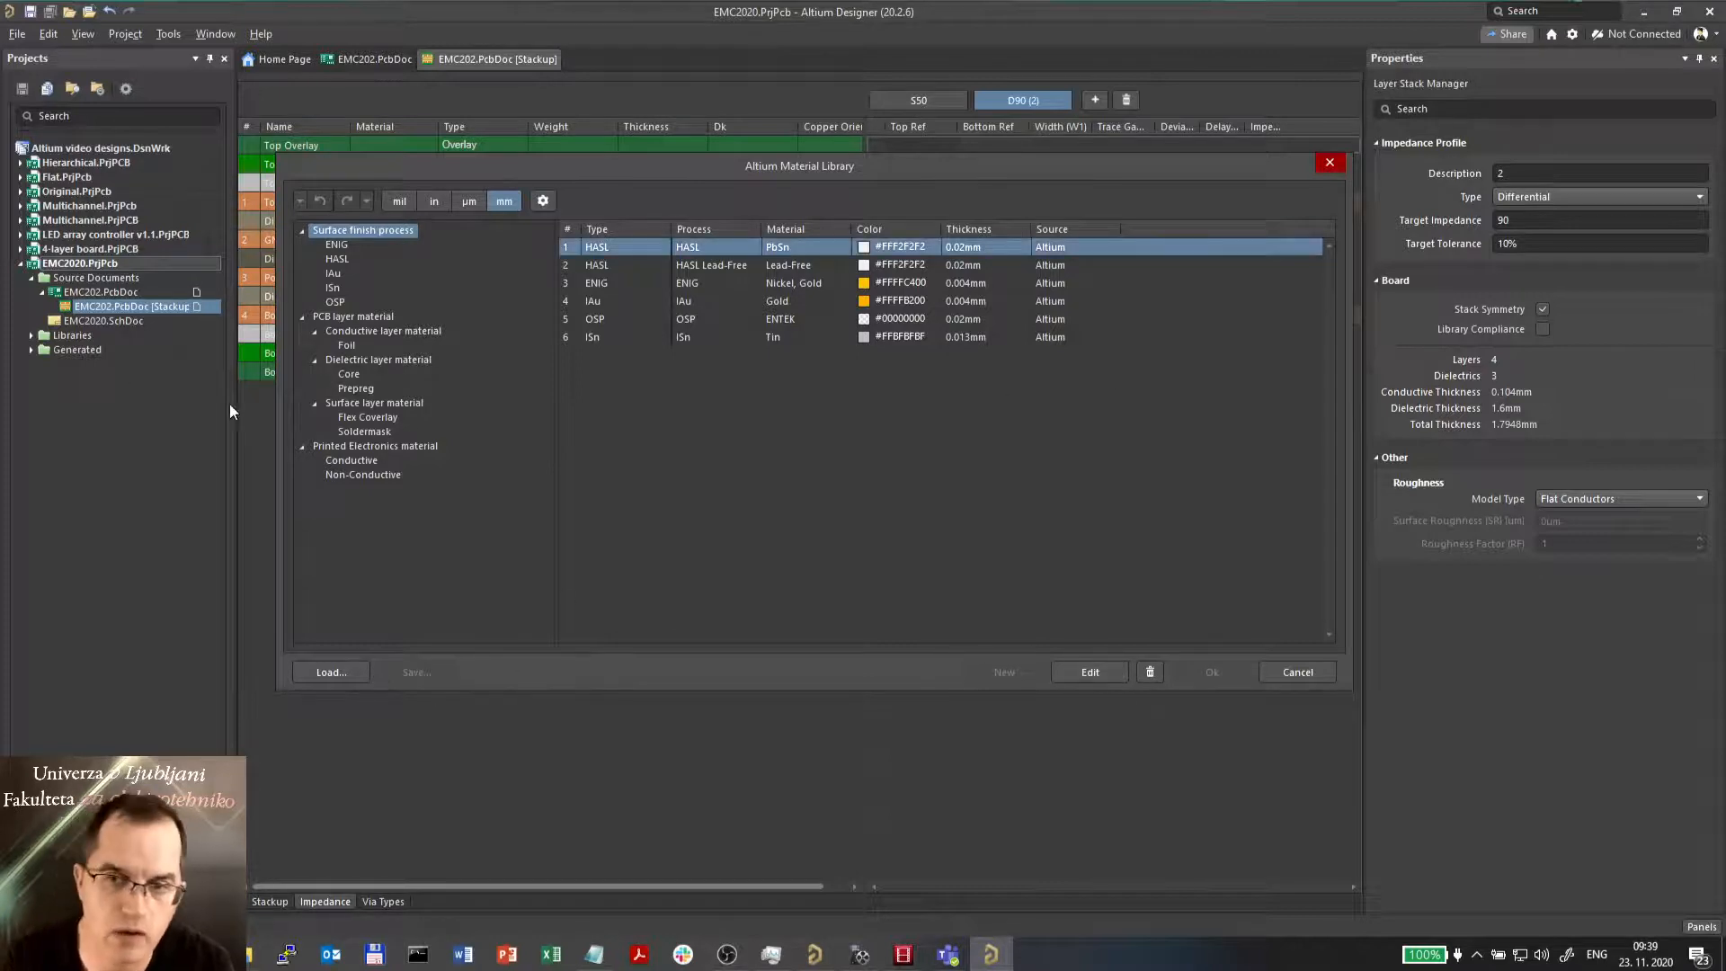
pyautogui.click(1296, 671)
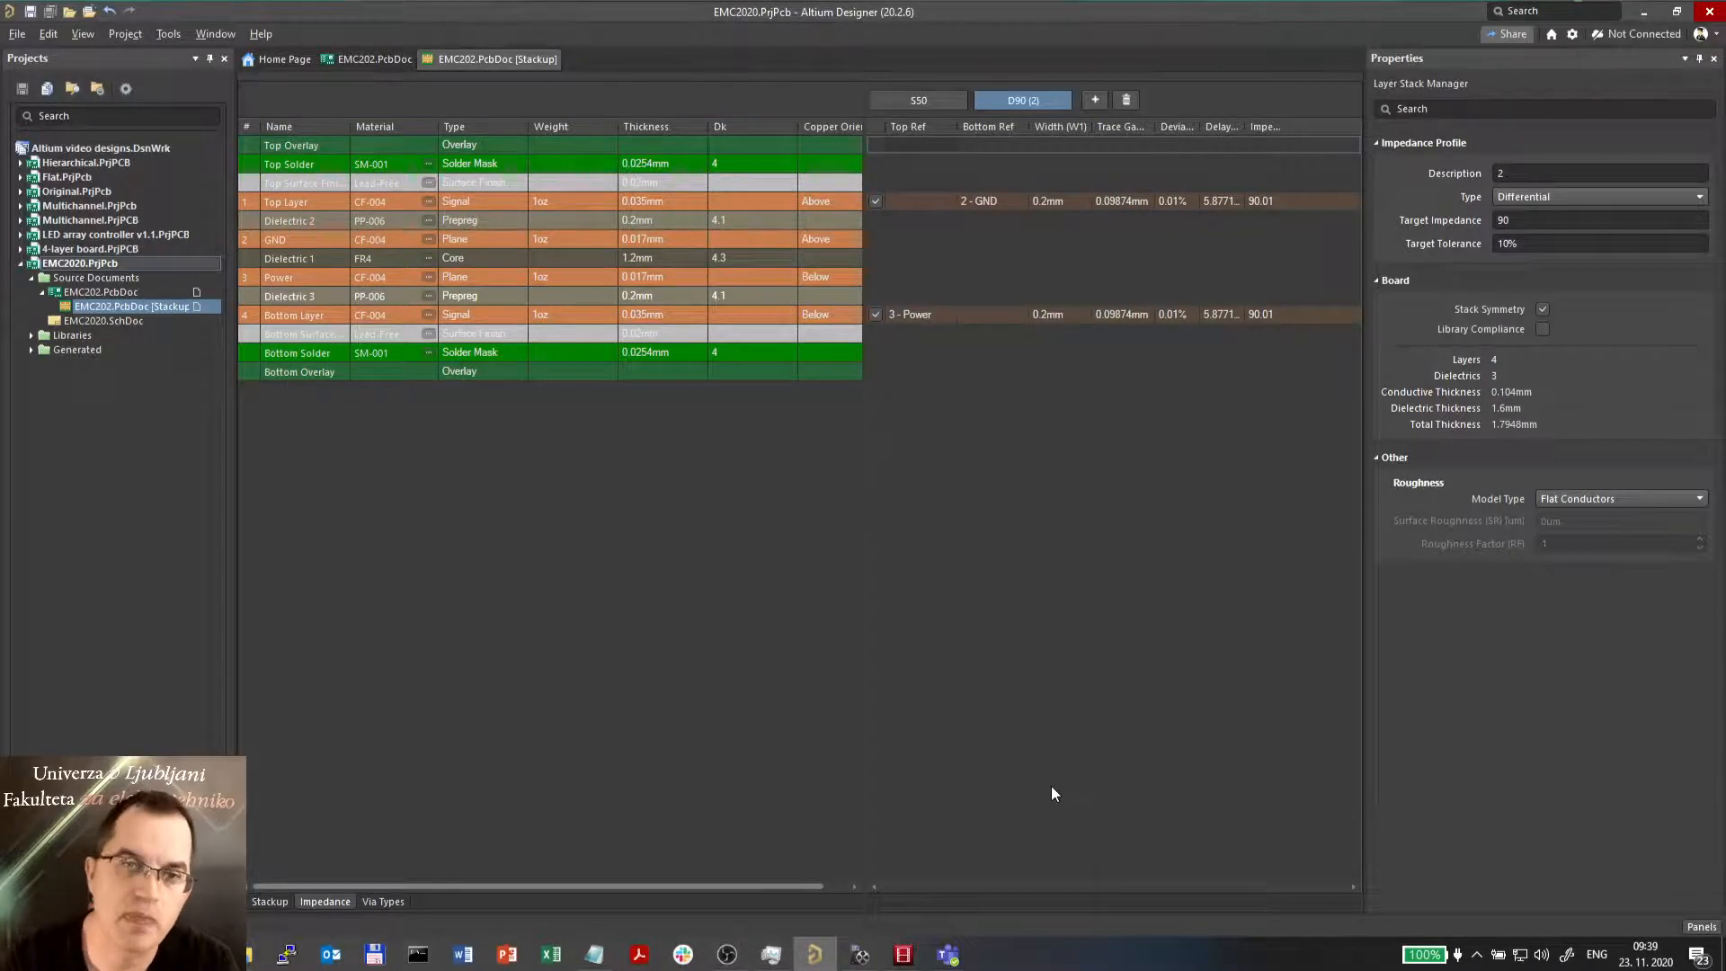
pyautogui.click(167, 33)
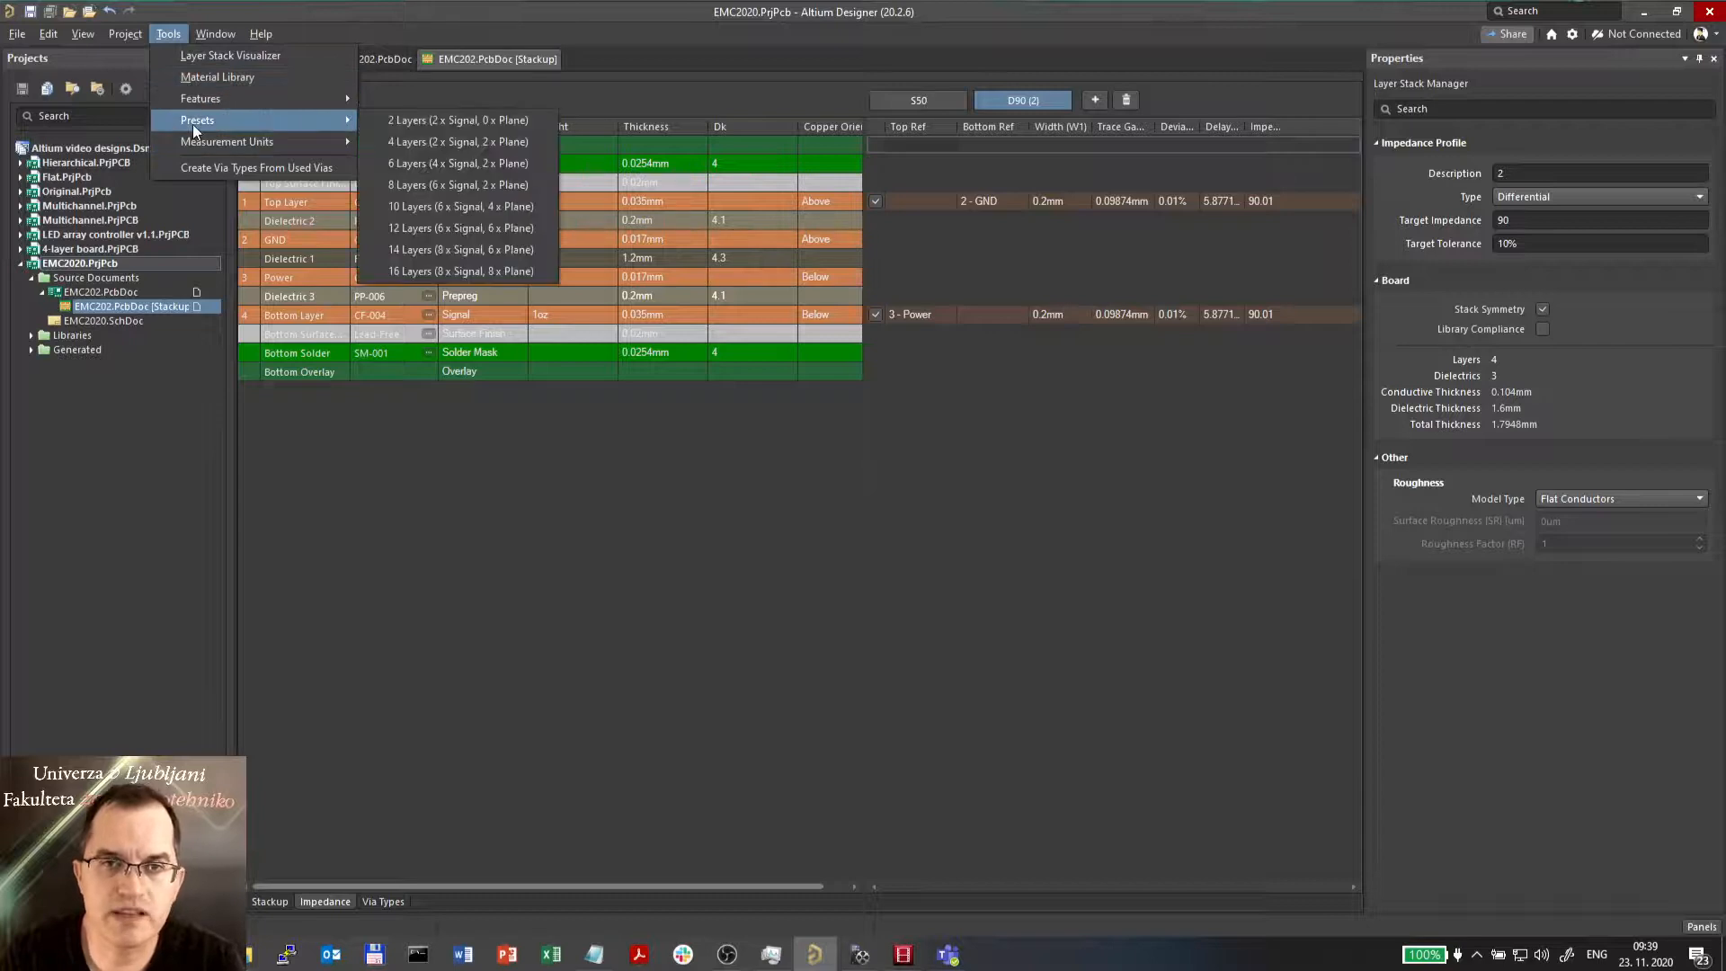
pyautogui.moveTo(457, 140)
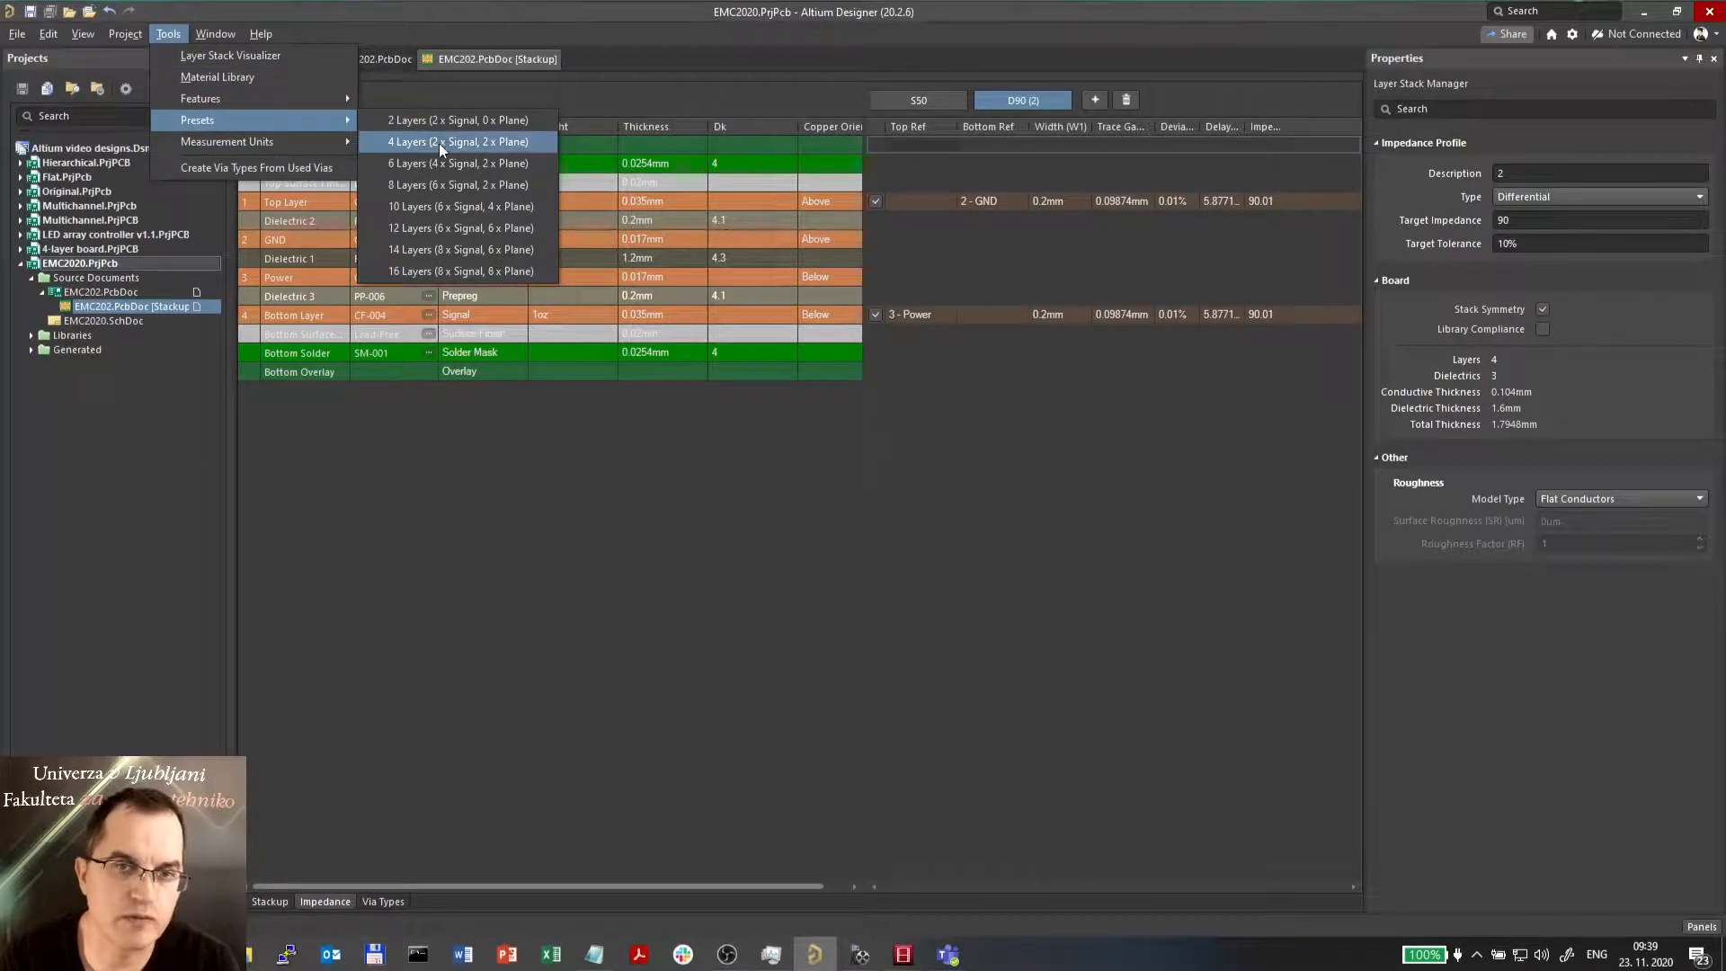
pyautogui.moveTo(449, 275)
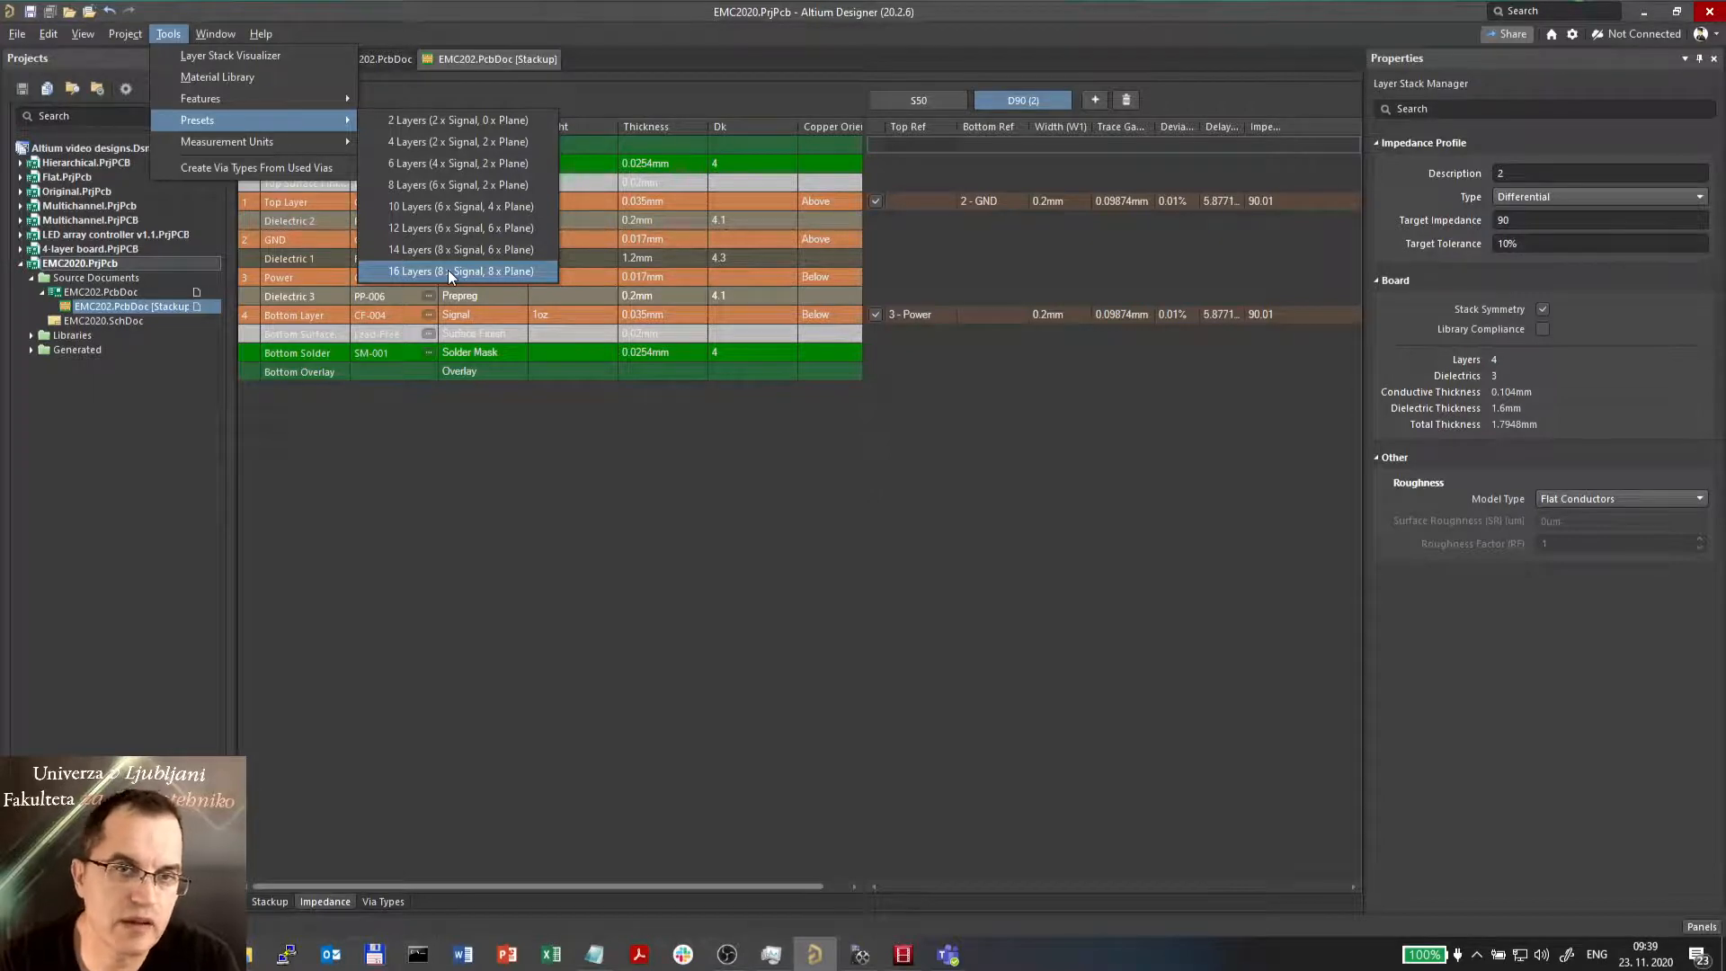
pyautogui.moveTo(385, 187)
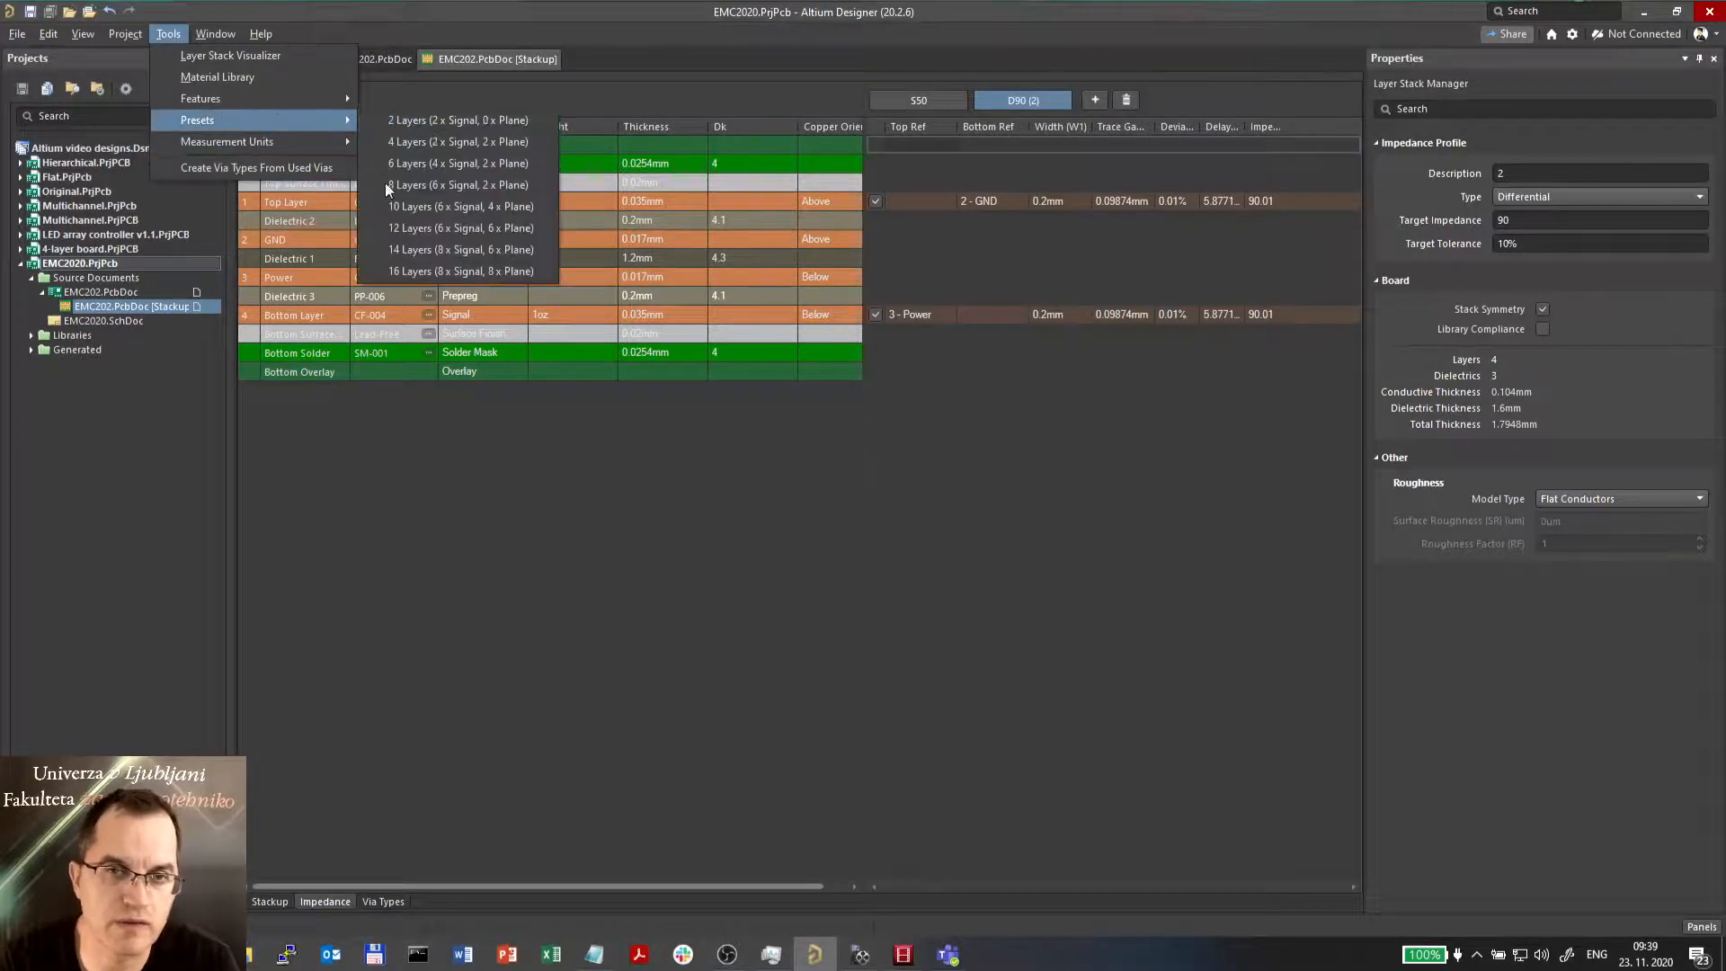
pyautogui.moveTo(456, 163)
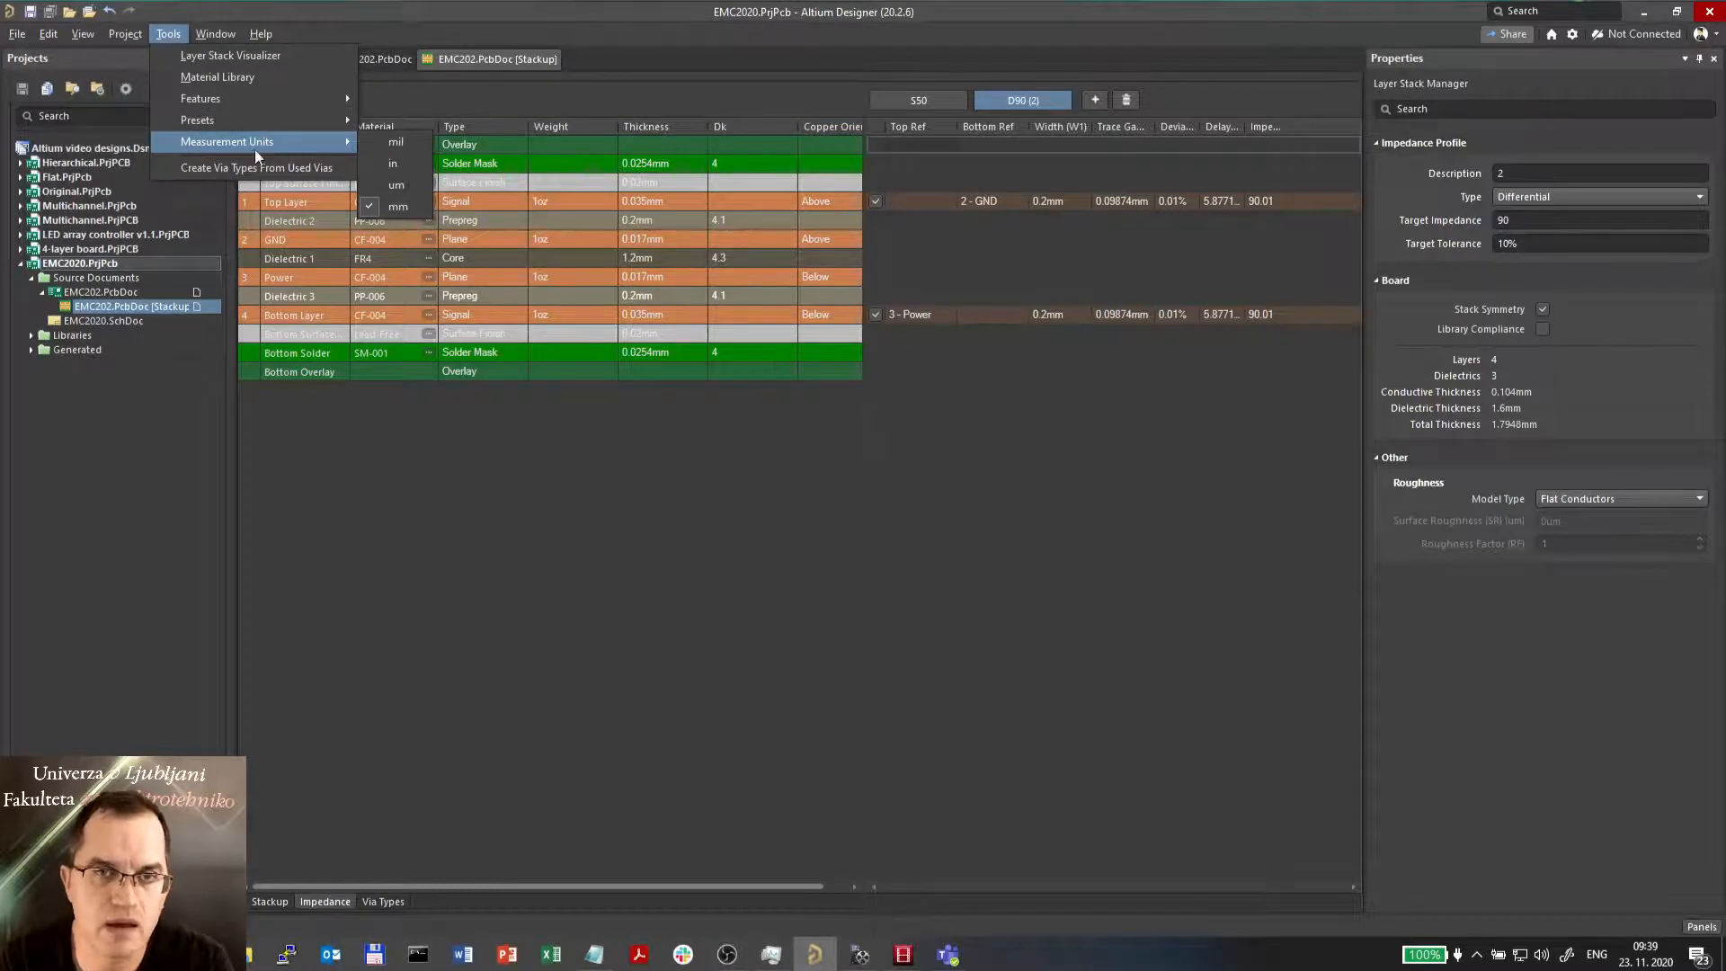
pyautogui.moveTo(396, 142)
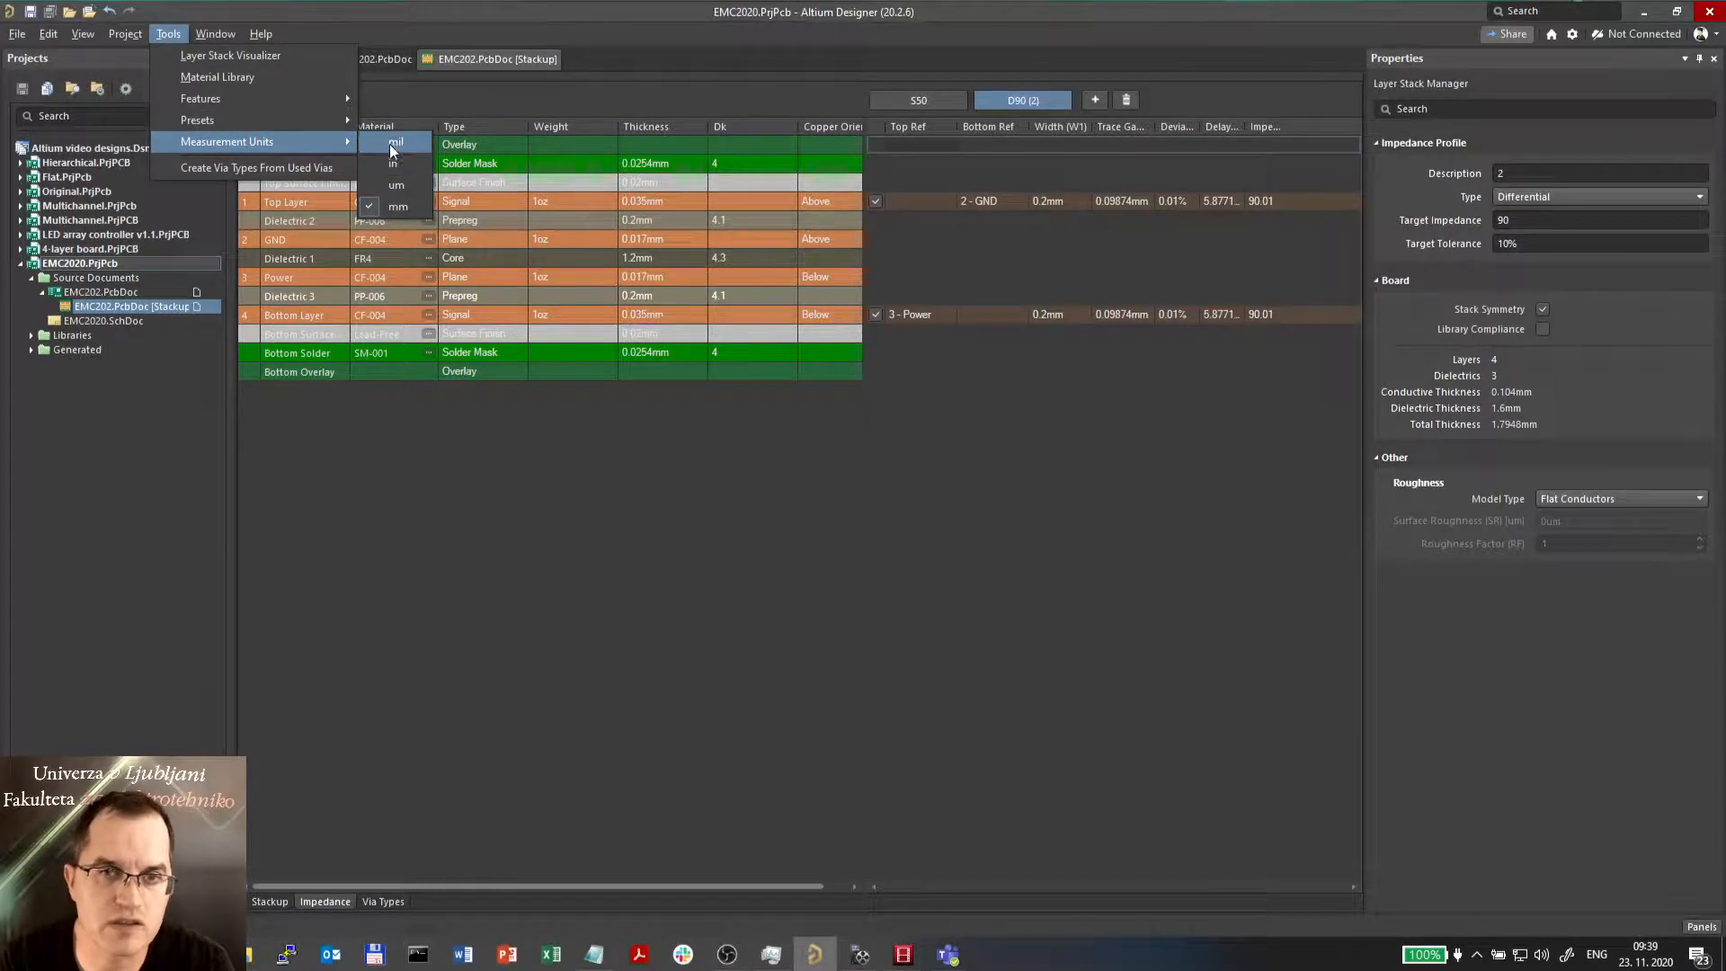
pyautogui.moveTo(202, 99)
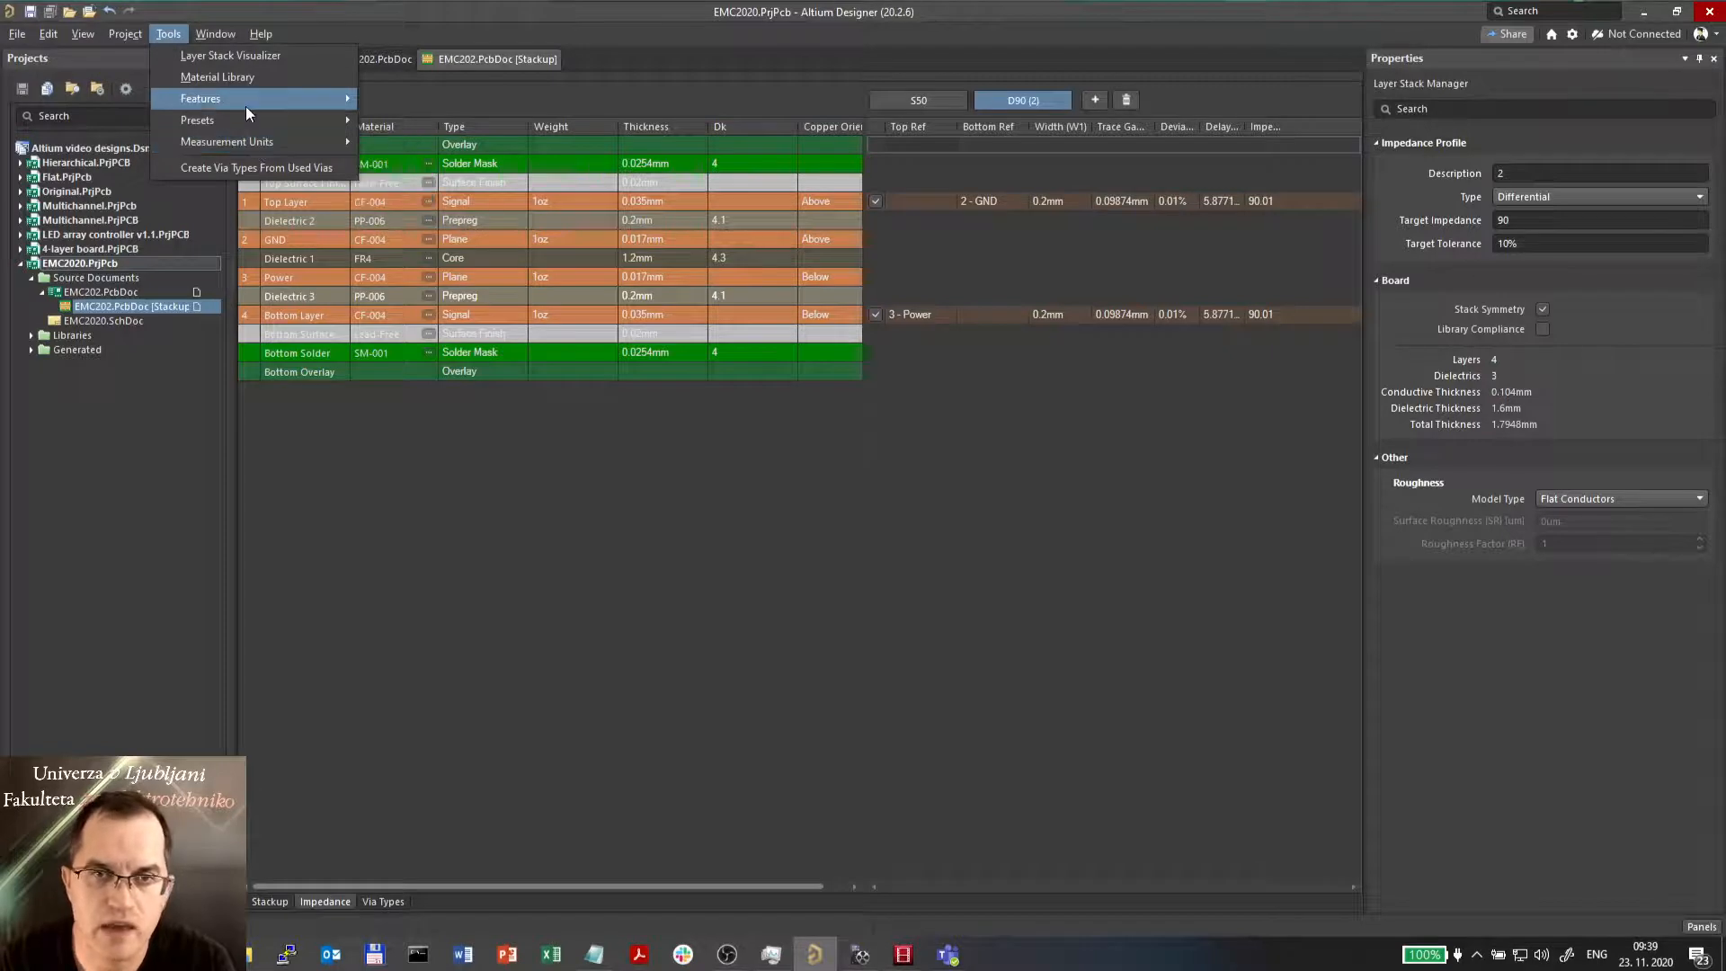
pyautogui.moveTo(200, 97)
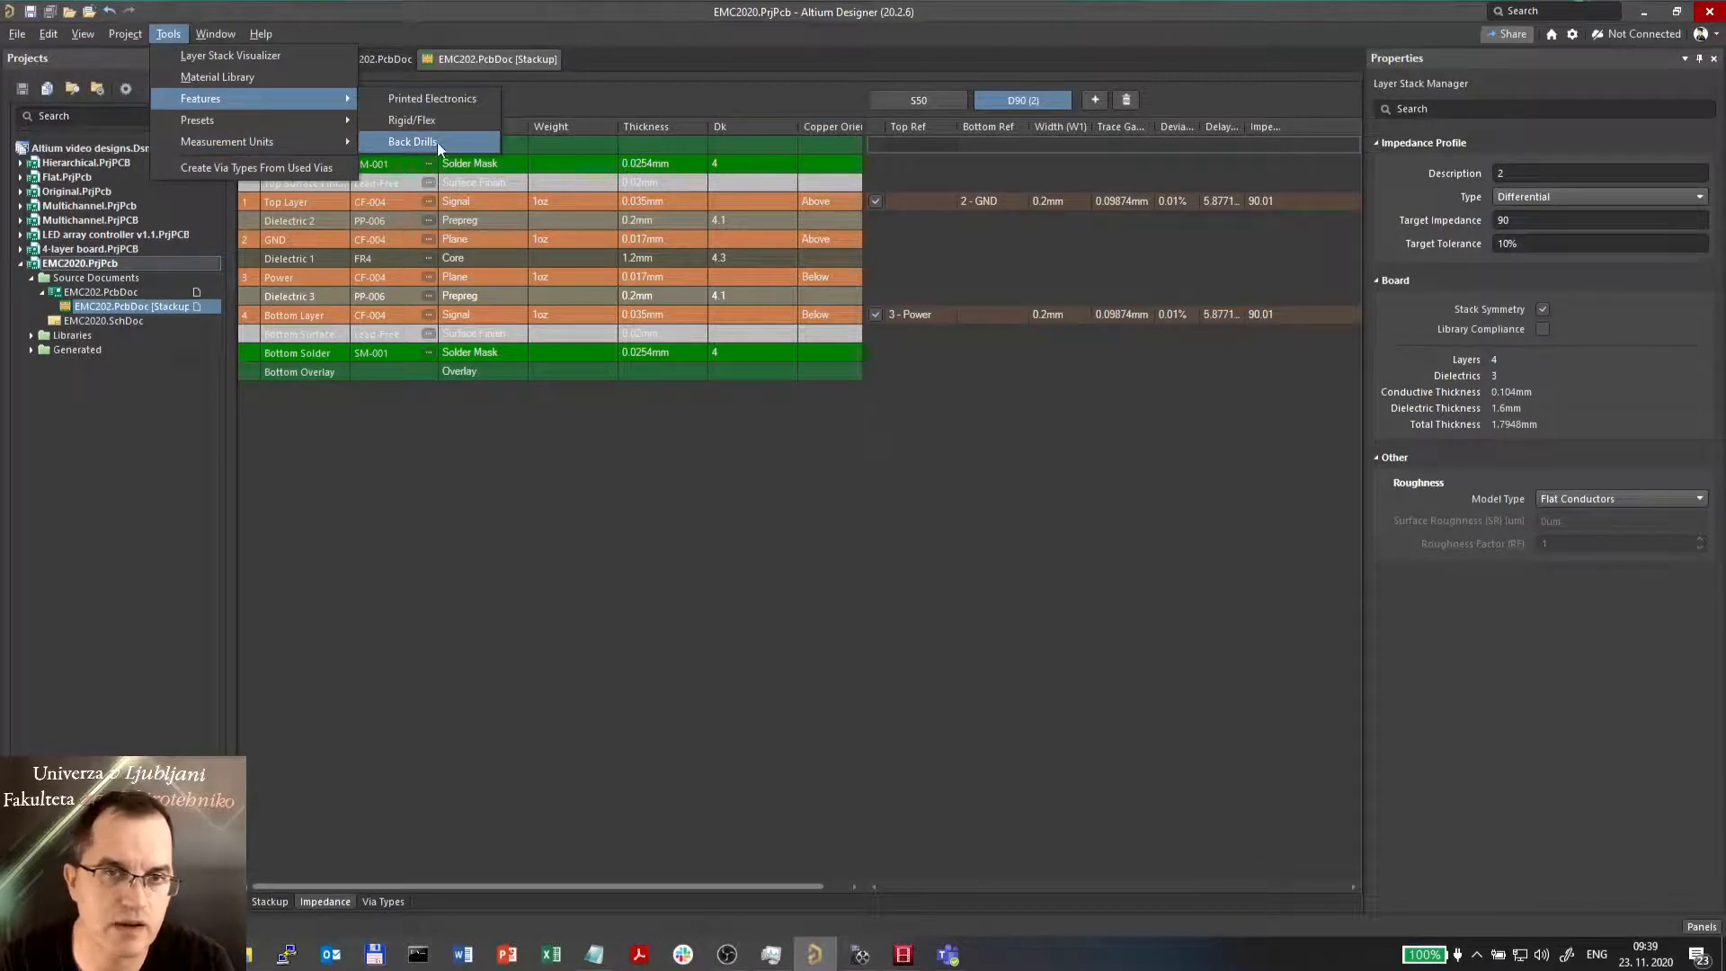
pyautogui.moveTo(453, 235)
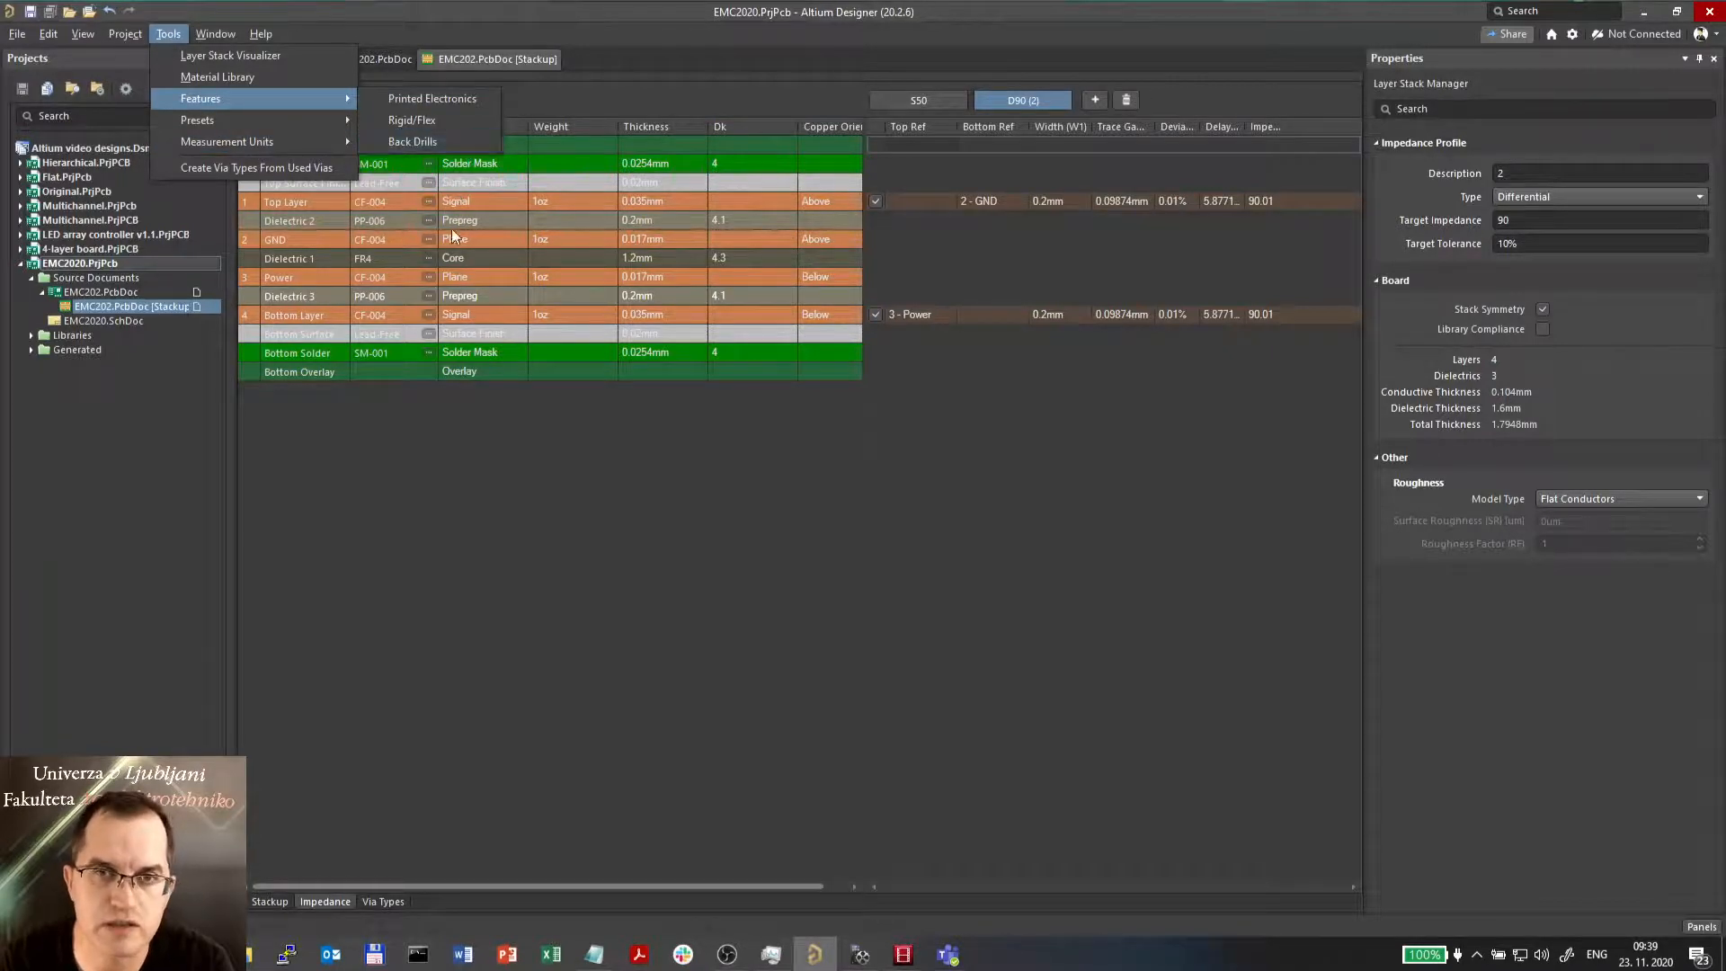
pyautogui.moveTo(557, 141)
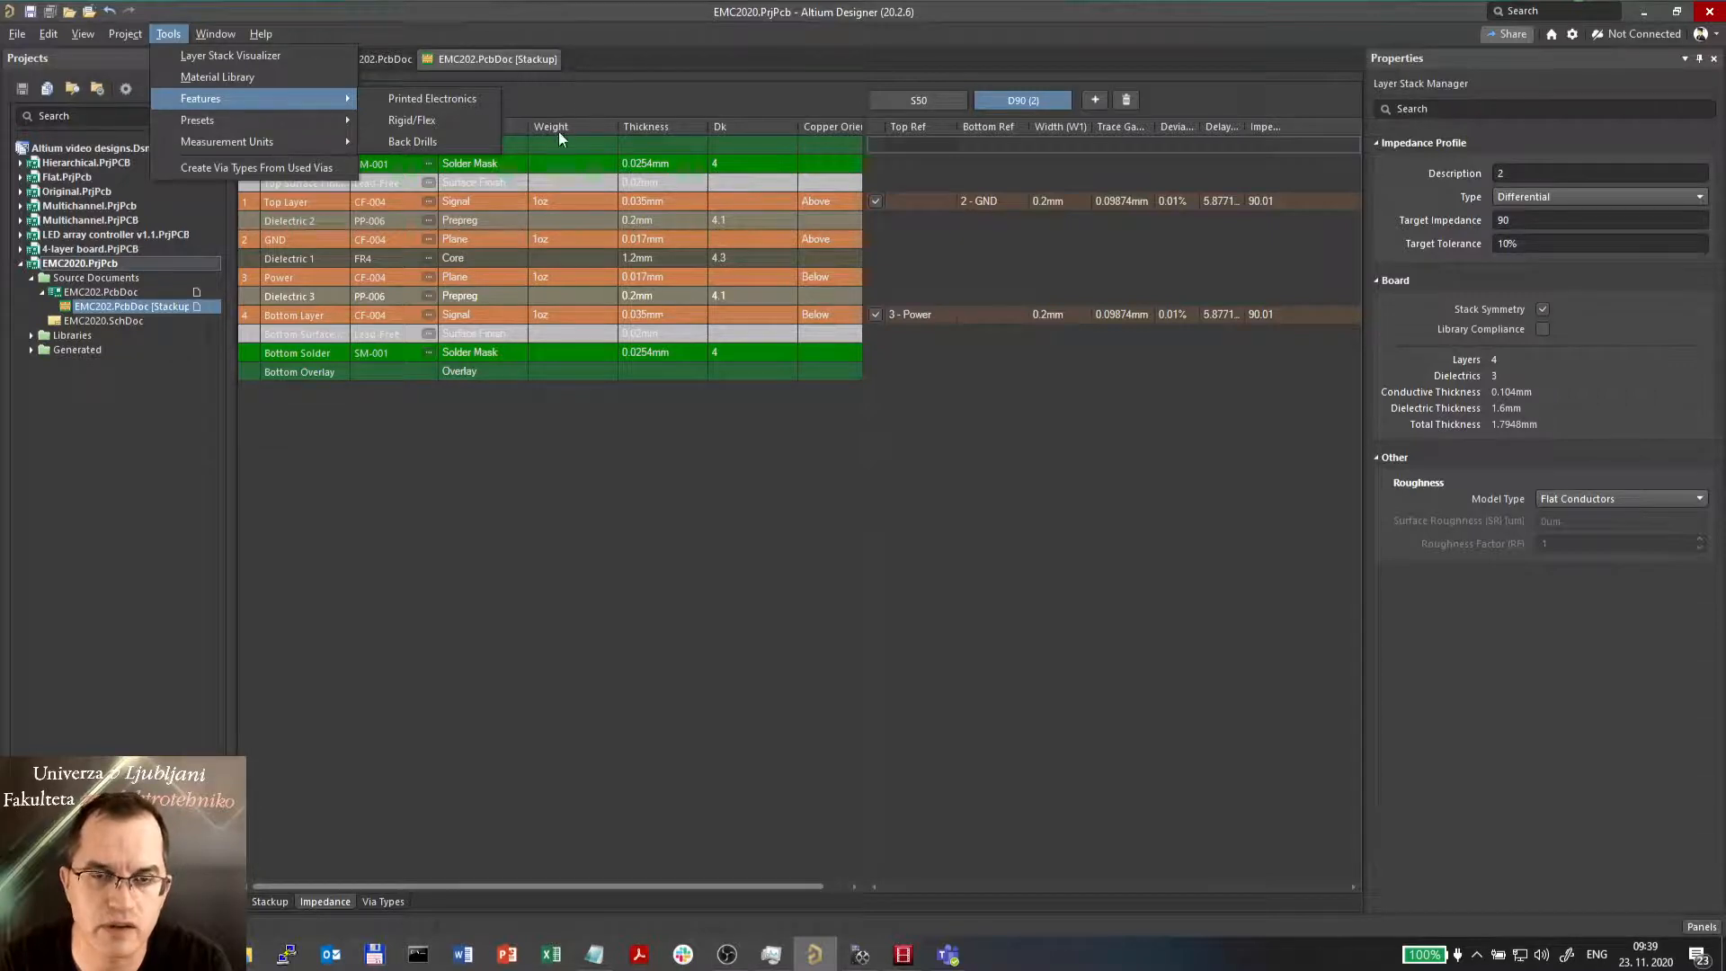
pyautogui.moveTo(230, 56)
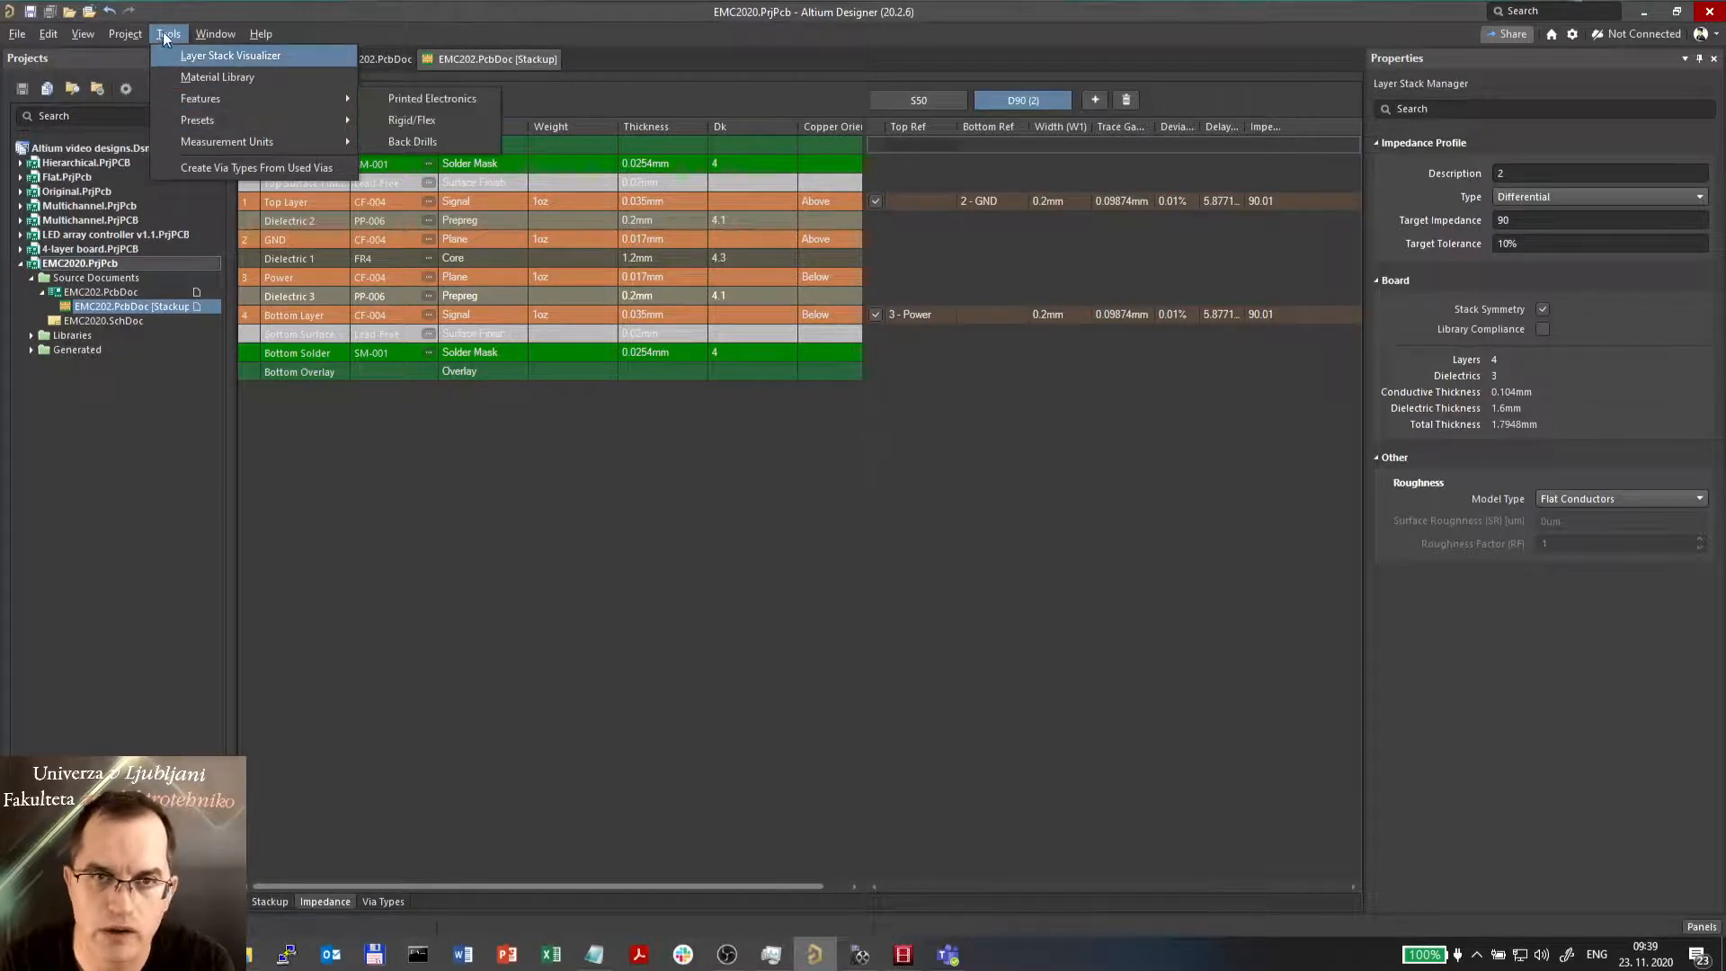
pyautogui.click(520, 493)
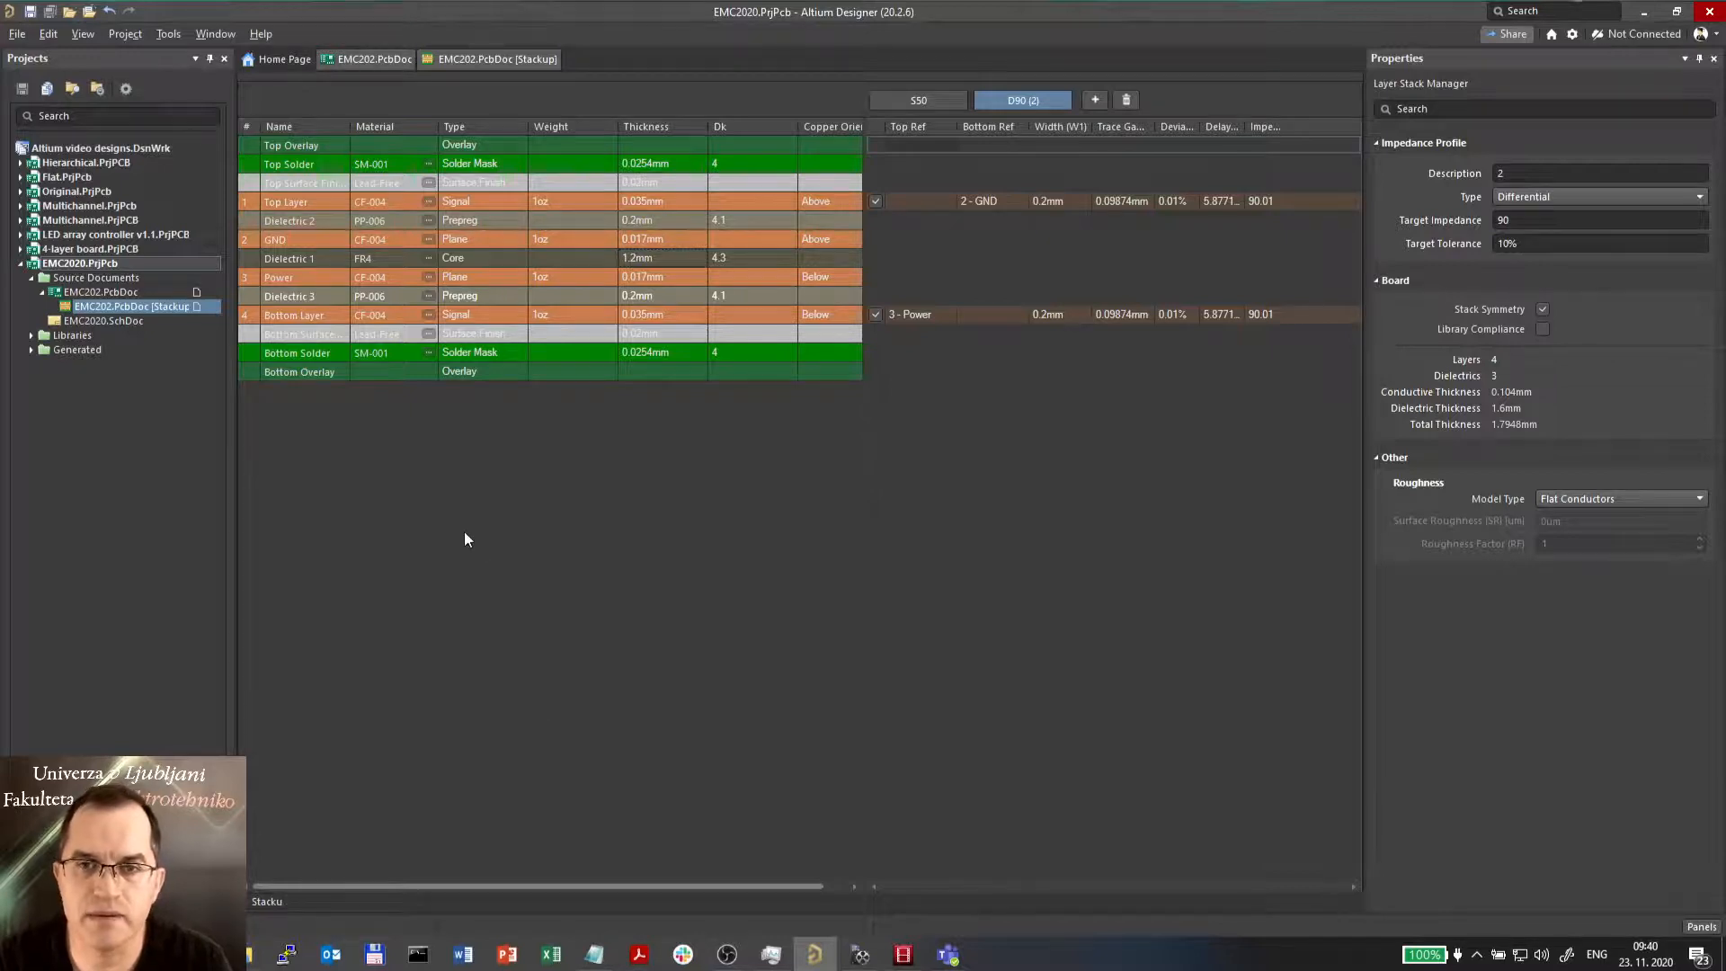
# - Check the Top, Power, Bottom and GND layers, then inspect the GND plane's empty Connect to Net list
pyautogui.click(374, 58)
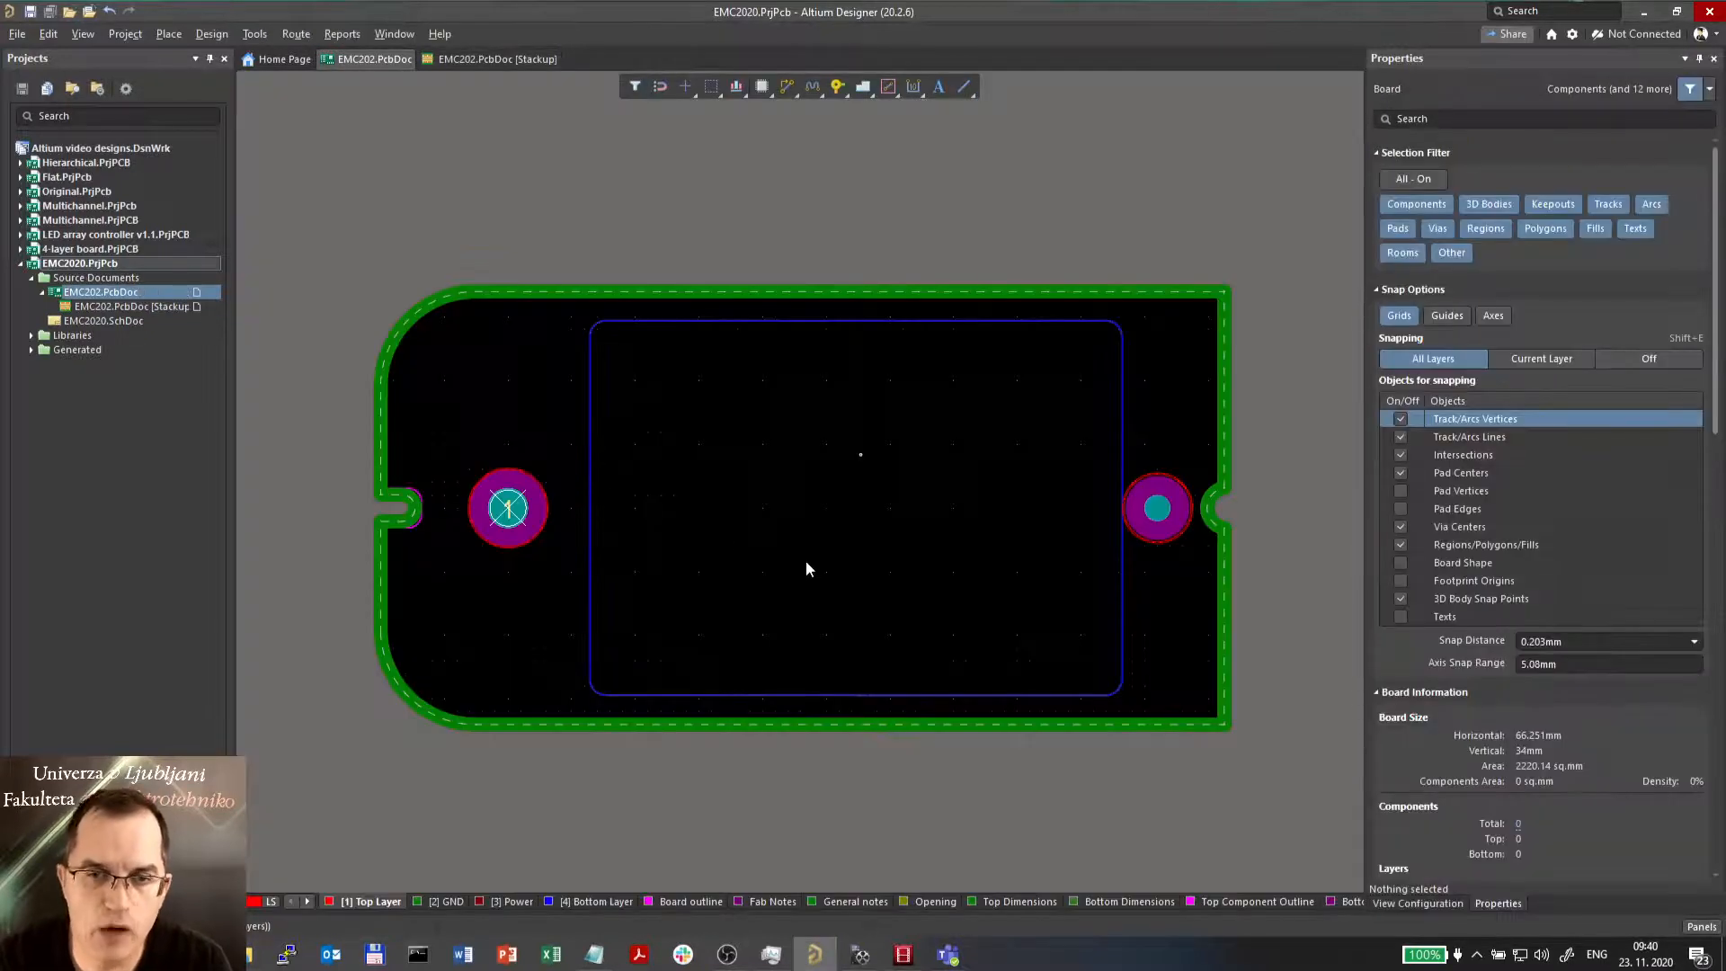
pyautogui.scroll(-3)
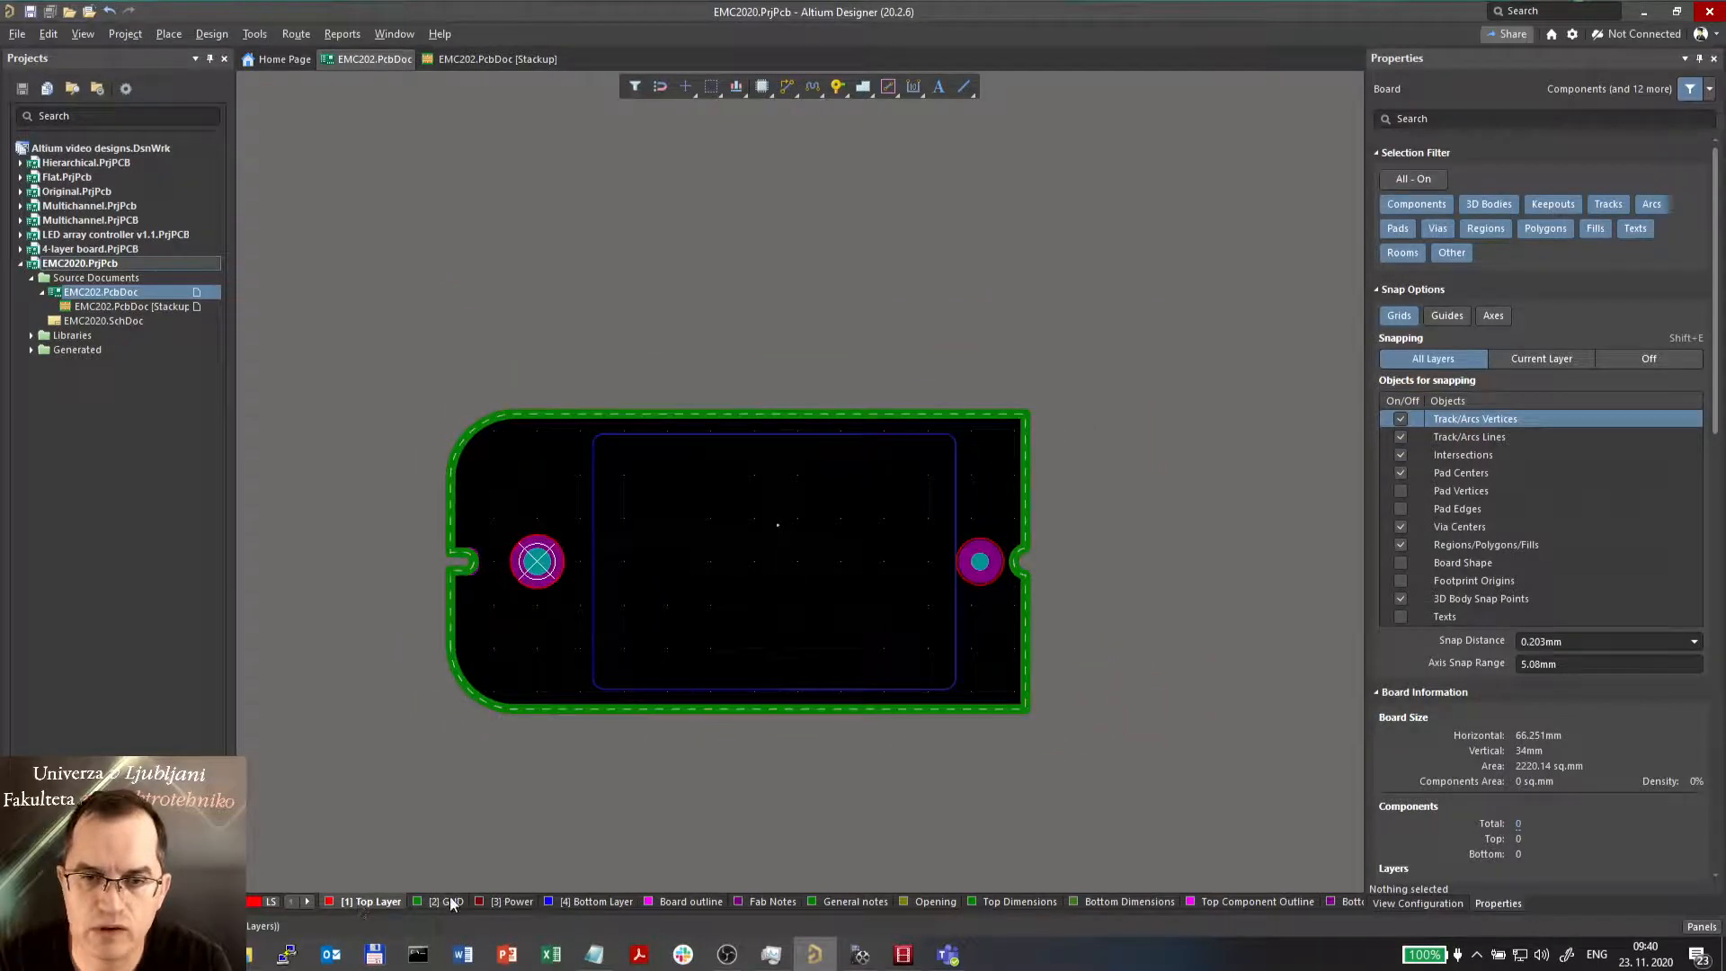
pyautogui.click(509, 901)
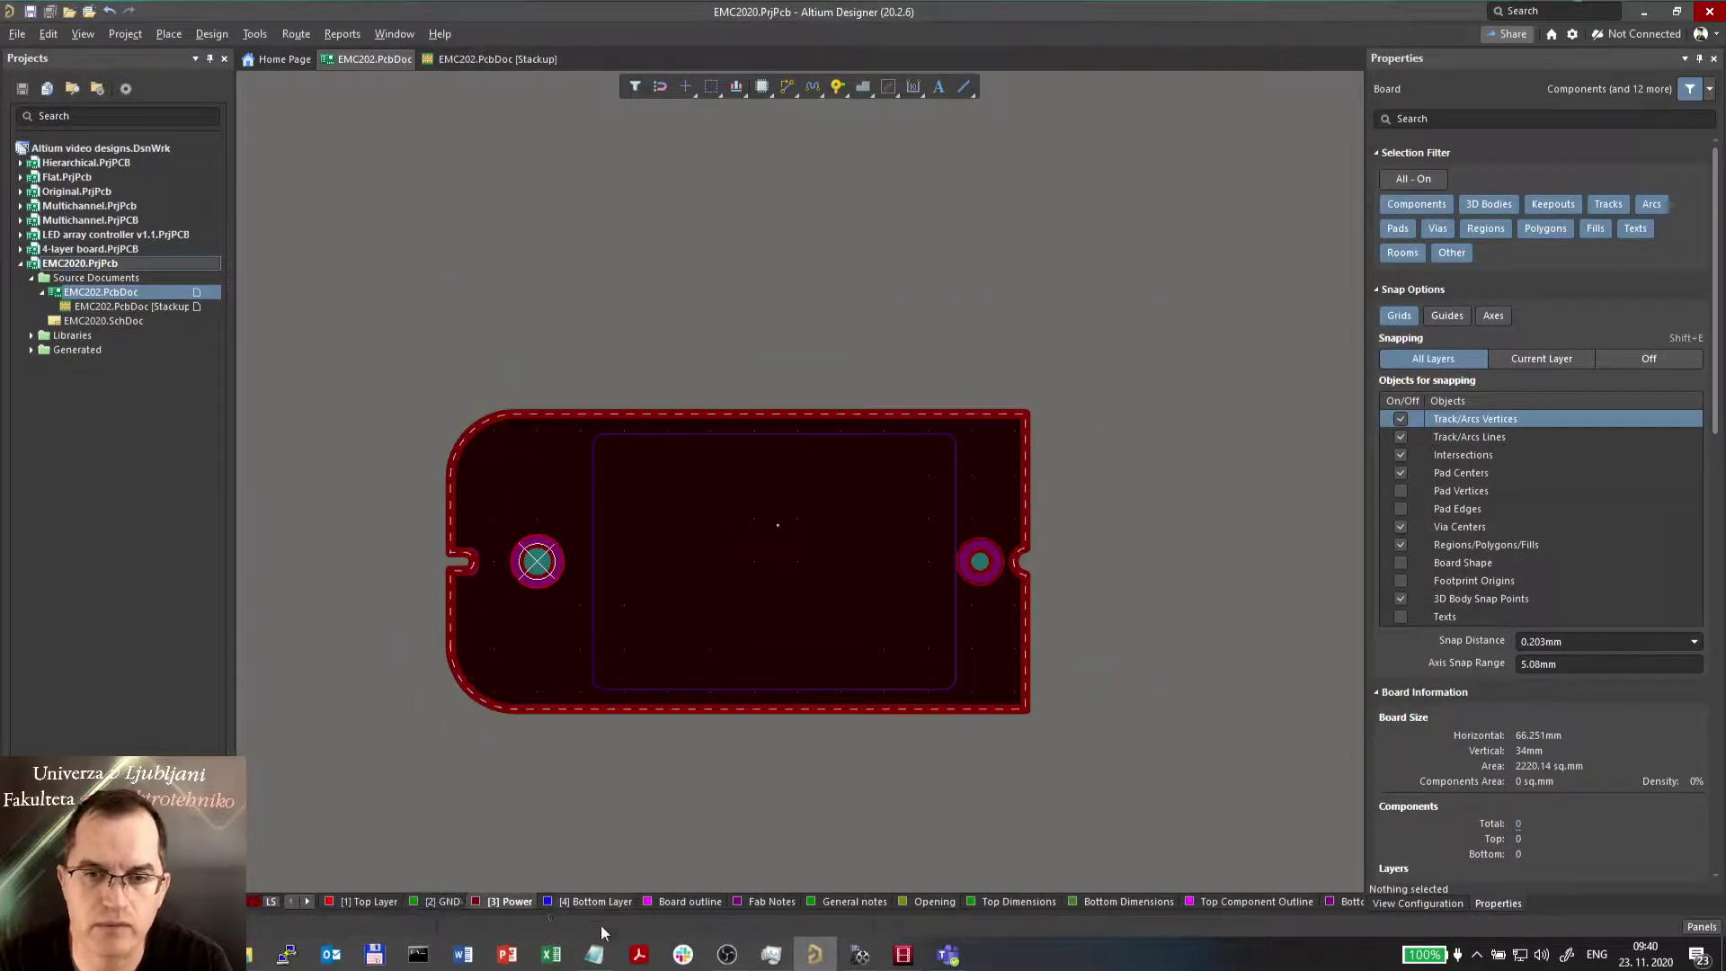
pyautogui.click(596, 900)
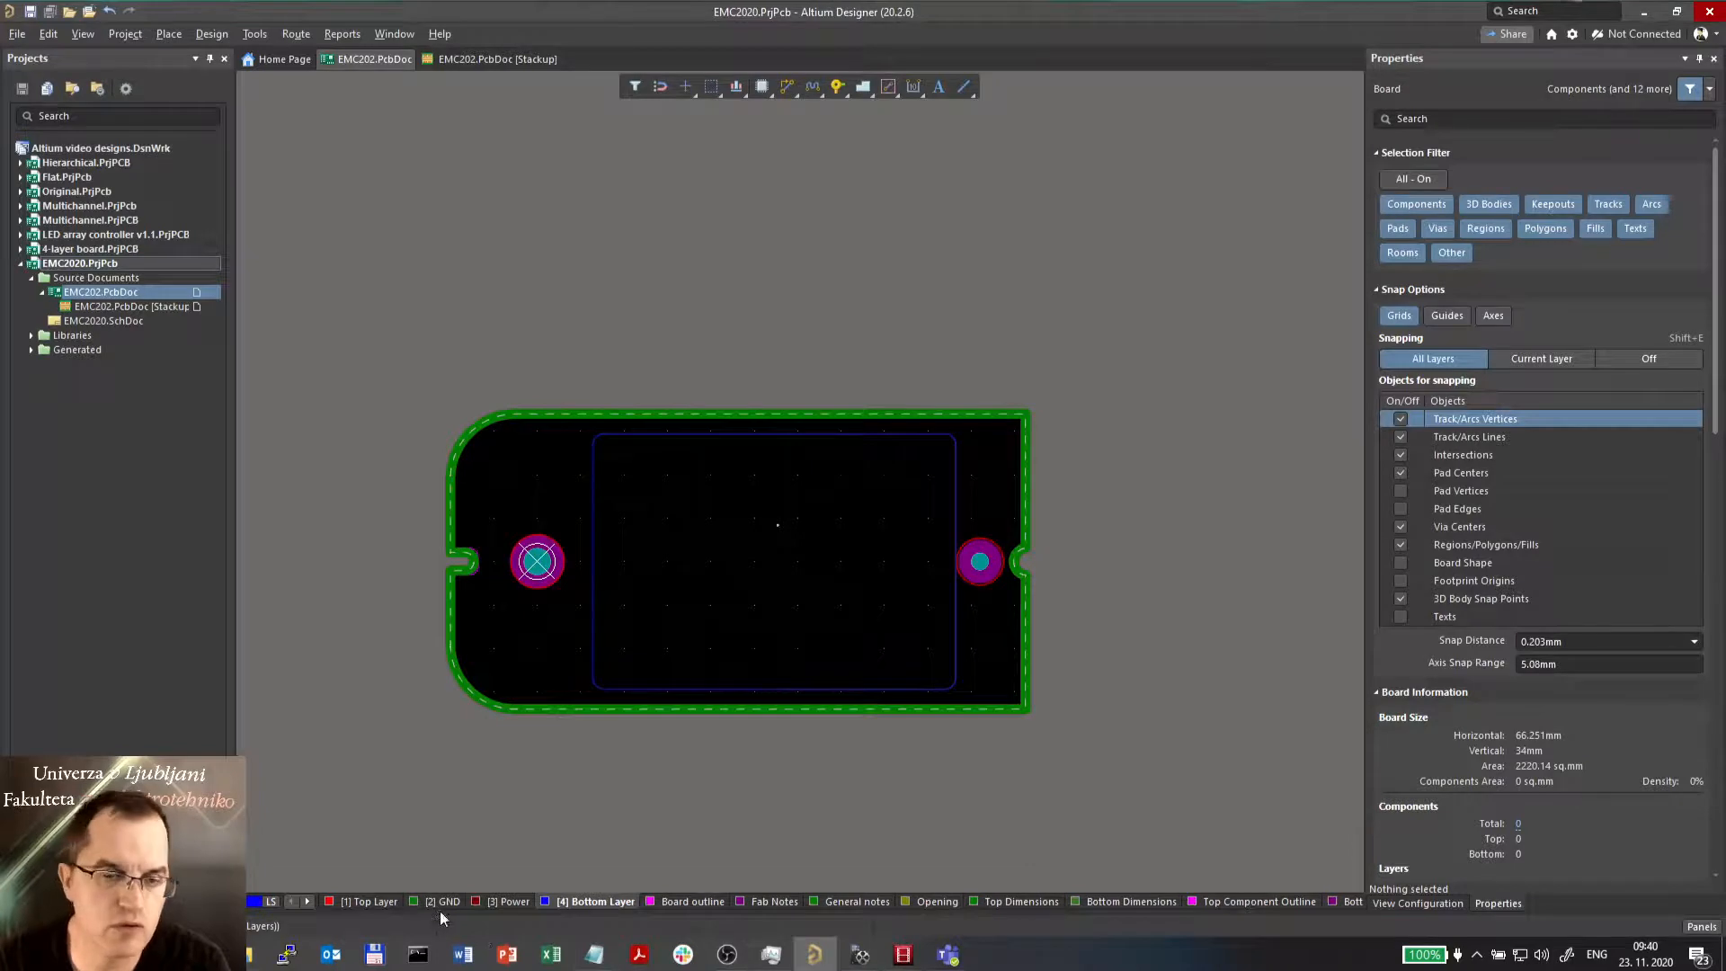
pyautogui.click(446, 900)
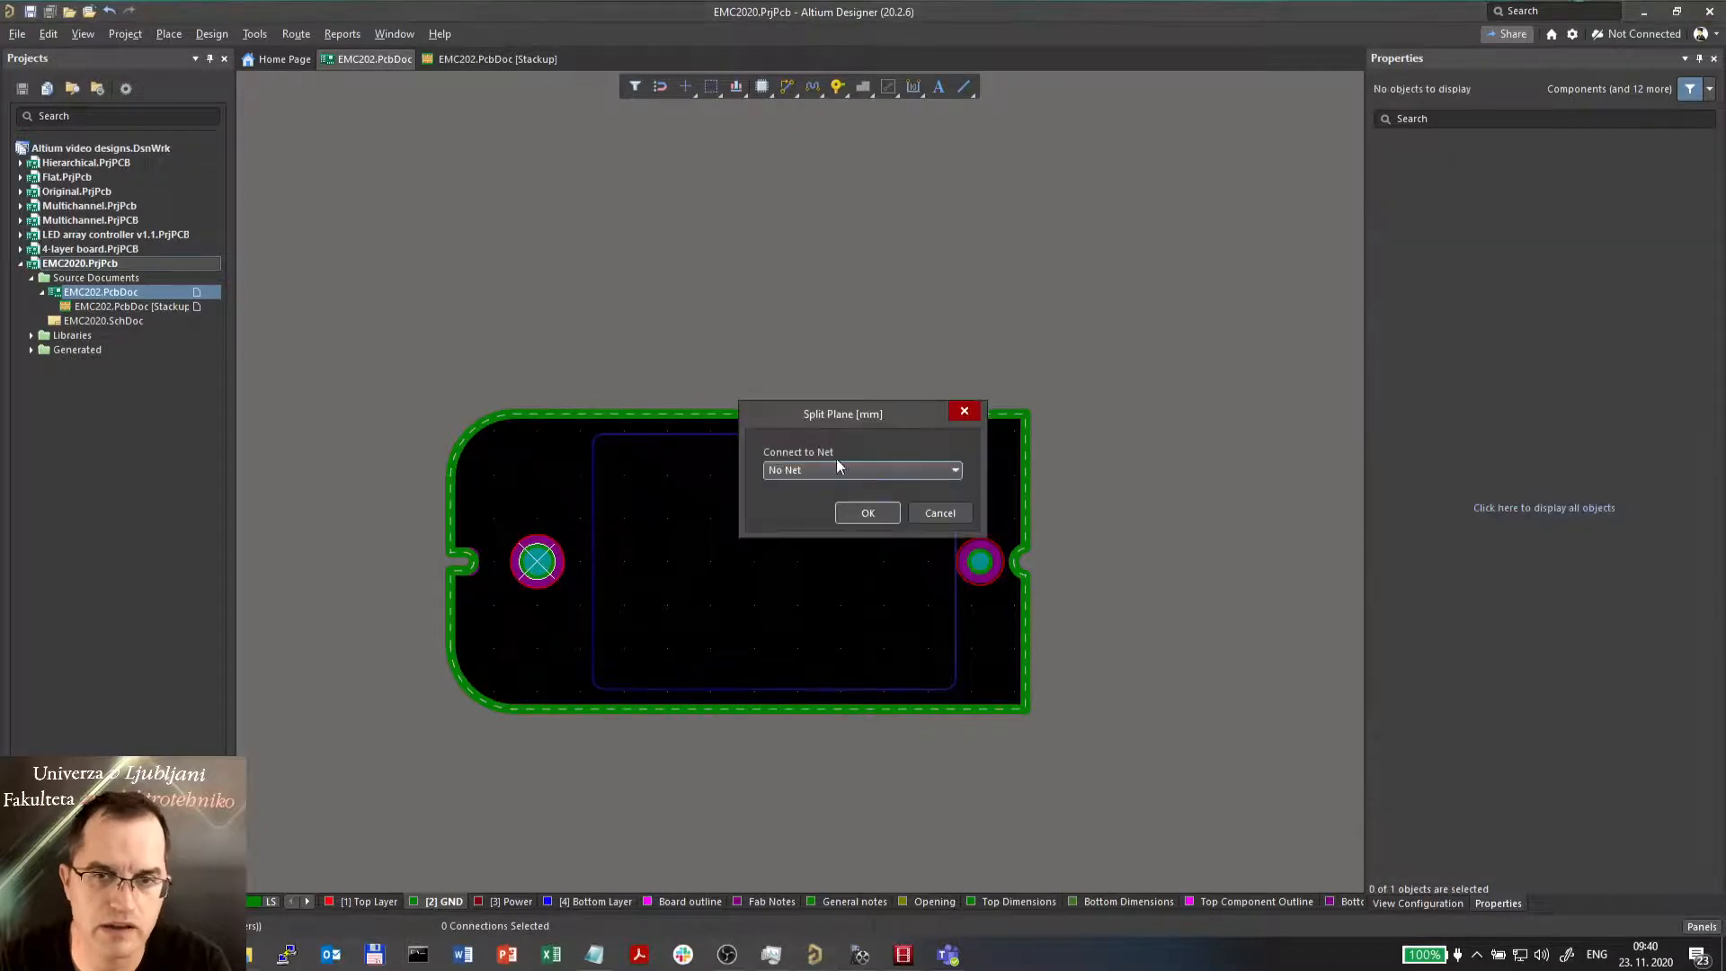
pyautogui.click(953, 470)
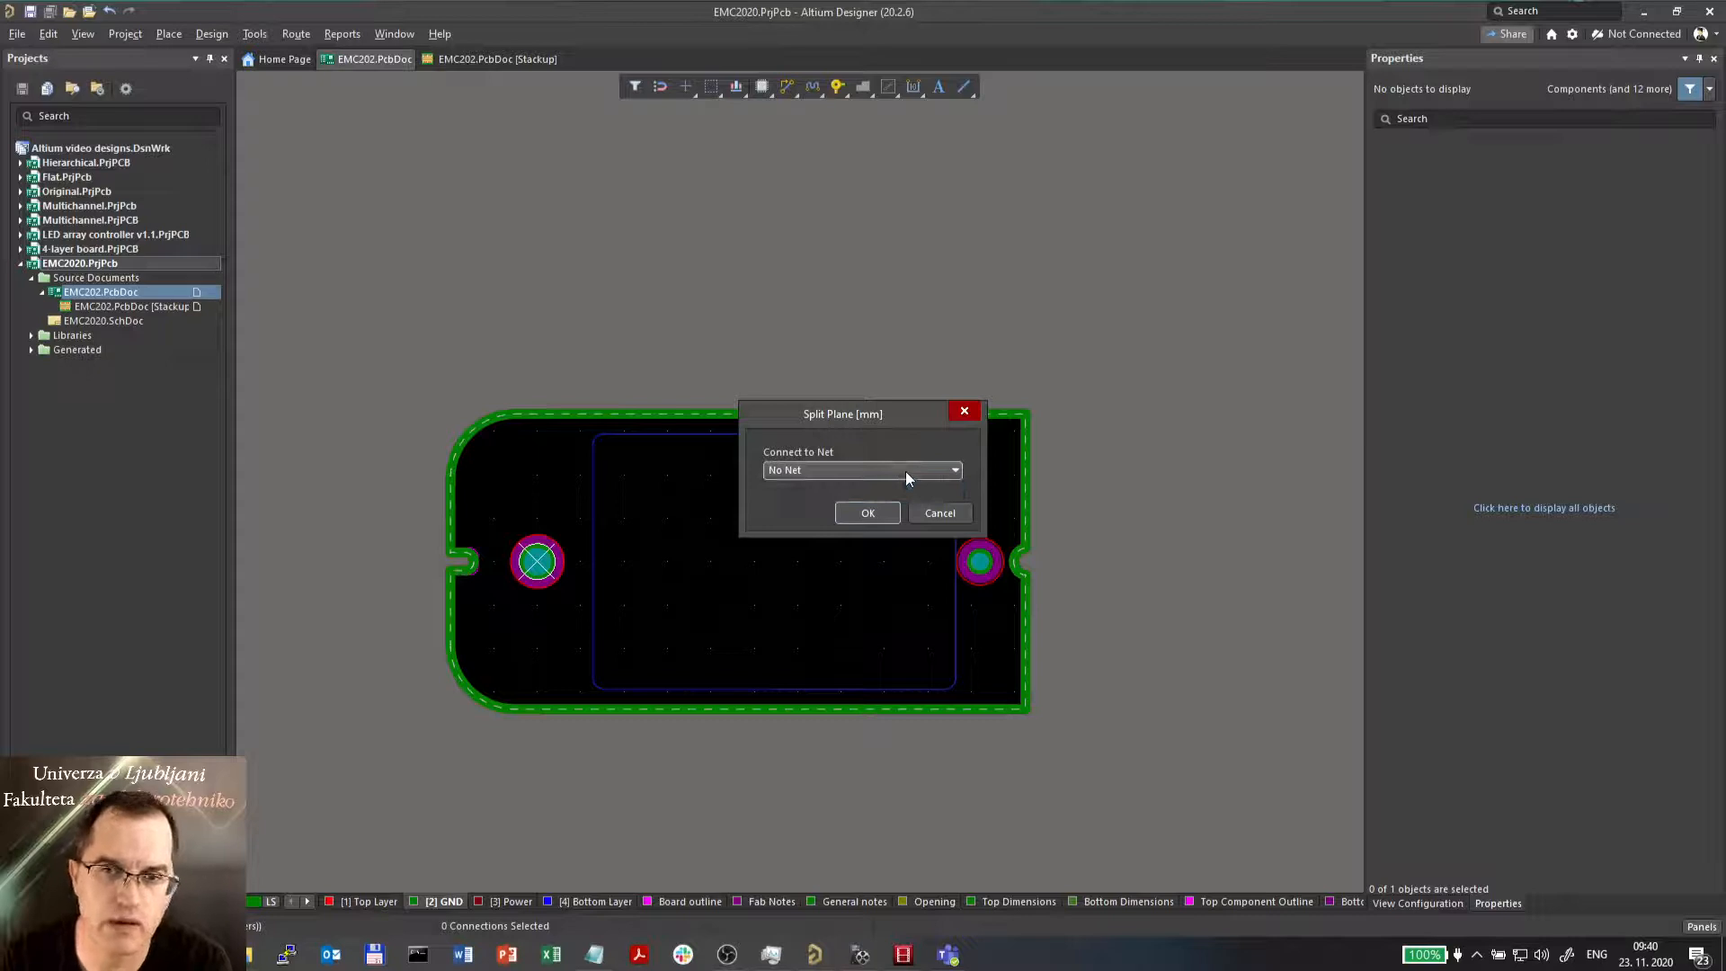
pyautogui.moveTo(937, 536)
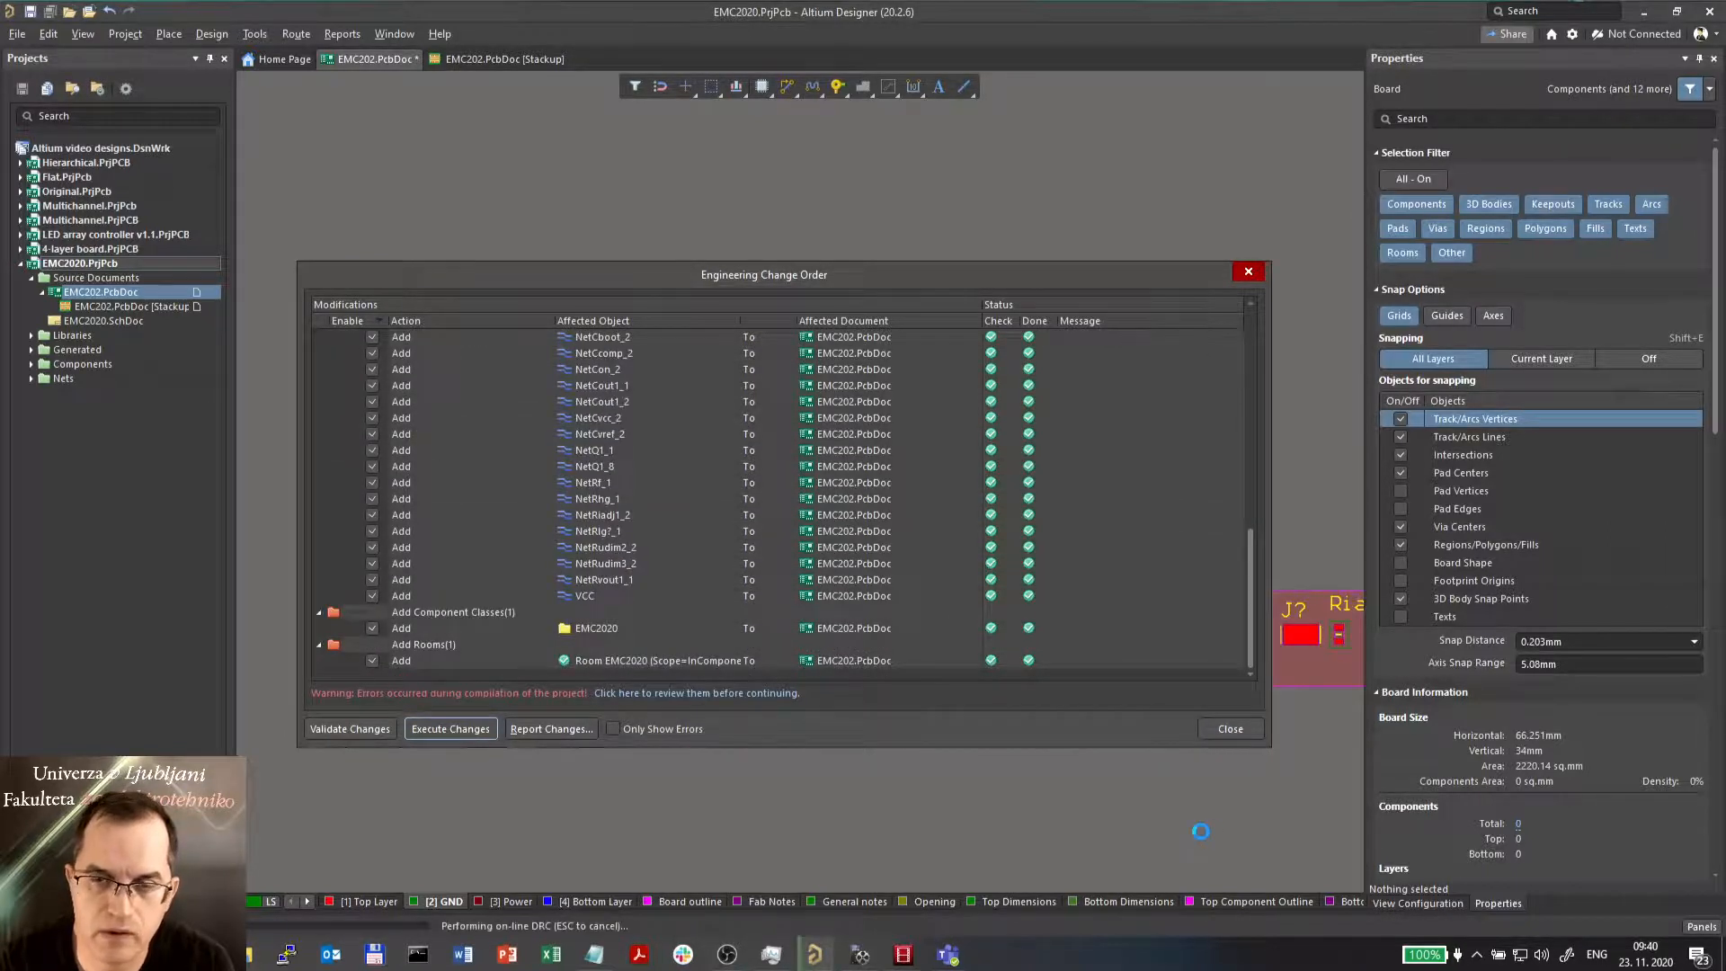
# - Close the executed change order and connect the Power plane's split plane to VCC
pyautogui.click(1230, 728)
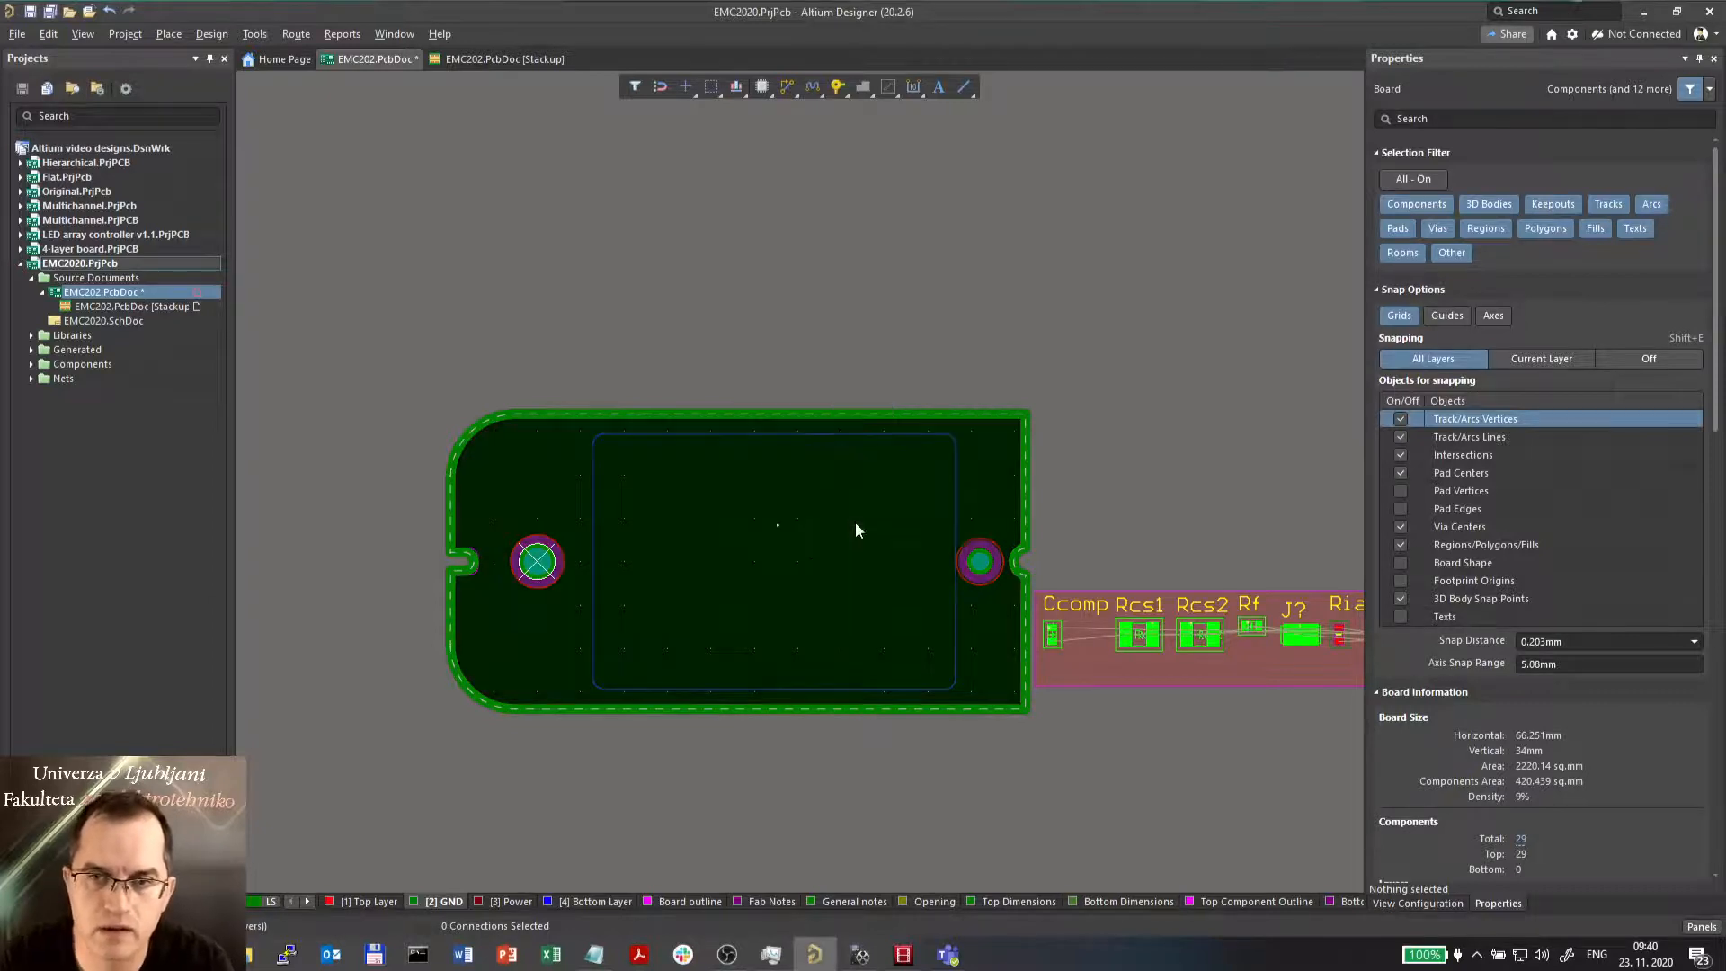
pyautogui.click(505, 901)
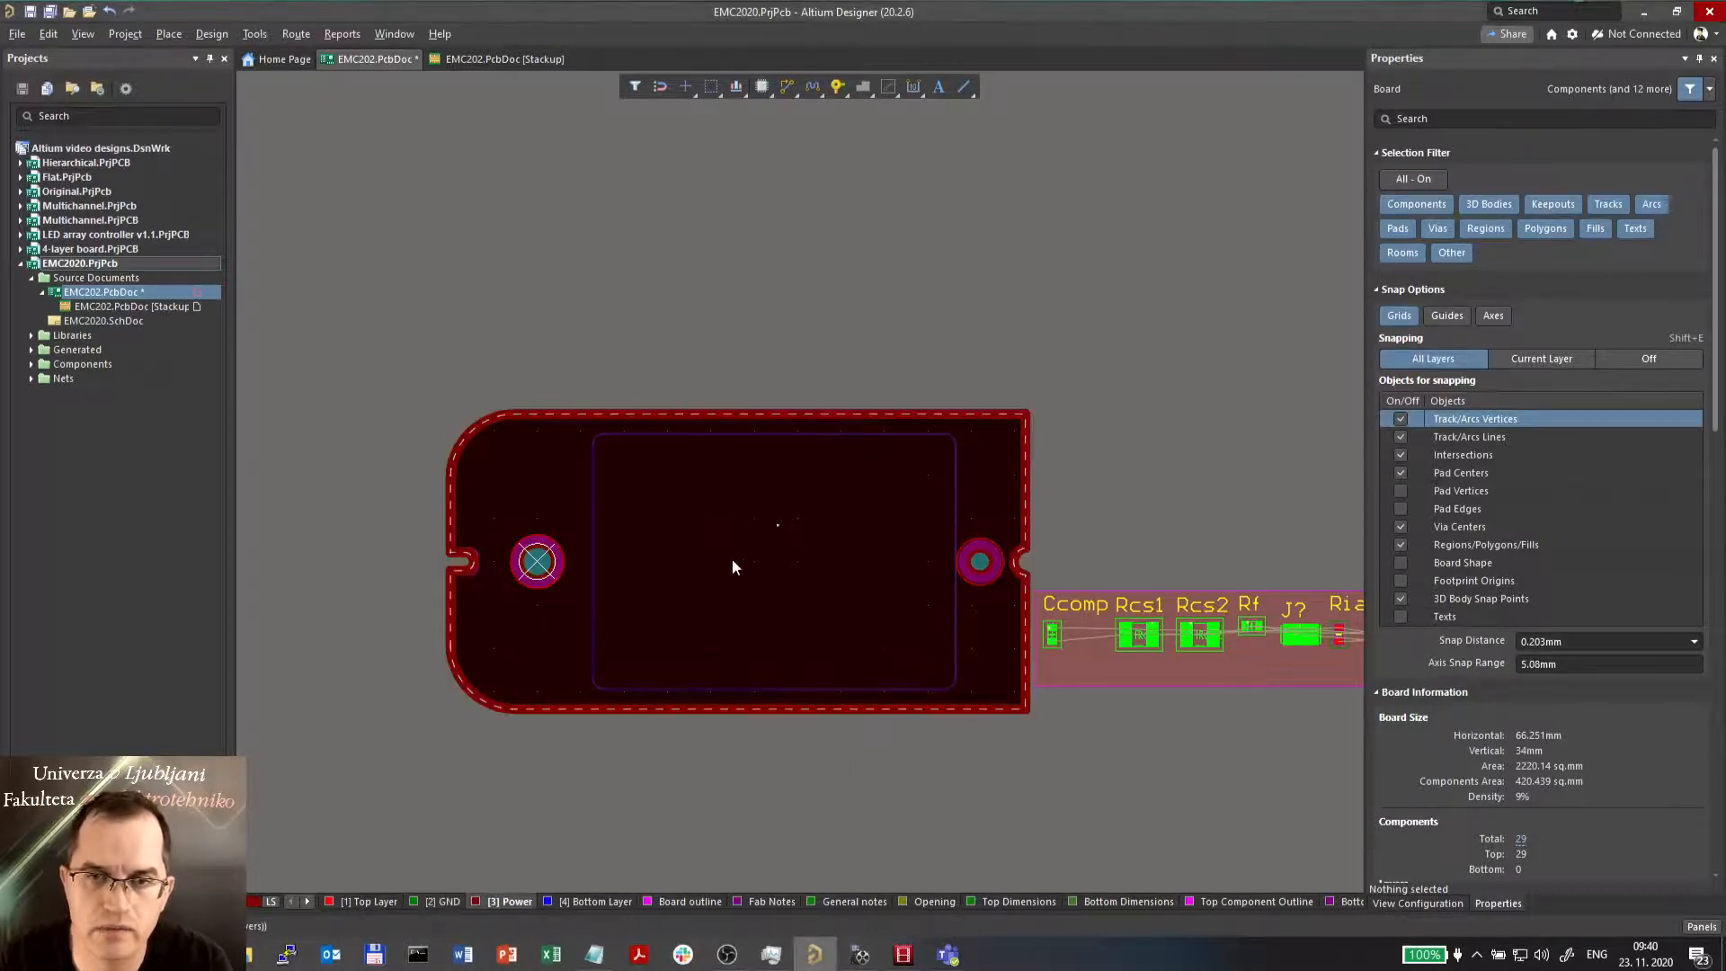
pyautogui.click(951, 469)
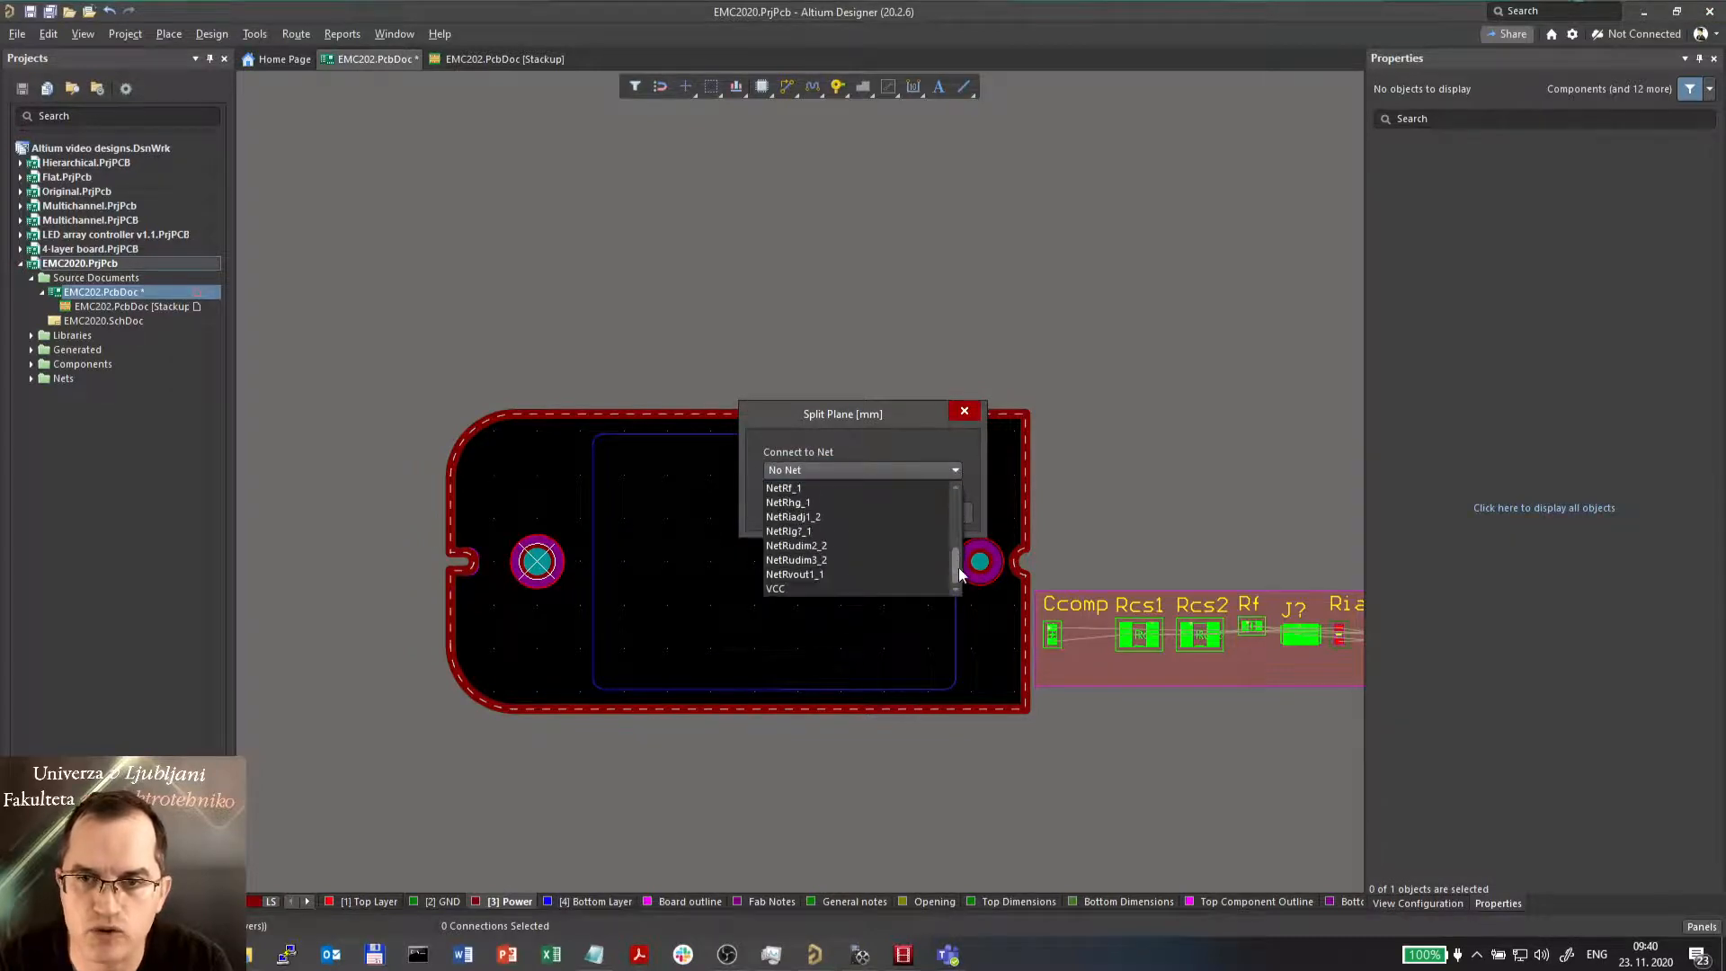
pyautogui.click(775, 588)
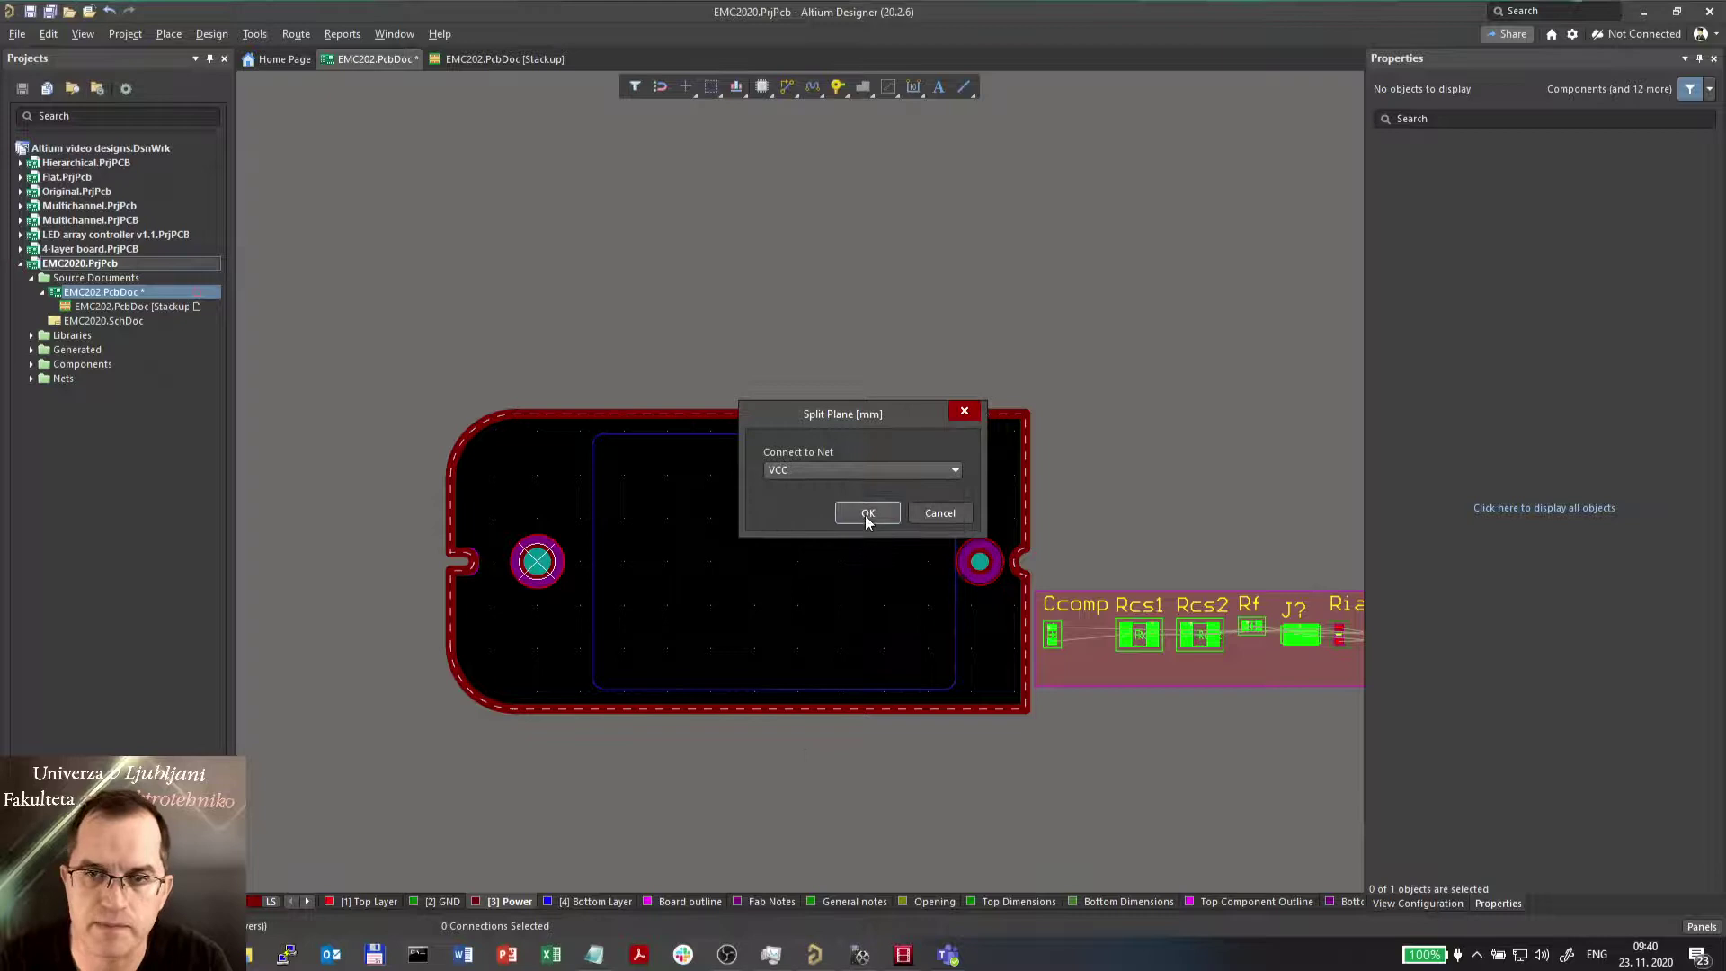
pyautogui.click(867, 513)
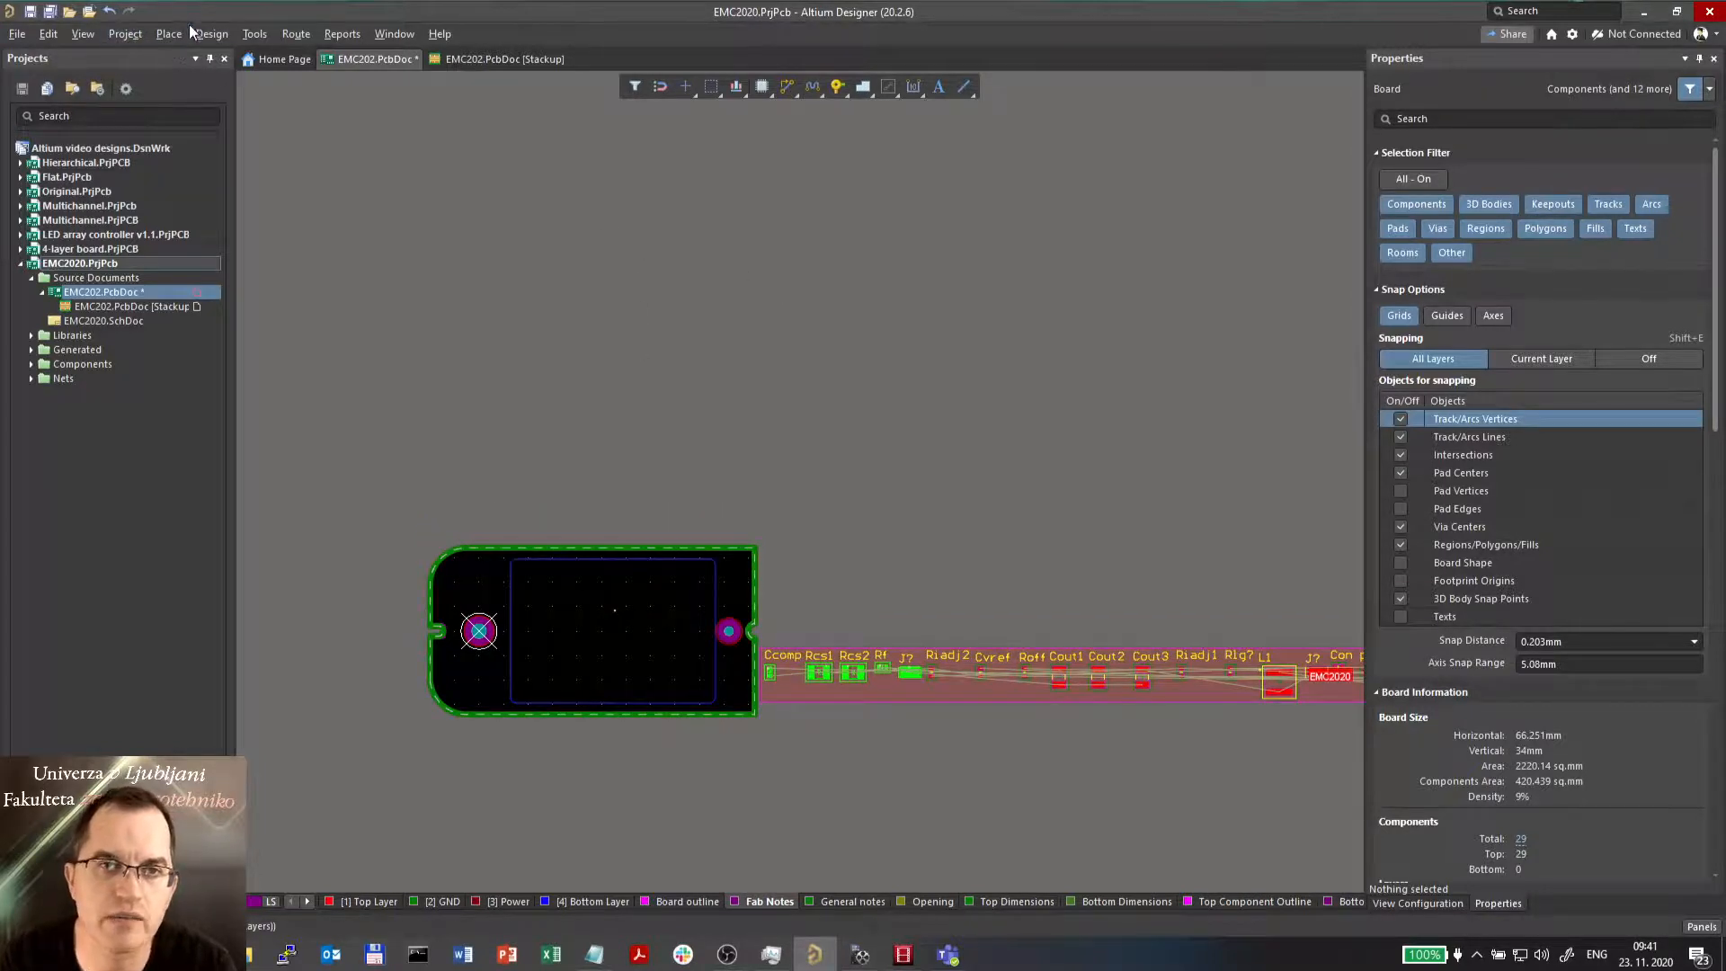
# - Place a layer stack table above the board on the Fab Notes layer
pyautogui.click(169, 33)
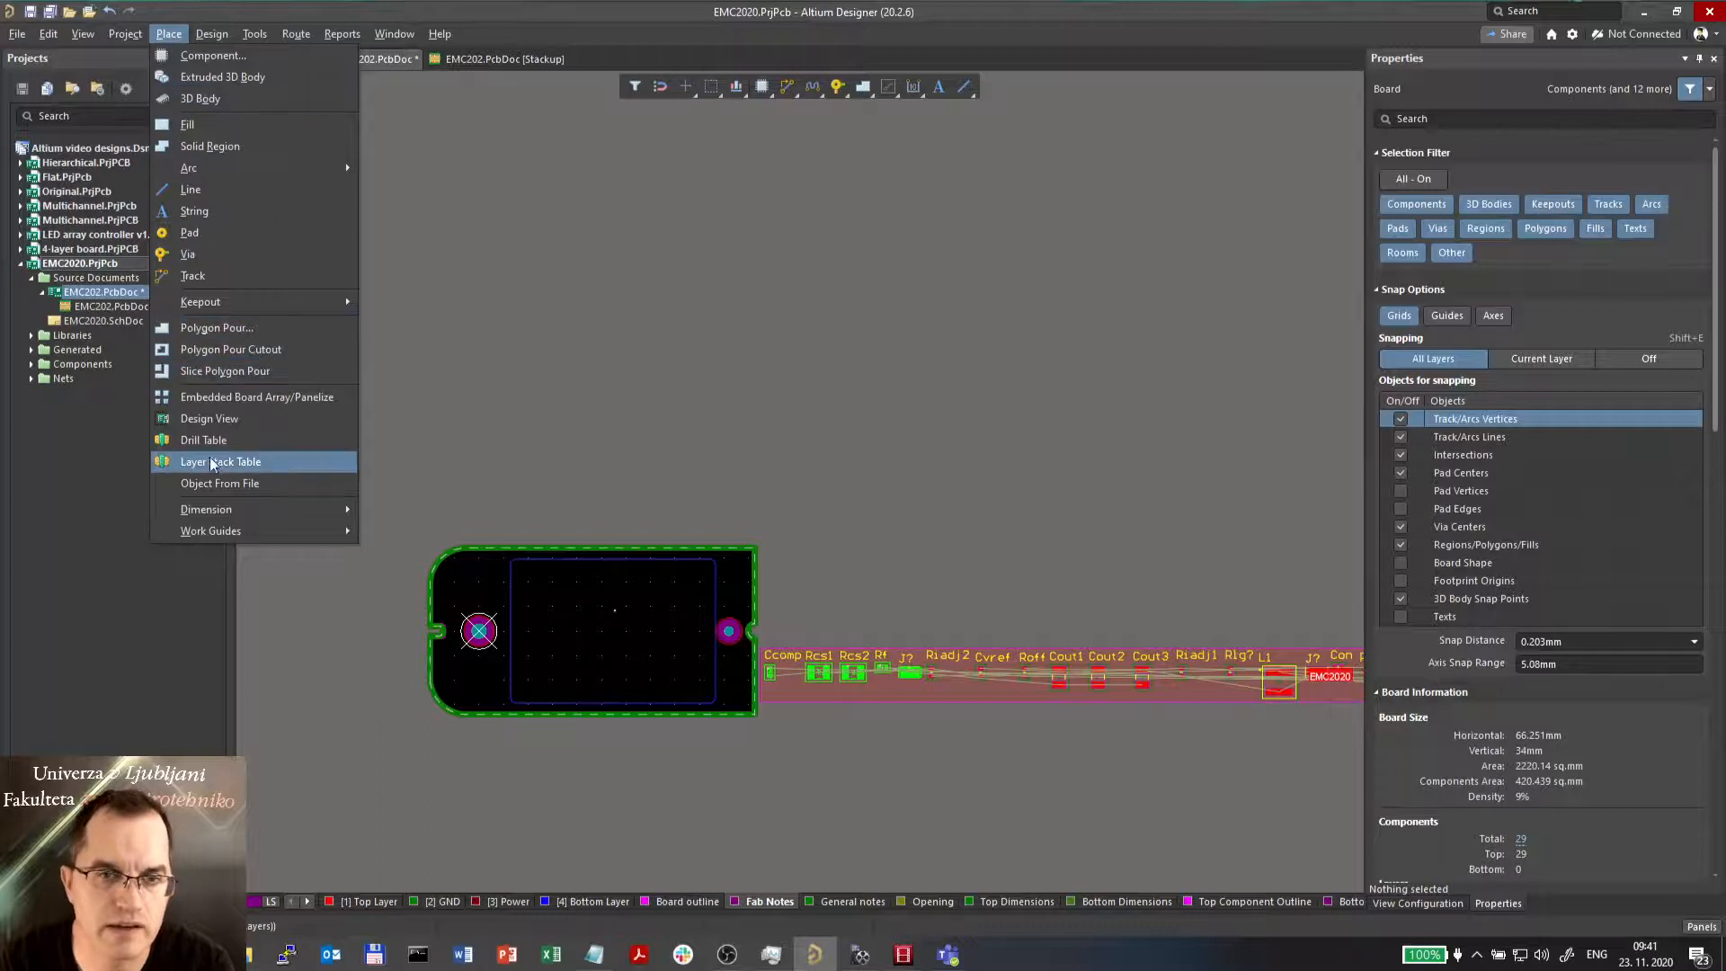
pyautogui.click(219, 462)
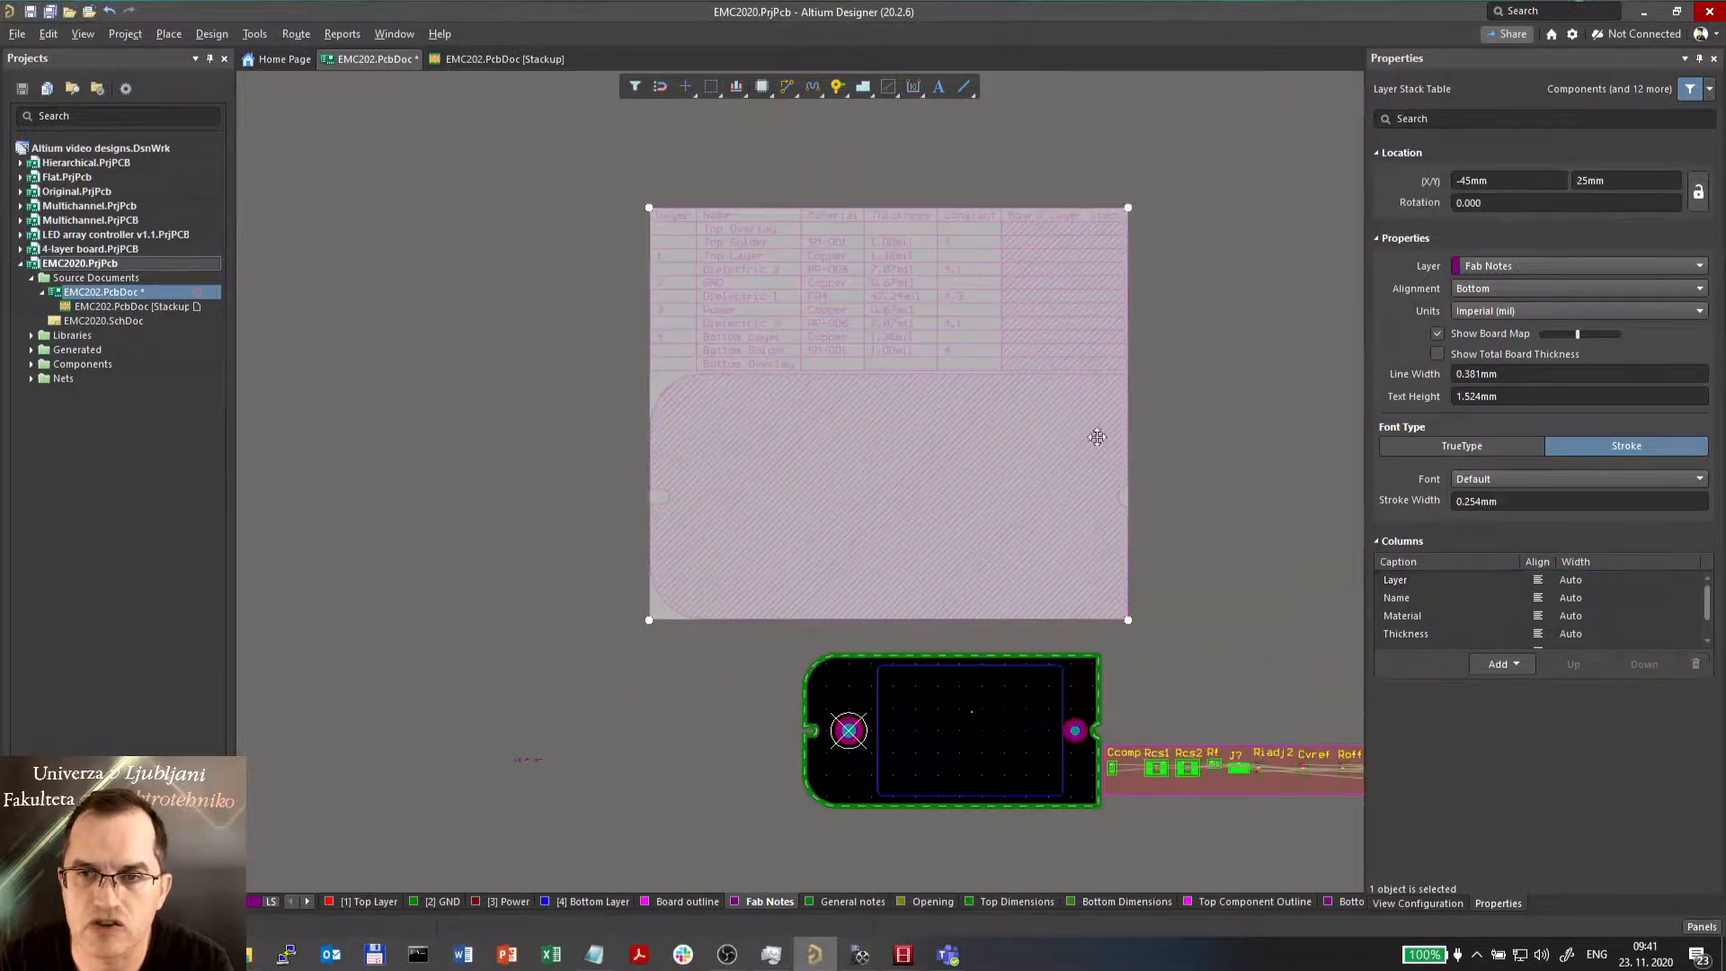
pyautogui.click(897, 445)
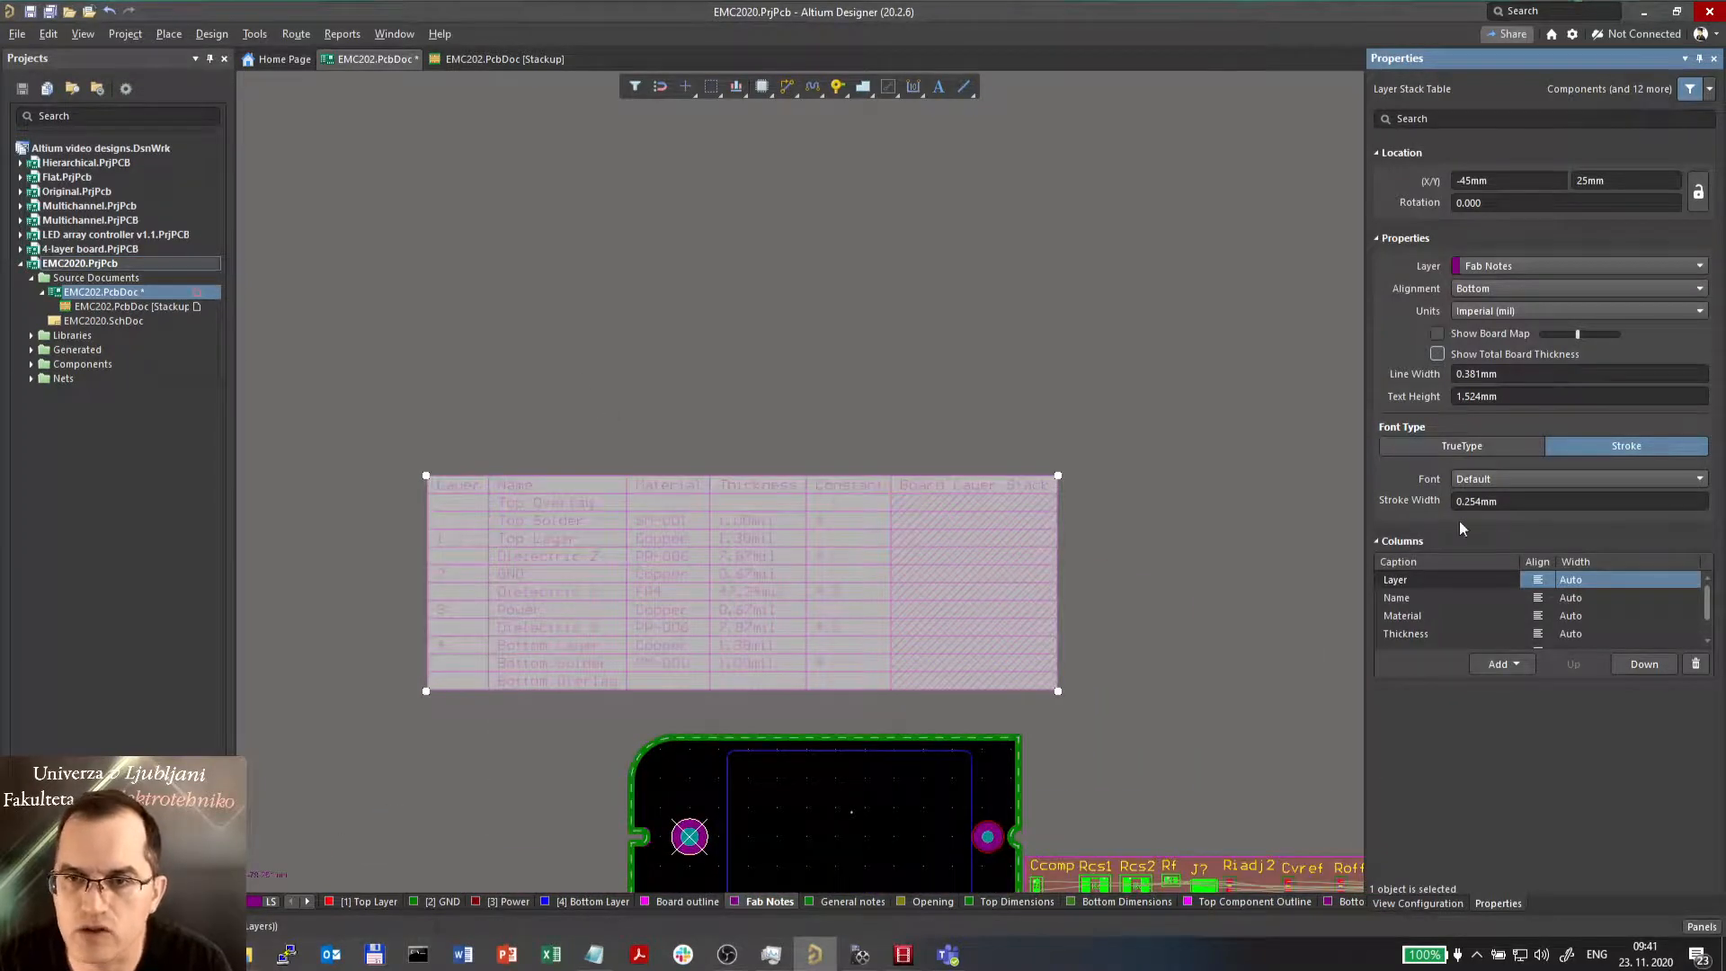
# - Show total board thickness (1.755 mm) and metric units in the stack table
pyautogui.click(1438, 354)
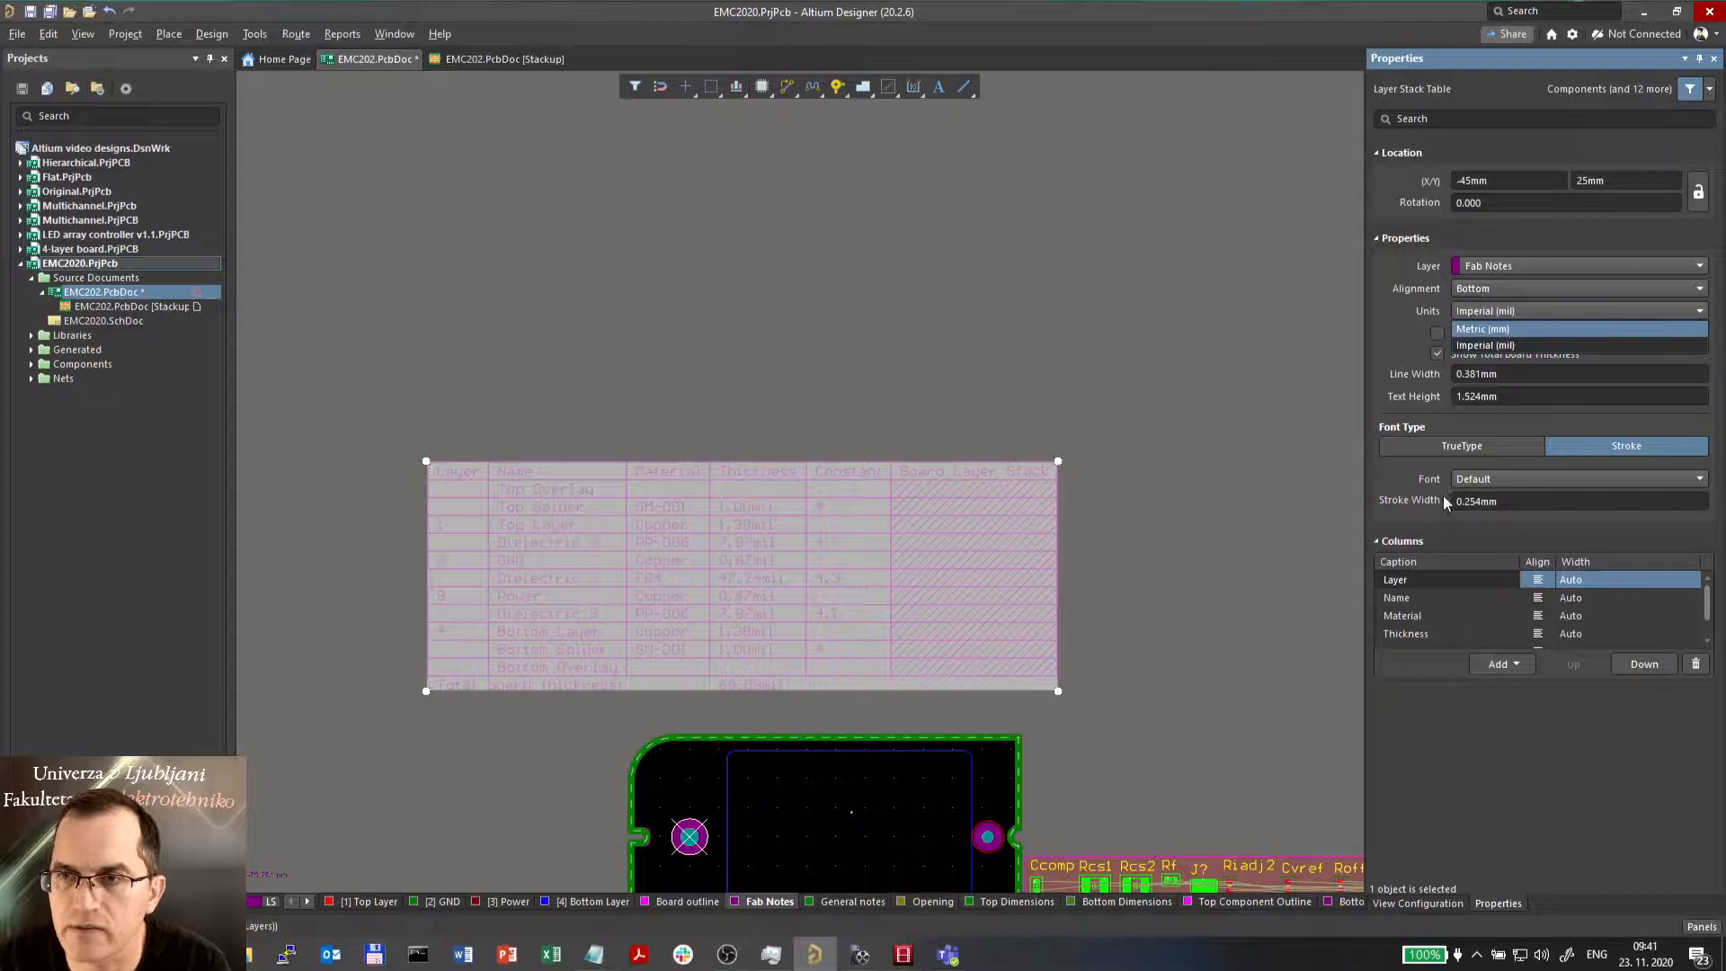
pyautogui.click(1483, 328)
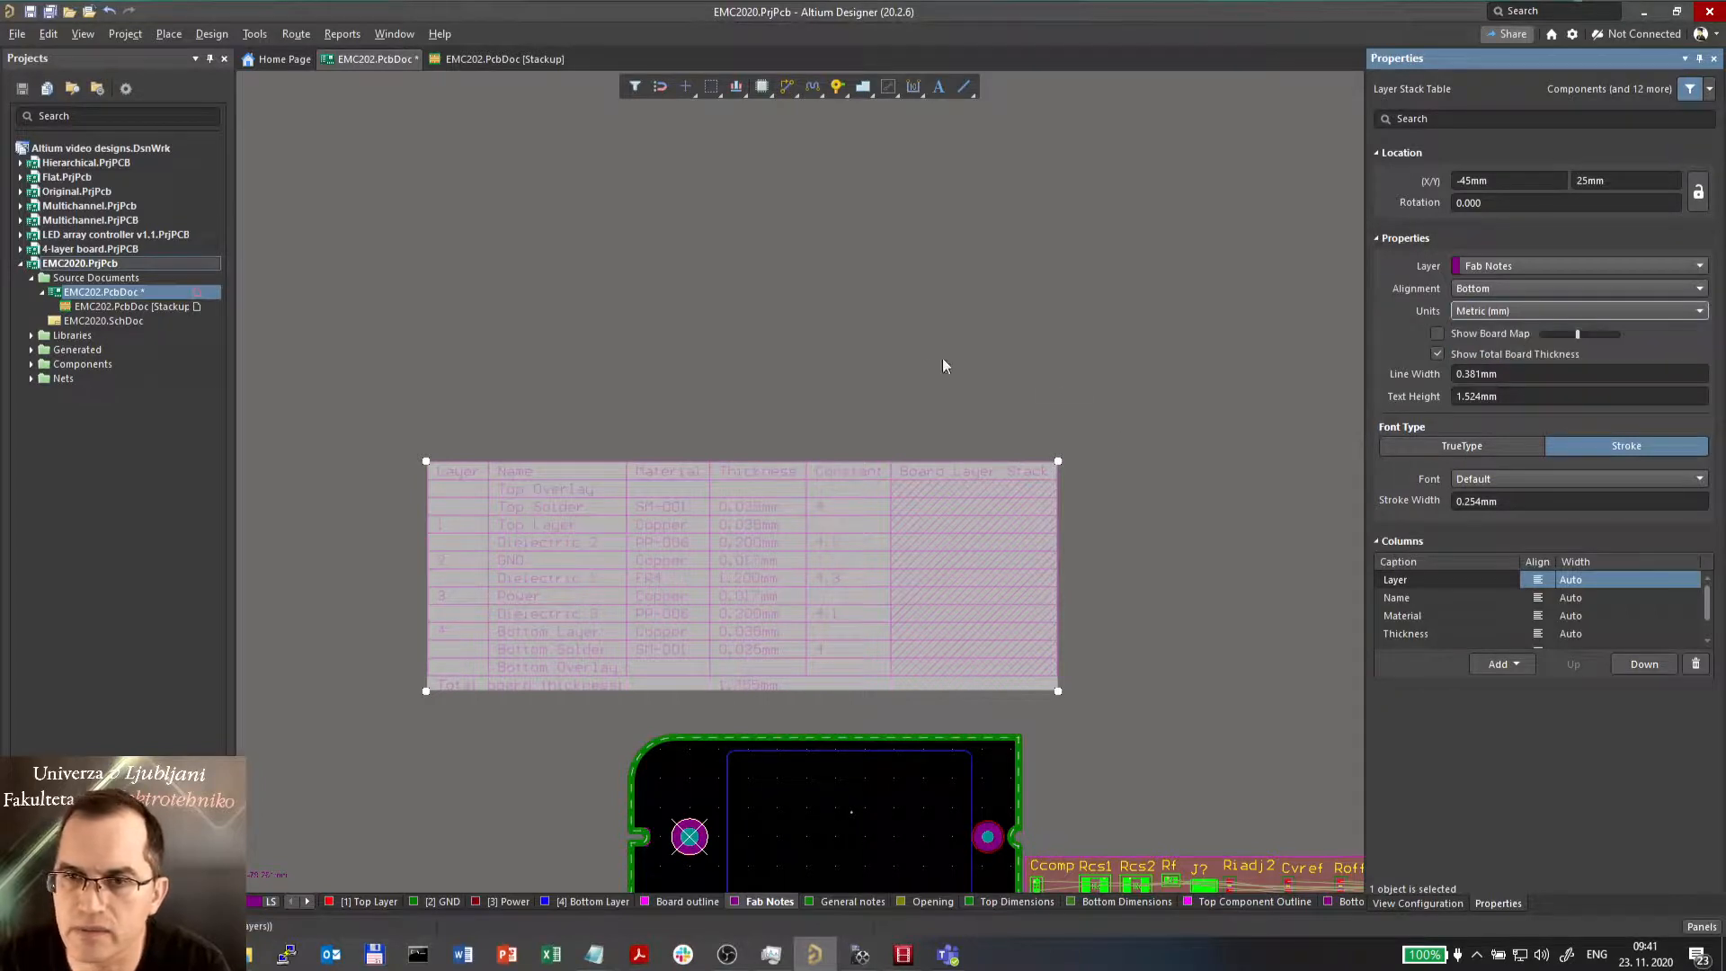
pyautogui.click(399, 644)
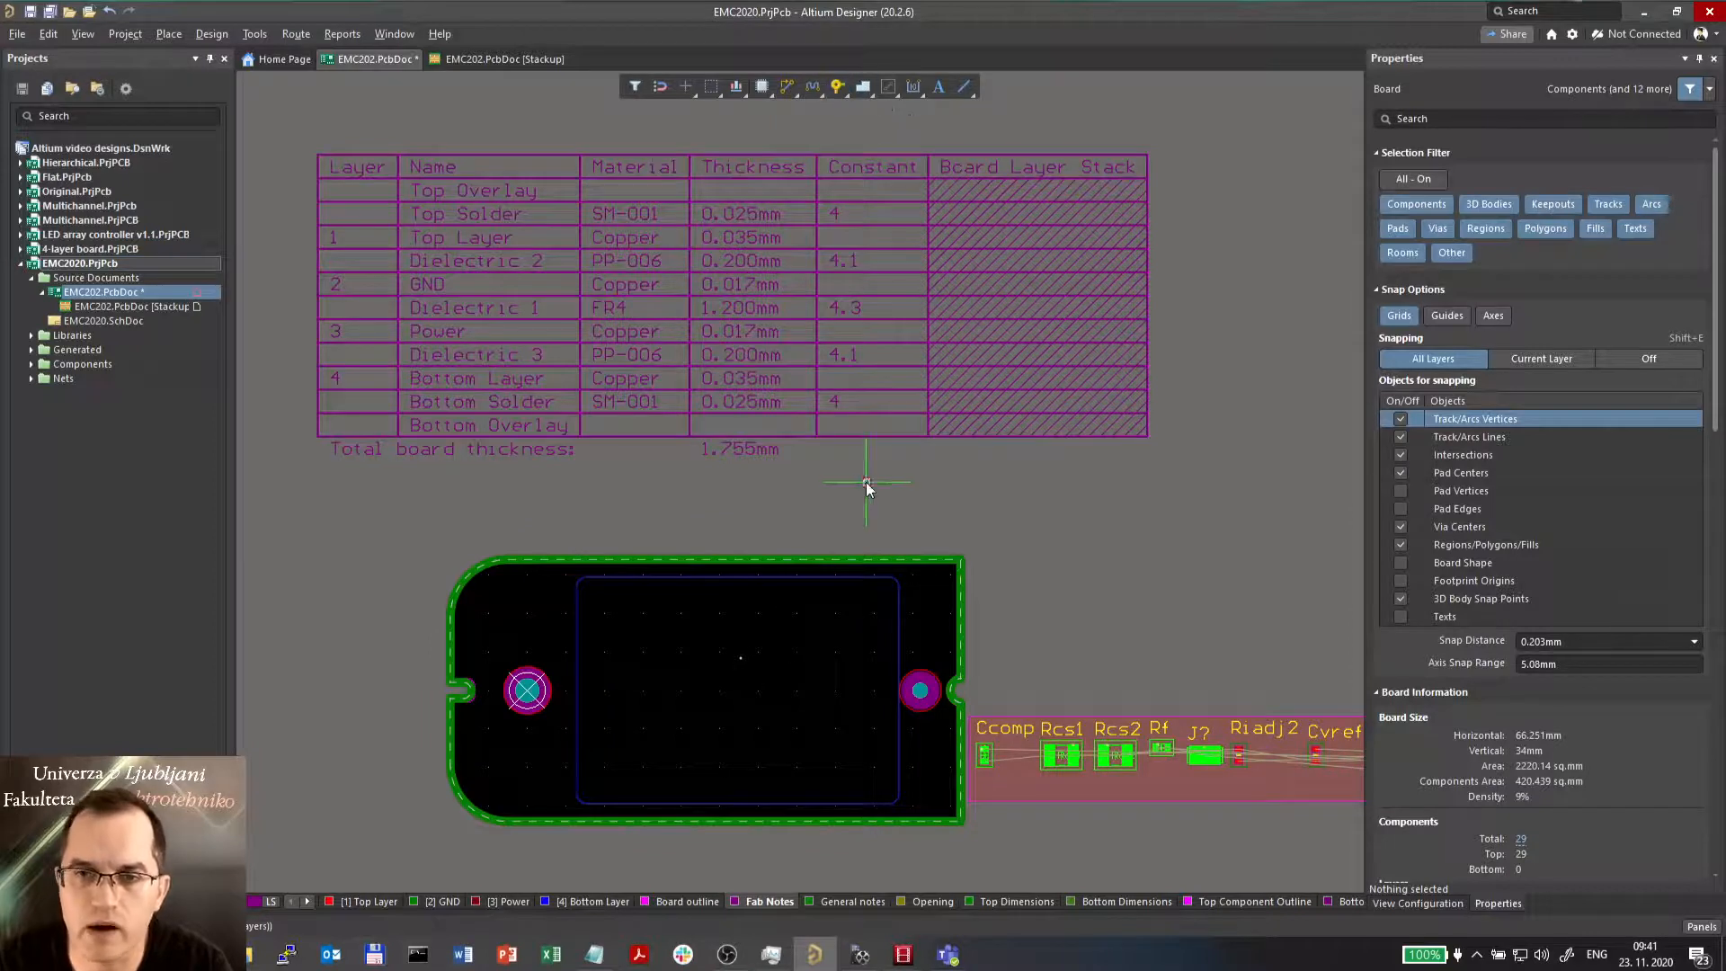
# - Place Thru 1:4 through vias inside the board outline
pyautogui.click(665, 683)
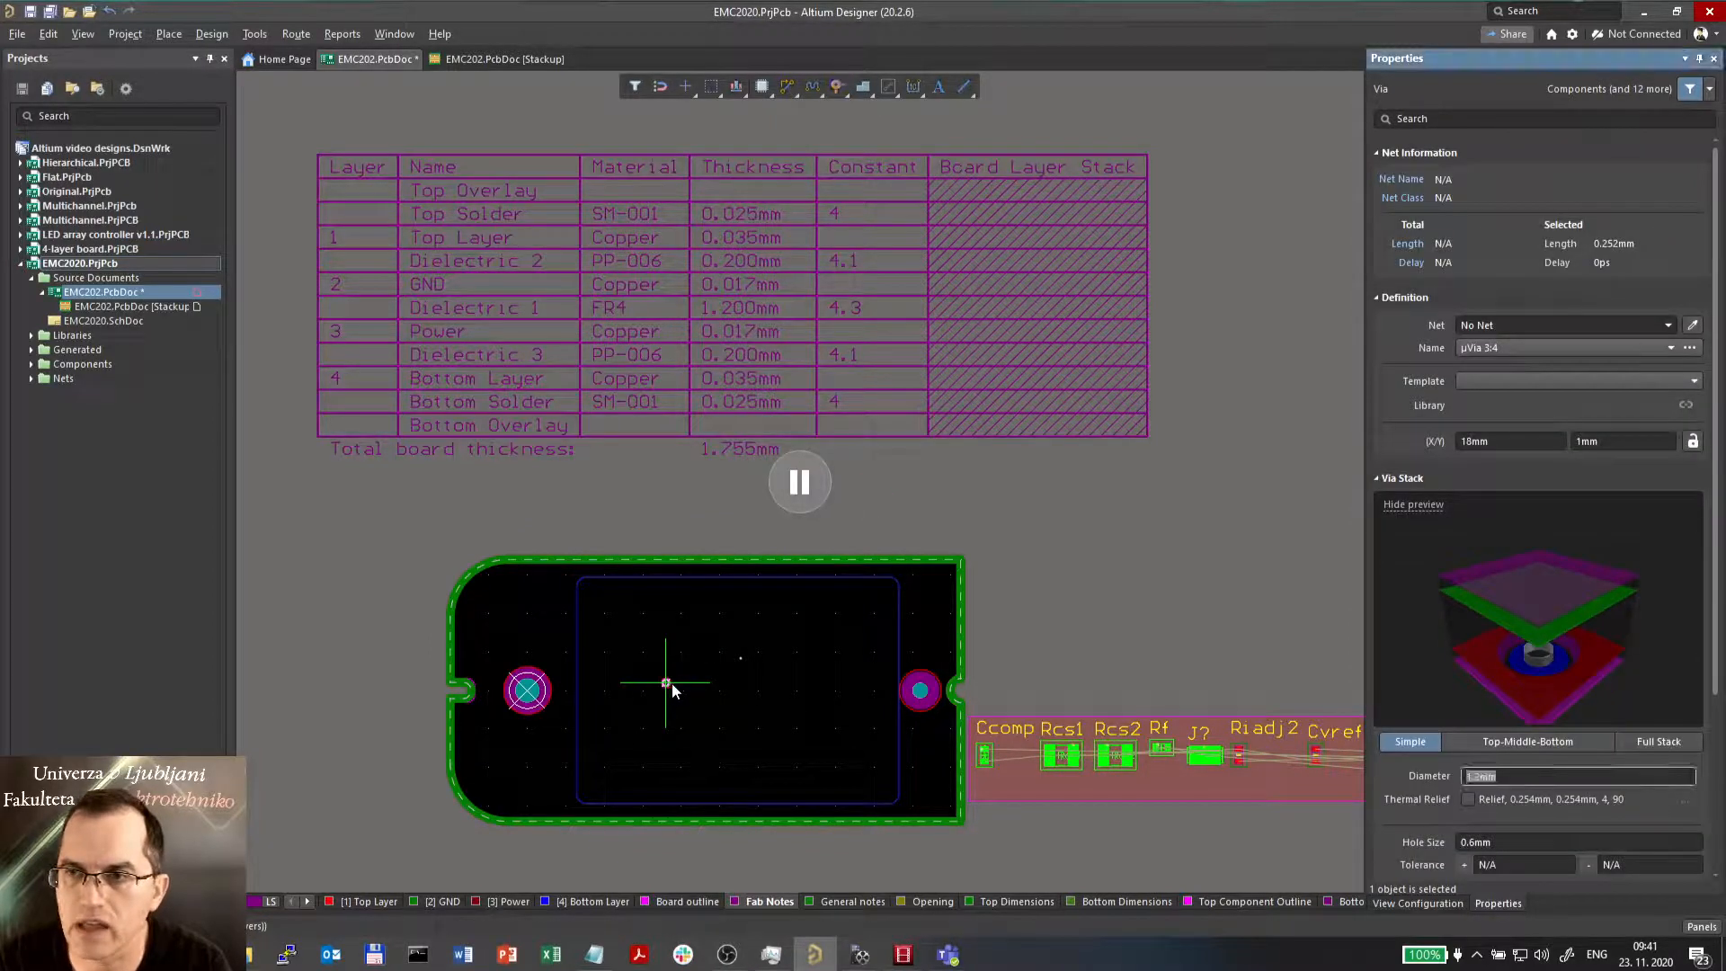
pyautogui.click(1684, 347)
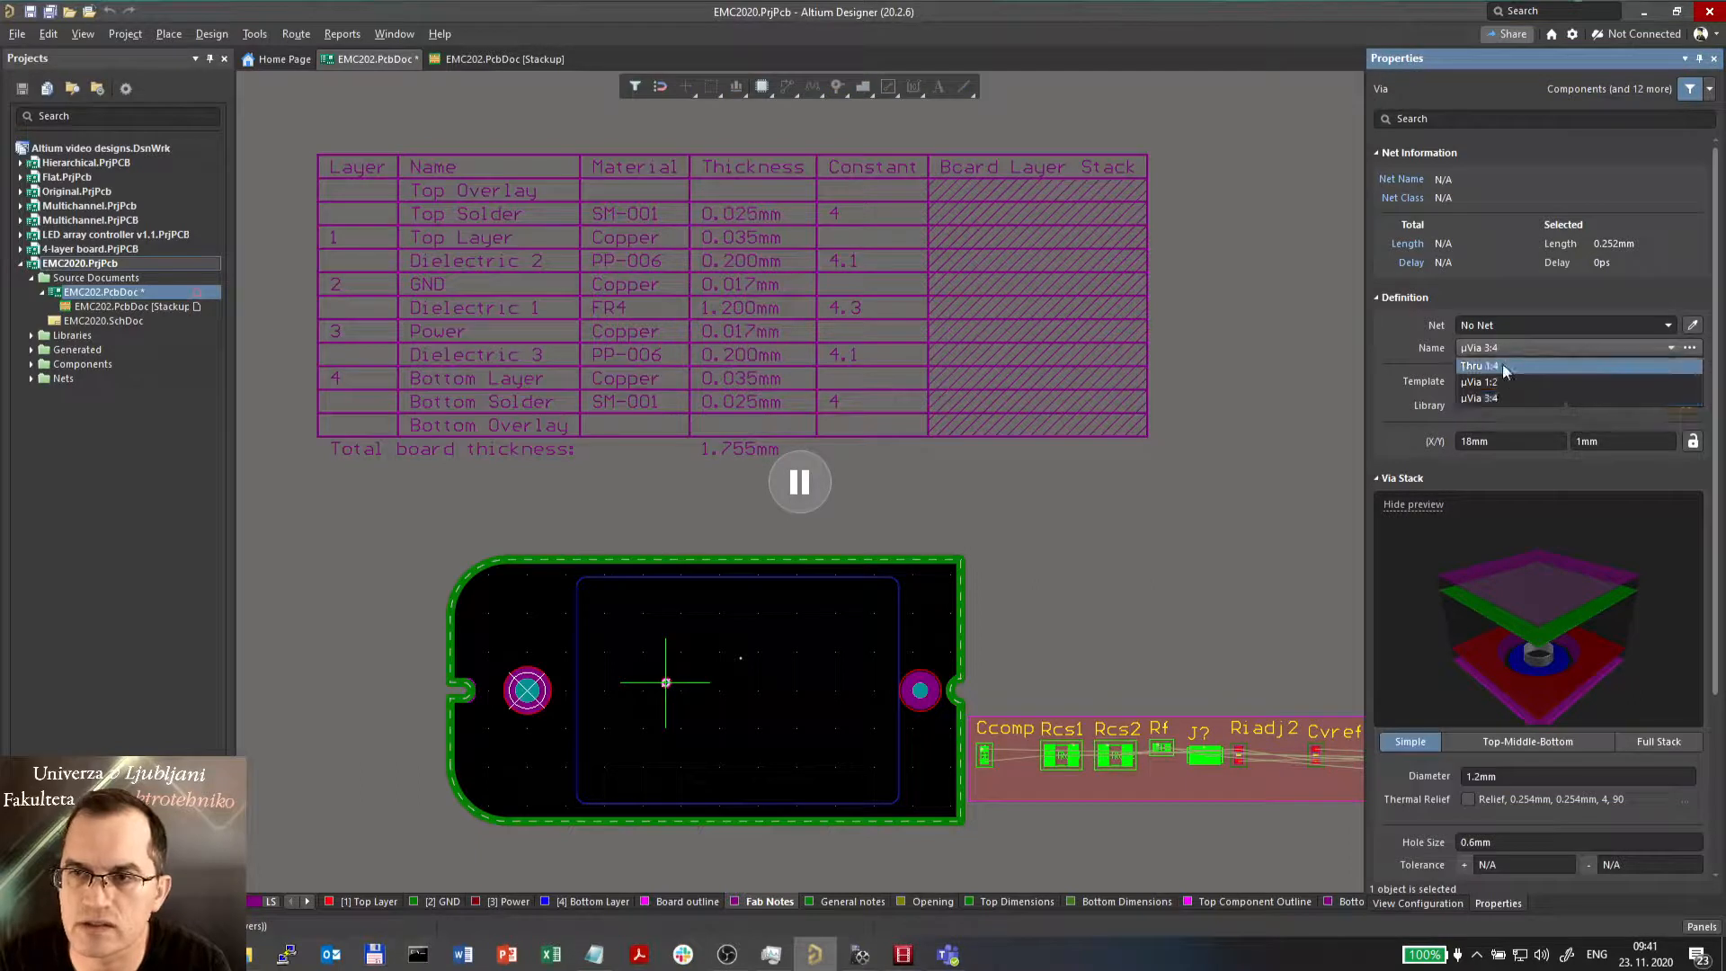
pyautogui.click(1505, 365)
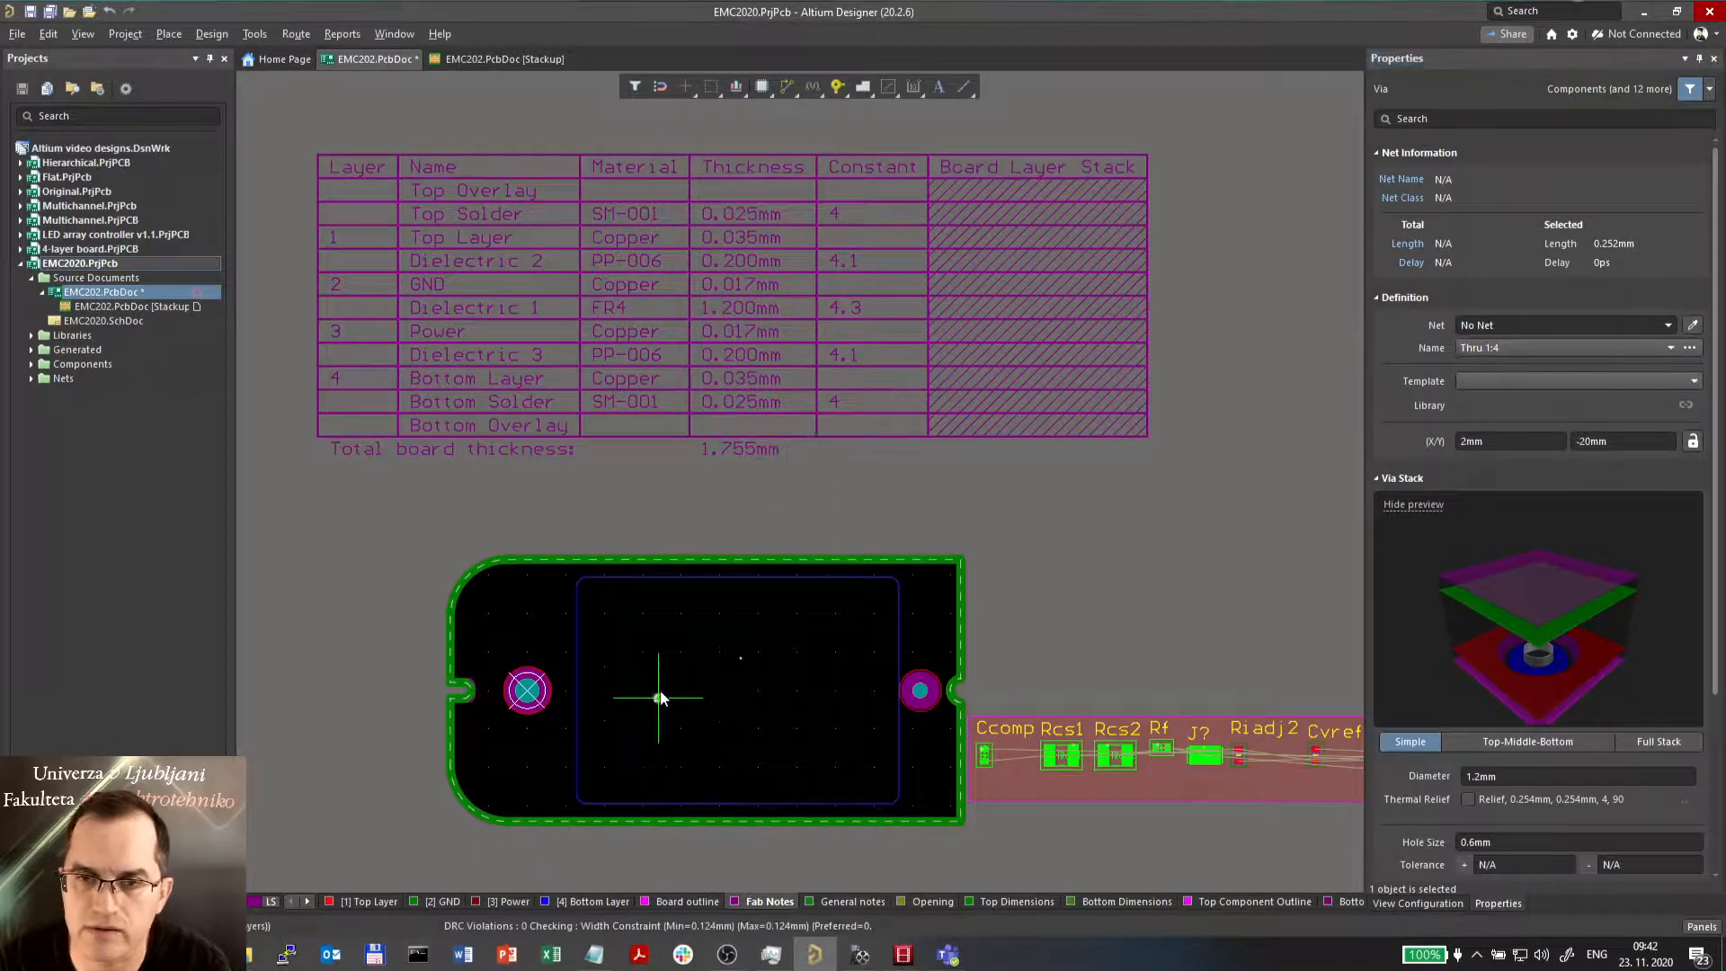
pyautogui.moveTo(676, 730)
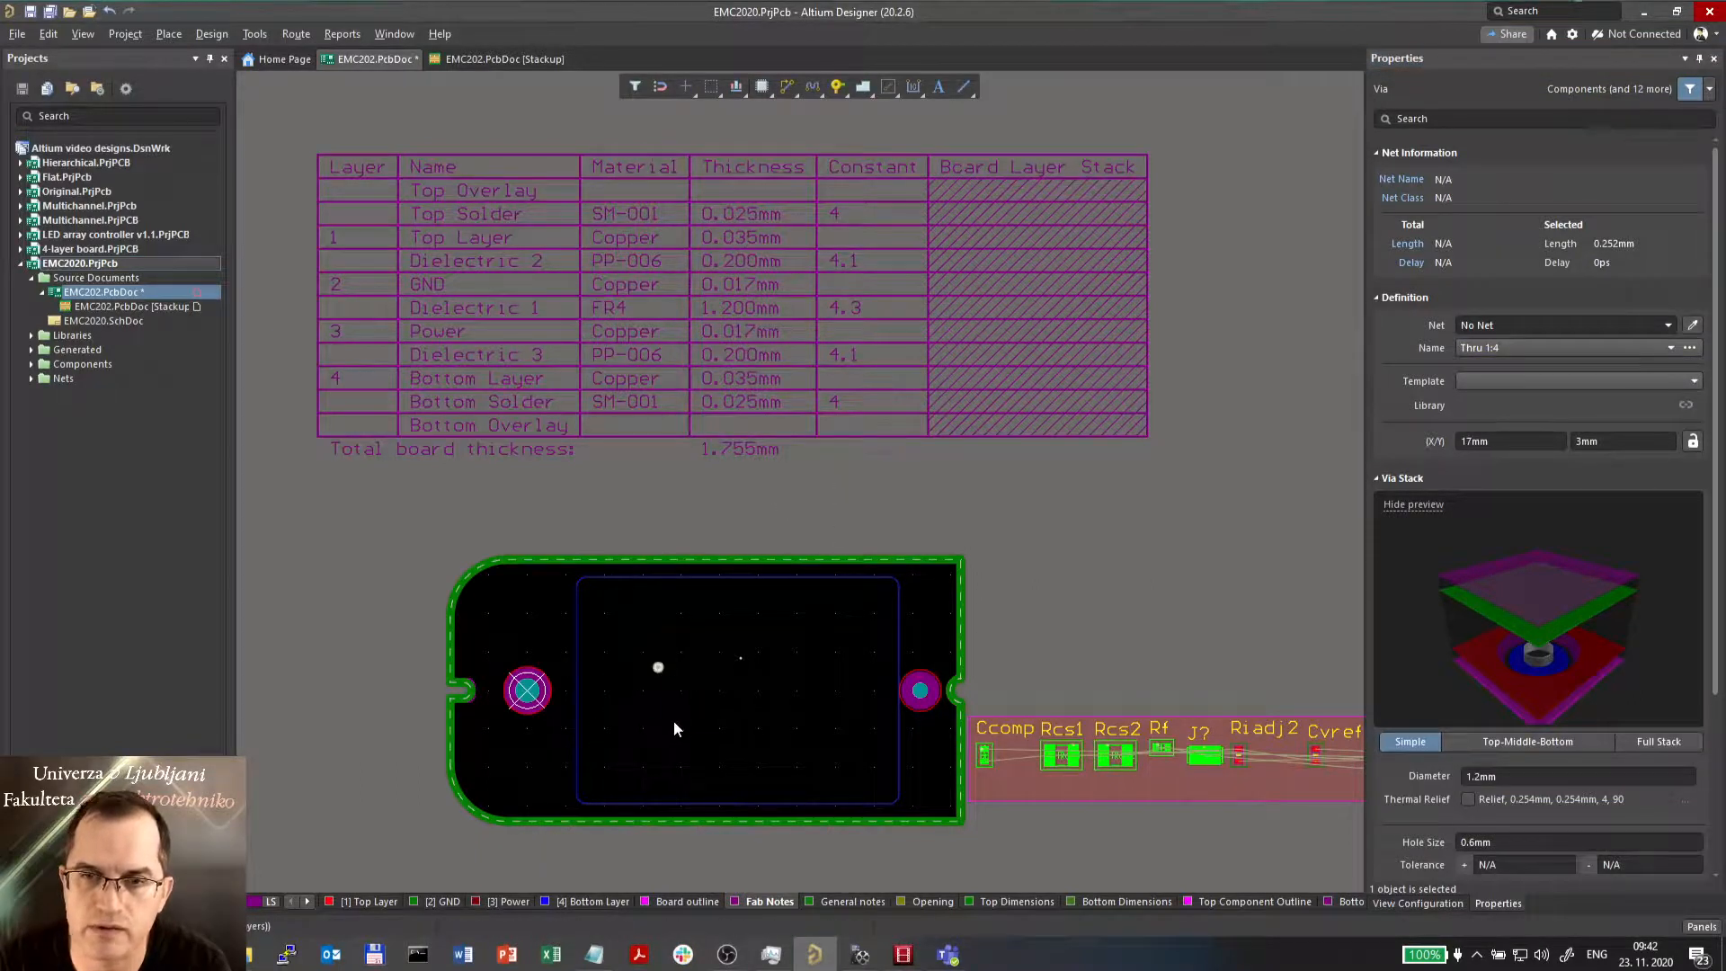
pyautogui.click(620, 705)
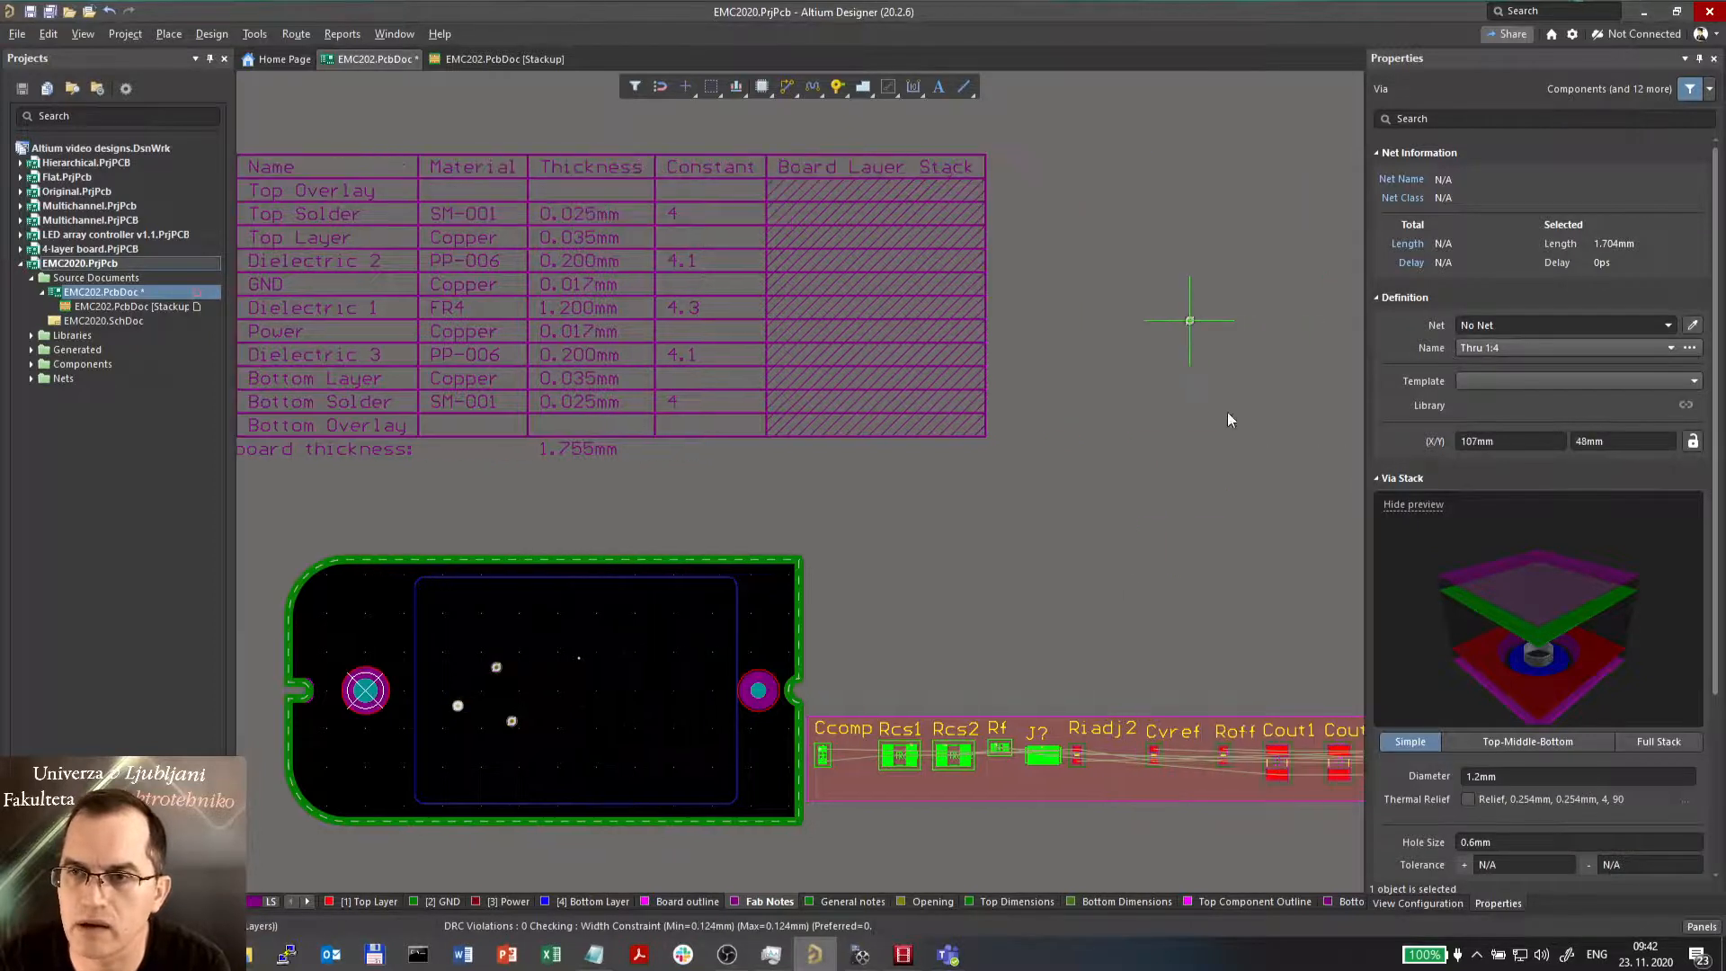
# - Switch the via type to μVia 1:2 and place a microvia inside the board
pyautogui.click(1694, 347)
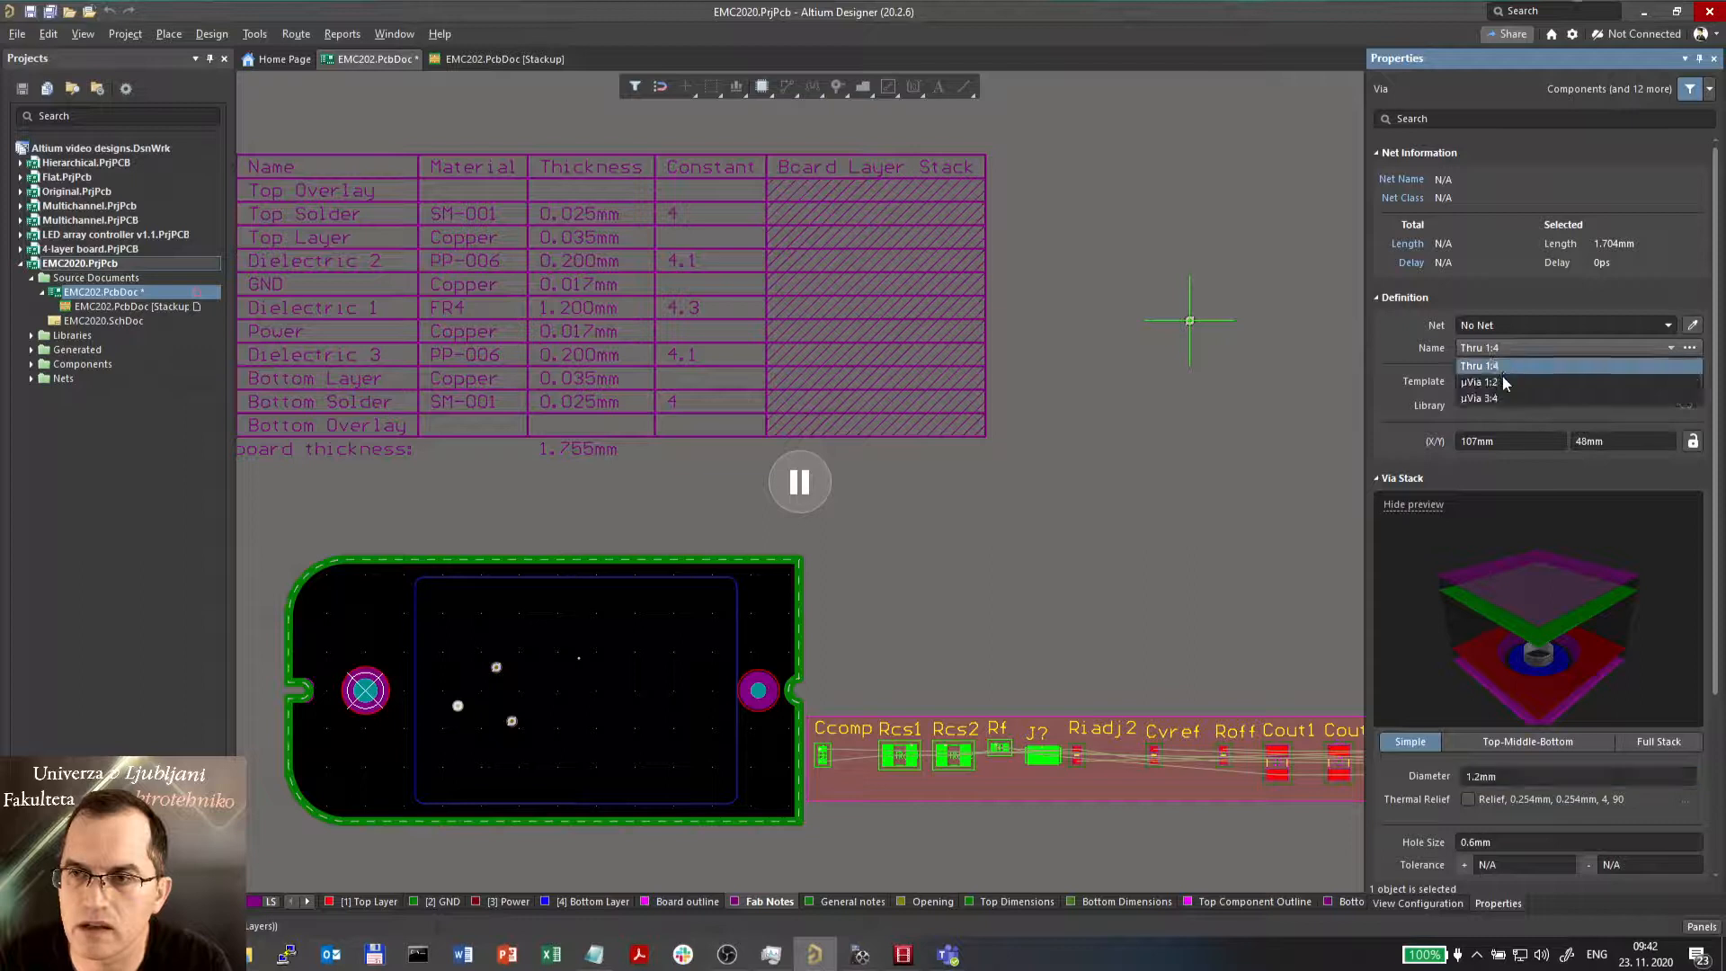
pyautogui.click(1484, 381)
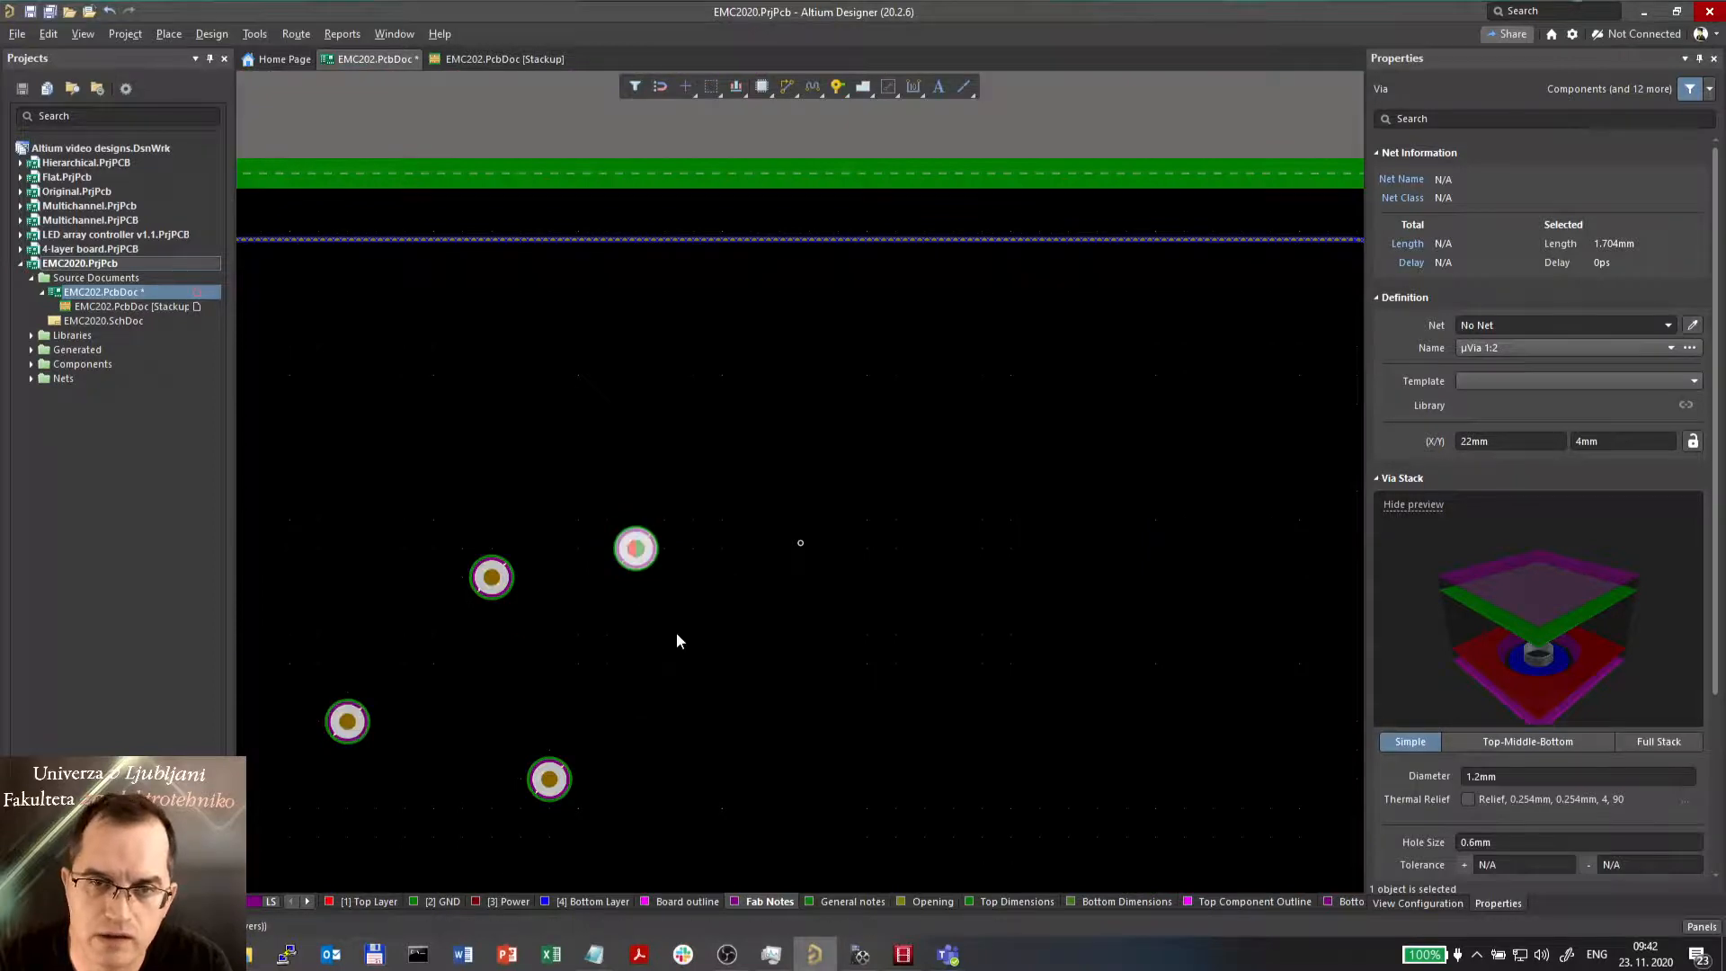
pyautogui.click(692, 635)
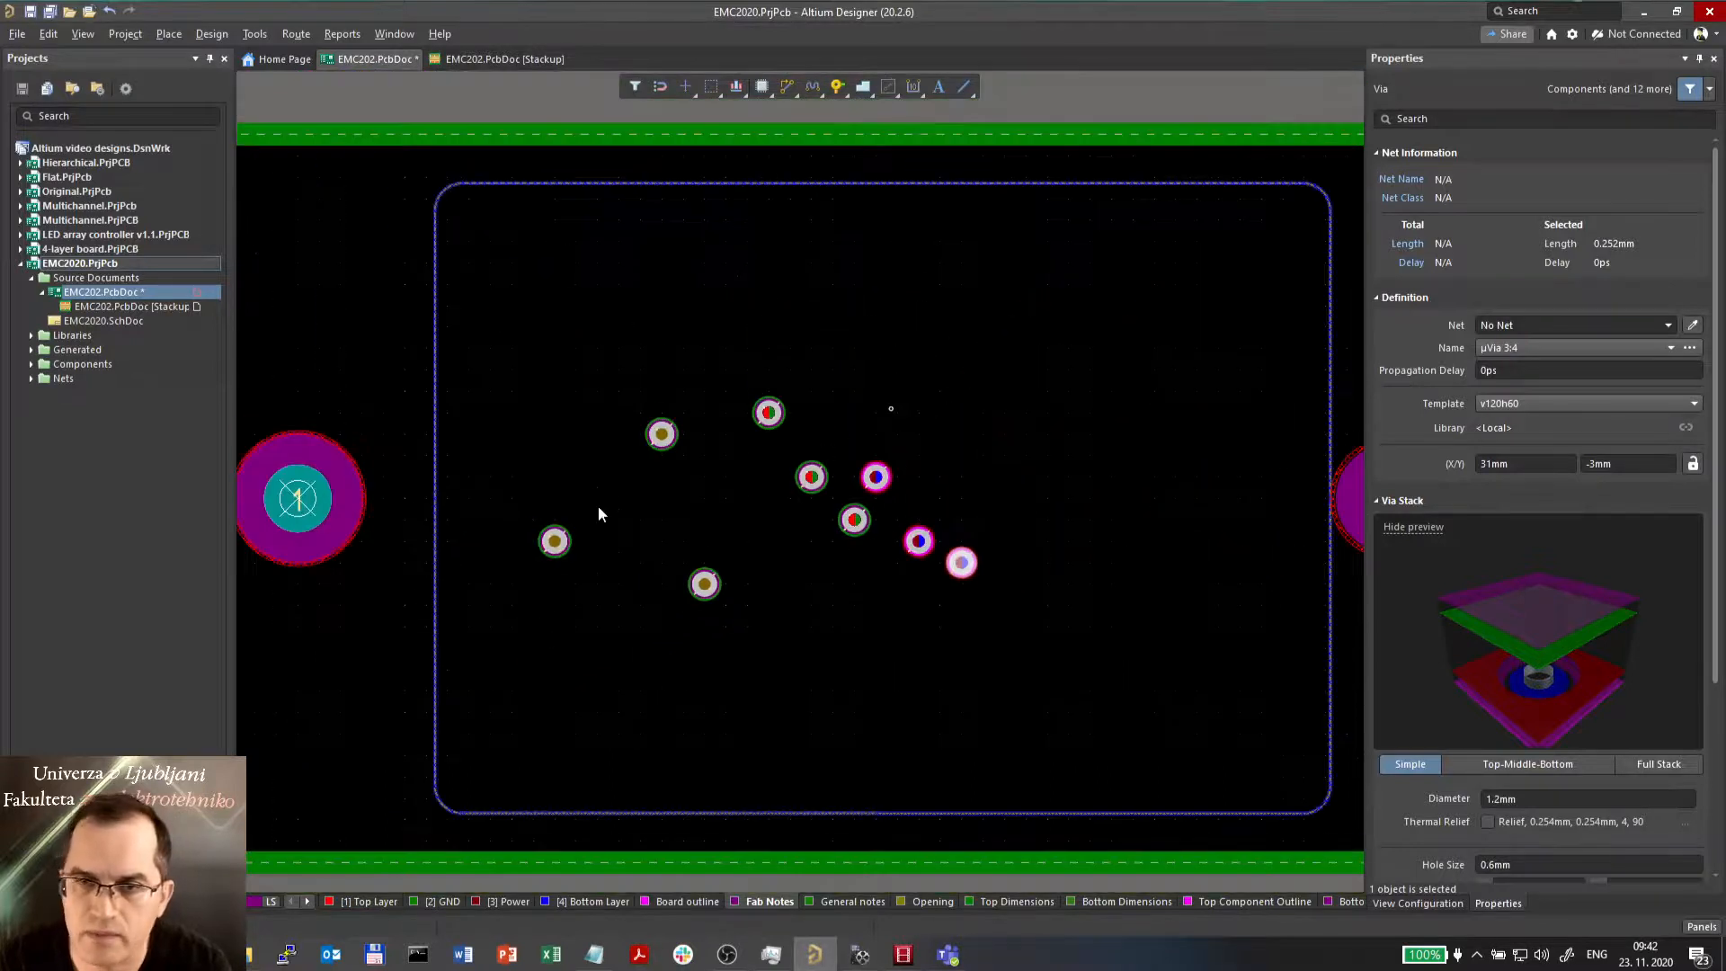
pyautogui.moveTo(679, 753)
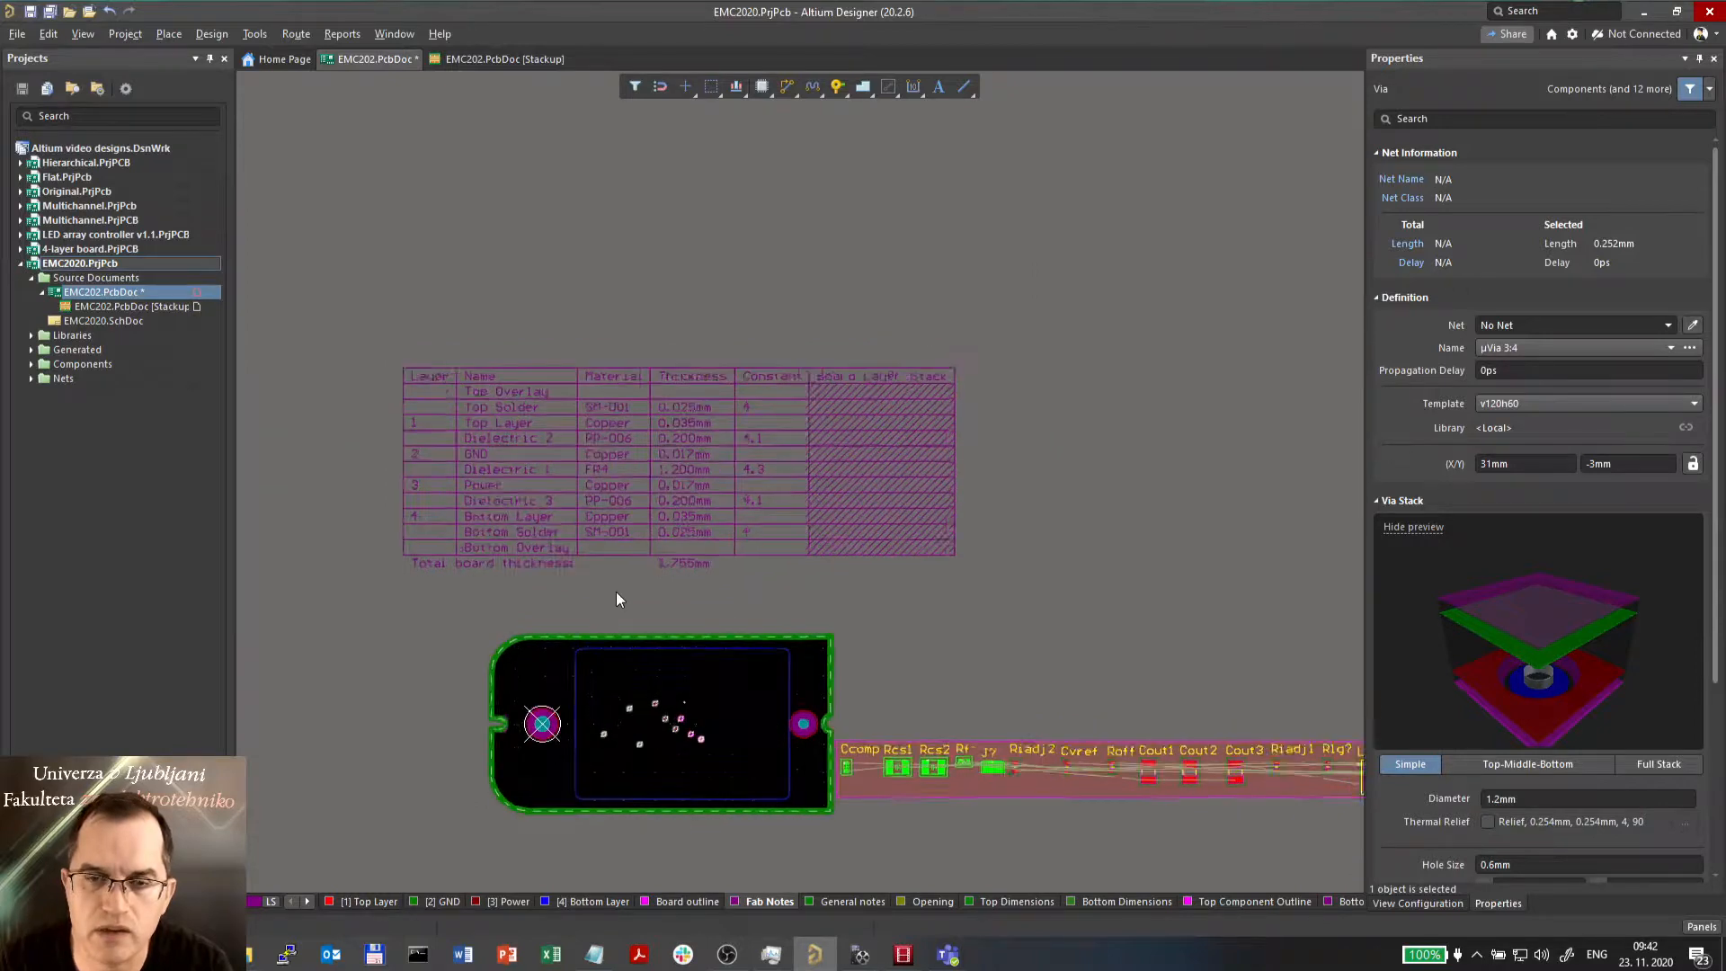
# - Place a drill table, make Drill Drawing current and zoom in on its 14-hole listing
pyautogui.click(169, 32)
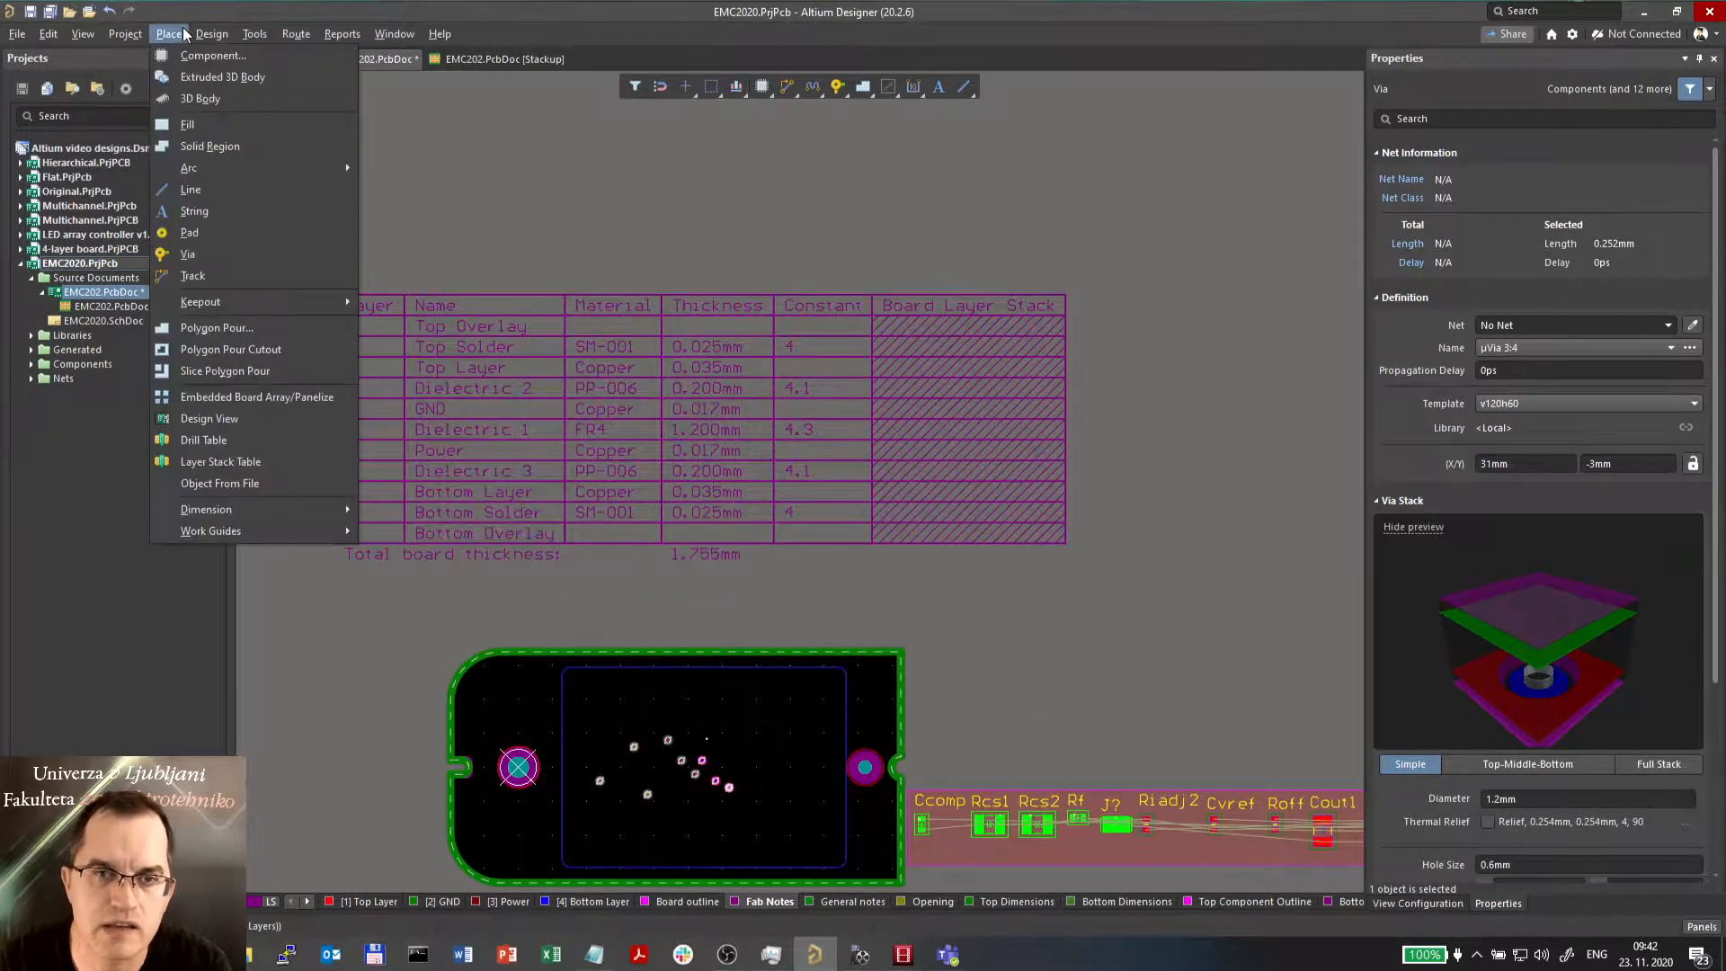
pyautogui.moveTo(204, 439)
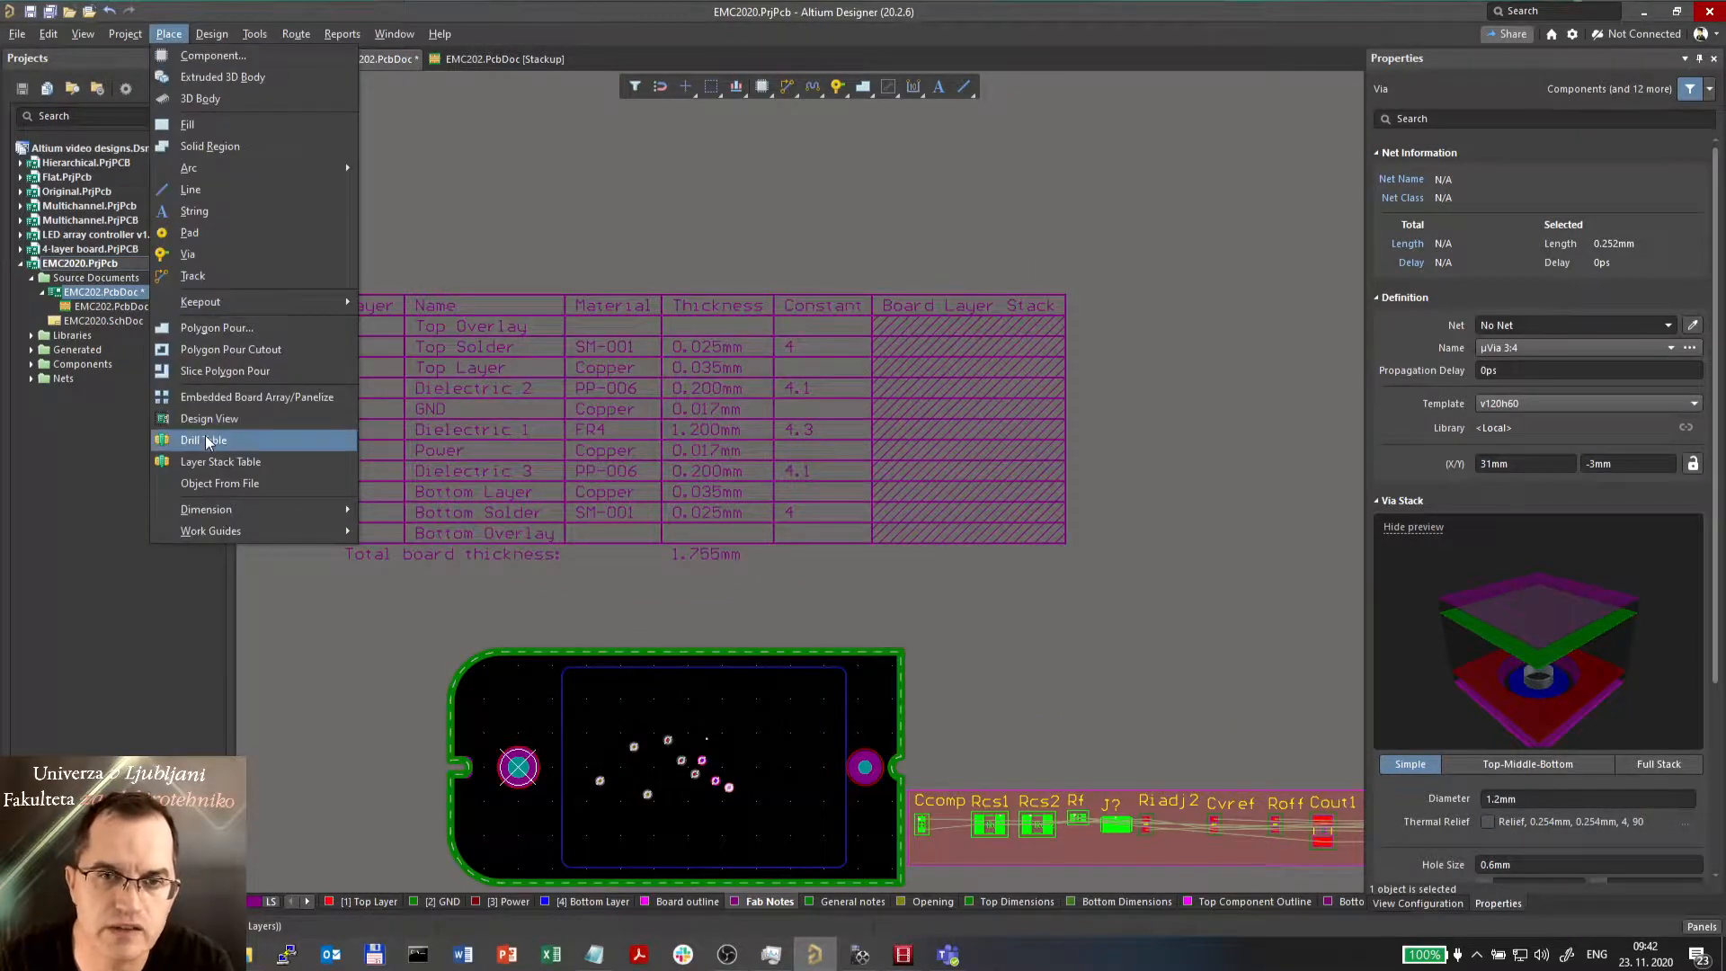
pyautogui.click(204, 439)
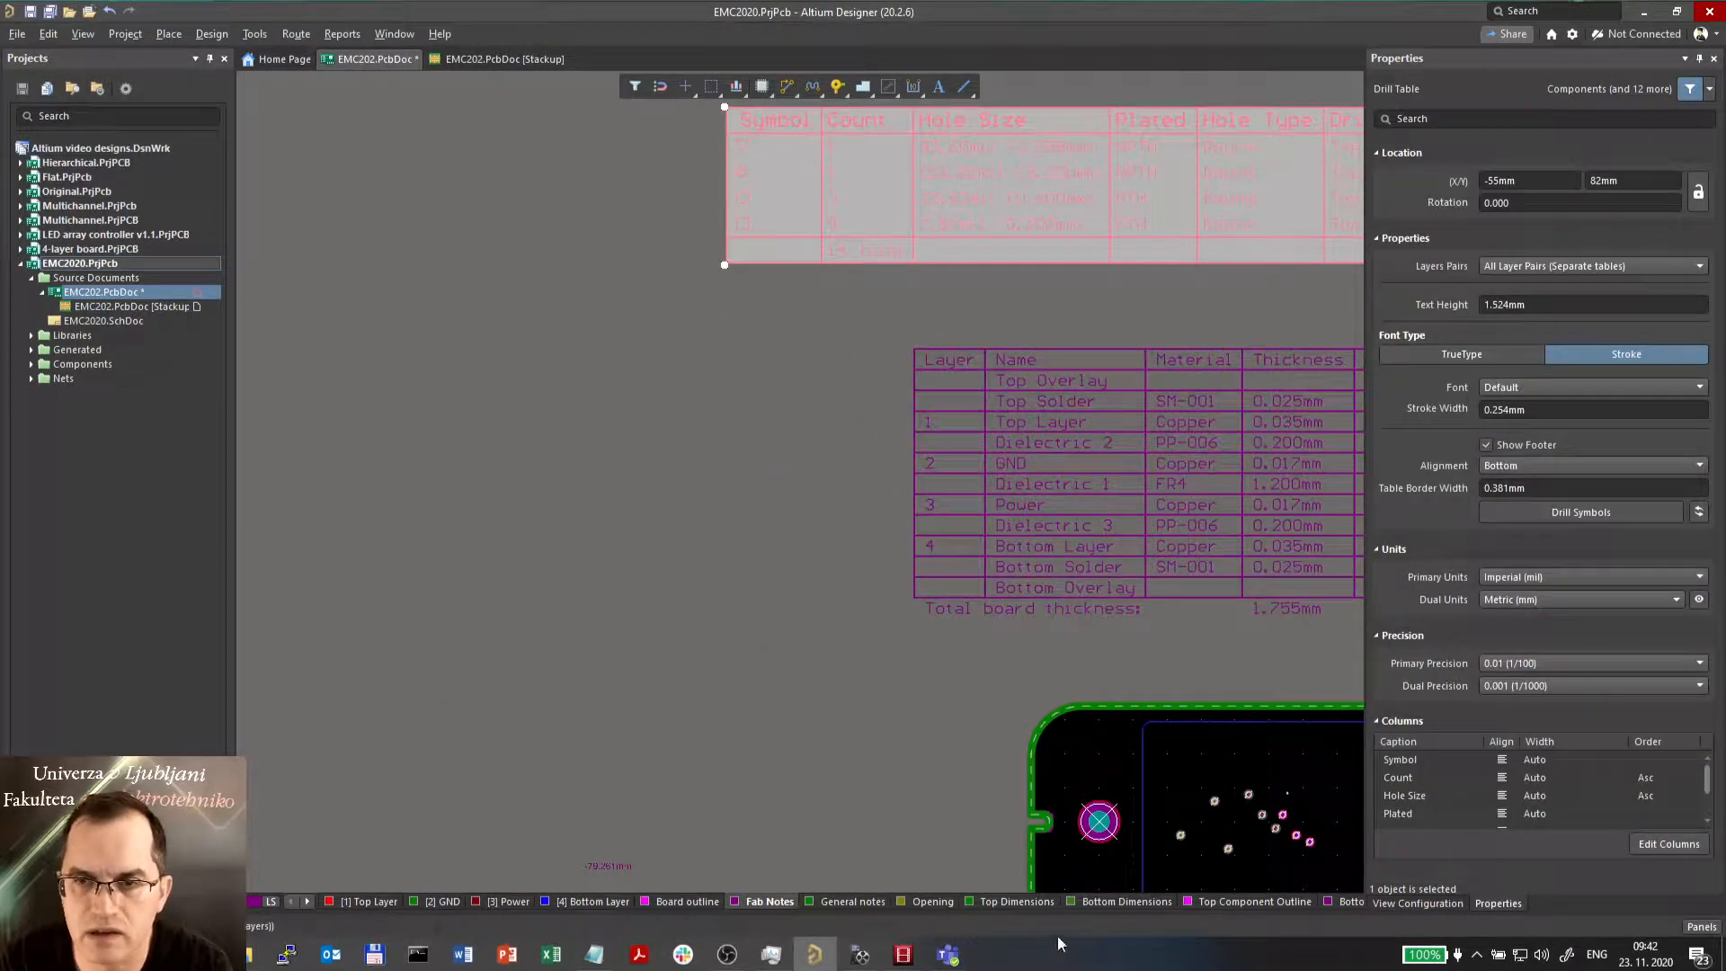
pyautogui.click(291, 901)
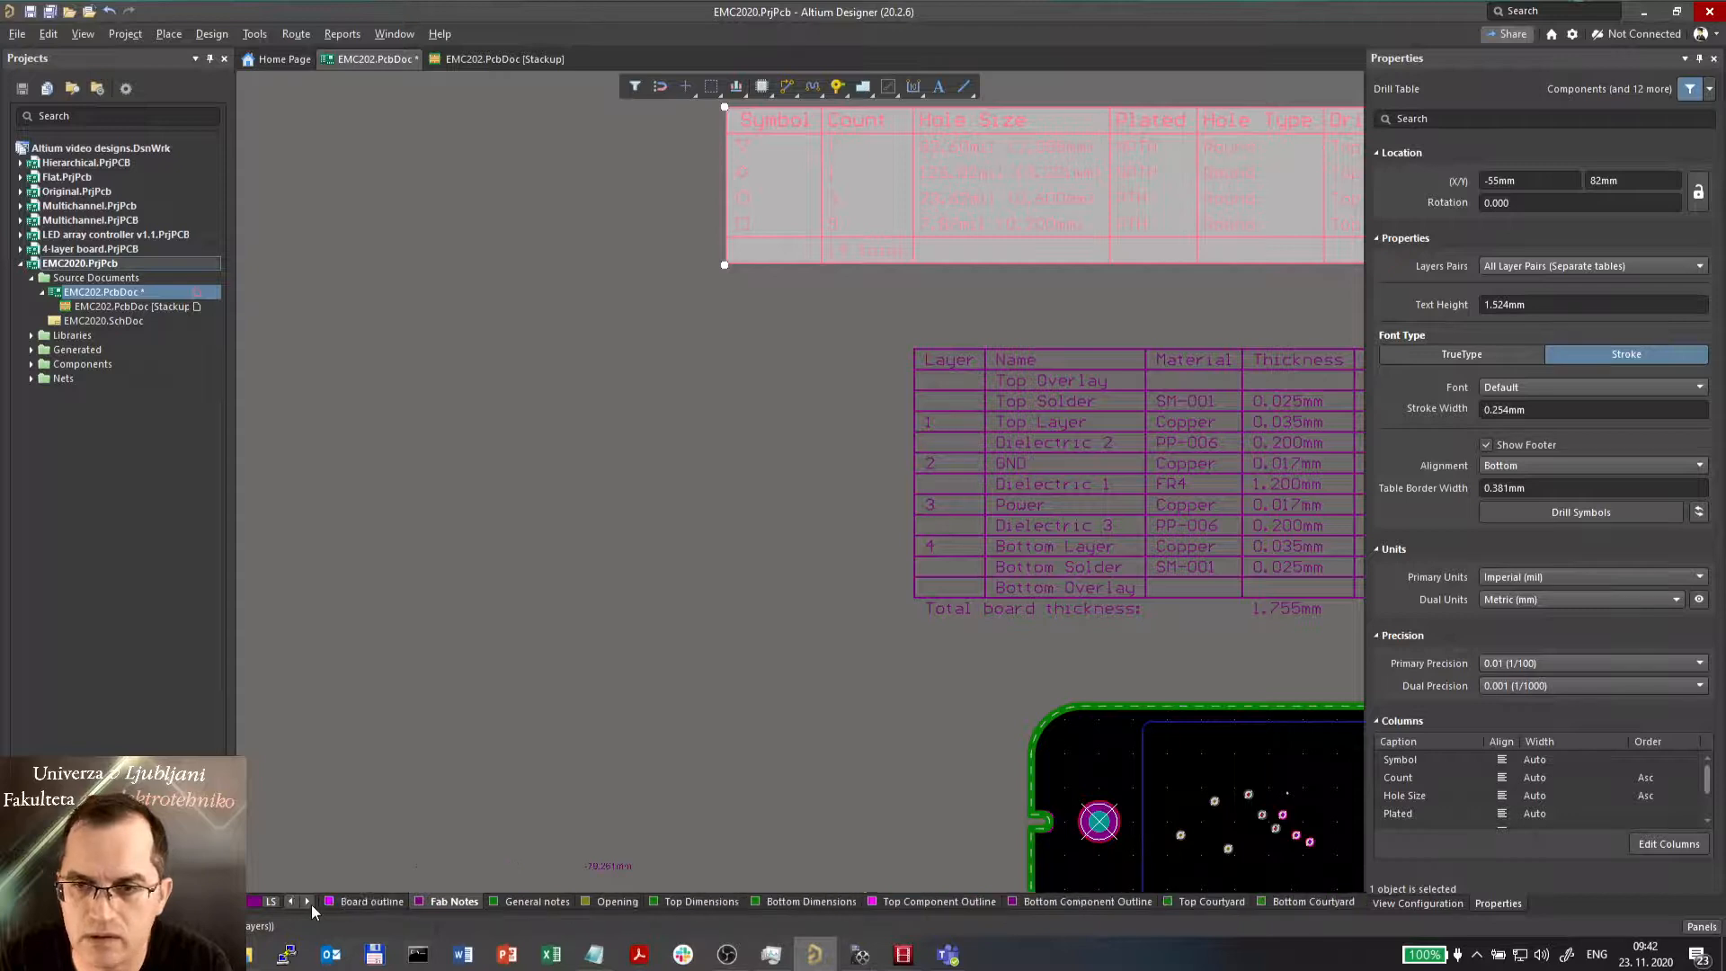
pyautogui.click(306, 901)
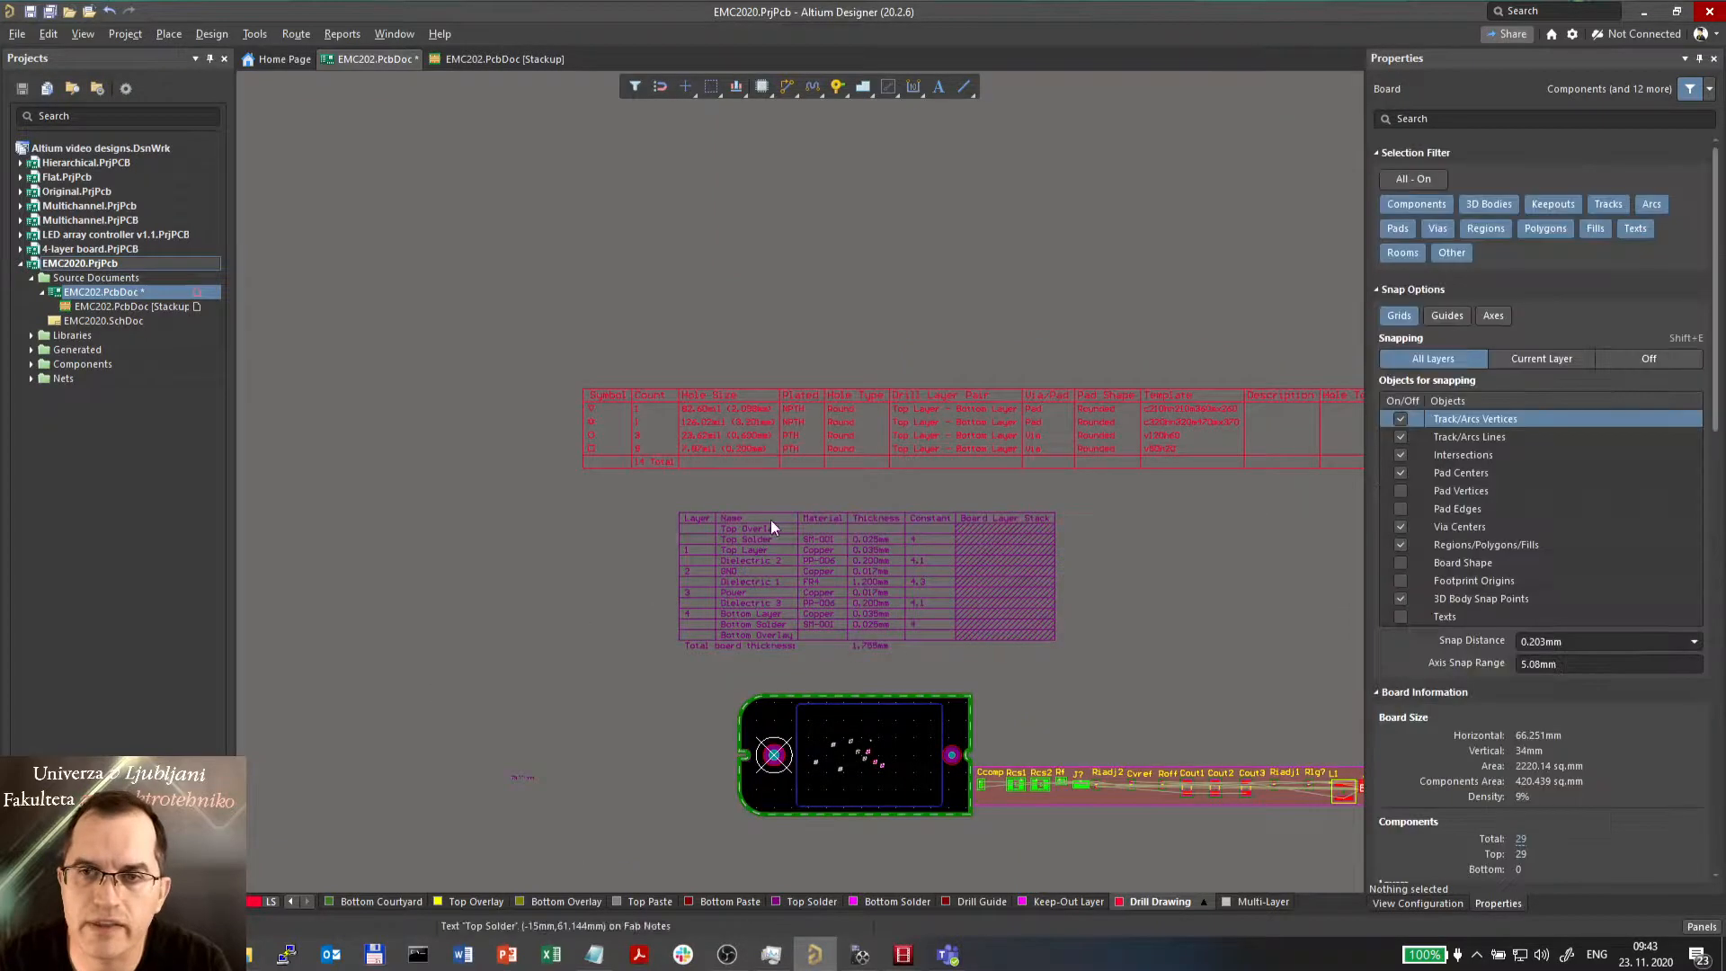
pyautogui.scroll(3)
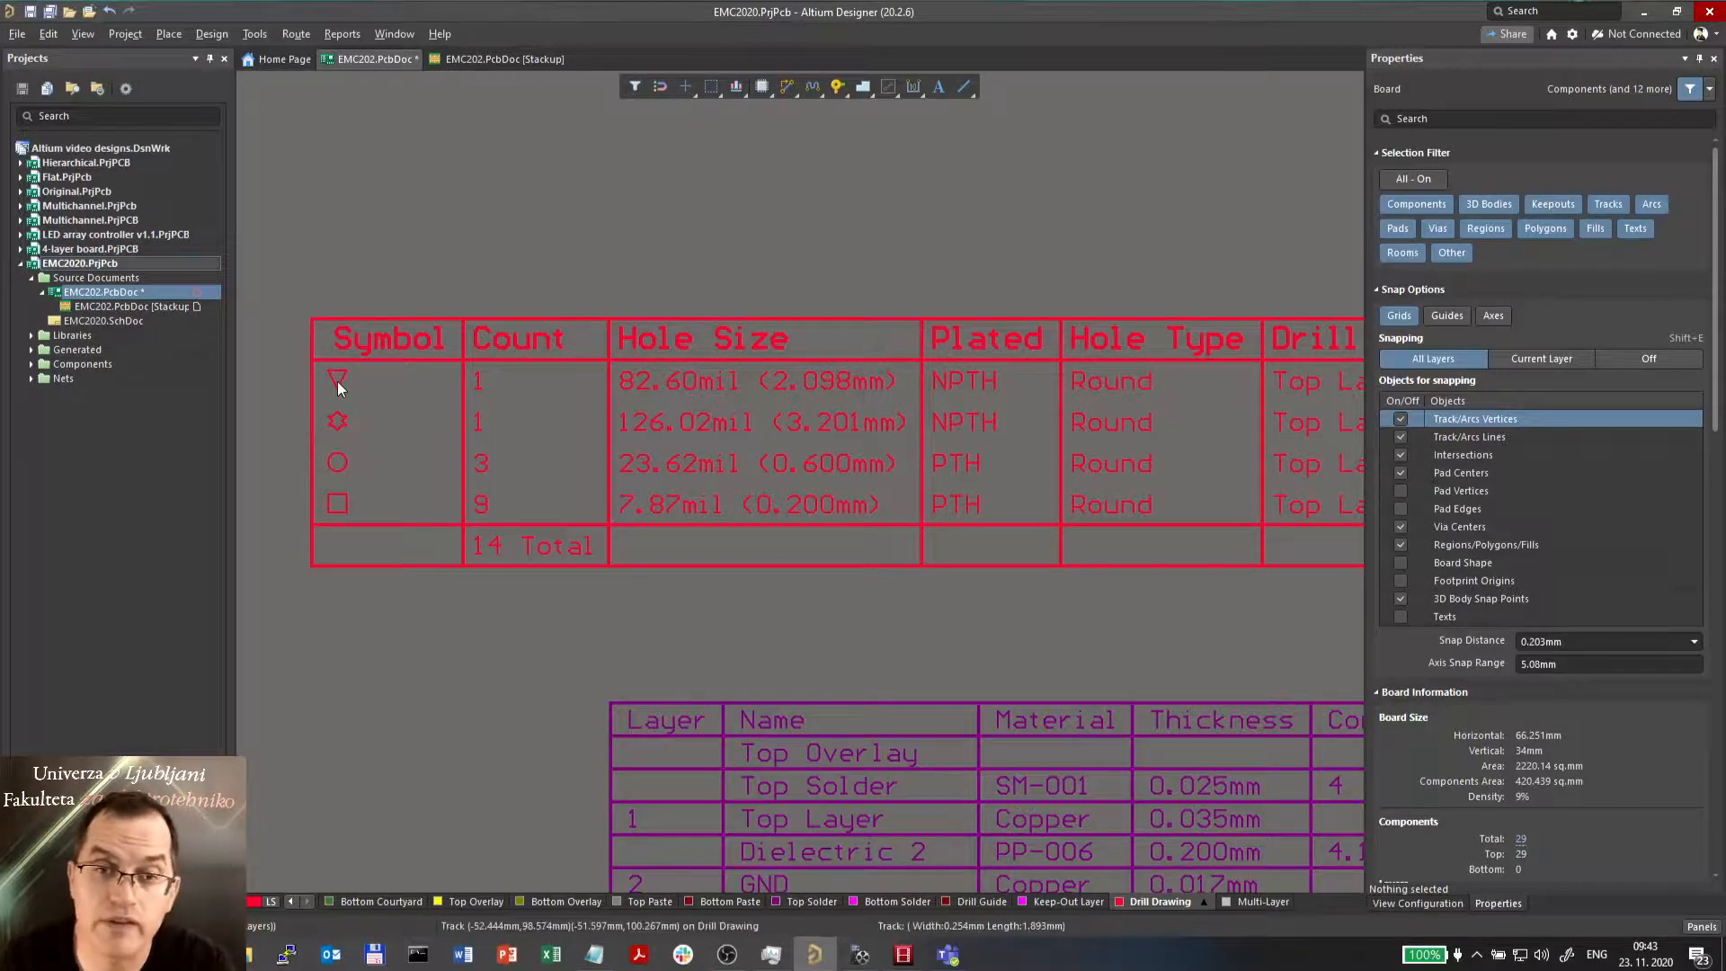
pyautogui.moveTo(421, 496)
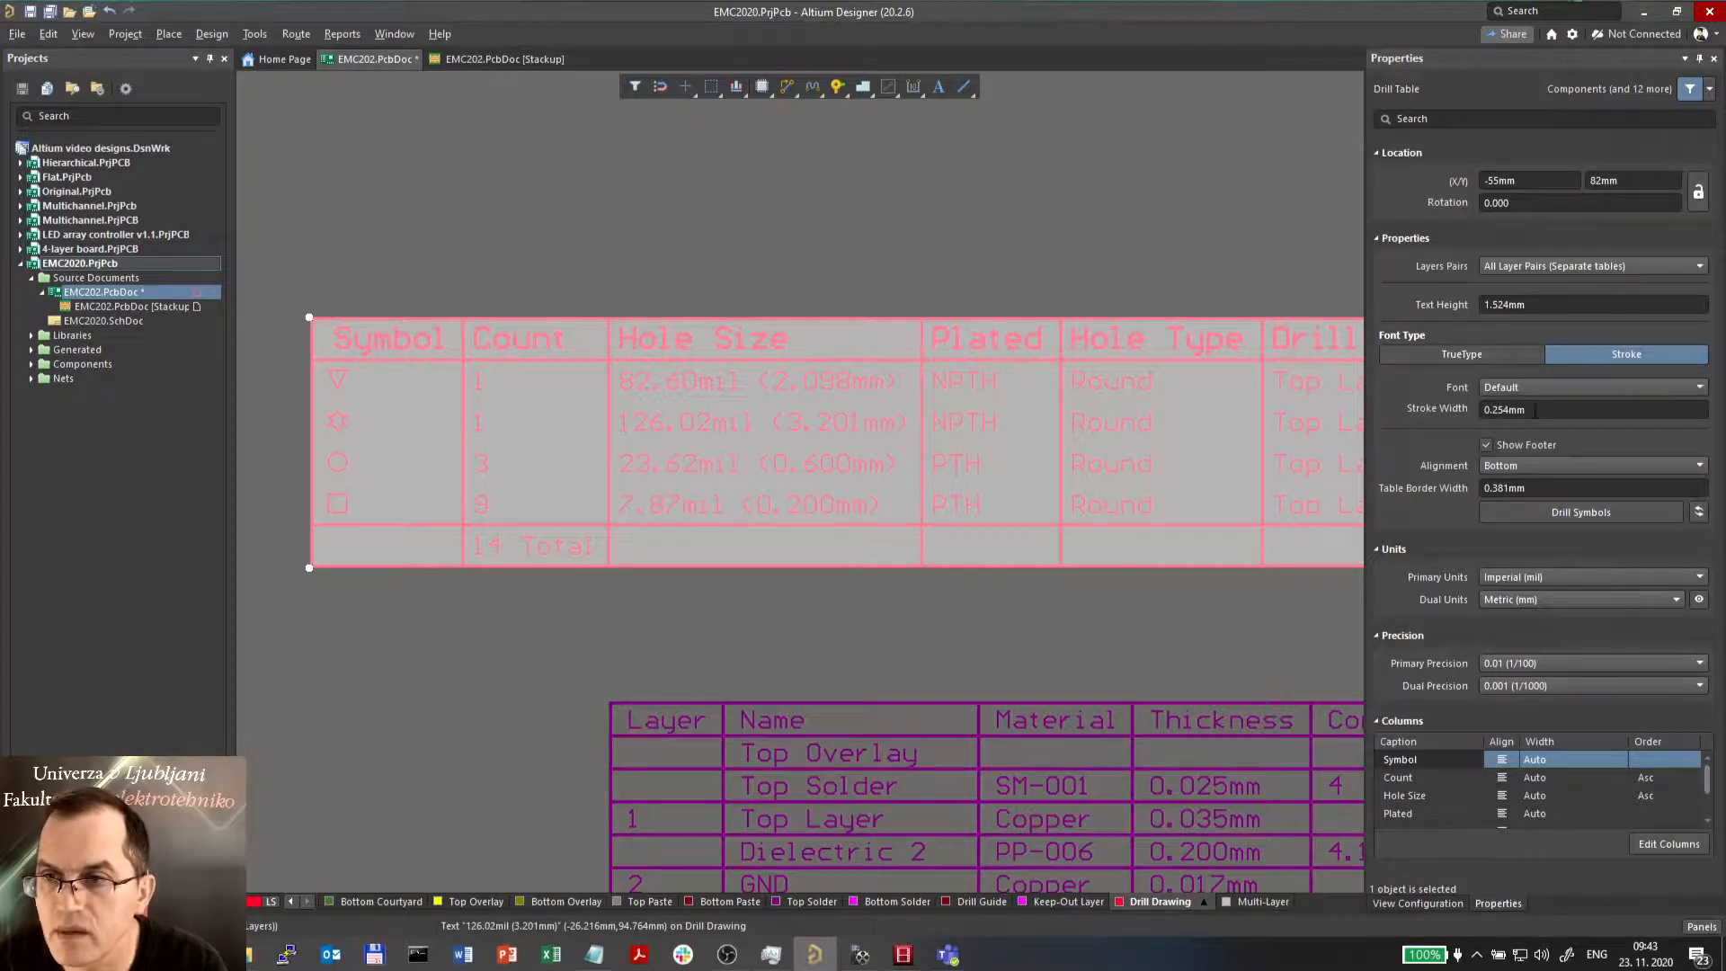
# - Cycle the drill table through each layer pair, then set All Layer Pairs for a 20-hole composite
pyautogui.click(1591, 266)
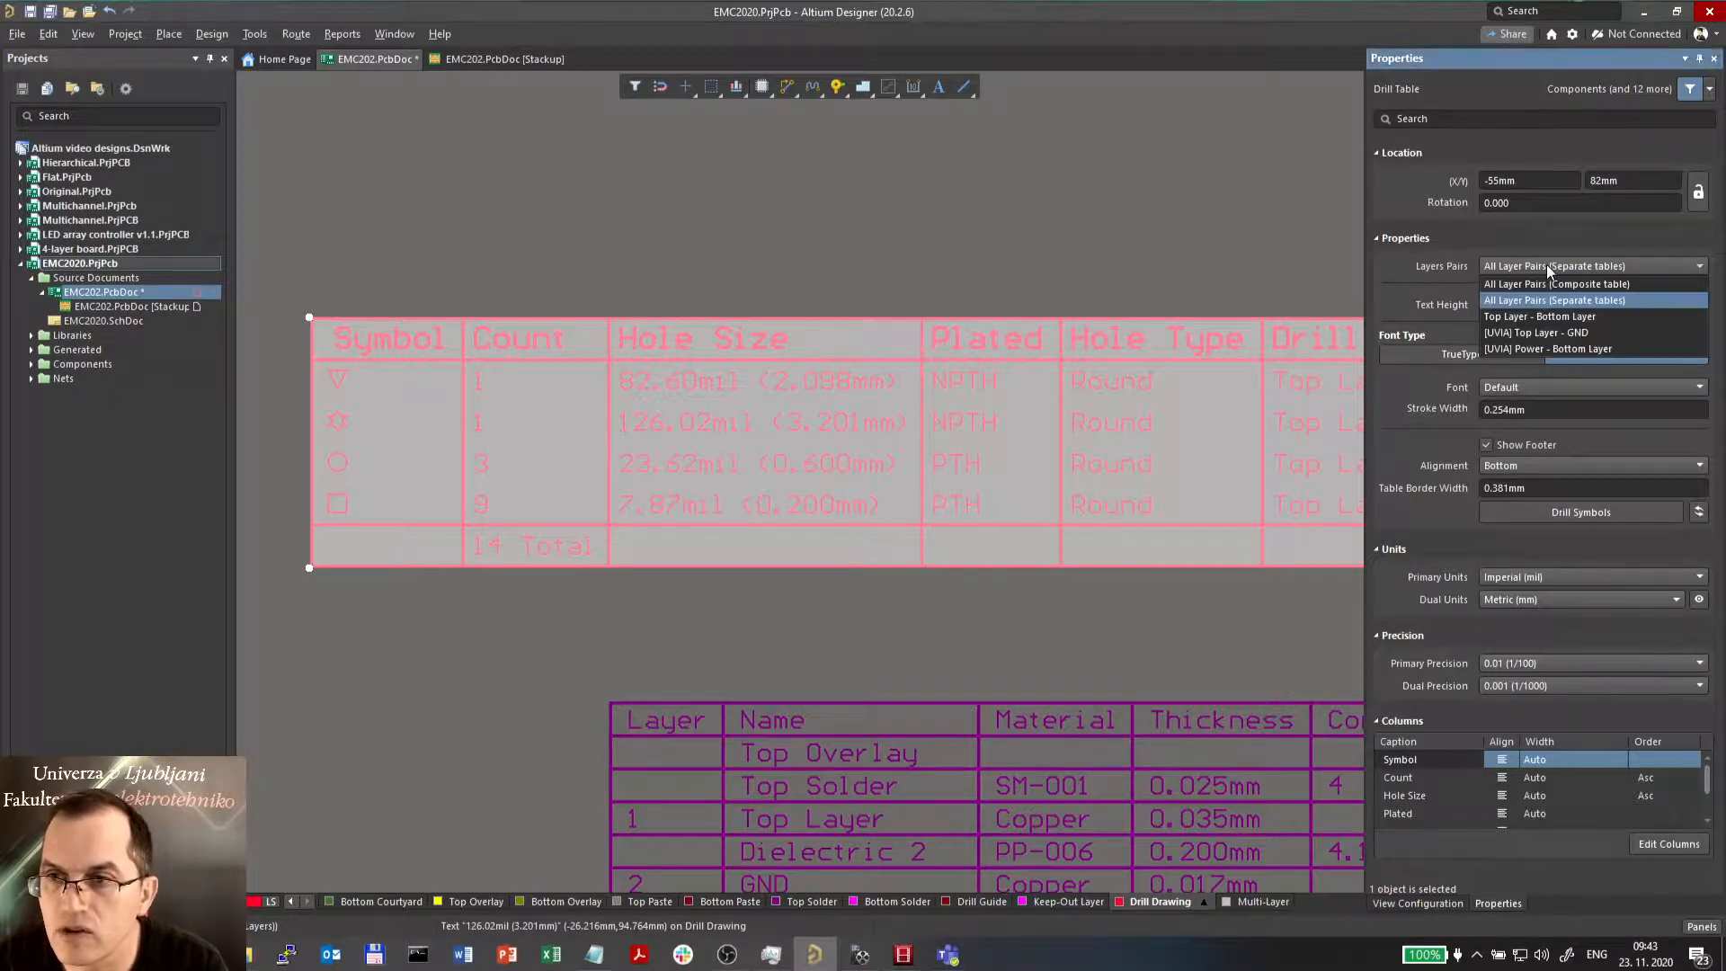
pyautogui.moveTo(1590, 284)
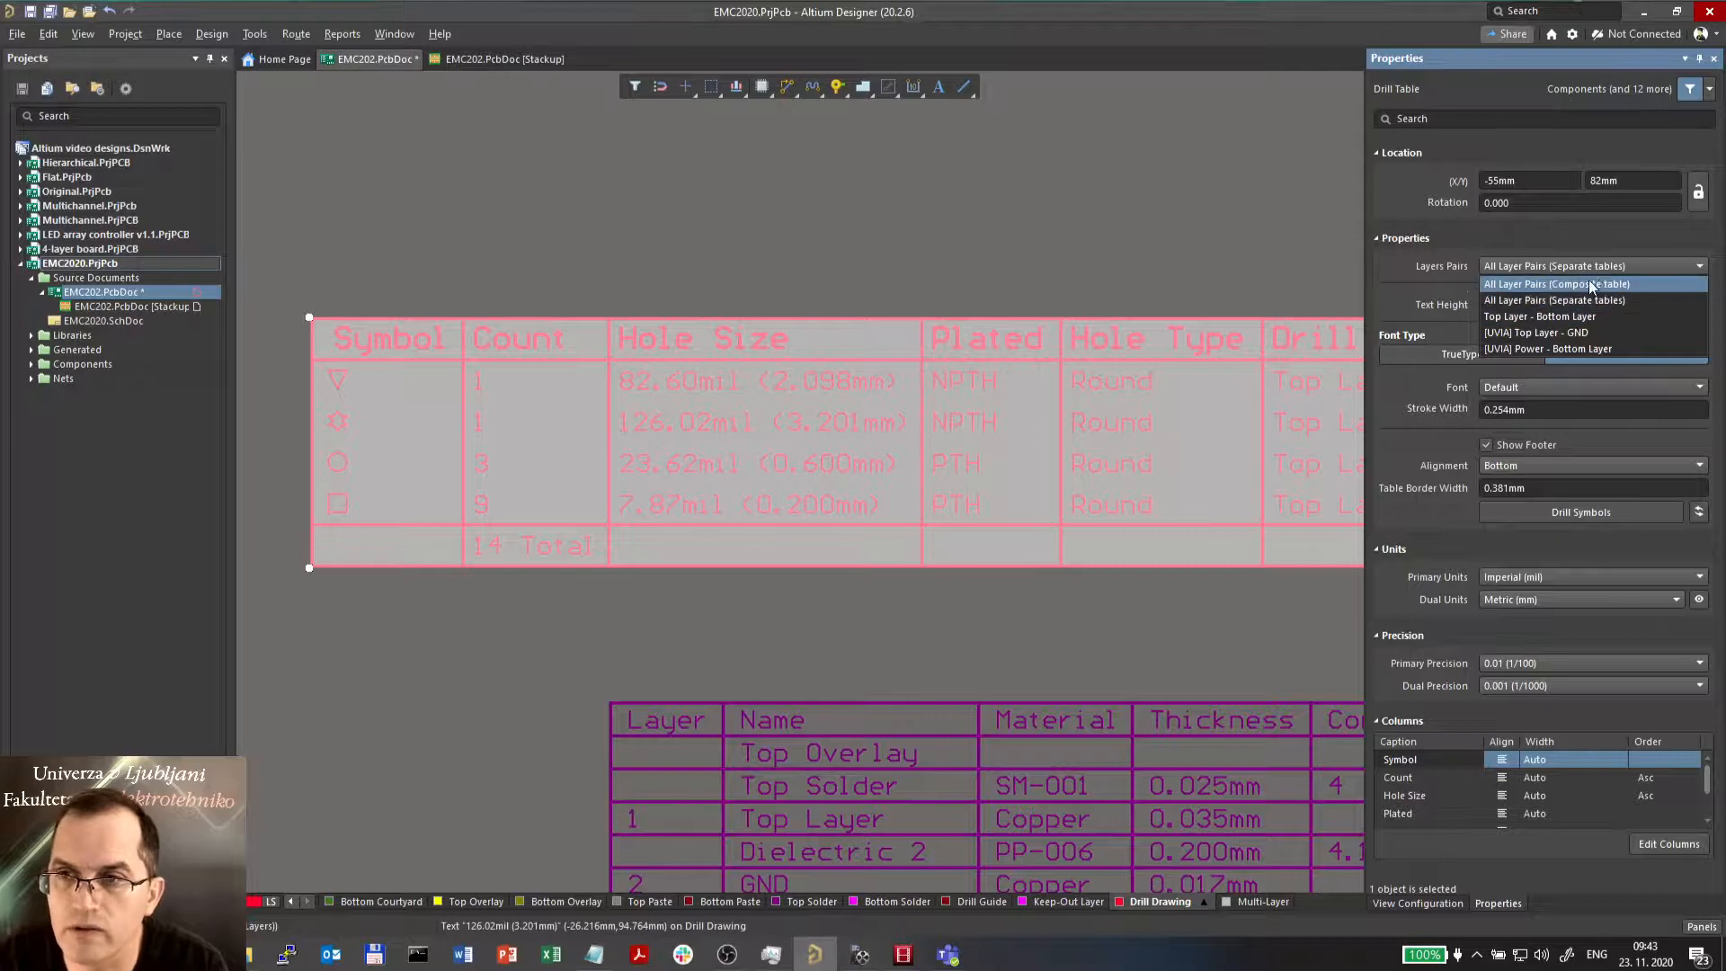
pyautogui.moveTo(1539, 317)
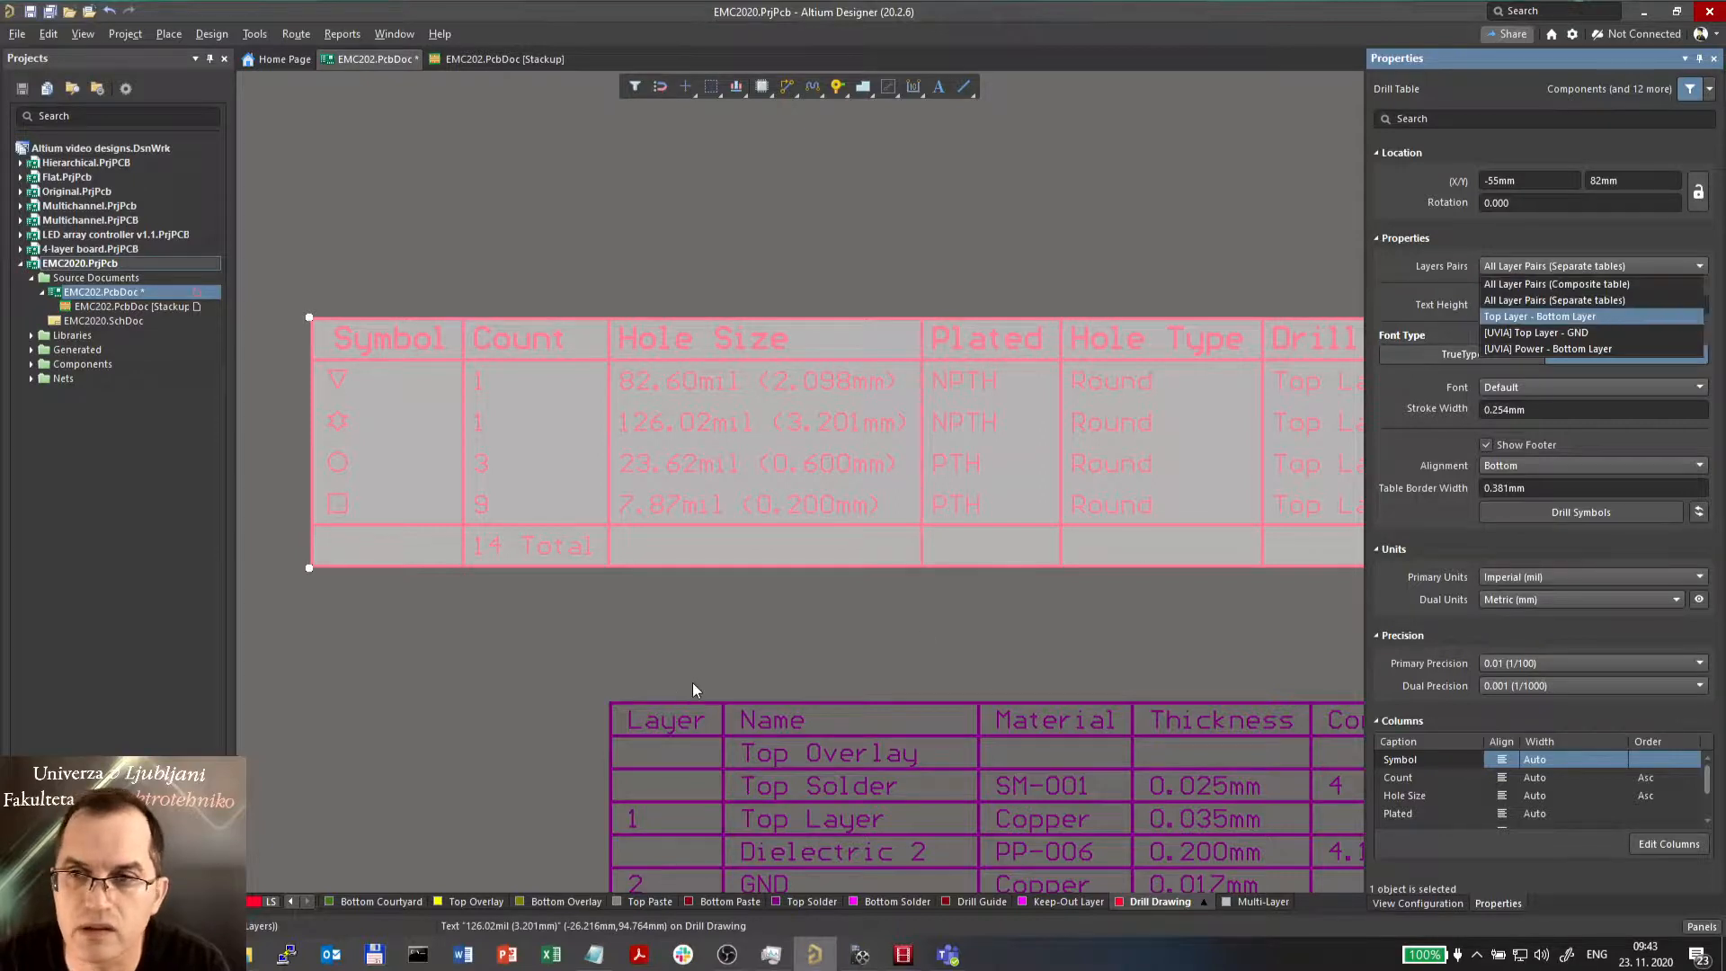
pyautogui.click(1539, 317)
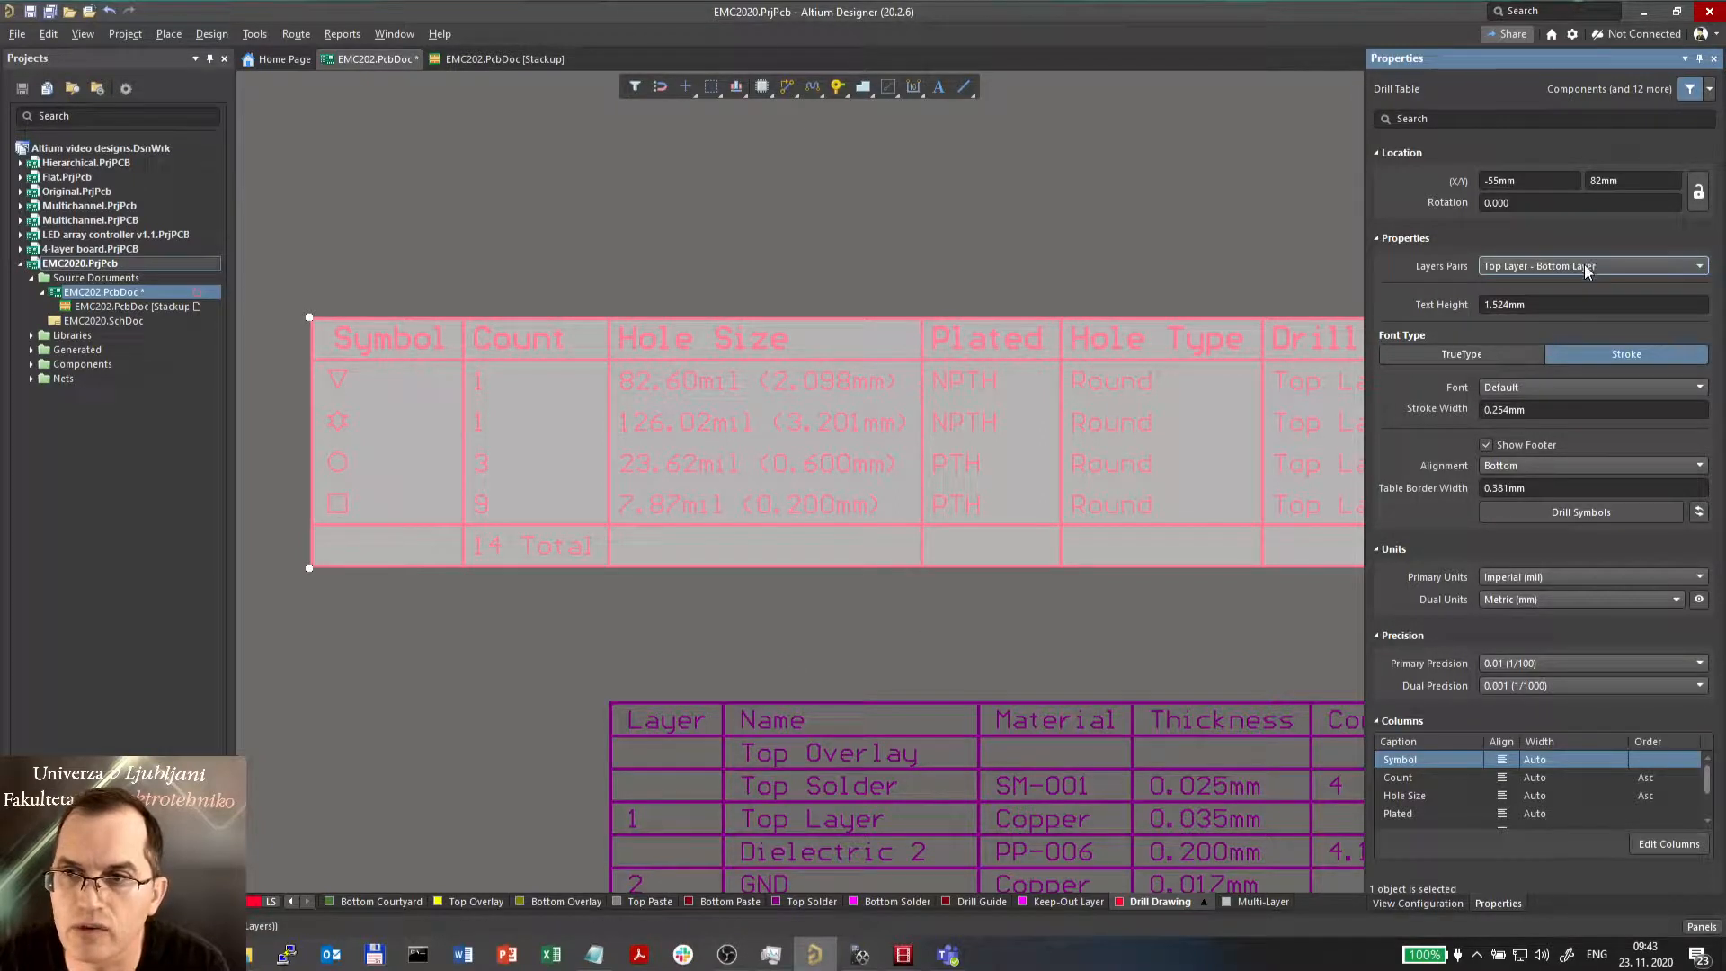
pyautogui.click(1699, 266)
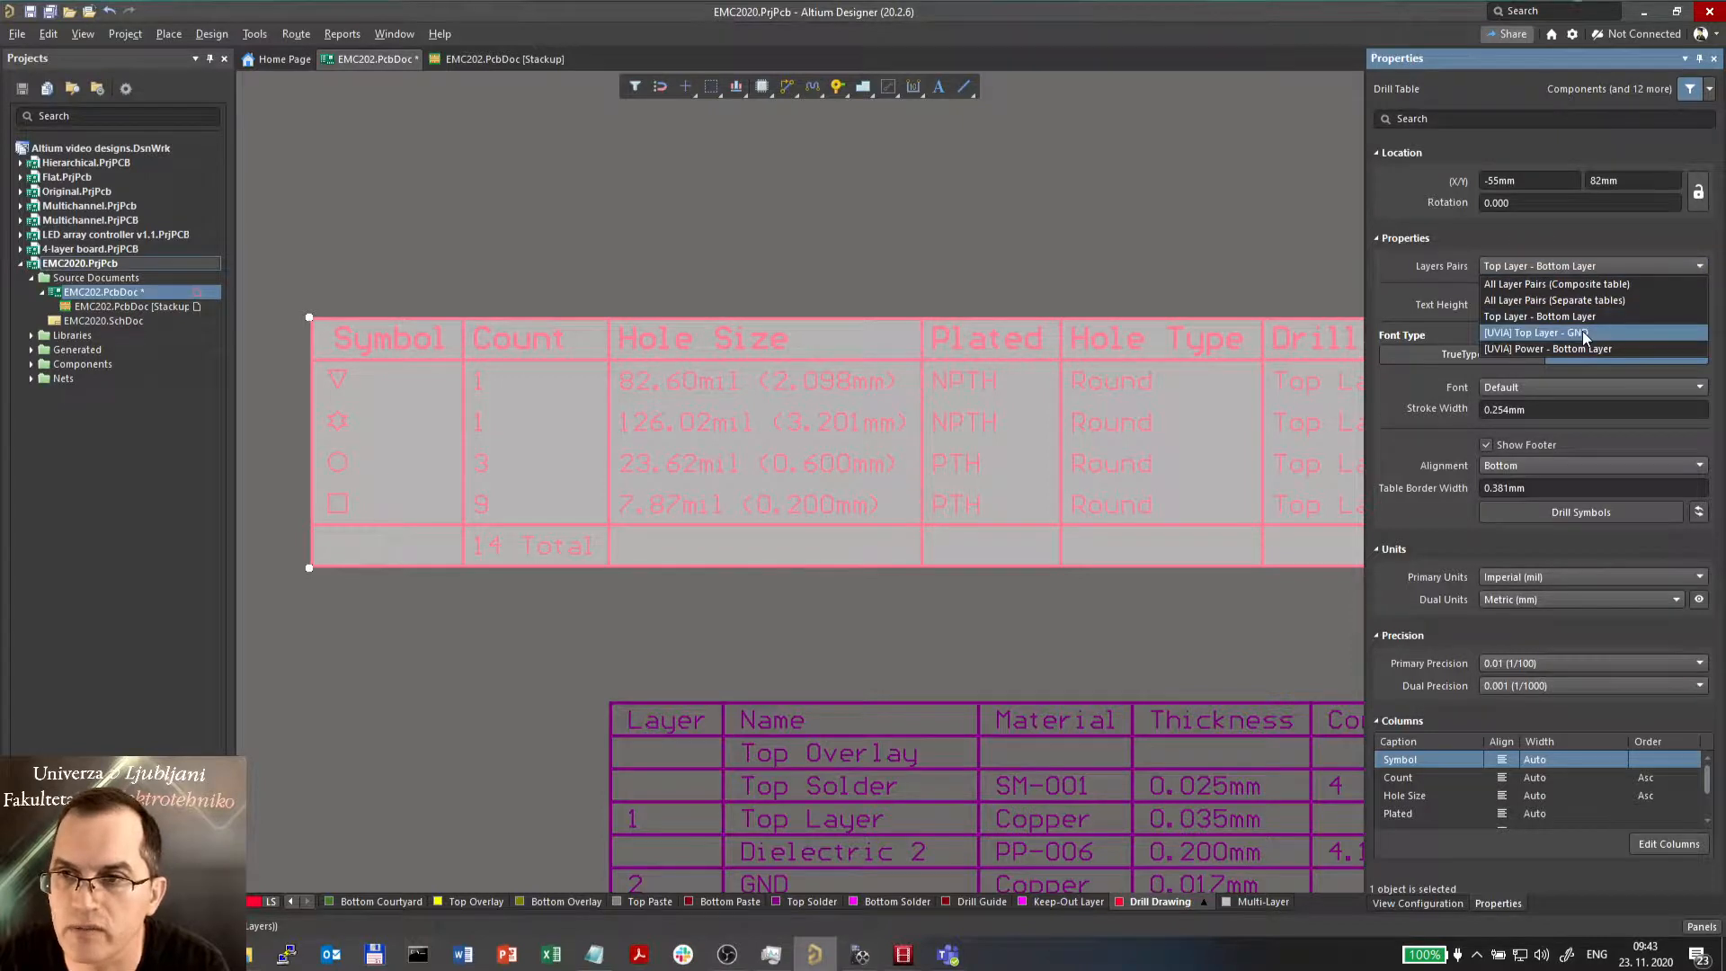
pyautogui.click(1536, 333)
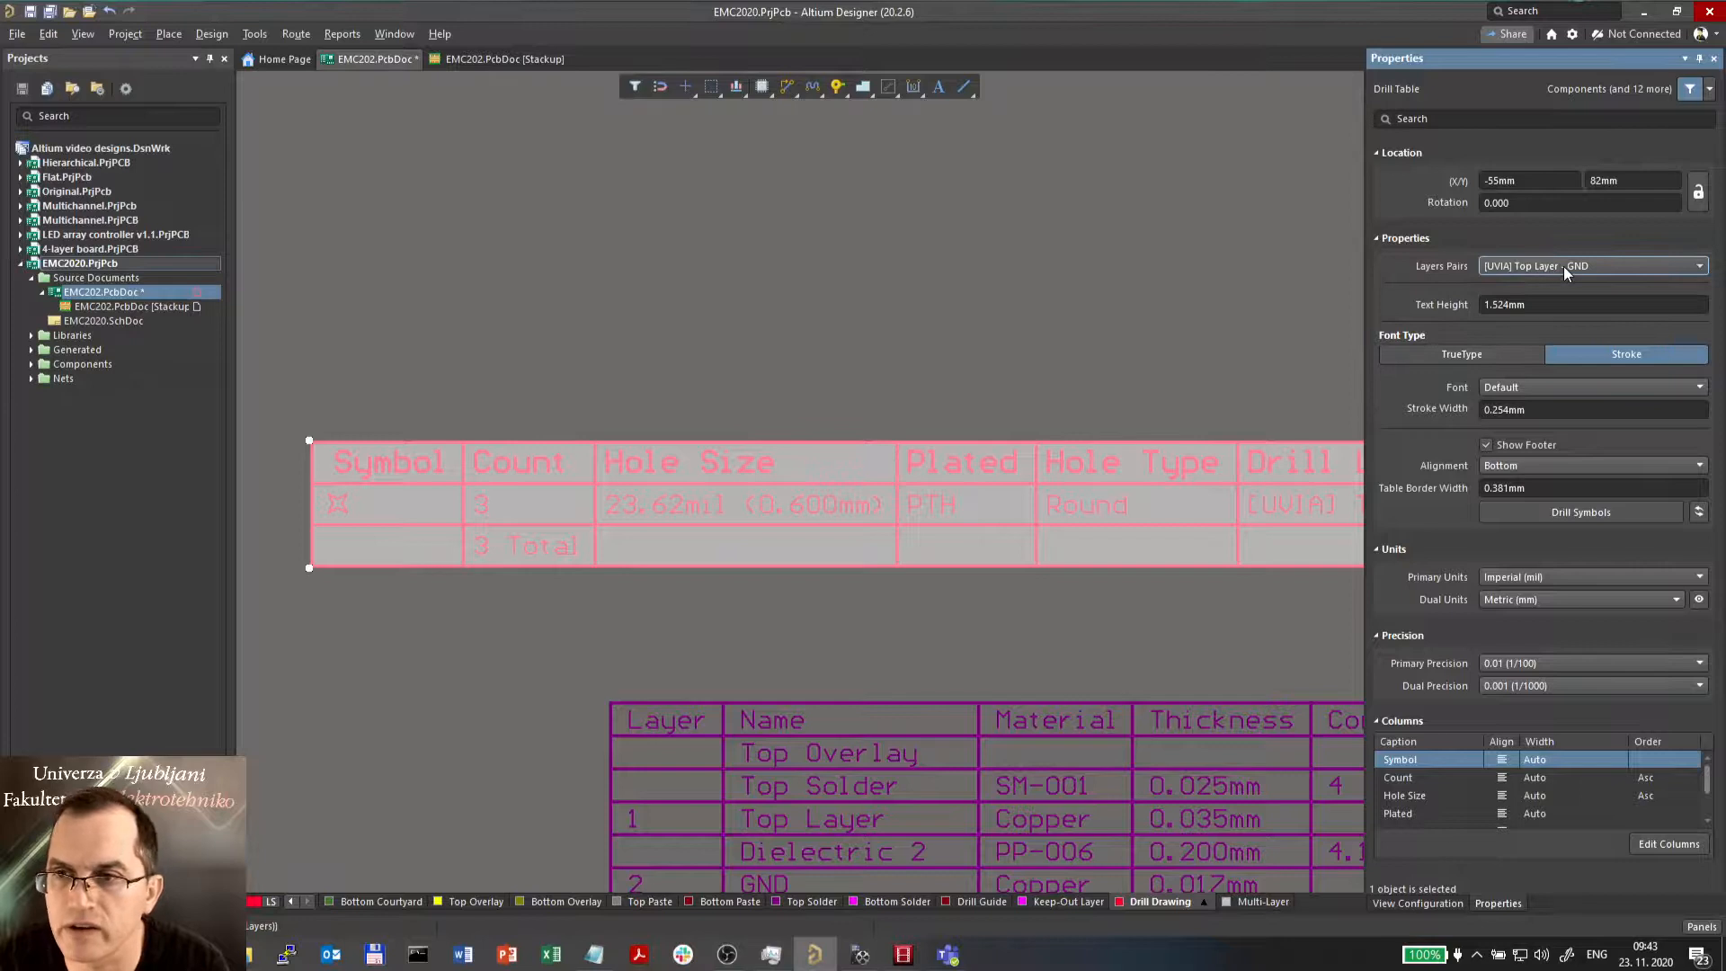
pyautogui.click(1699, 266)
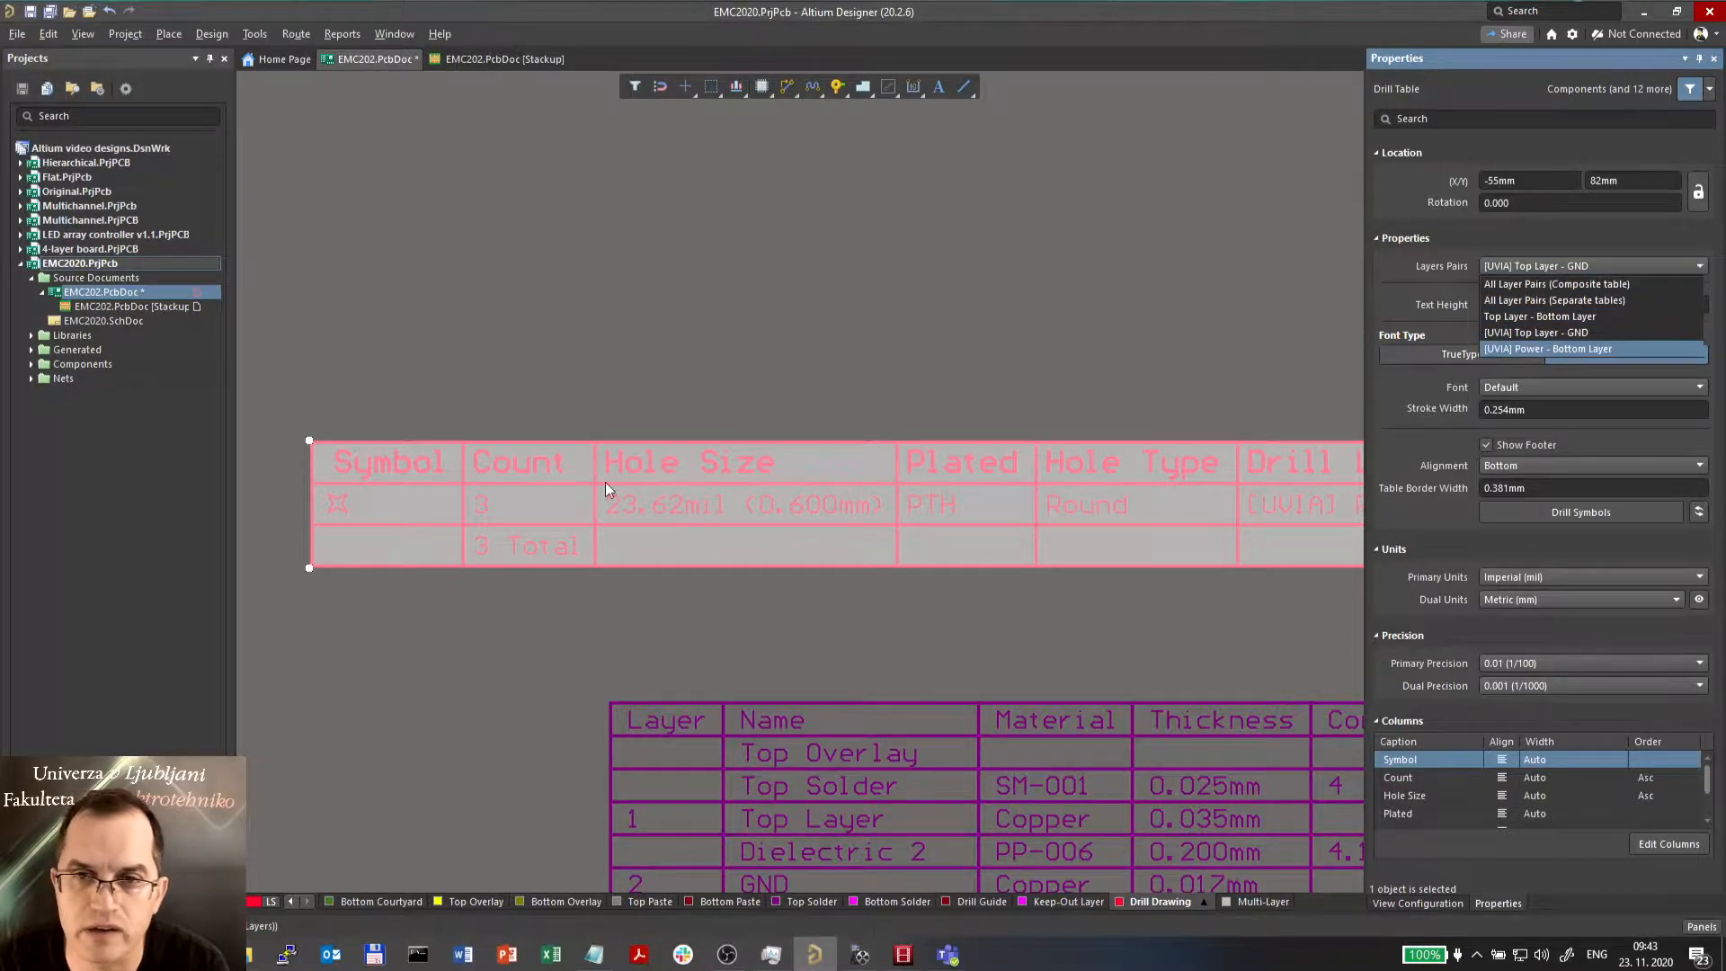
pyautogui.click(1592, 349)
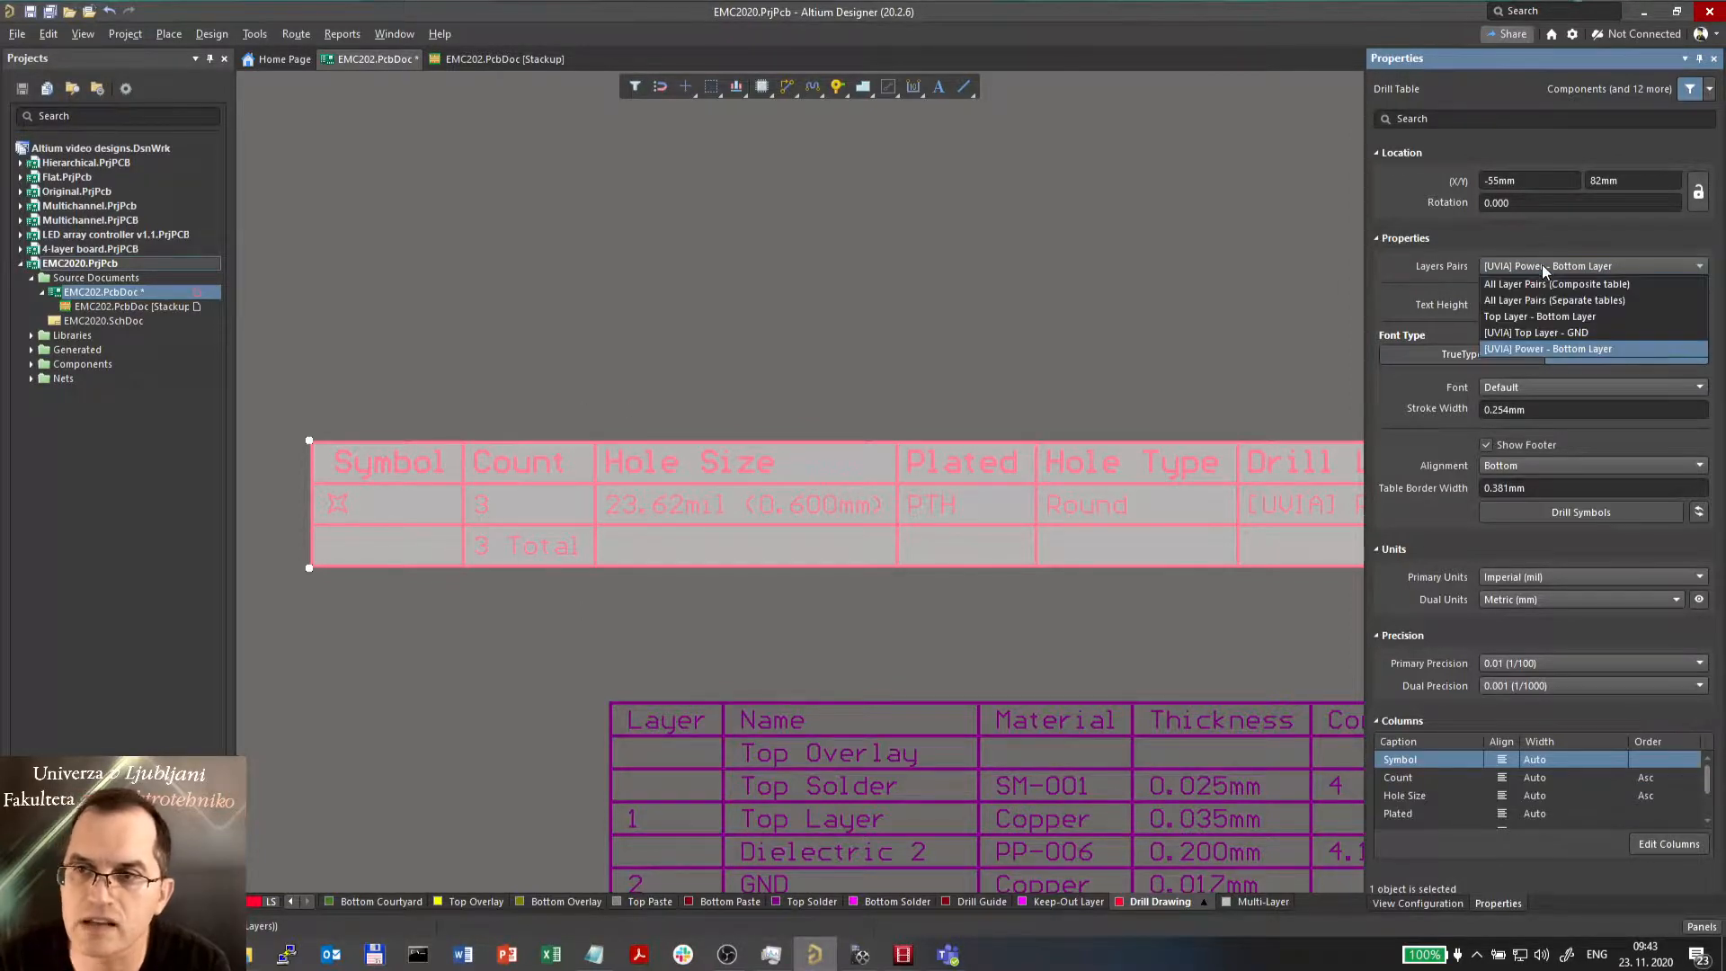
pyautogui.click(1555, 282)
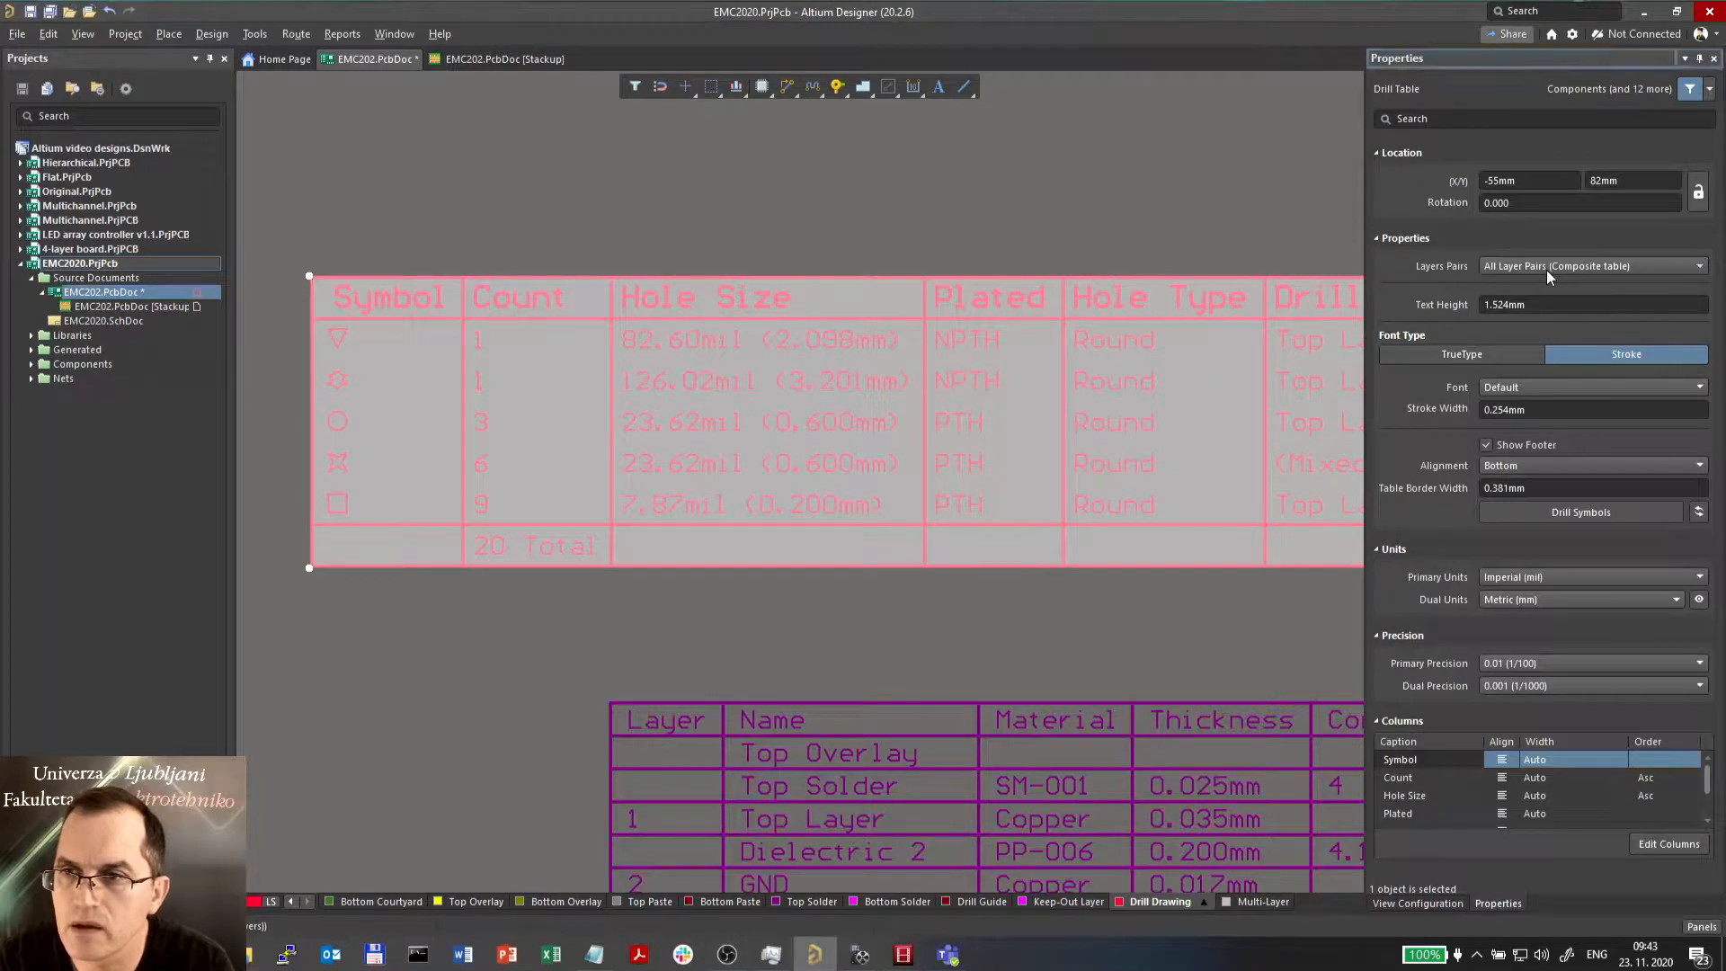
pyautogui.moveTo(1092, 238)
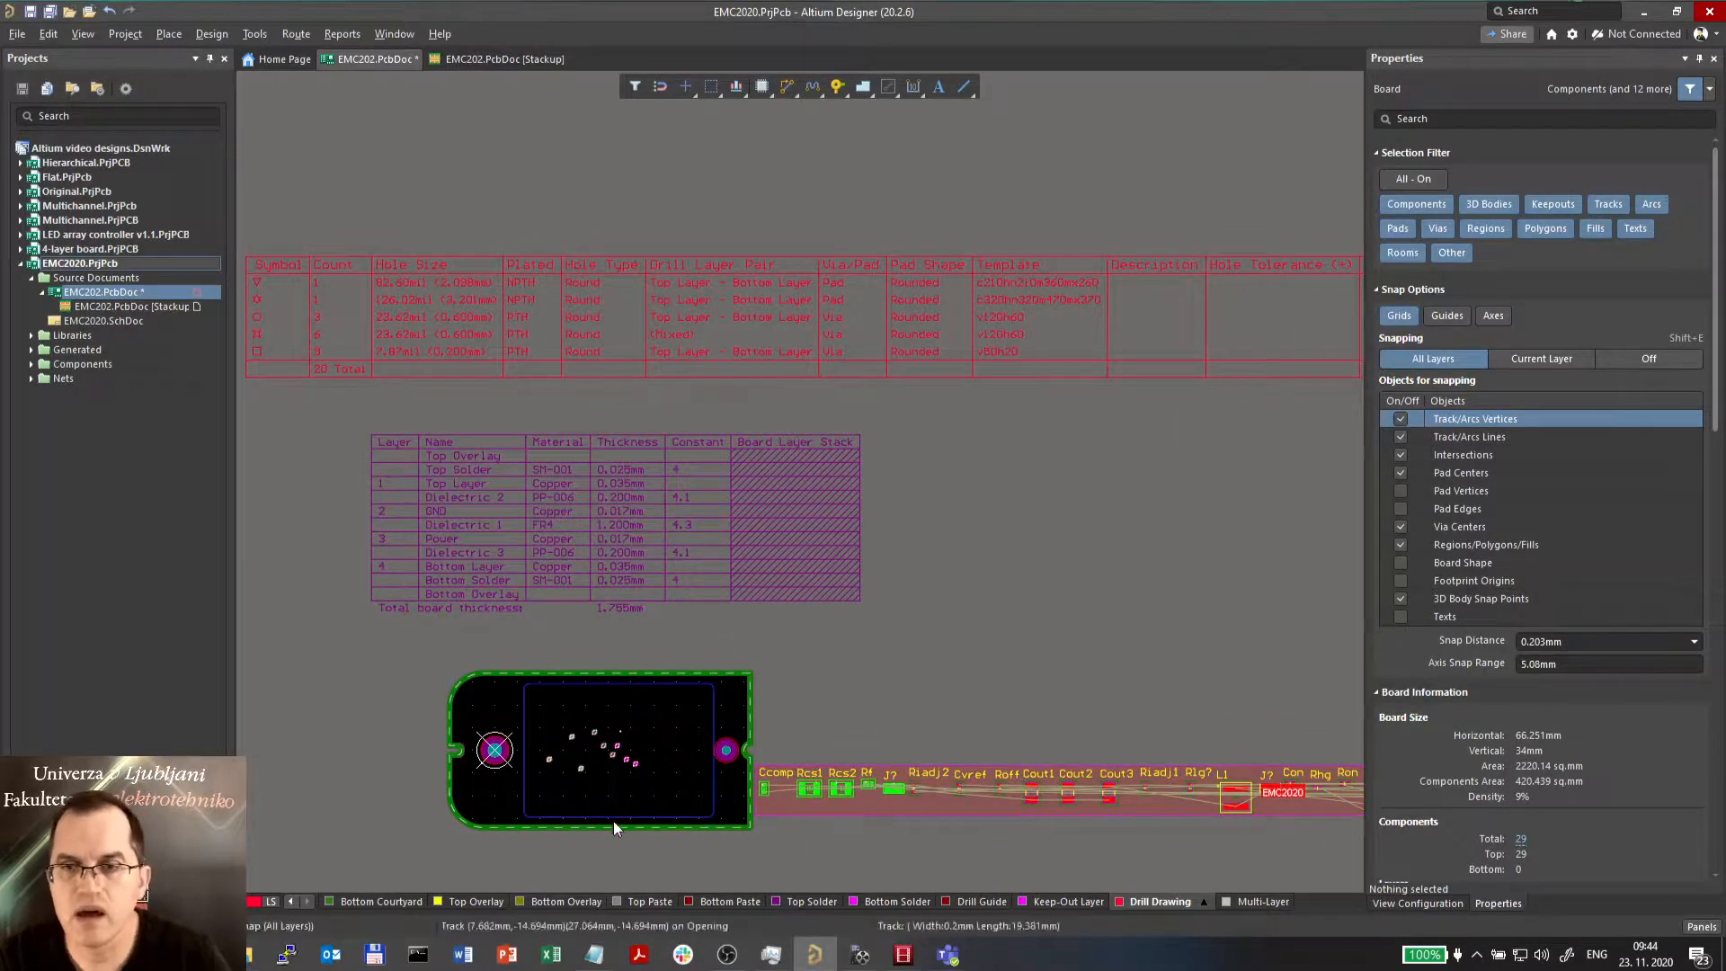
# - In the rules editor, tie the Width rule to the S50 profile for 0.357 mm widths on all objects
pyautogui.click(212, 33)
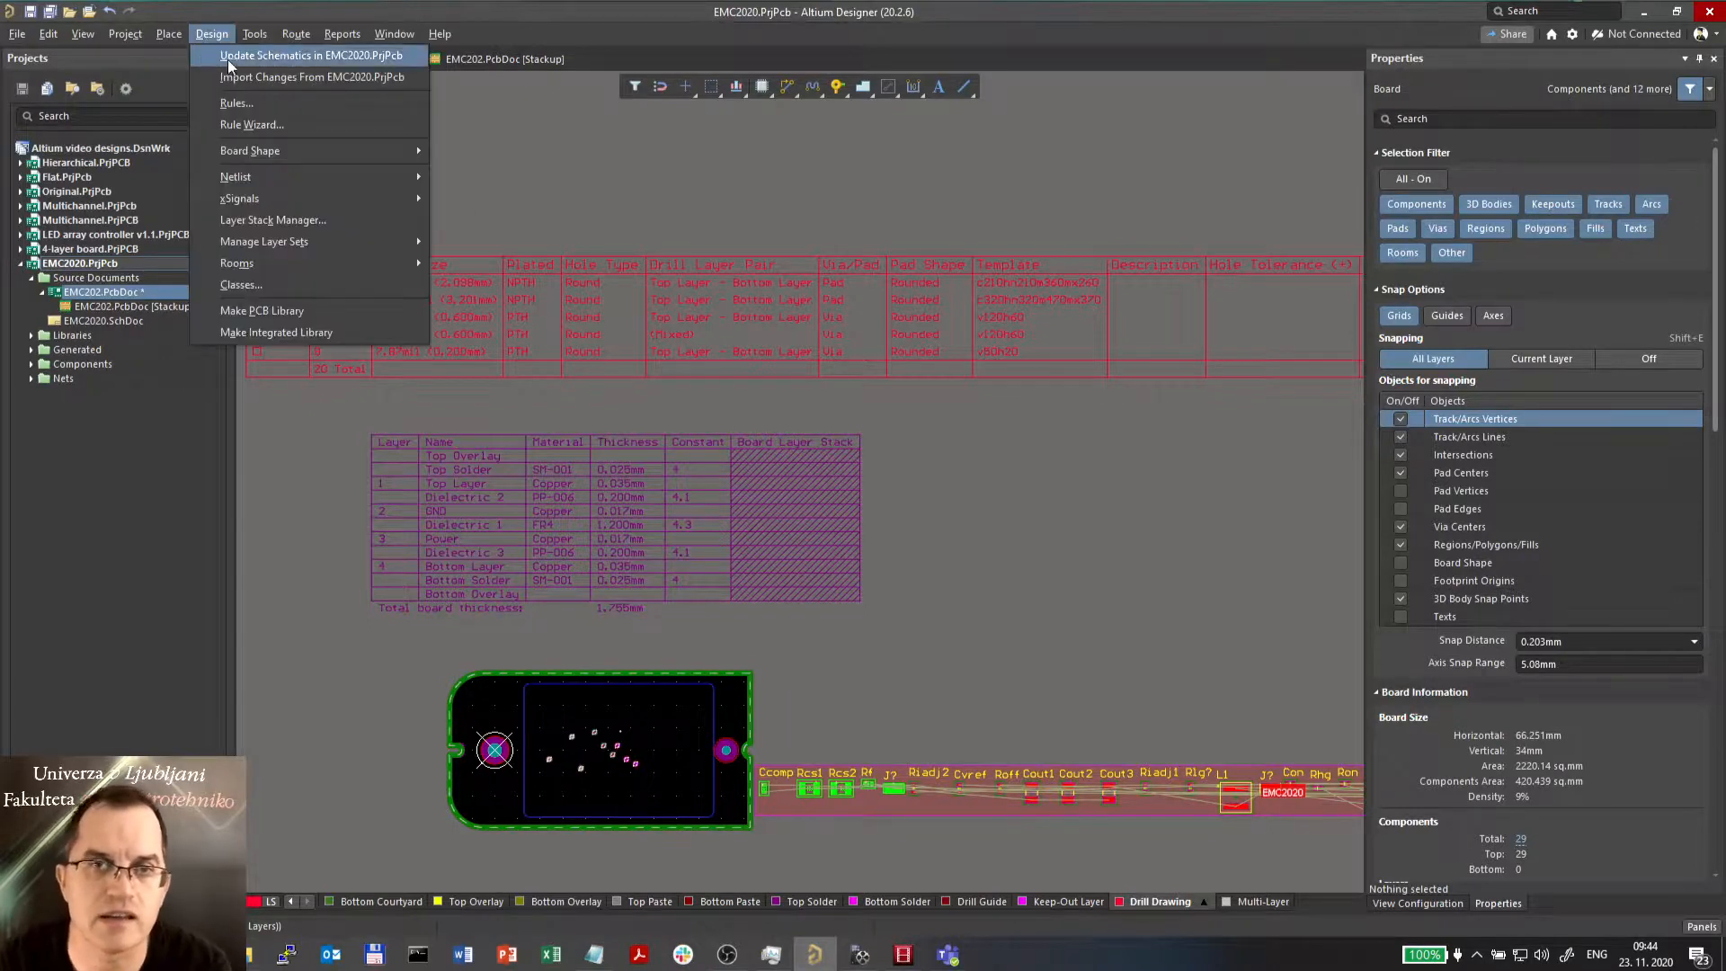
pyautogui.click(235, 102)
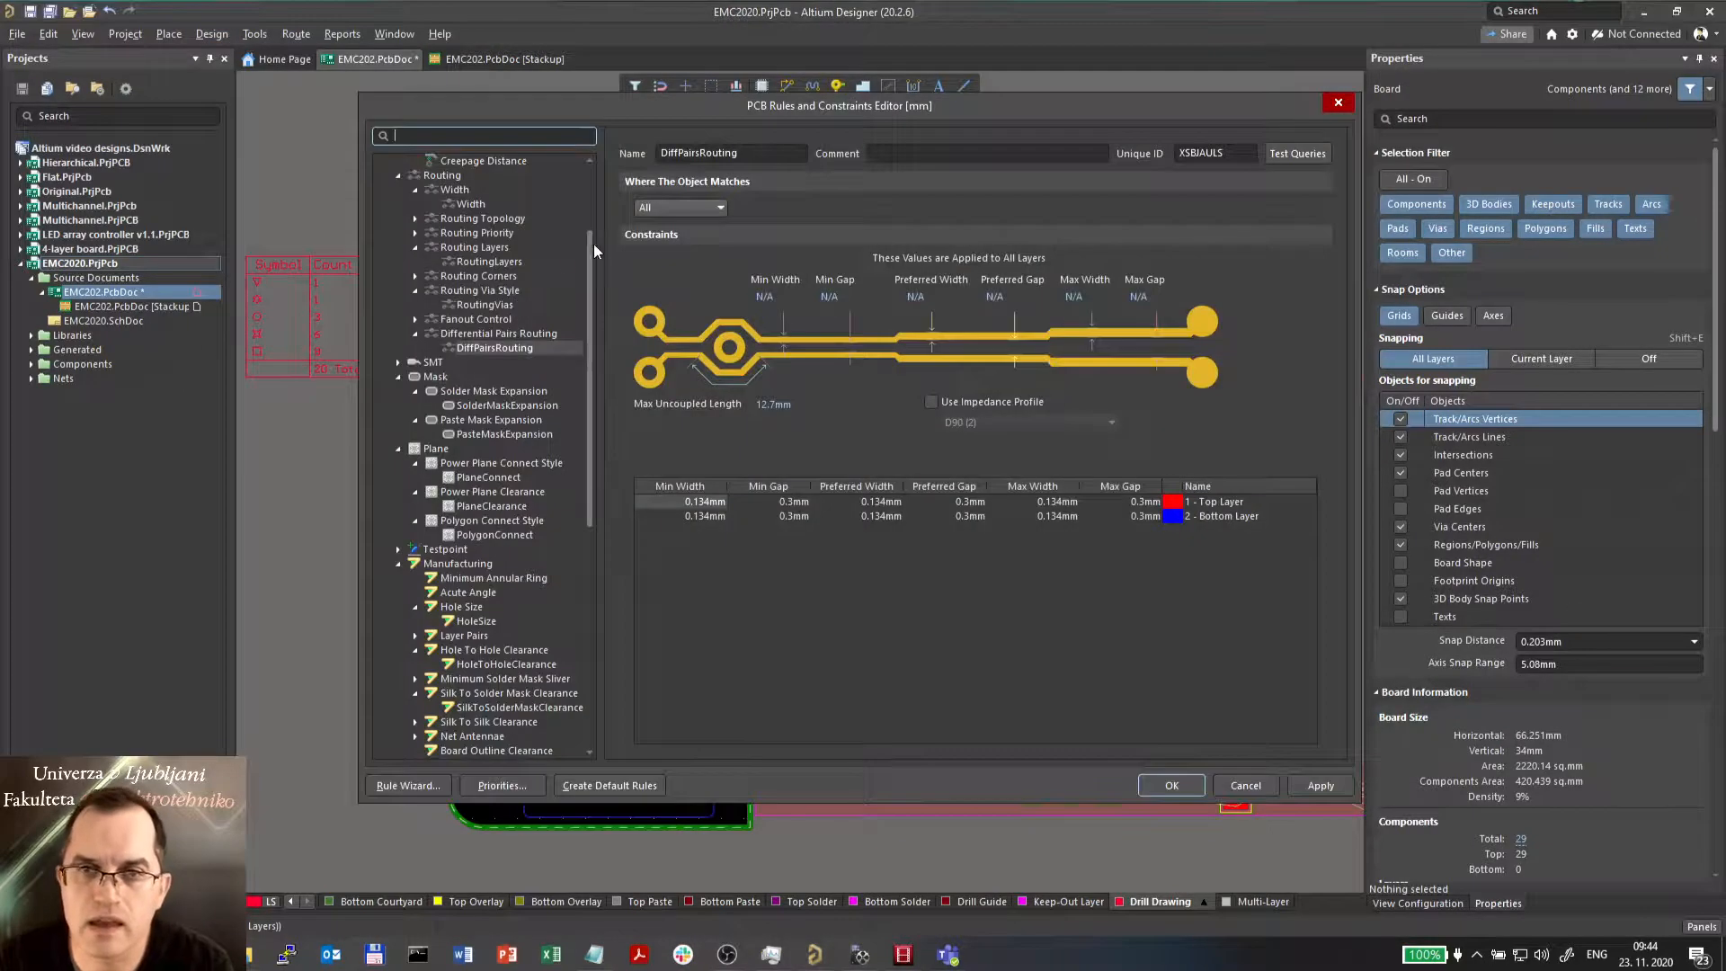
pyautogui.click(469, 203)
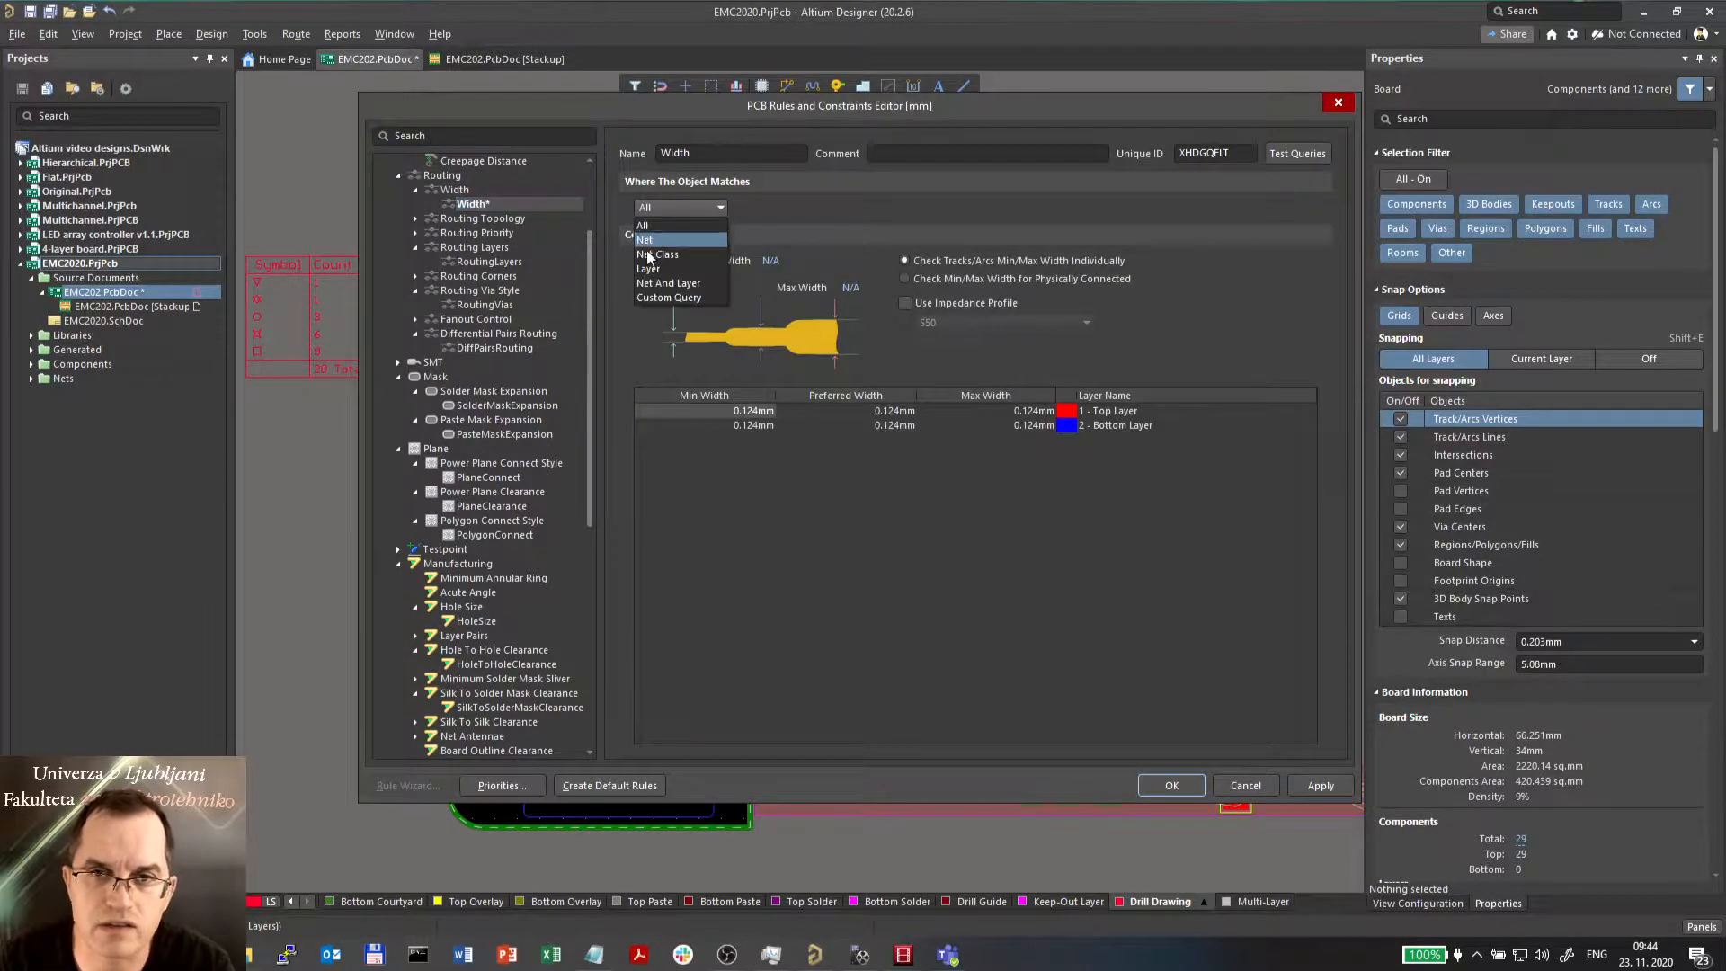
pyautogui.moveTo(680, 297)
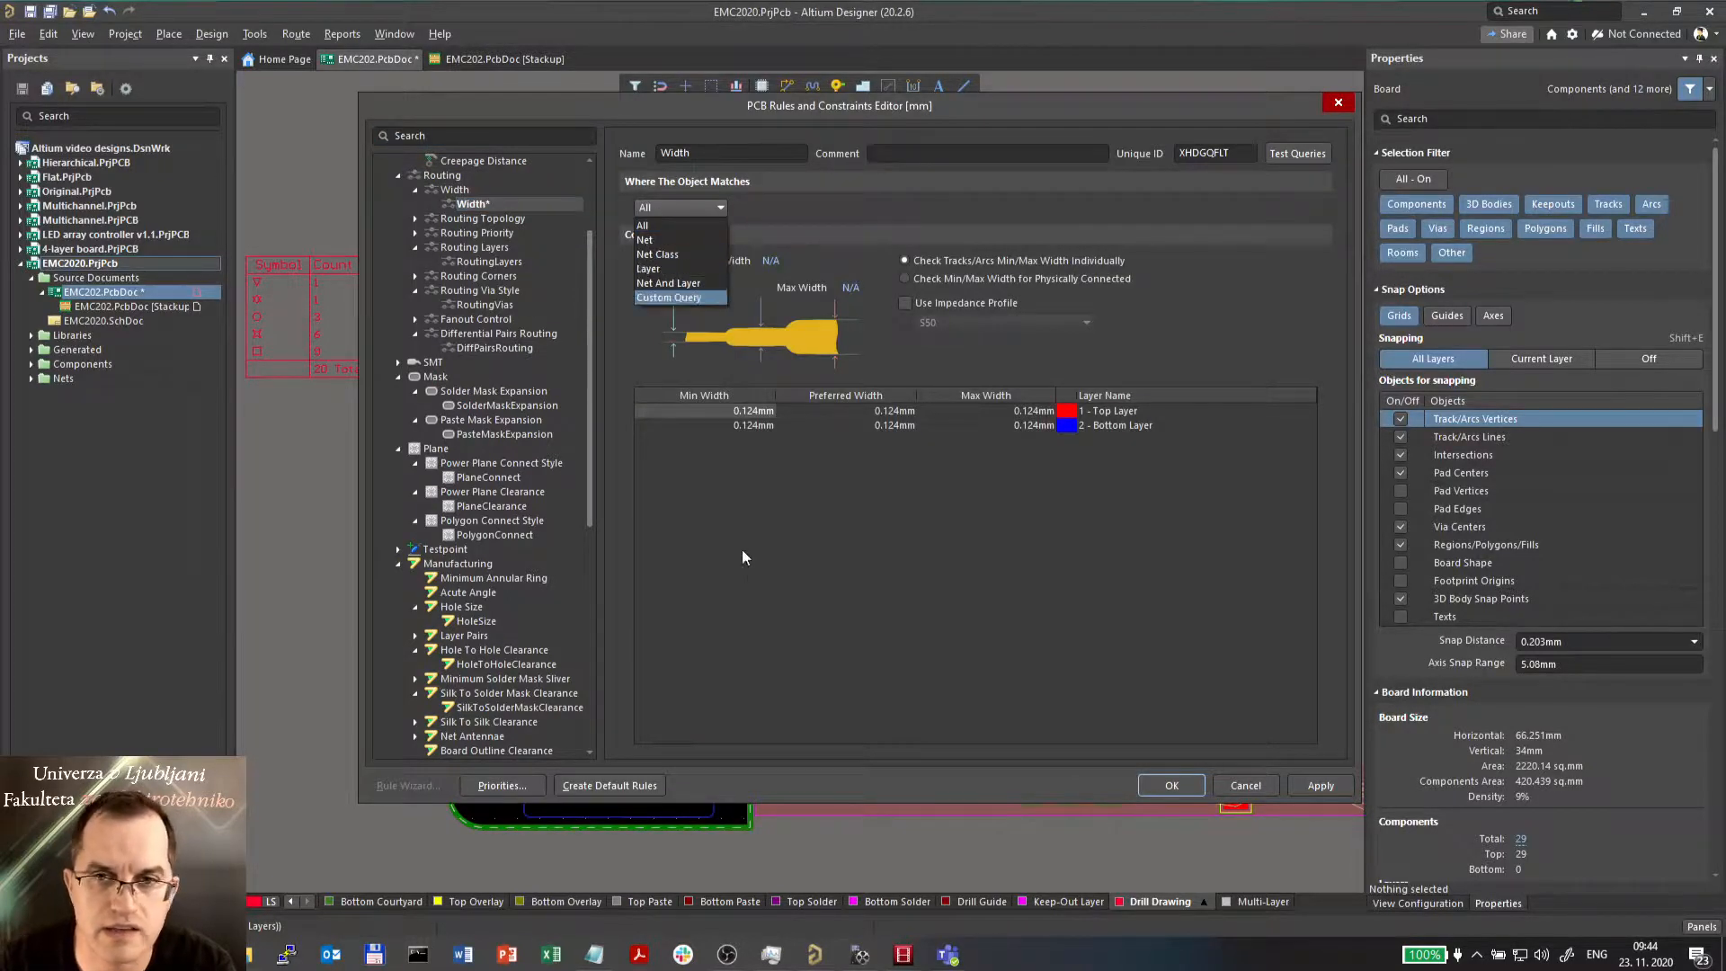
pyautogui.click(904, 302)
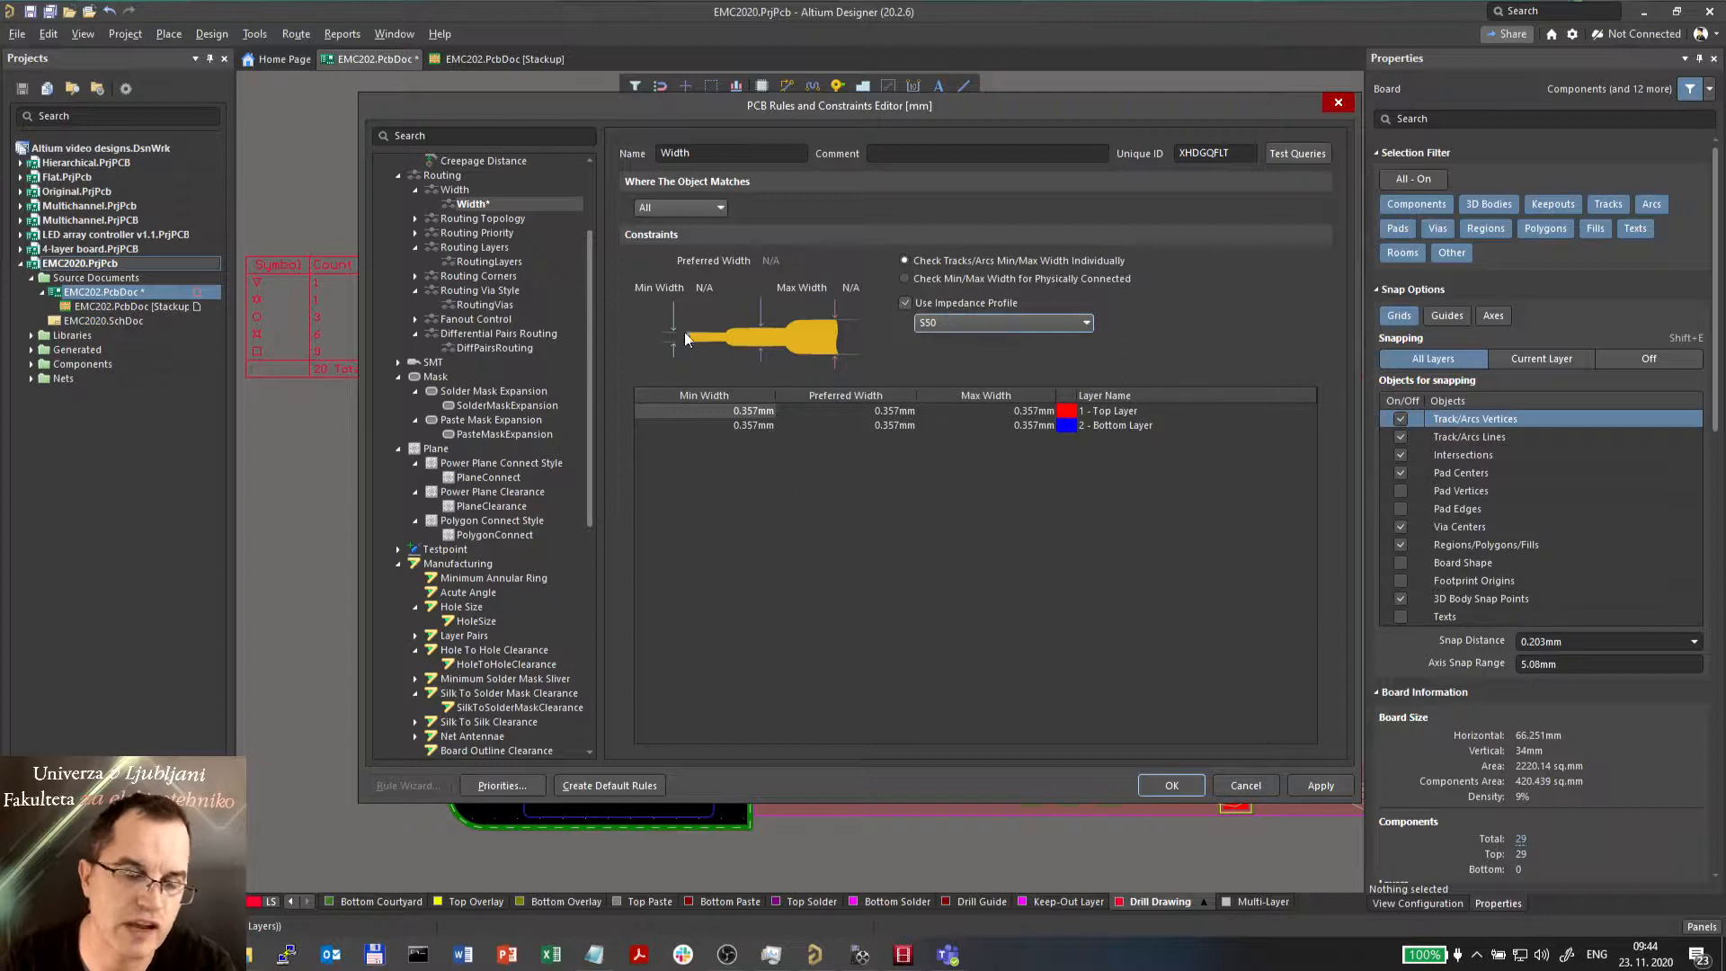
pyautogui.moveTo(664, 473)
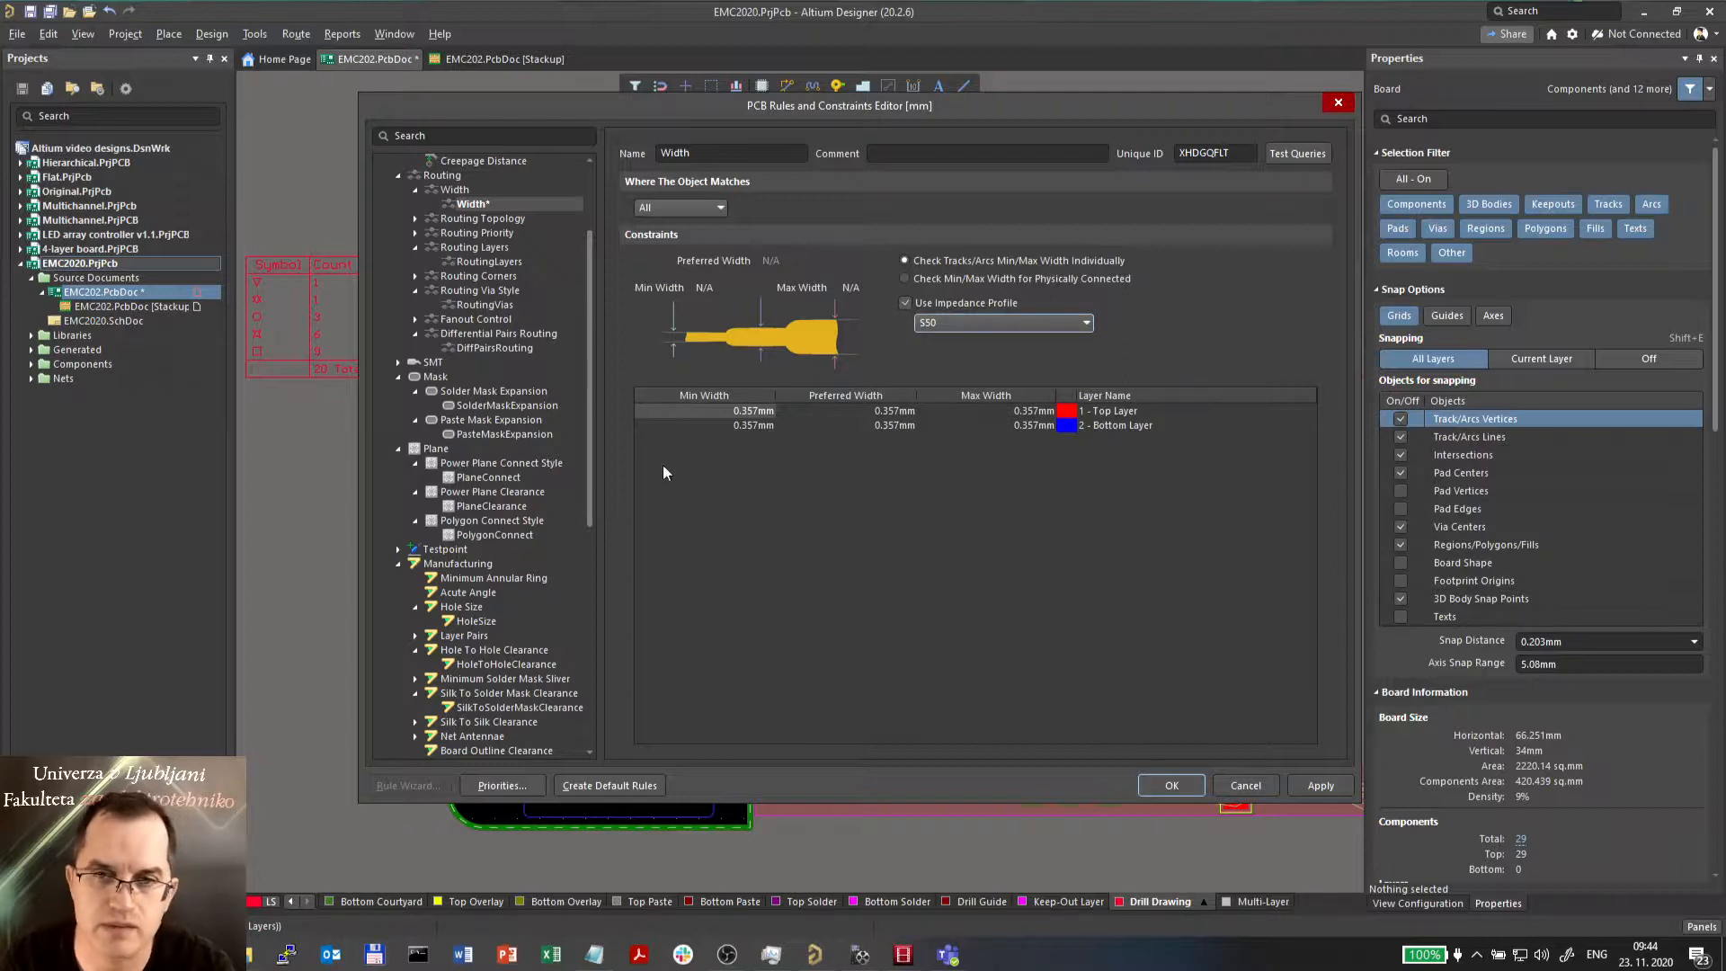
pyautogui.click(492, 347)
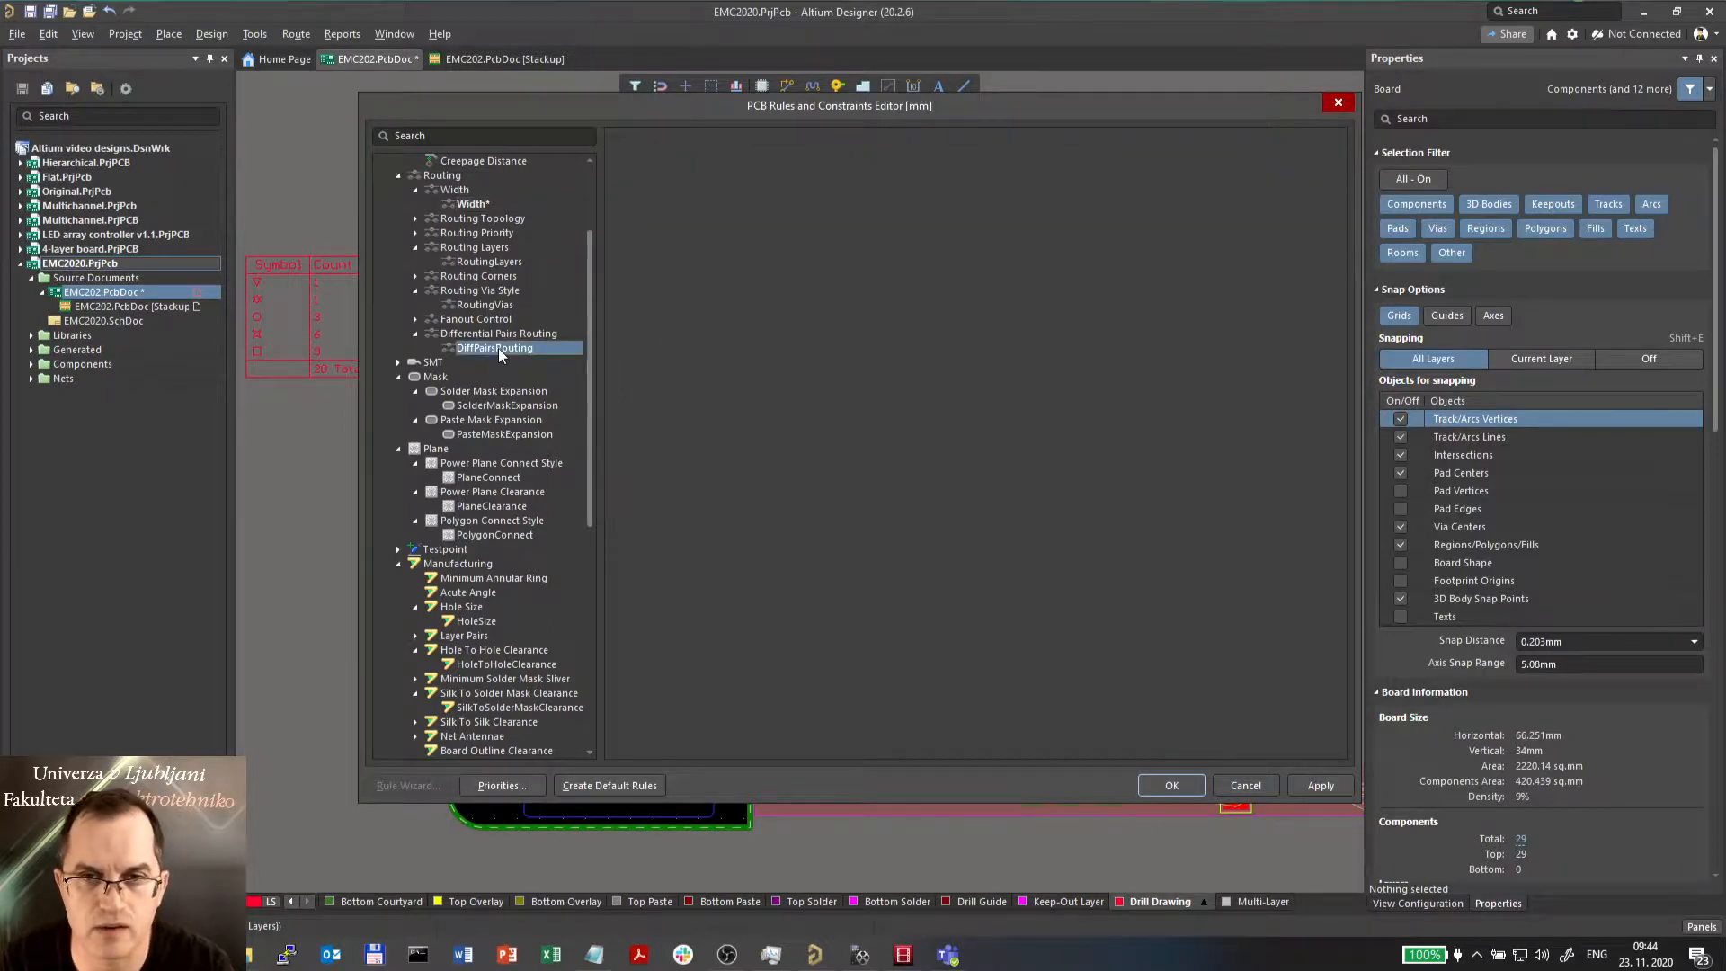
# - Base the DiffPairsRouting rule on the D90 profile: 0.2 mm width, 0.099 mm gap
pyautogui.click(492, 347)
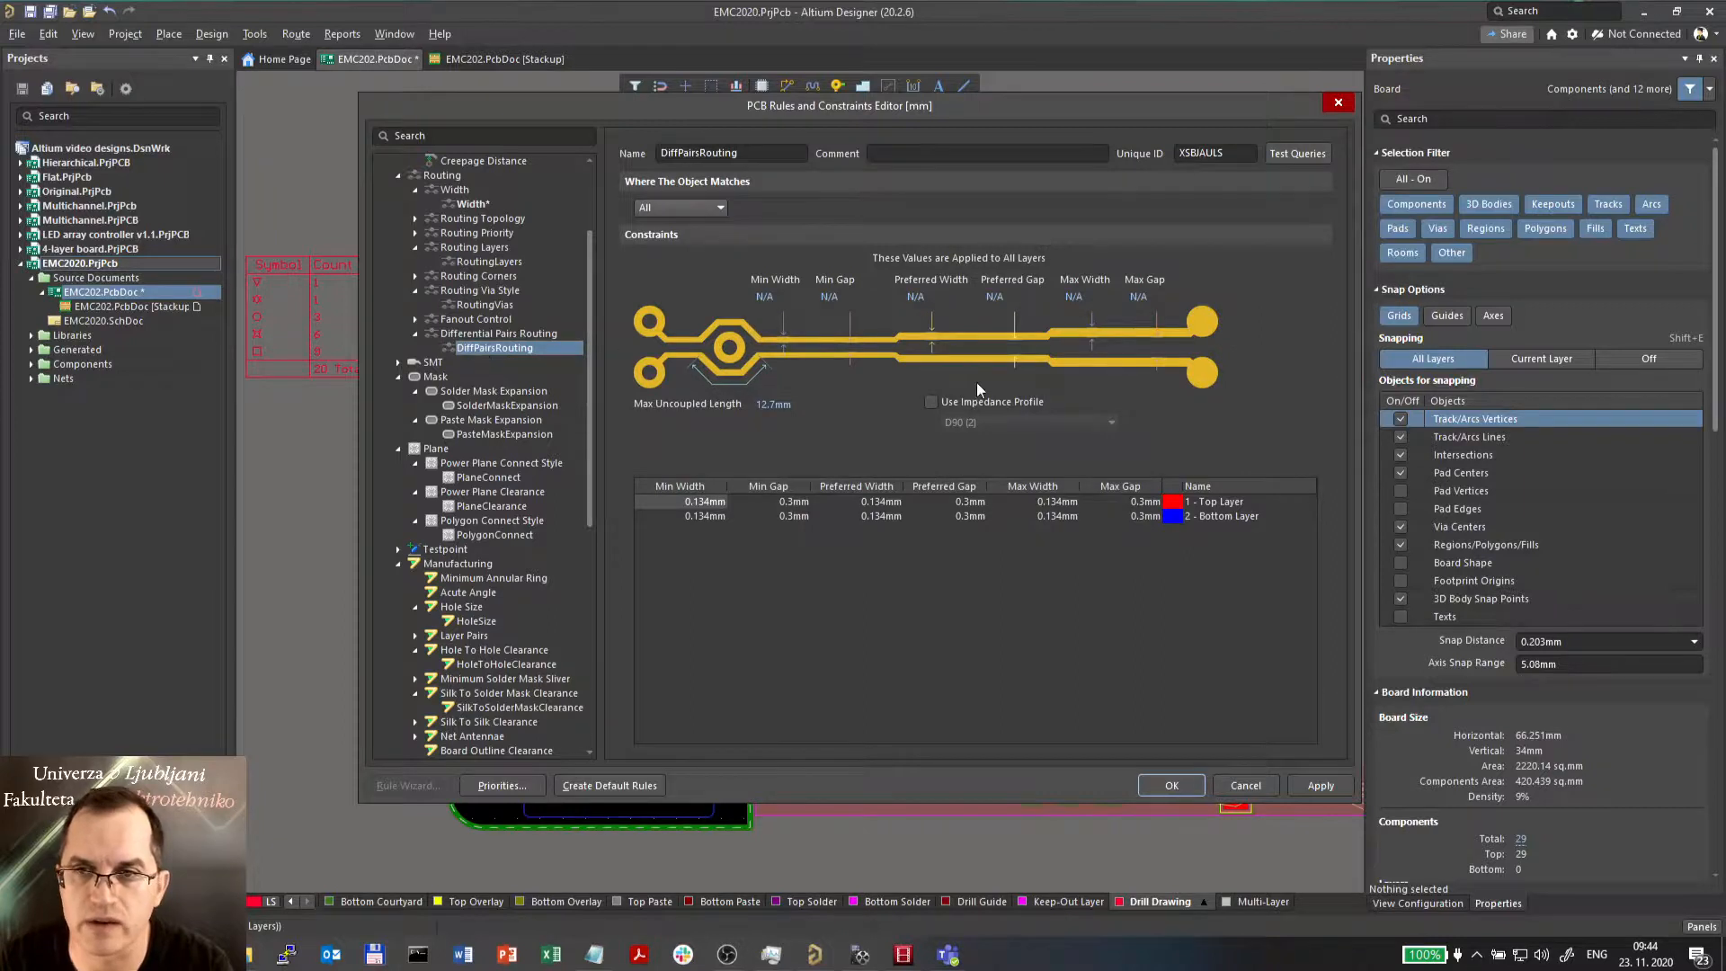
pyautogui.click(933, 401)
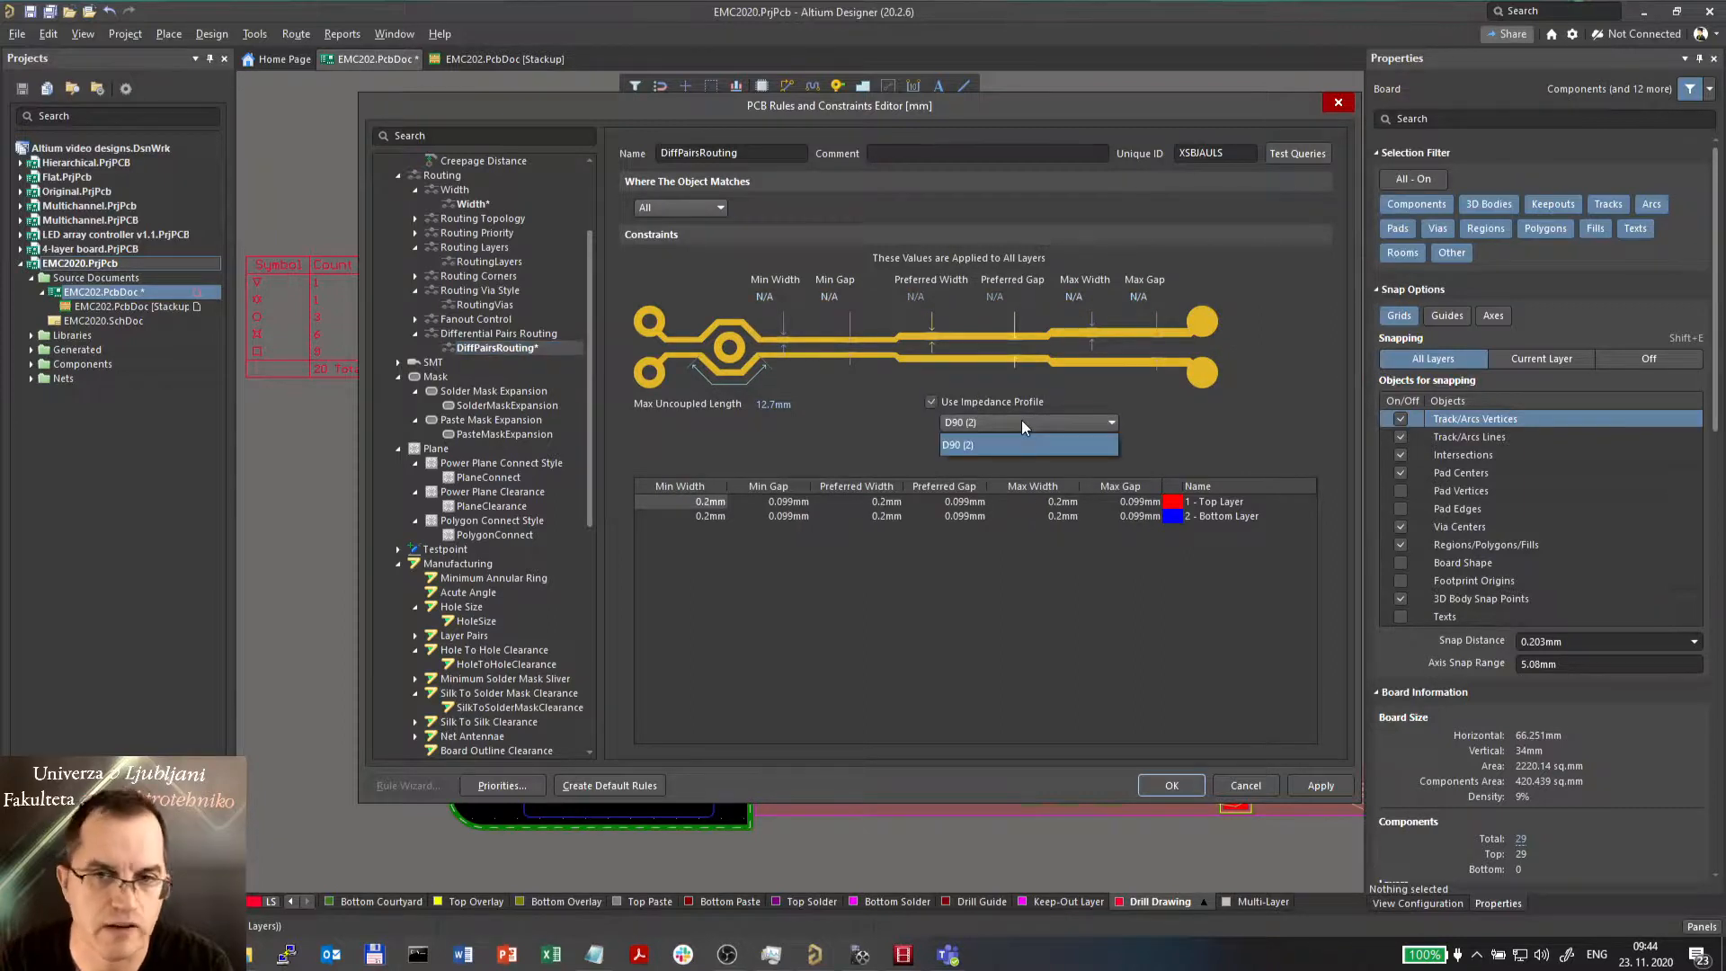
pyautogui.click(1027, 444)
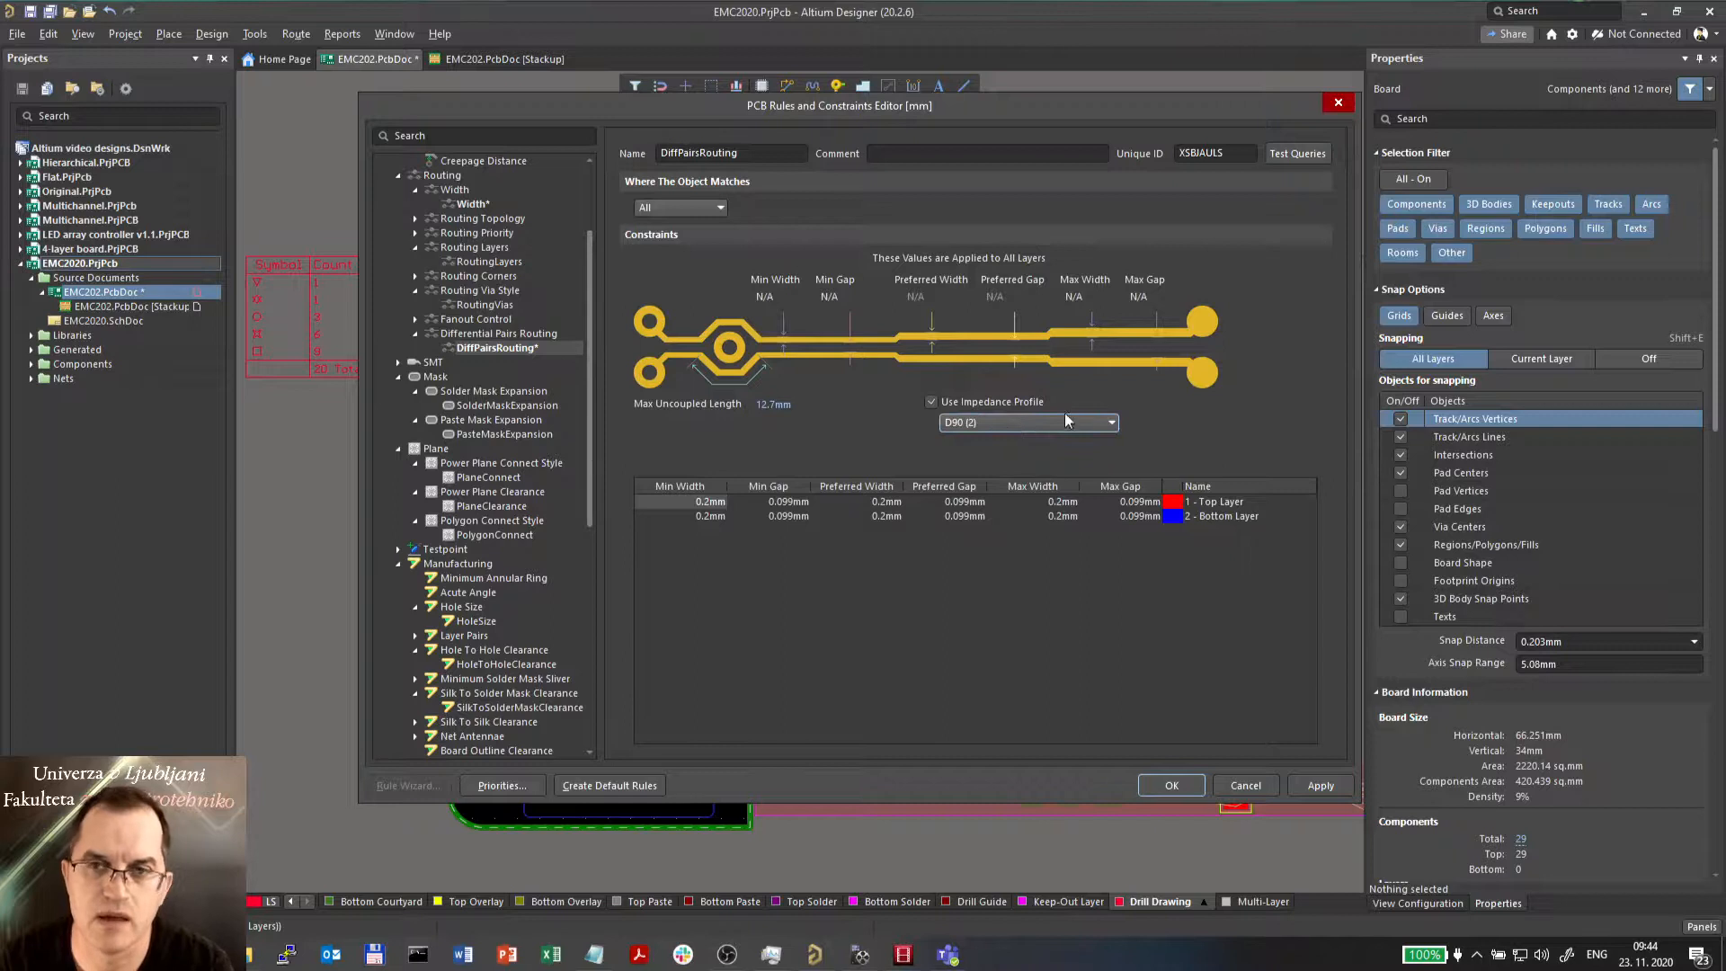
pyautogui.moveTo(1203, 710)
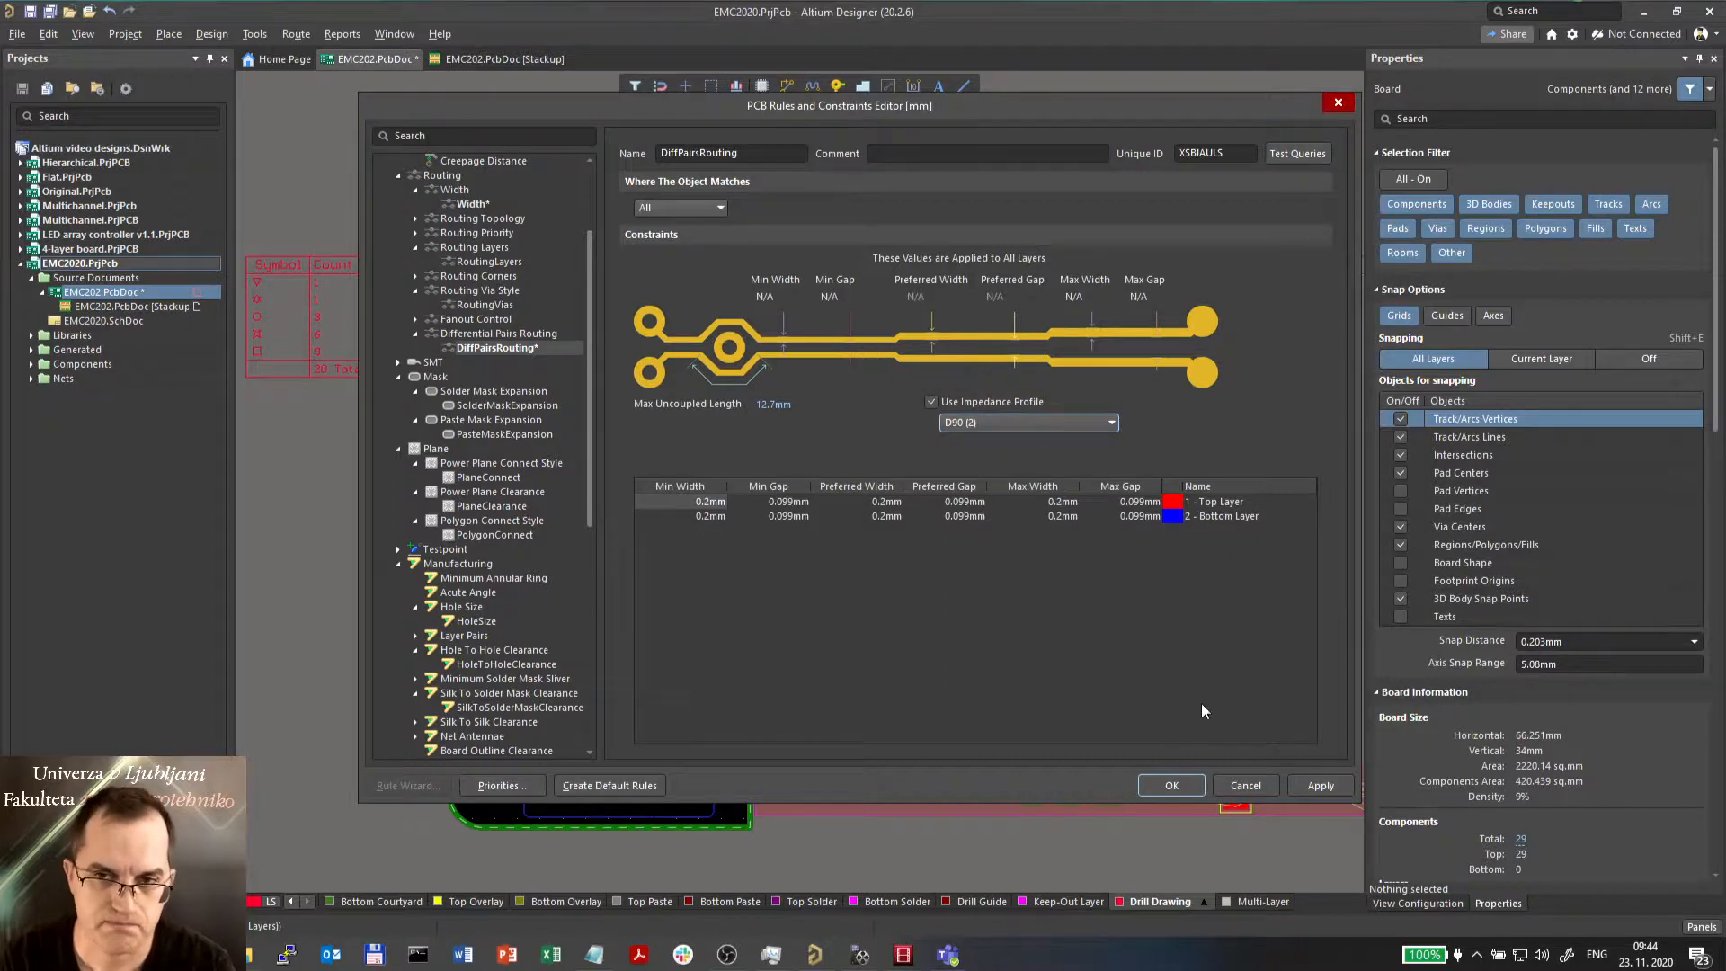
pyautogui.moveTo(1192, 800)
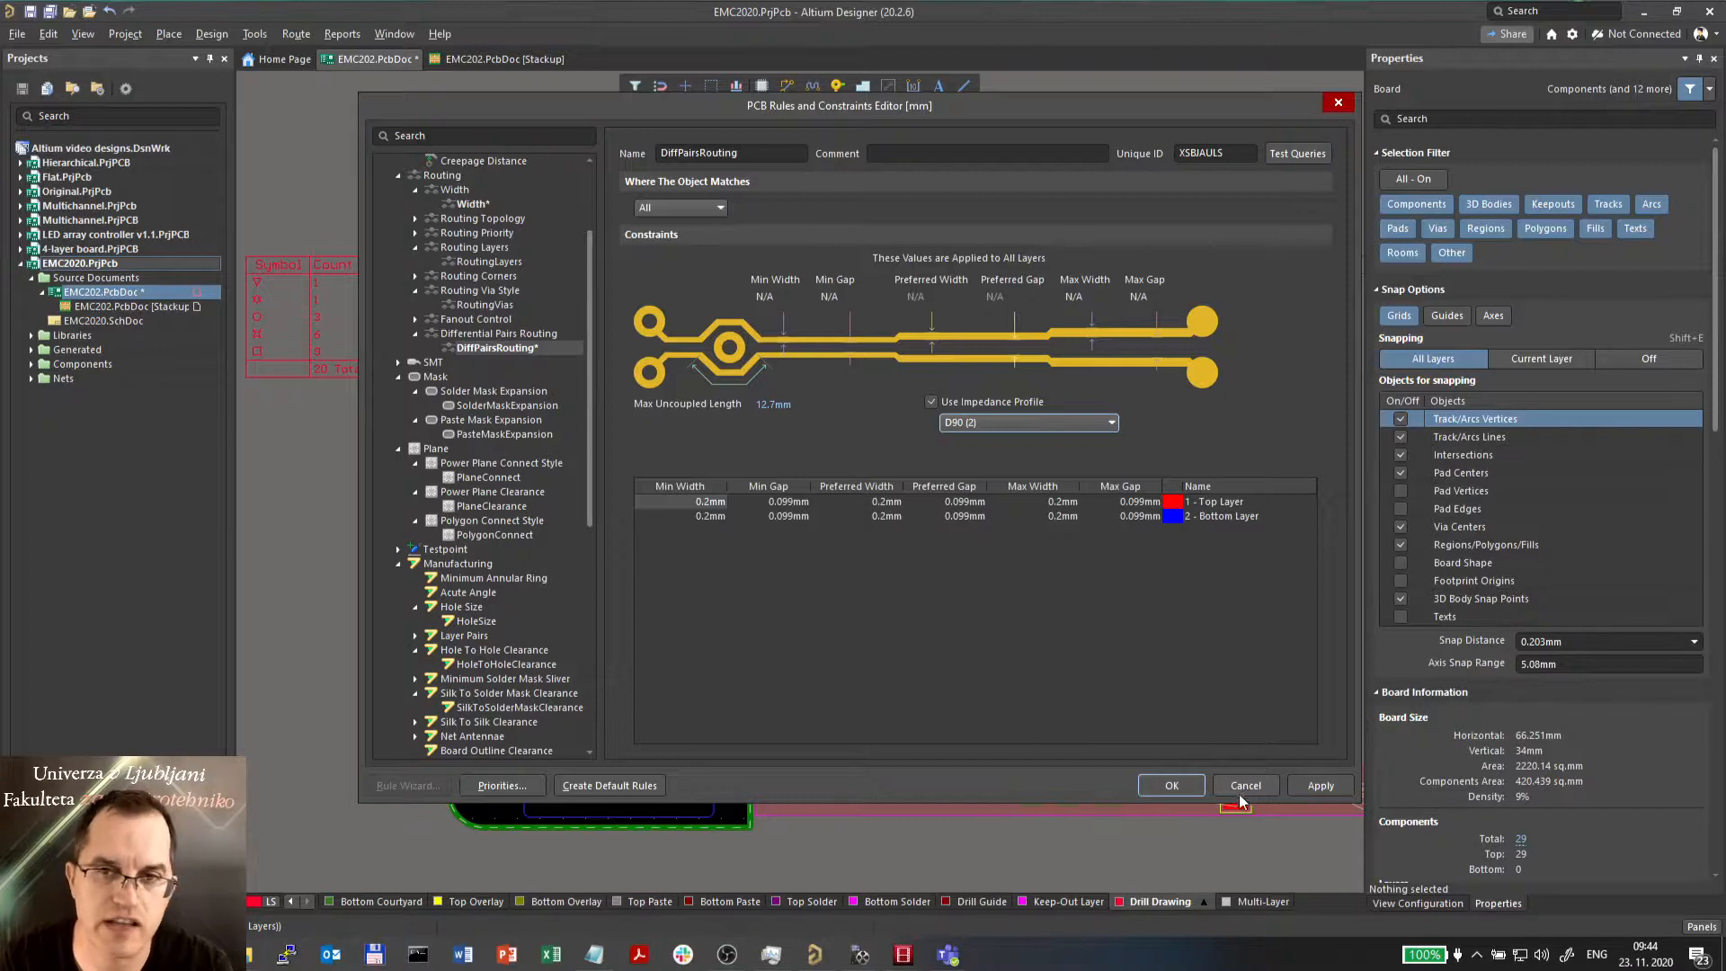
pyautogui.moveTo(1054, 430)
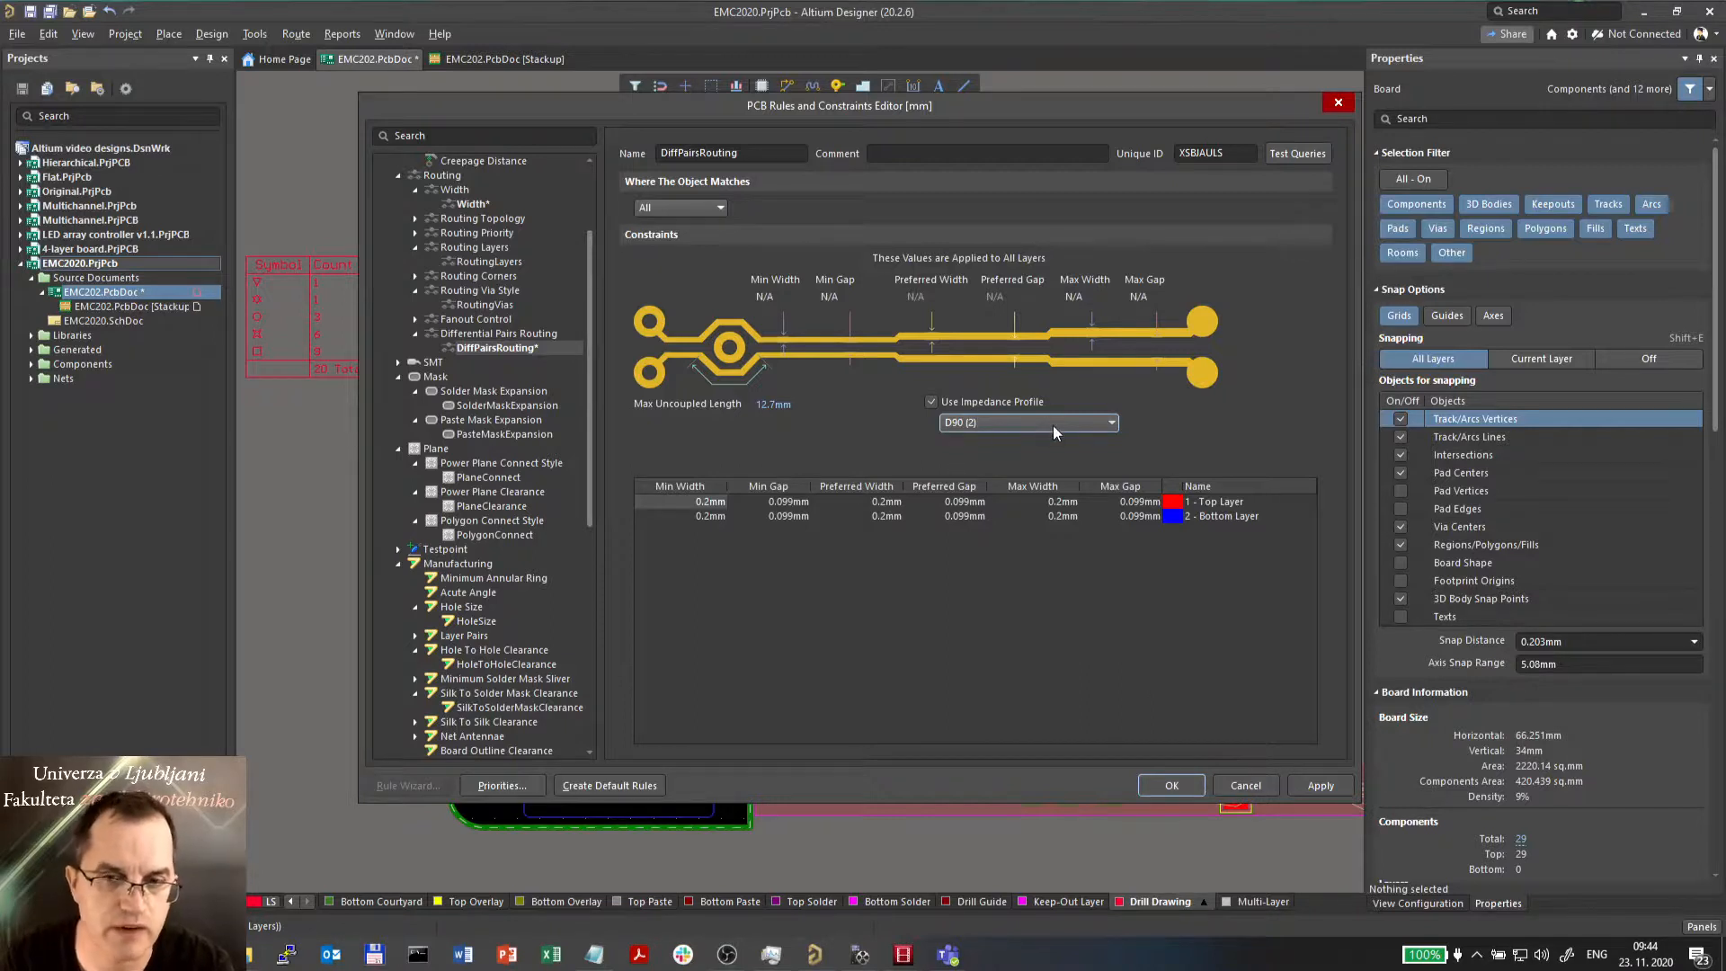